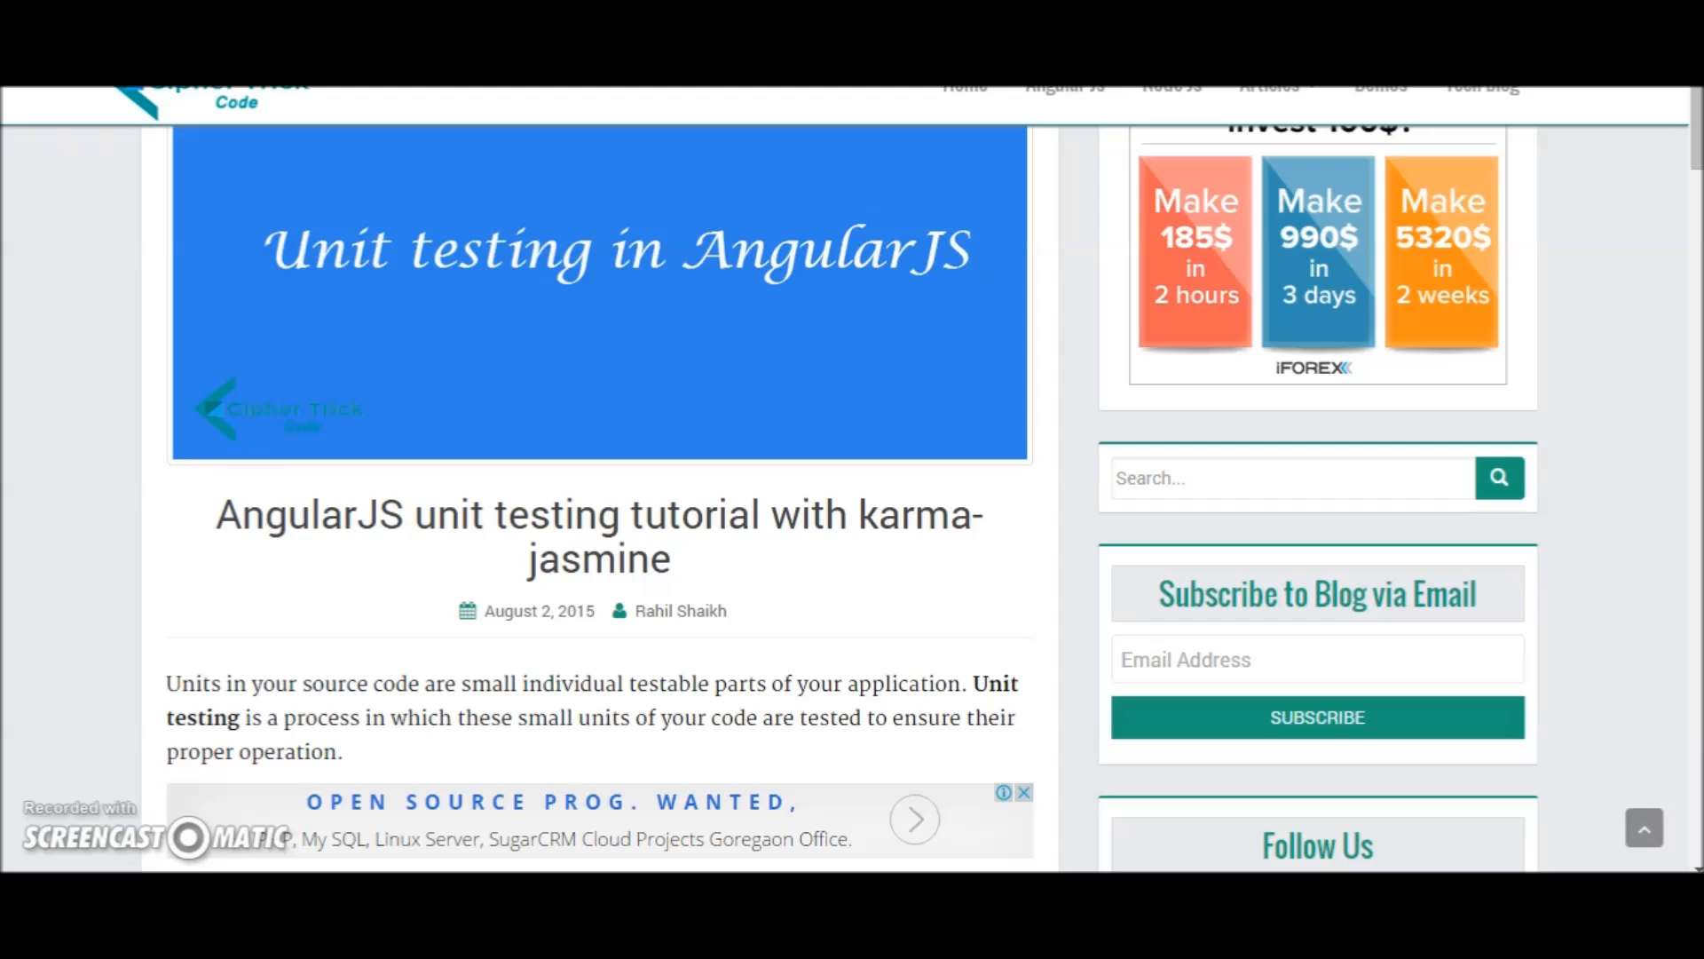
- Scroll the Cipher Trick tutorial down to its Configuration install commands
{"action": "scroll", "scroll_direction": "down", "scroll_amount": 3}
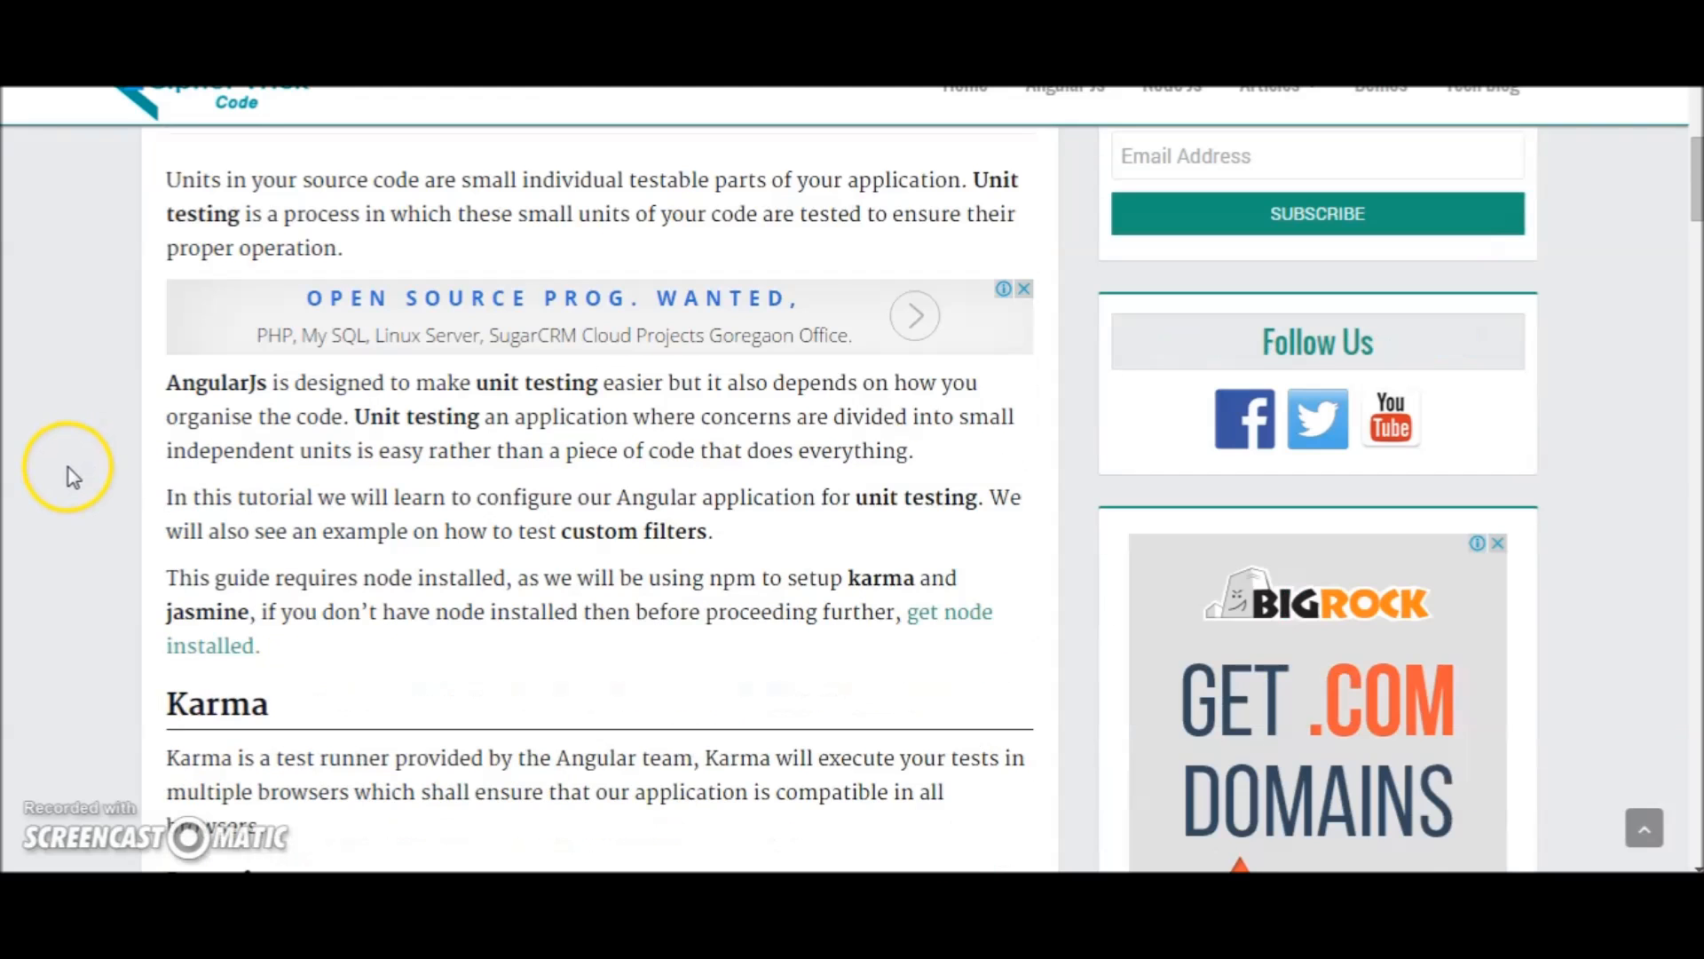
{"action": "mouse_move", "coordinate": [102, 430]}
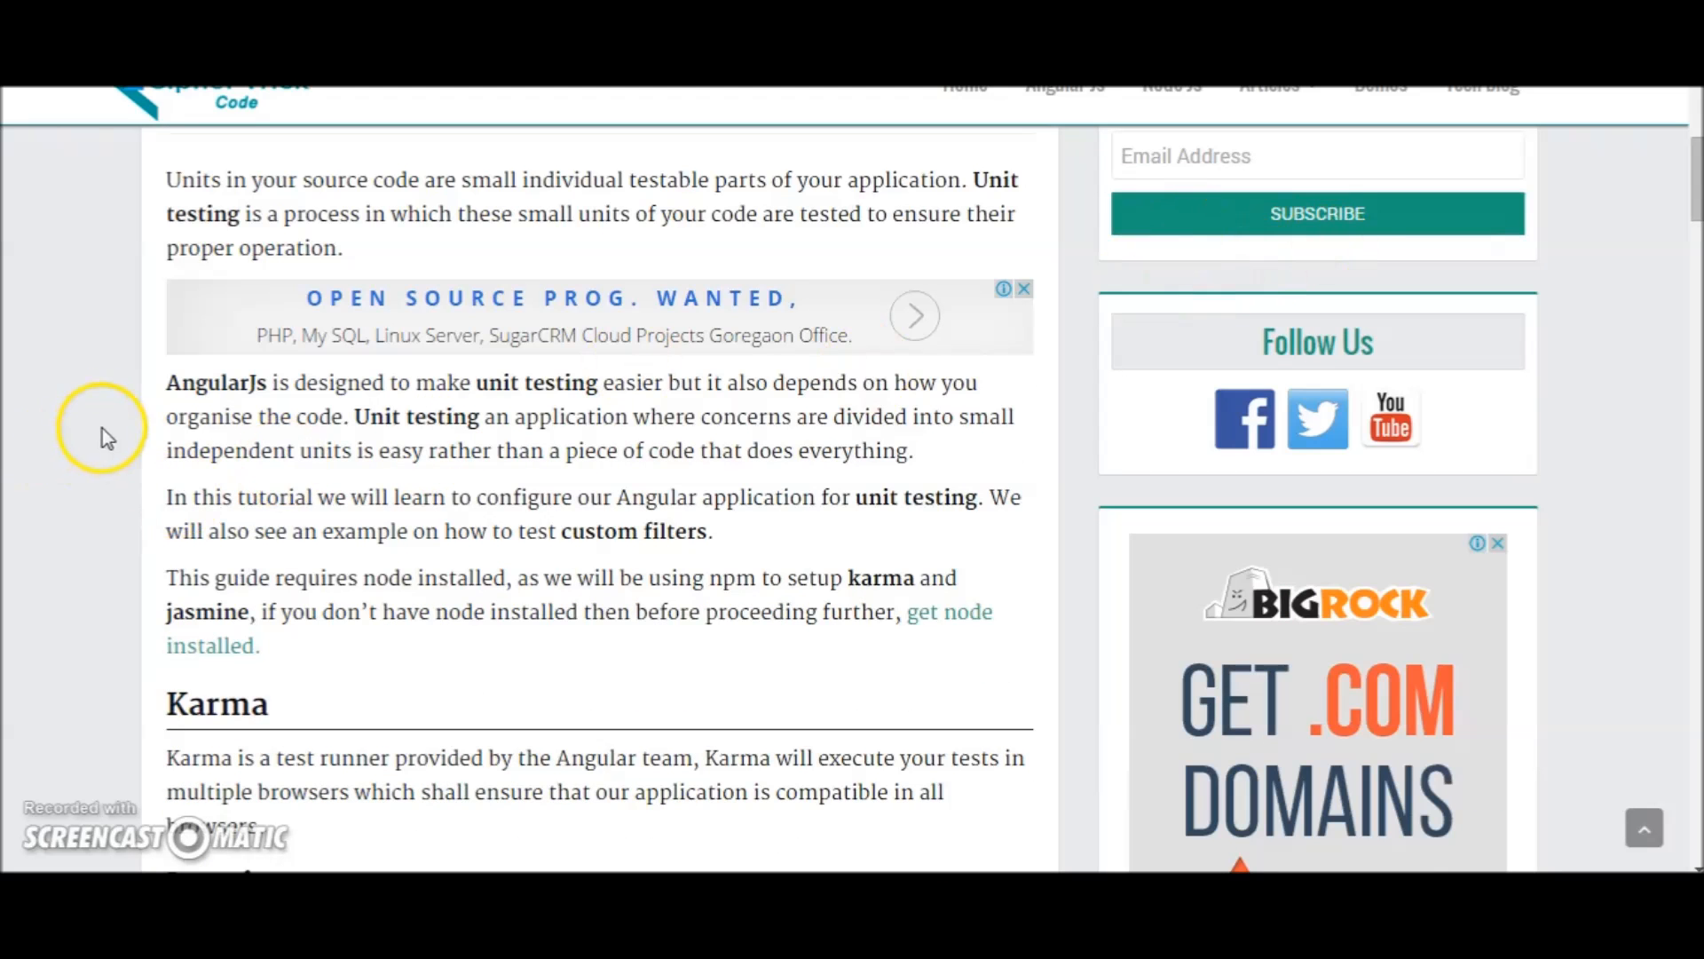
{"action": "scroll", "scroll_direction": "down", "scroll_amount": 3}
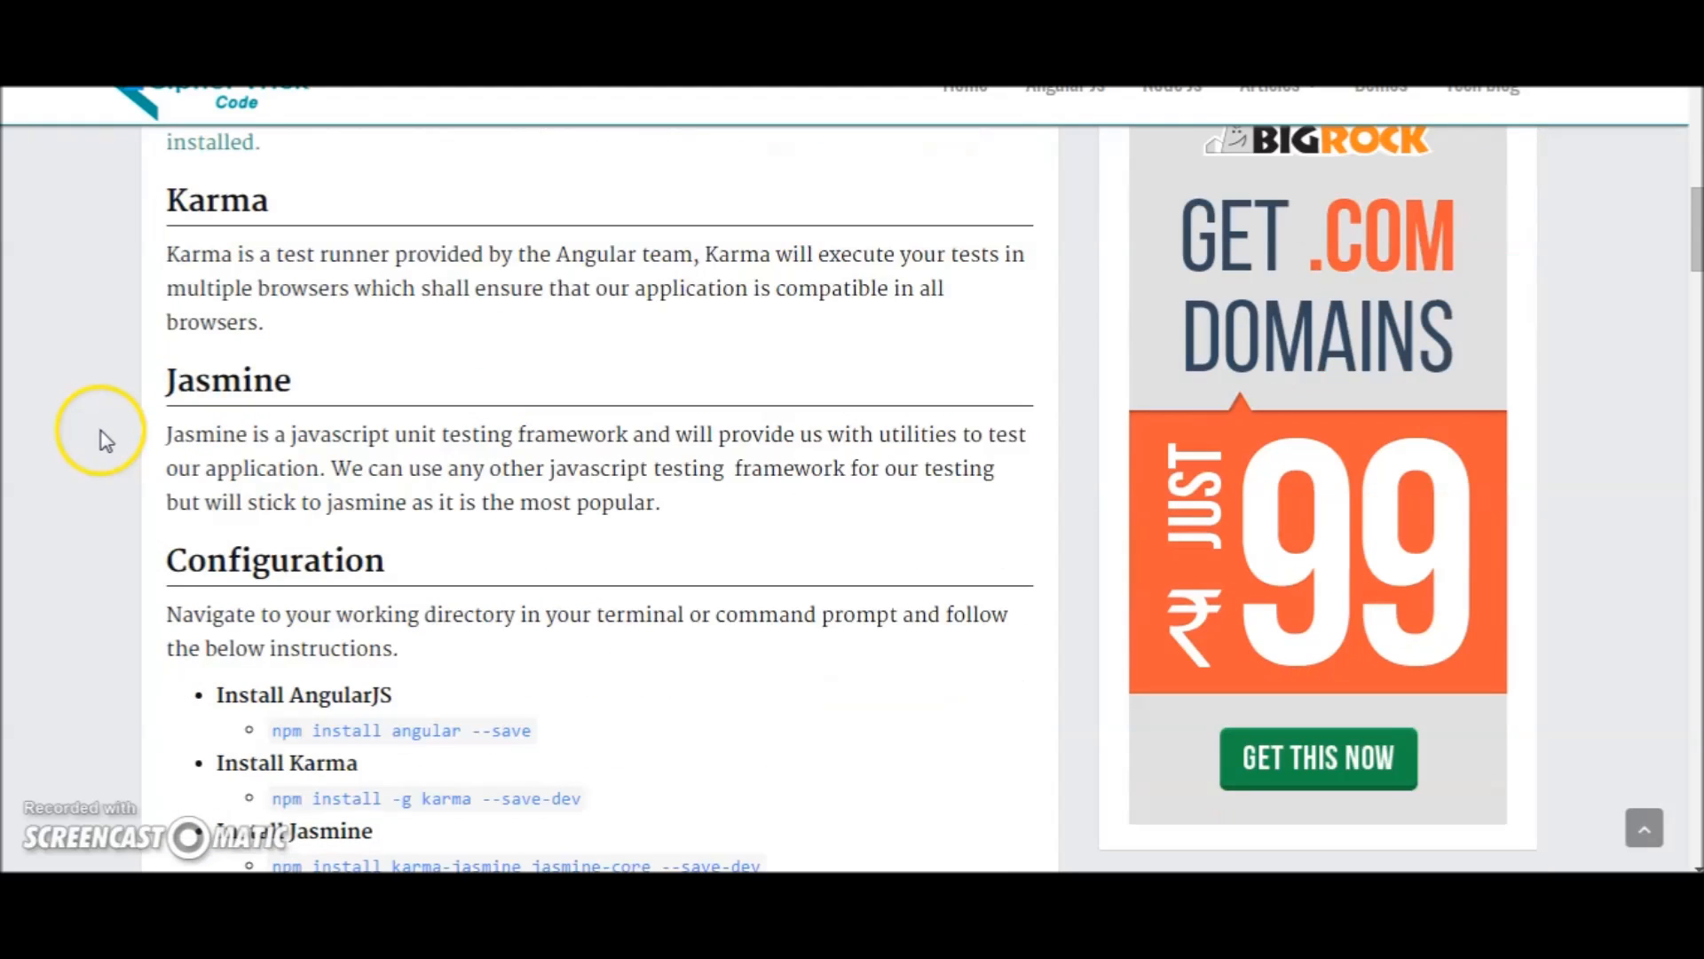
{"action": "scroll", "scroll_direction": "down", "scroll_amount": 3}
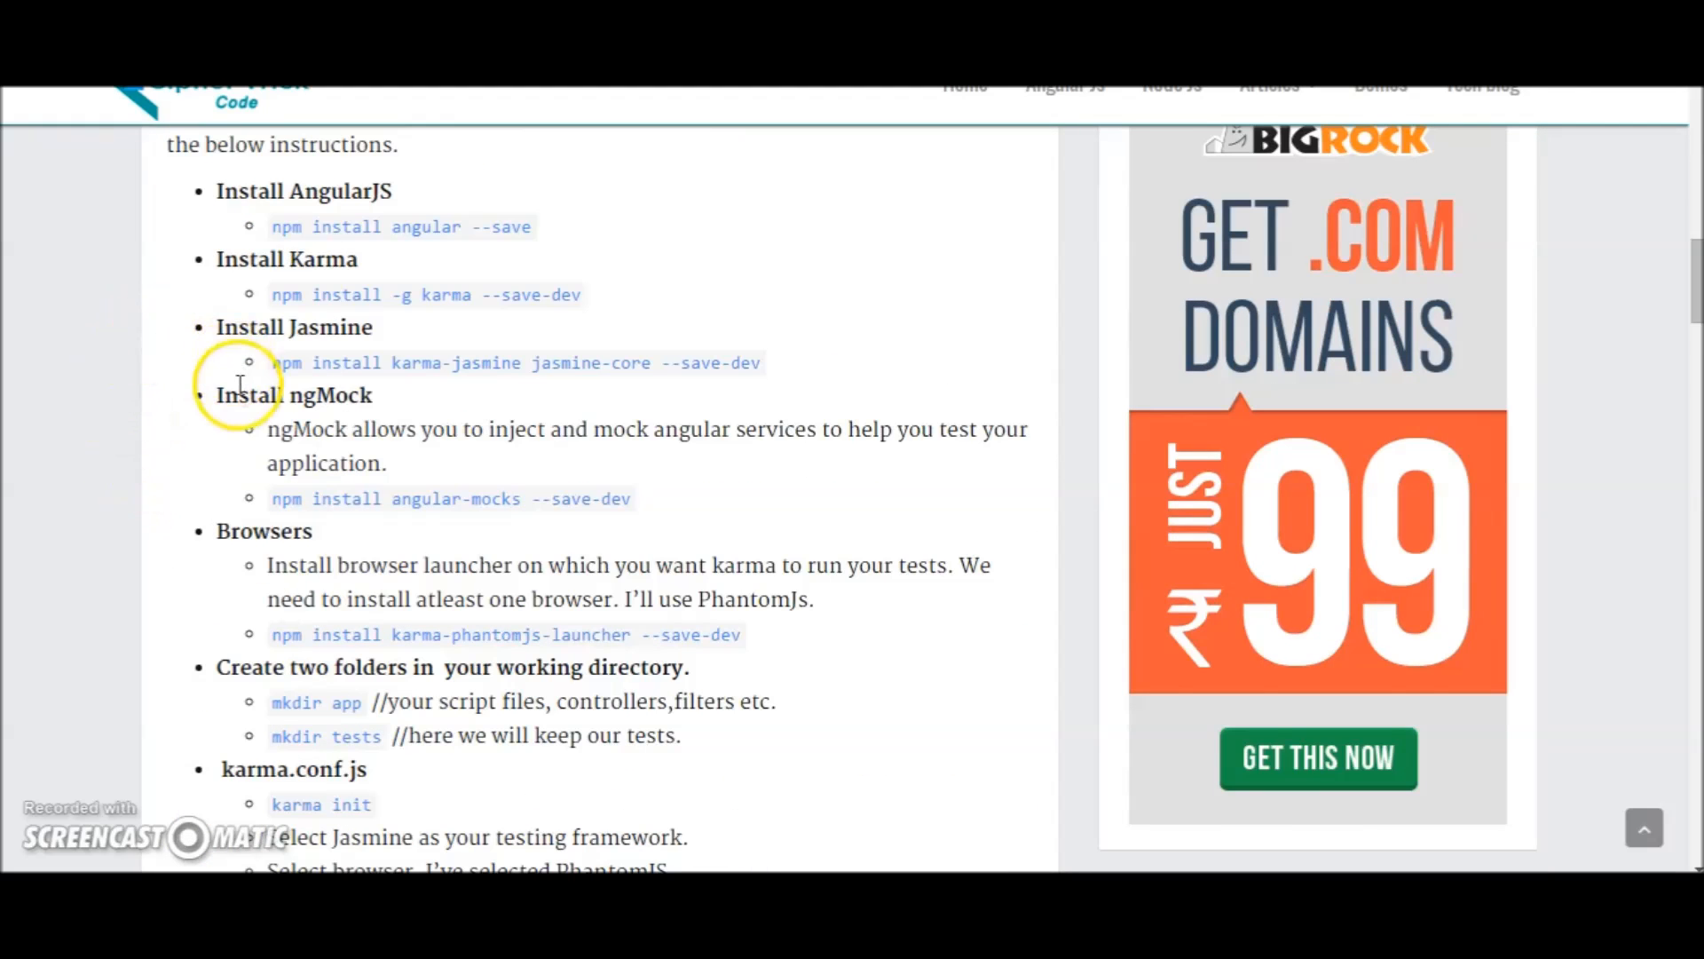
{"action": "scroll", "scroll_direction": "up", "scroll_amount": 3}
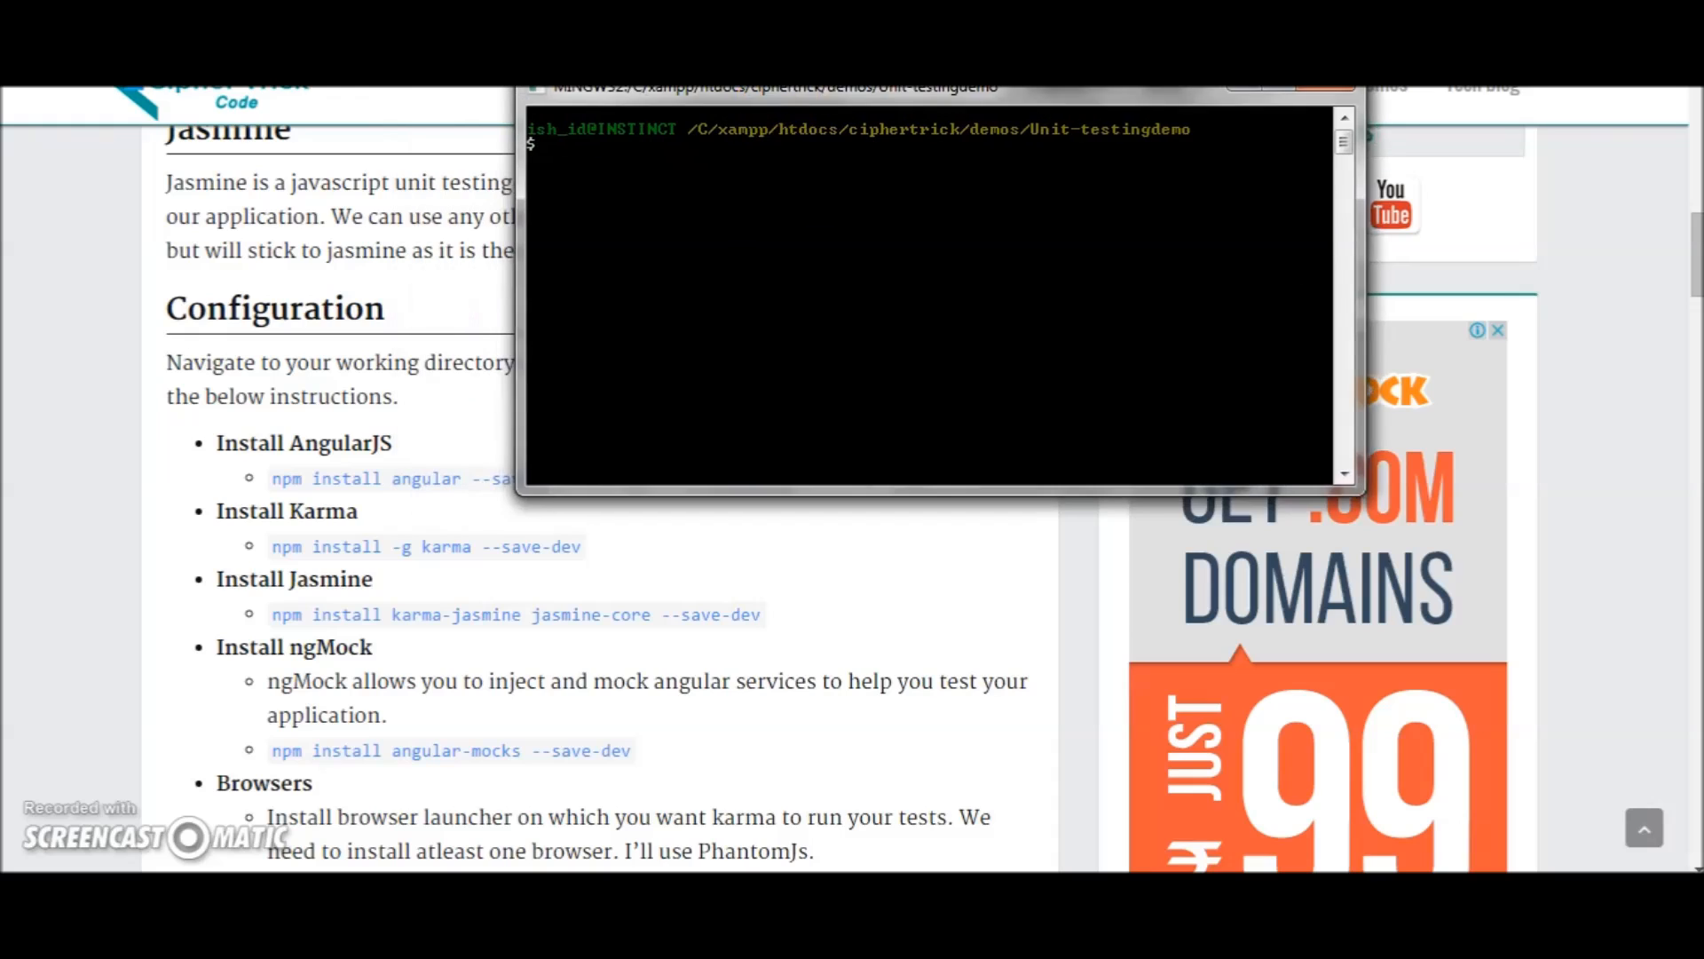
- Install AngularJS 1.4.3, karma-jasmine 0.3.6 and jasmine-core 2.3.4 by pasting the tutorial's npm commands
{"action": "left_click_drag", "start_coordinate": [772, 87], "coordinate": [706, 87]}
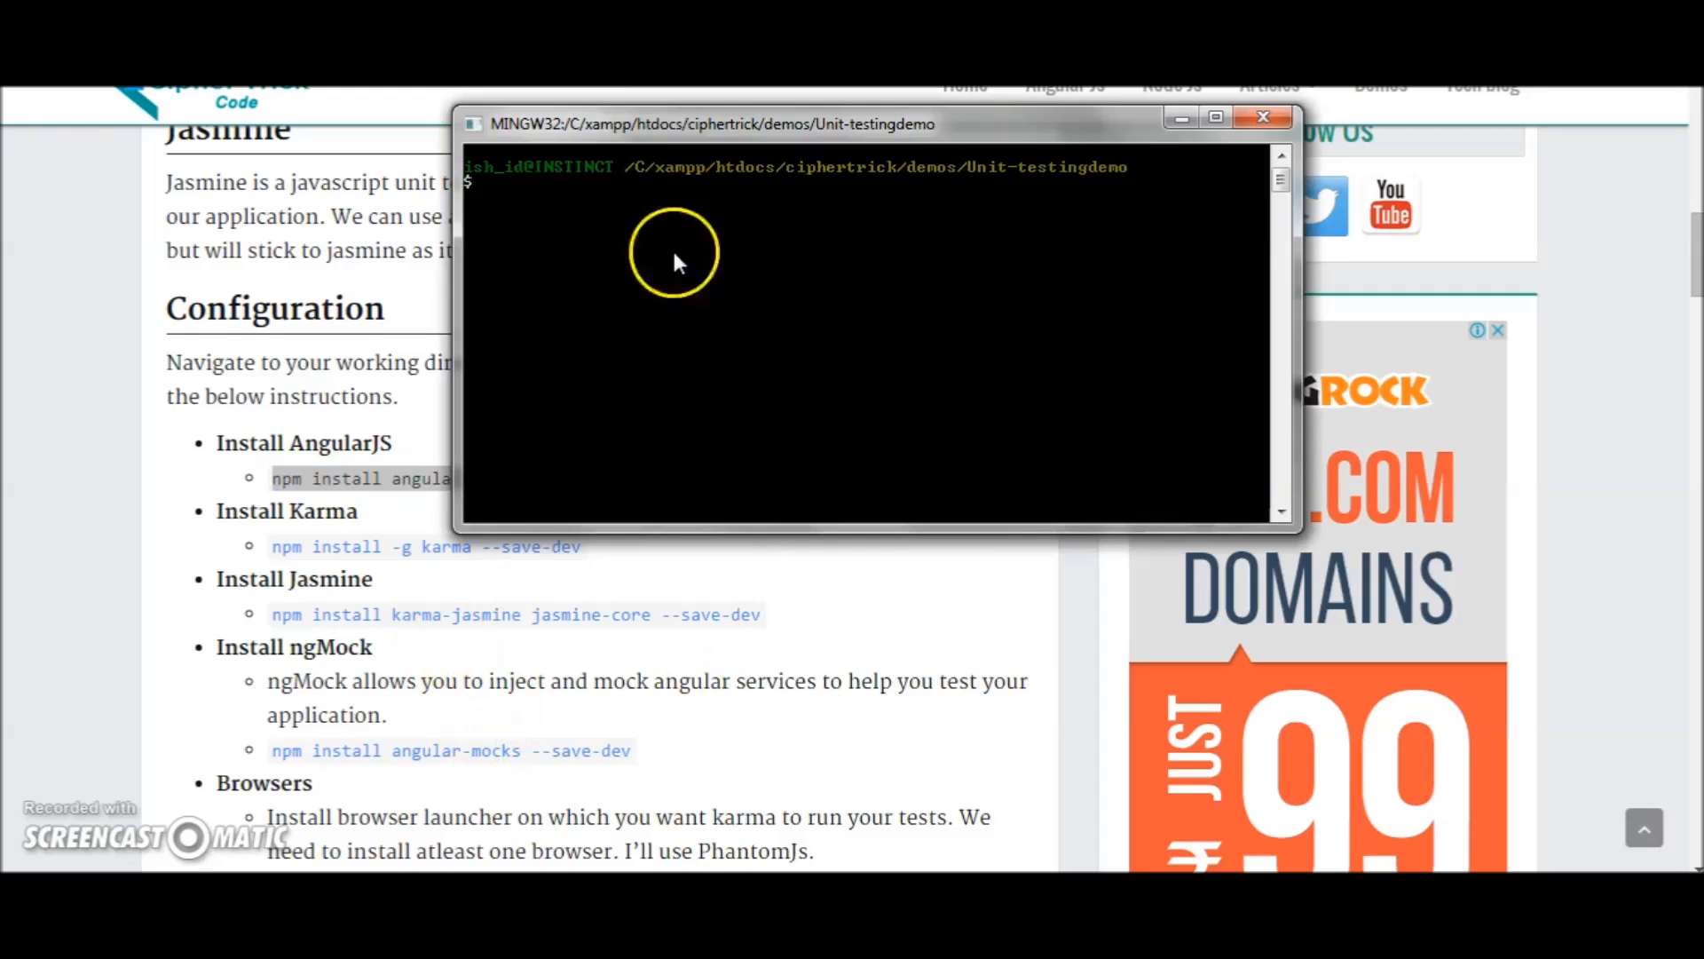
{"action": "right_click", "coordinate": [674, 257]}
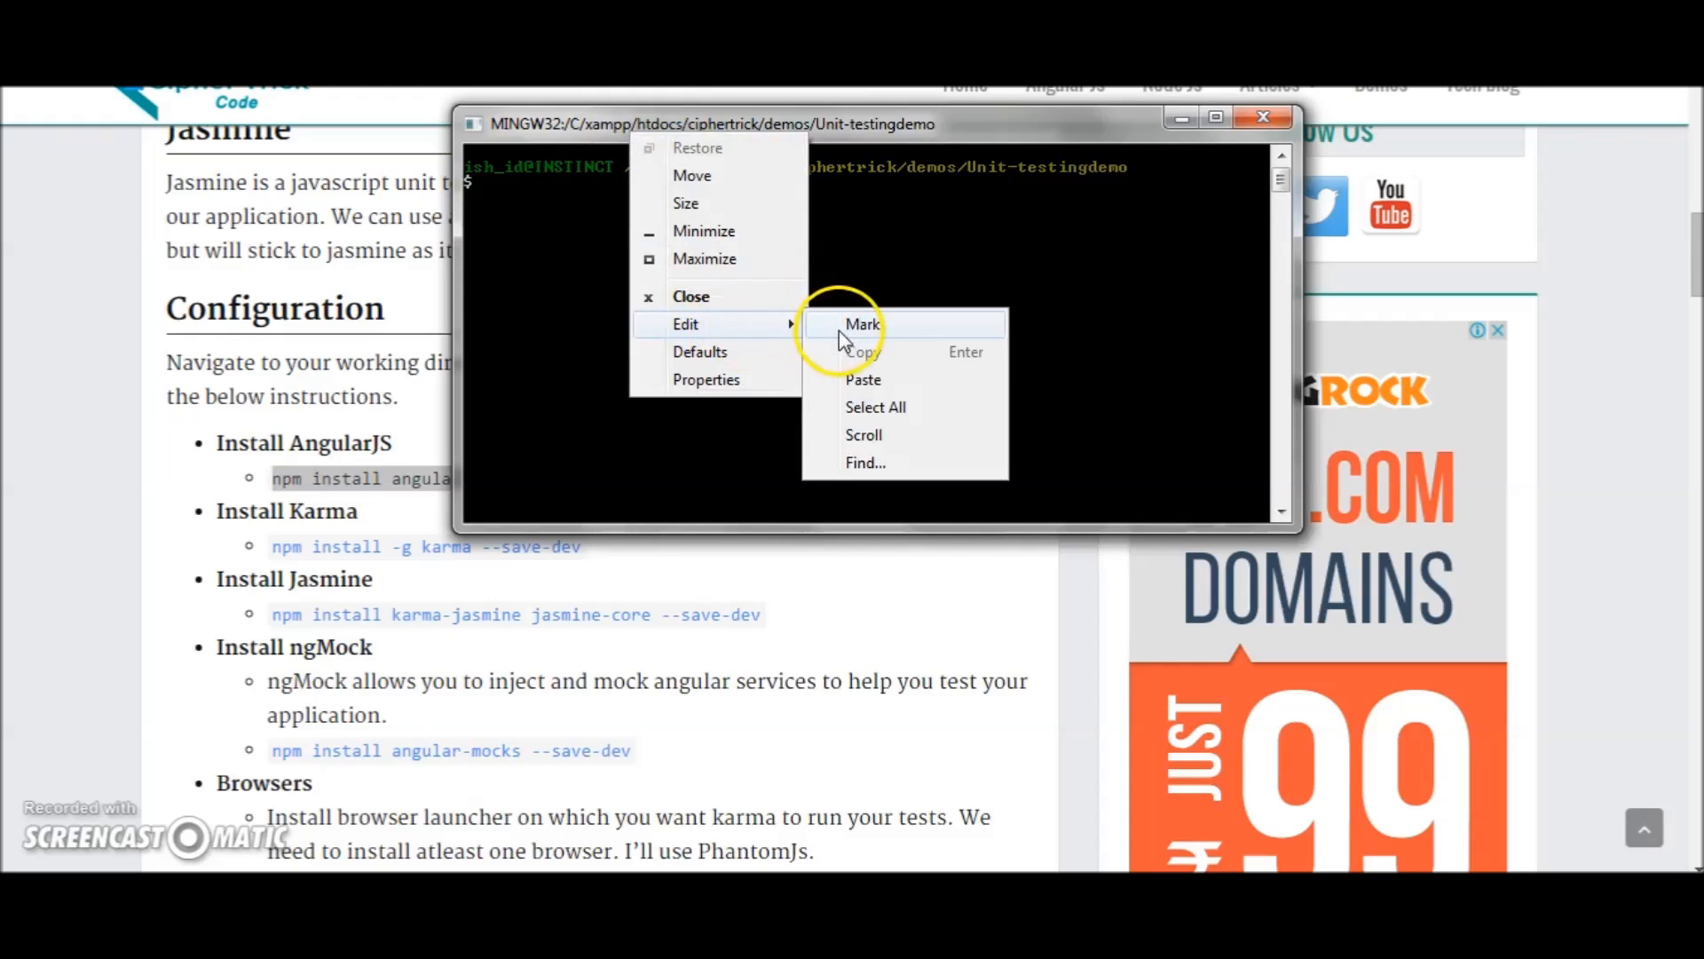
{"action": "left_click", "coordinate": [863, 324]}
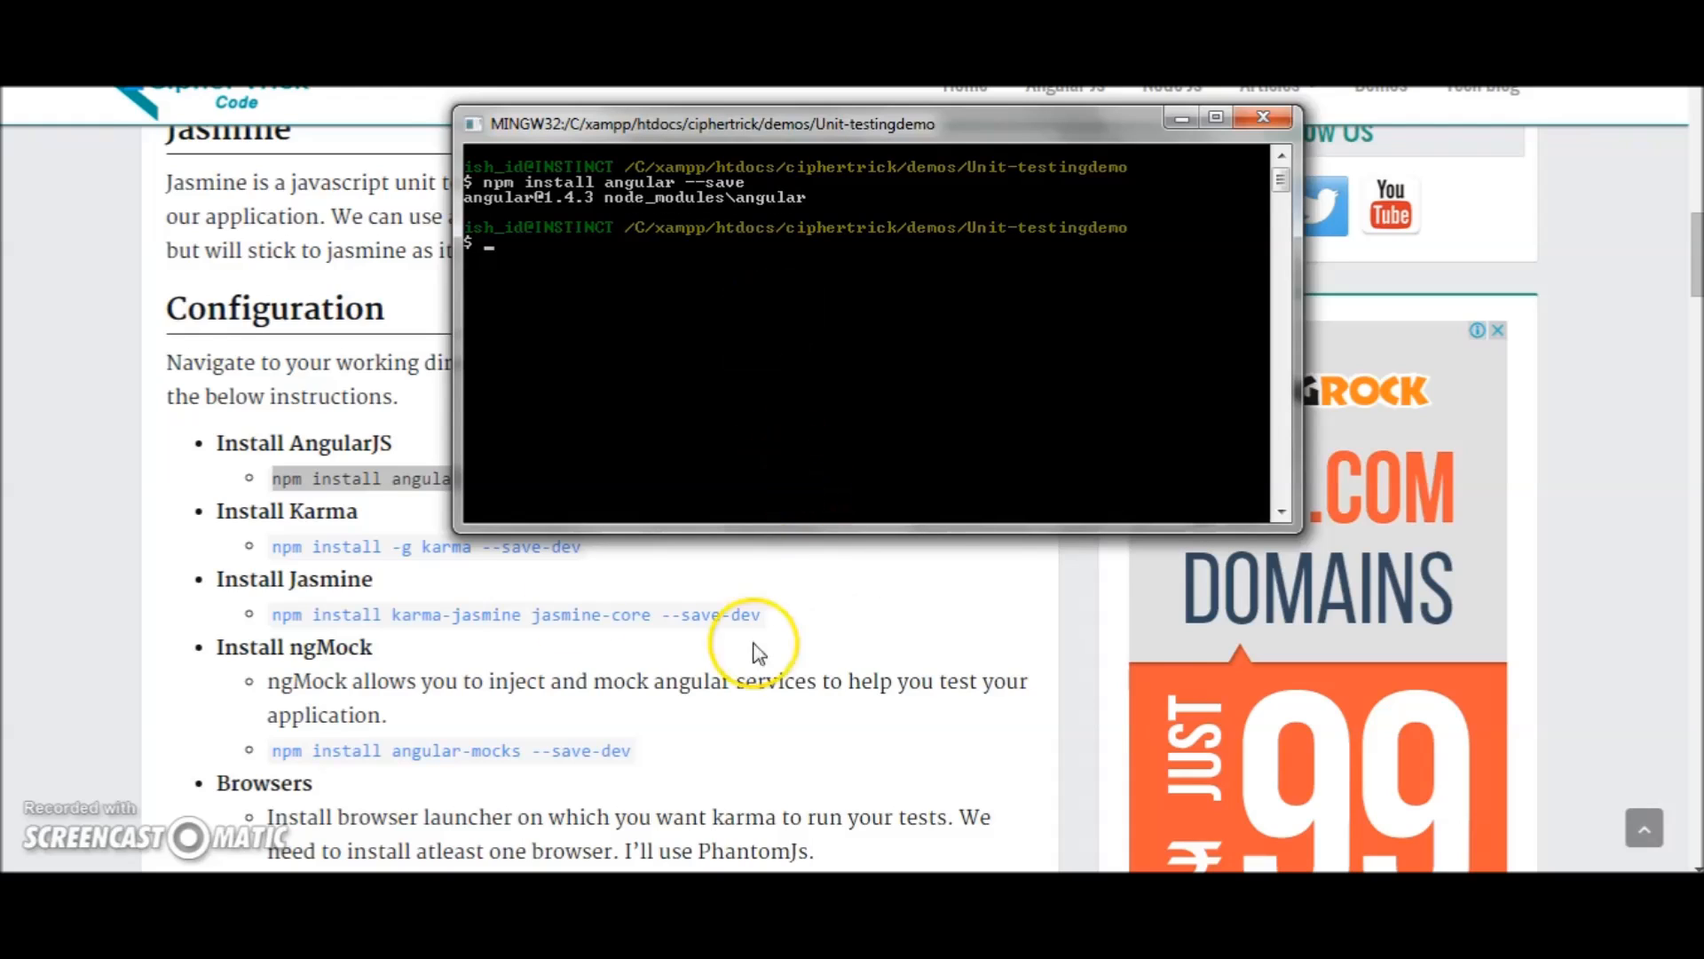
{"action": "mouse_move", "coordinate": [399, 584]}
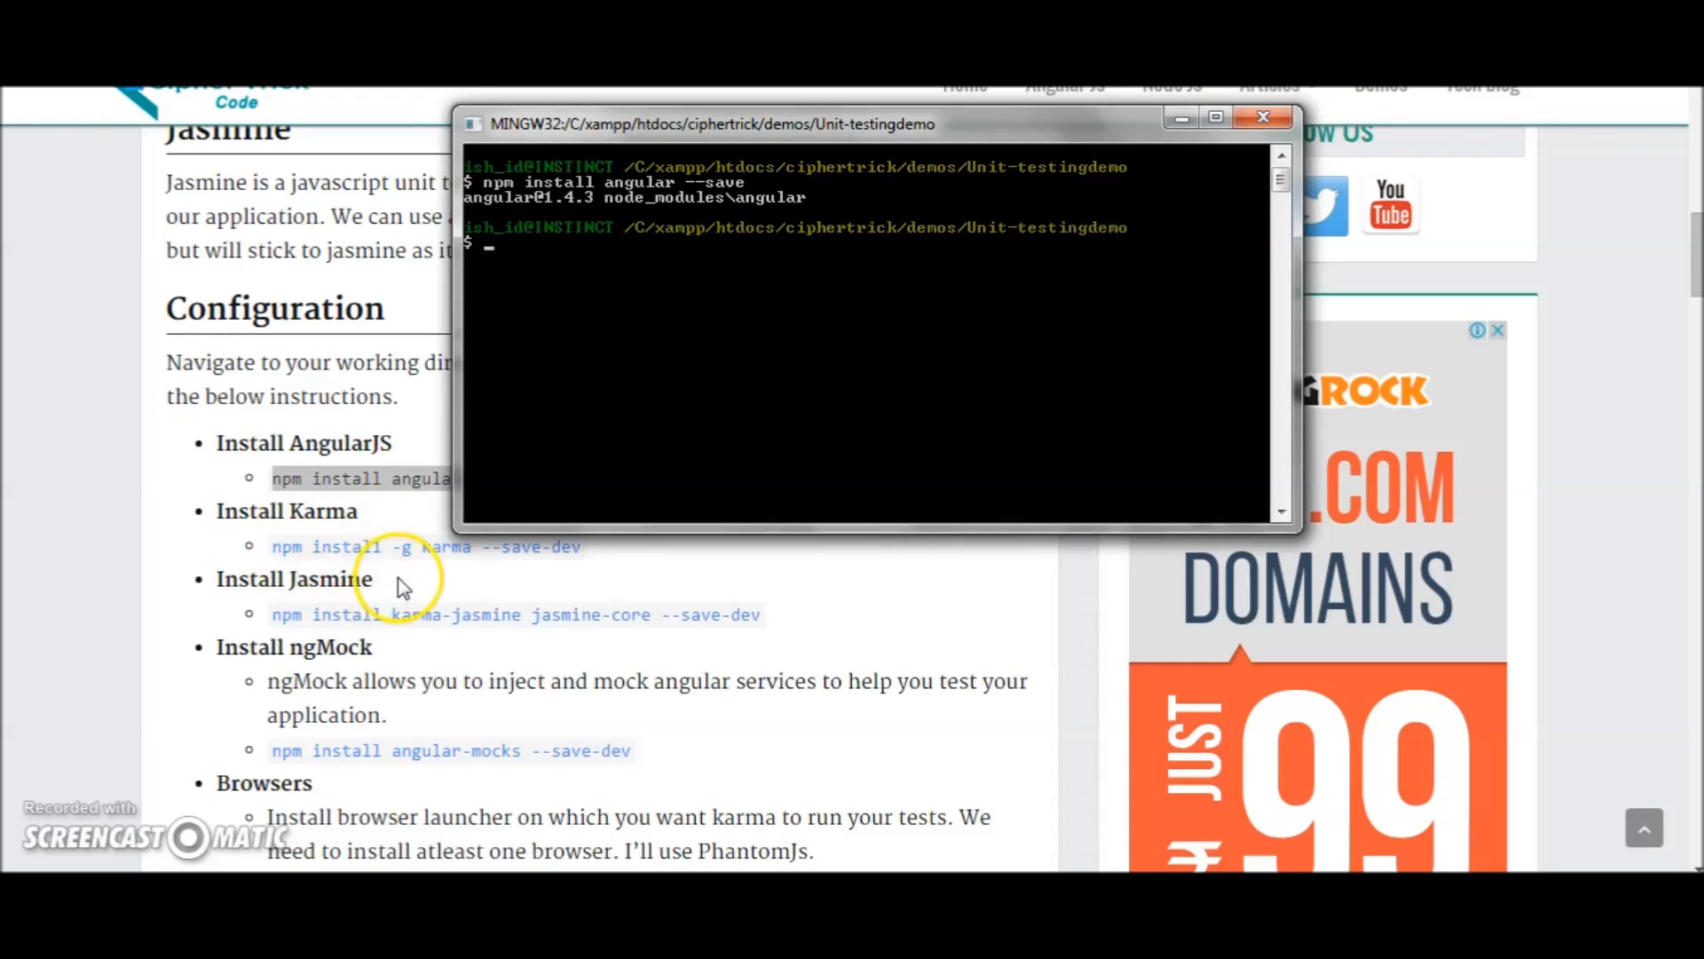
{"action": "mouse_move", "coordinate": [648, 142]}
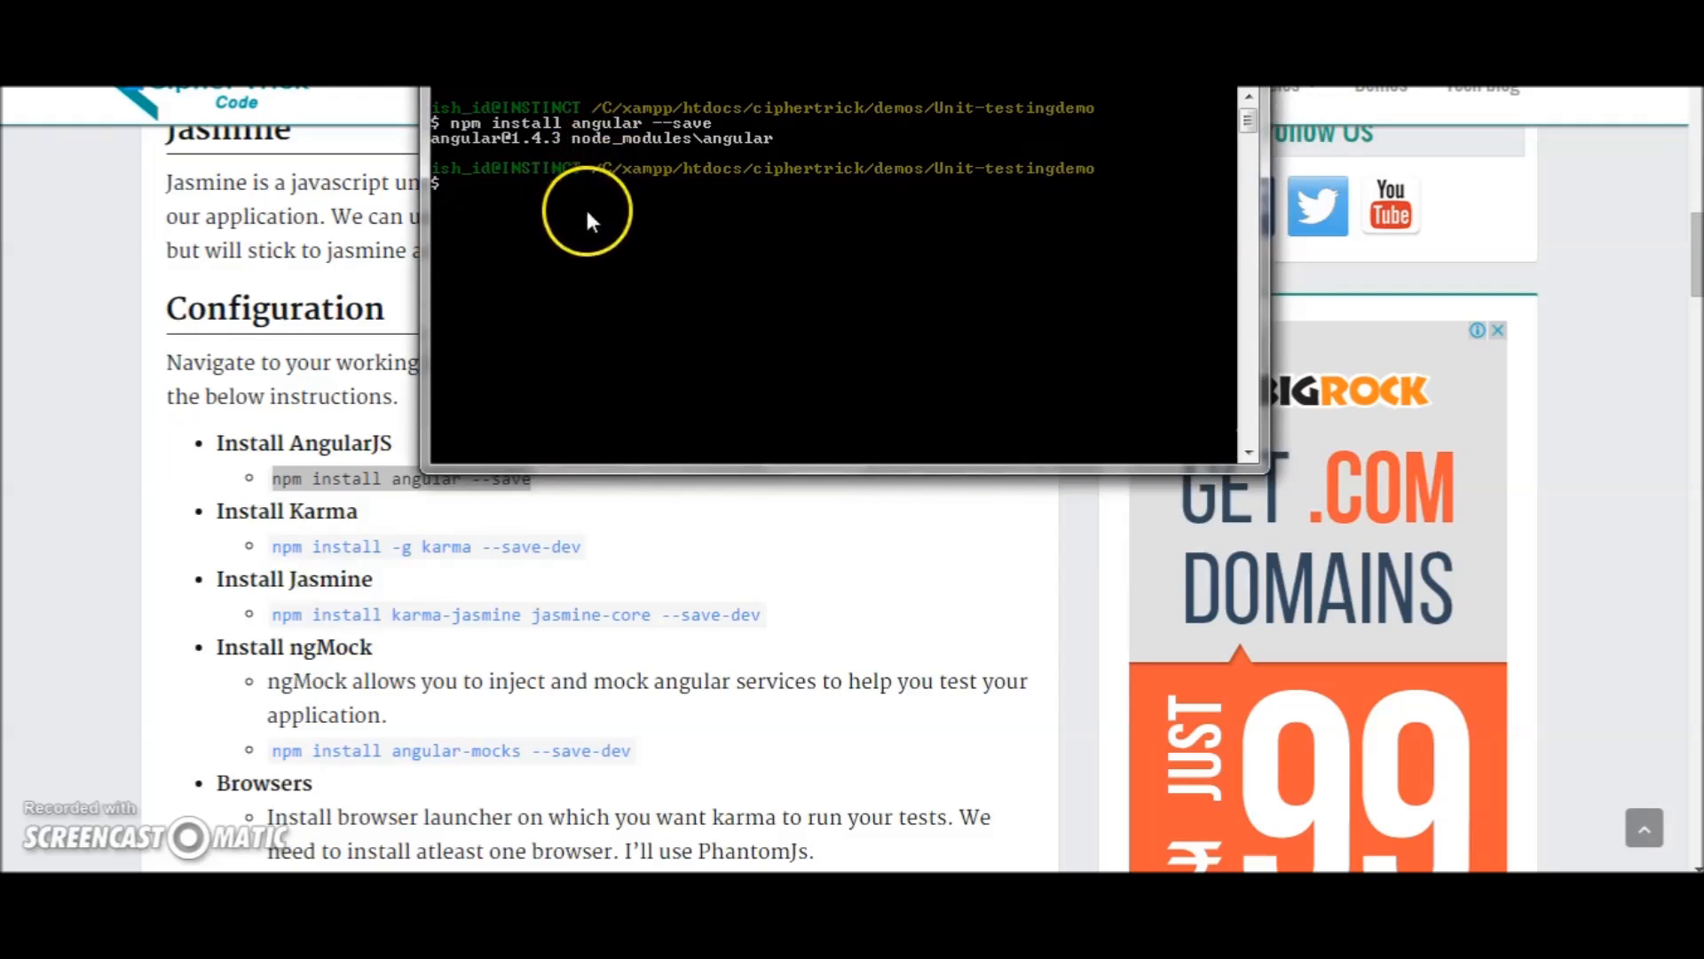
{"action": "mouse_move", "coordinate": [492, 309]}
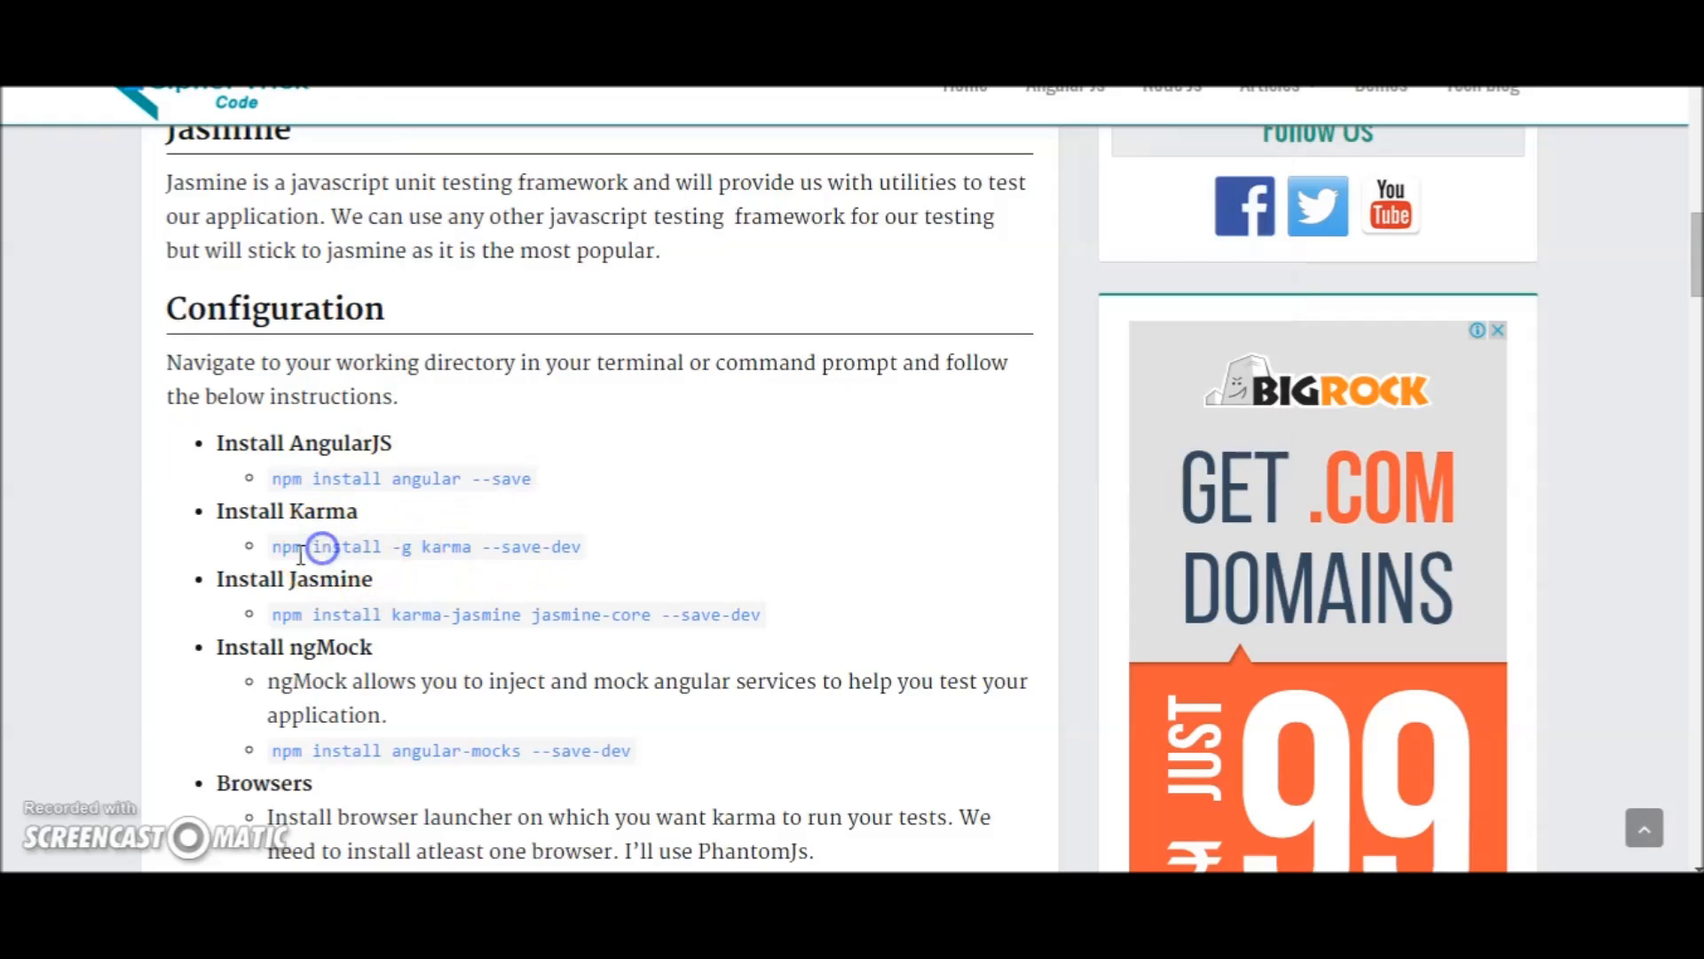
{"action": "mouse_move", "coordinate": [450, 549]}
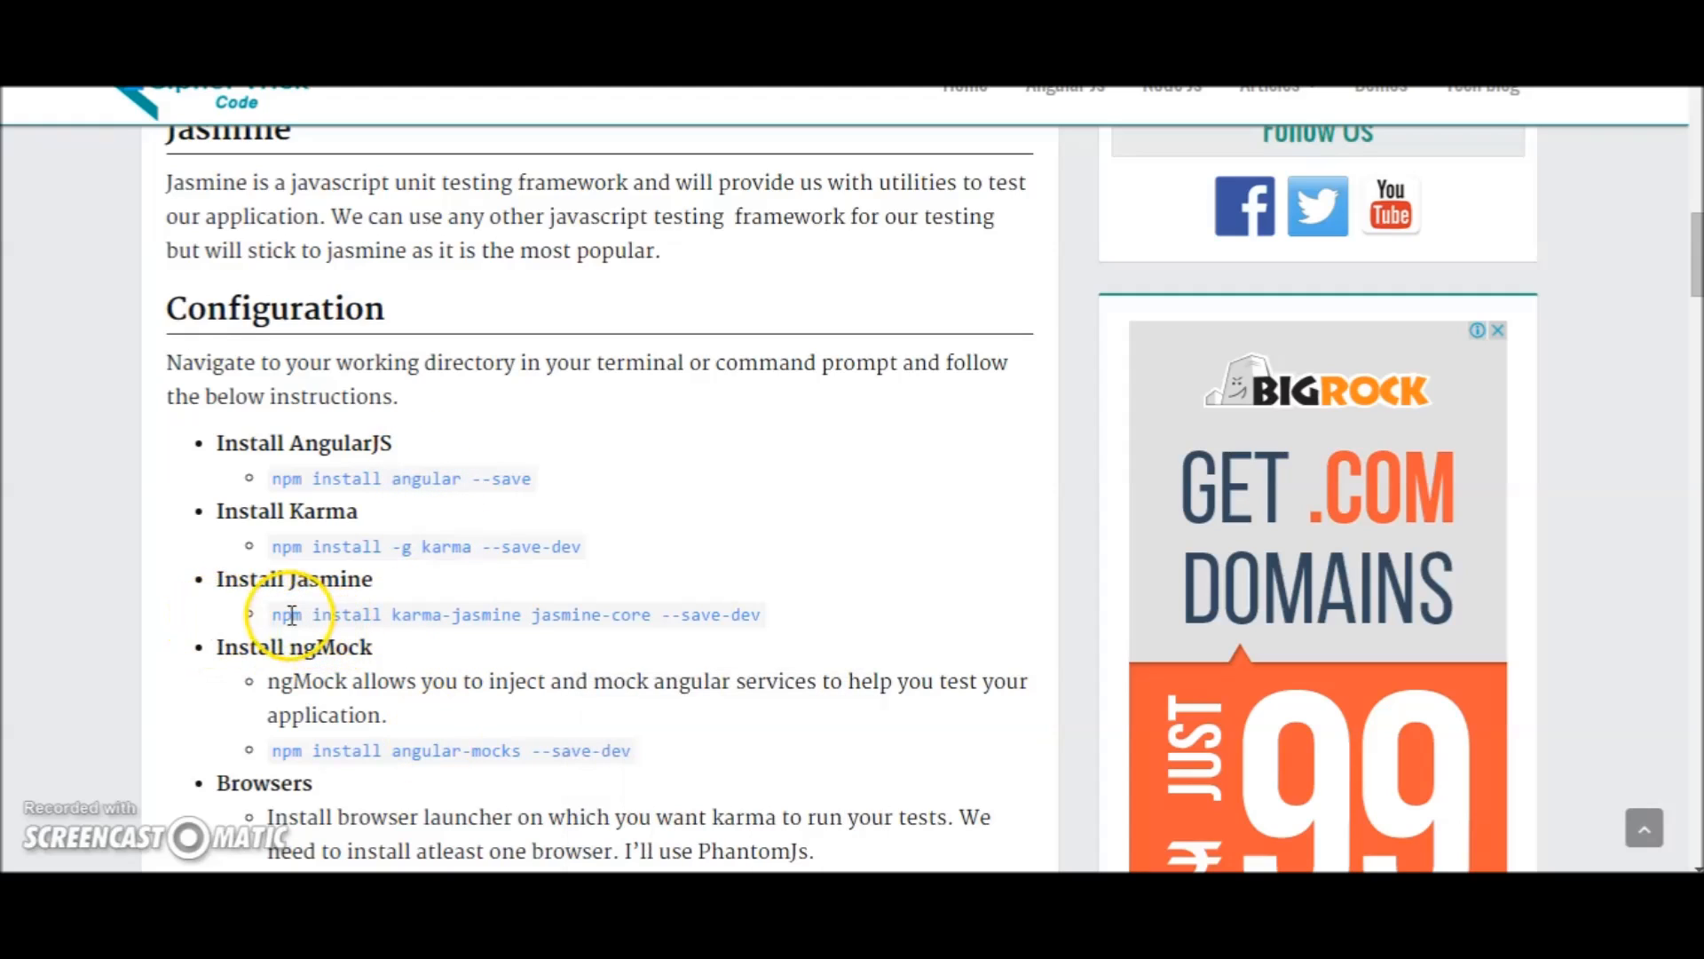
{"action": "left_click_drag", "start_coordinate": [270, 614], "coordinate": [464, 614]}
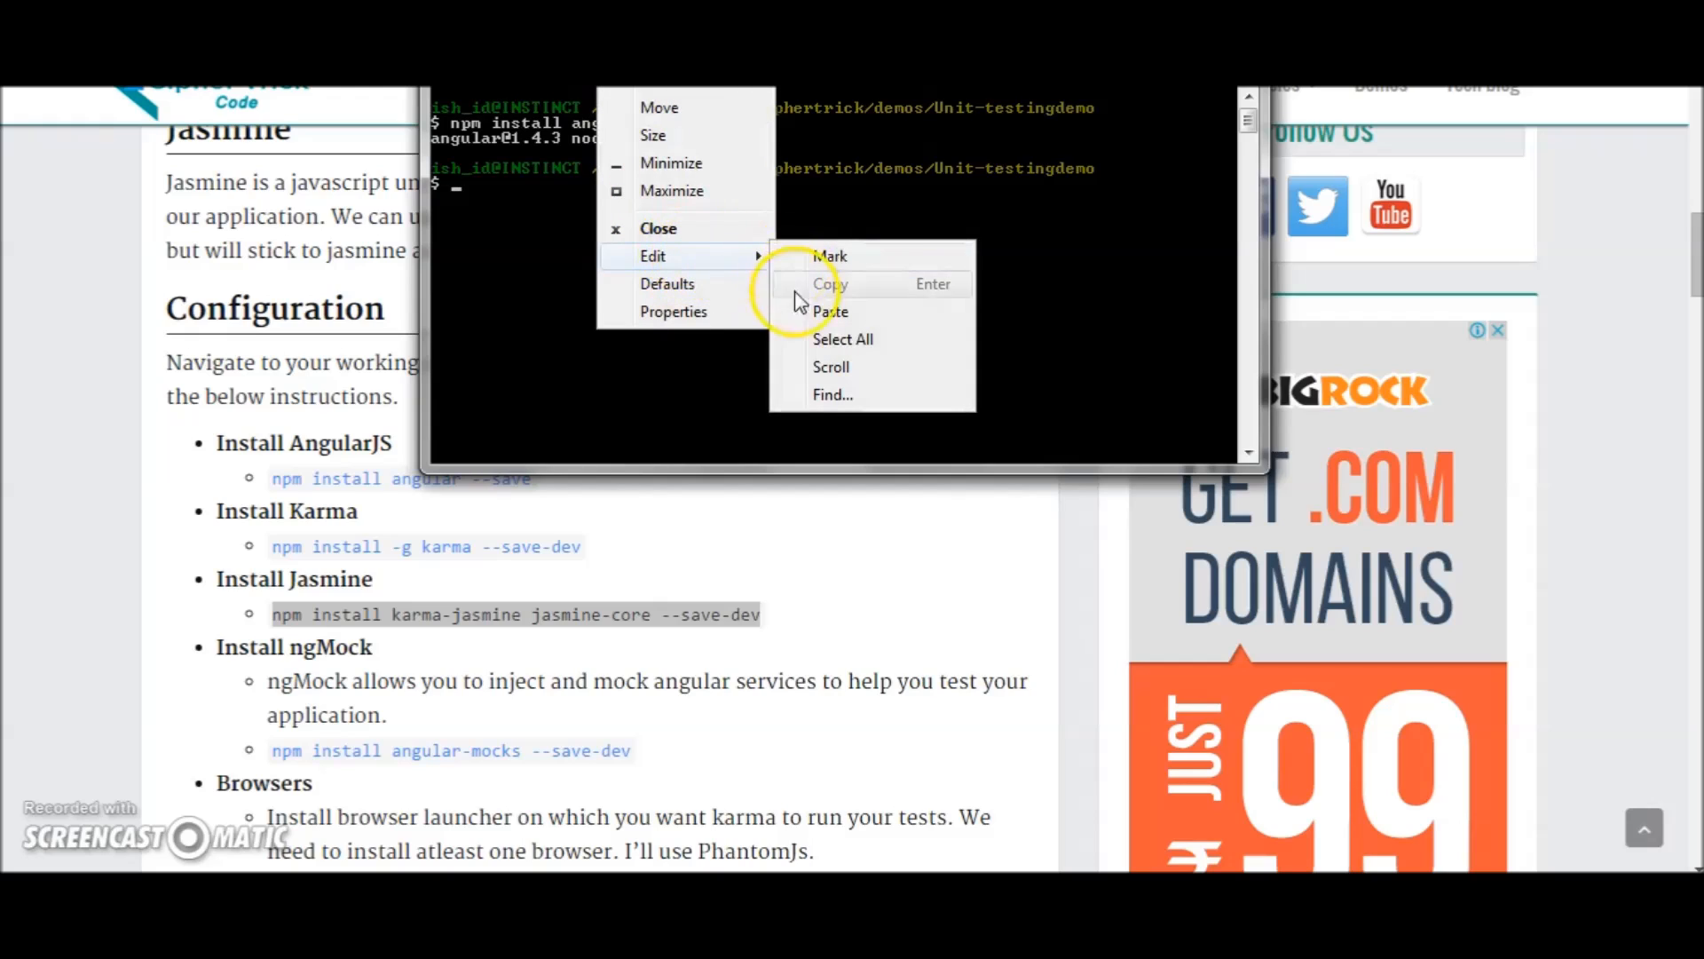
{"action": "left_click", "coordinate": [830, 311]}
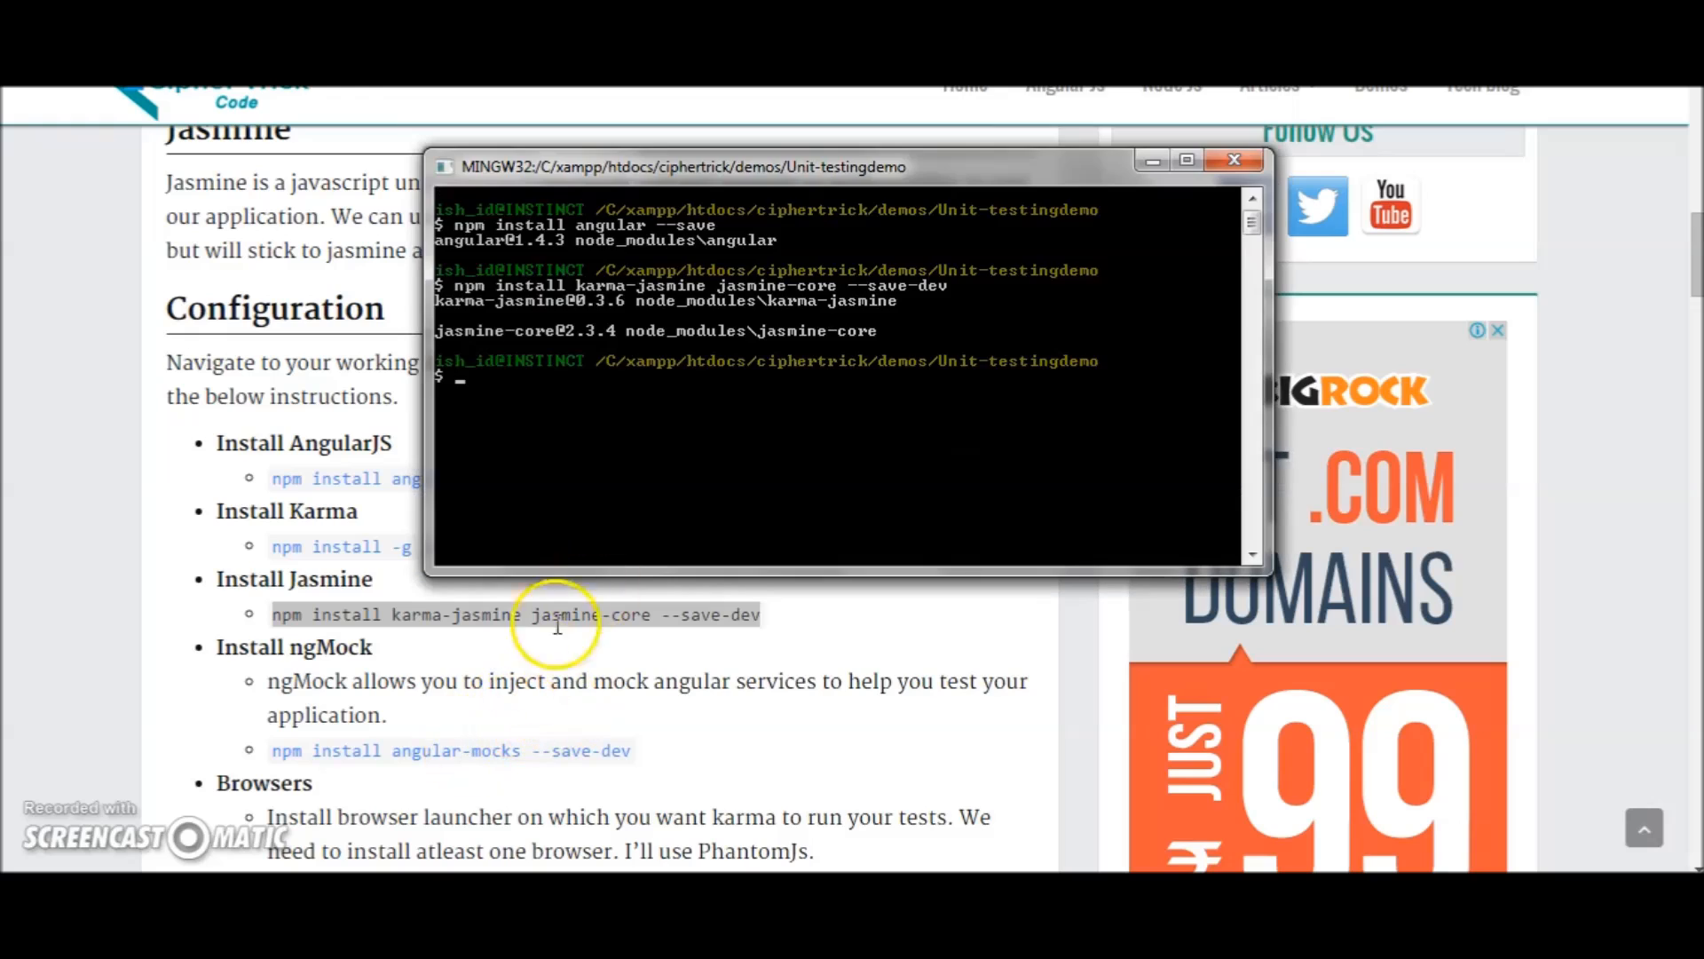
- Install angular-mocks 1.4.3 and karma-phantomjs-launcher 0.2.0 using the tutorial's npm commands
{"action": "left_click", "coordinate": [1234, 160]}
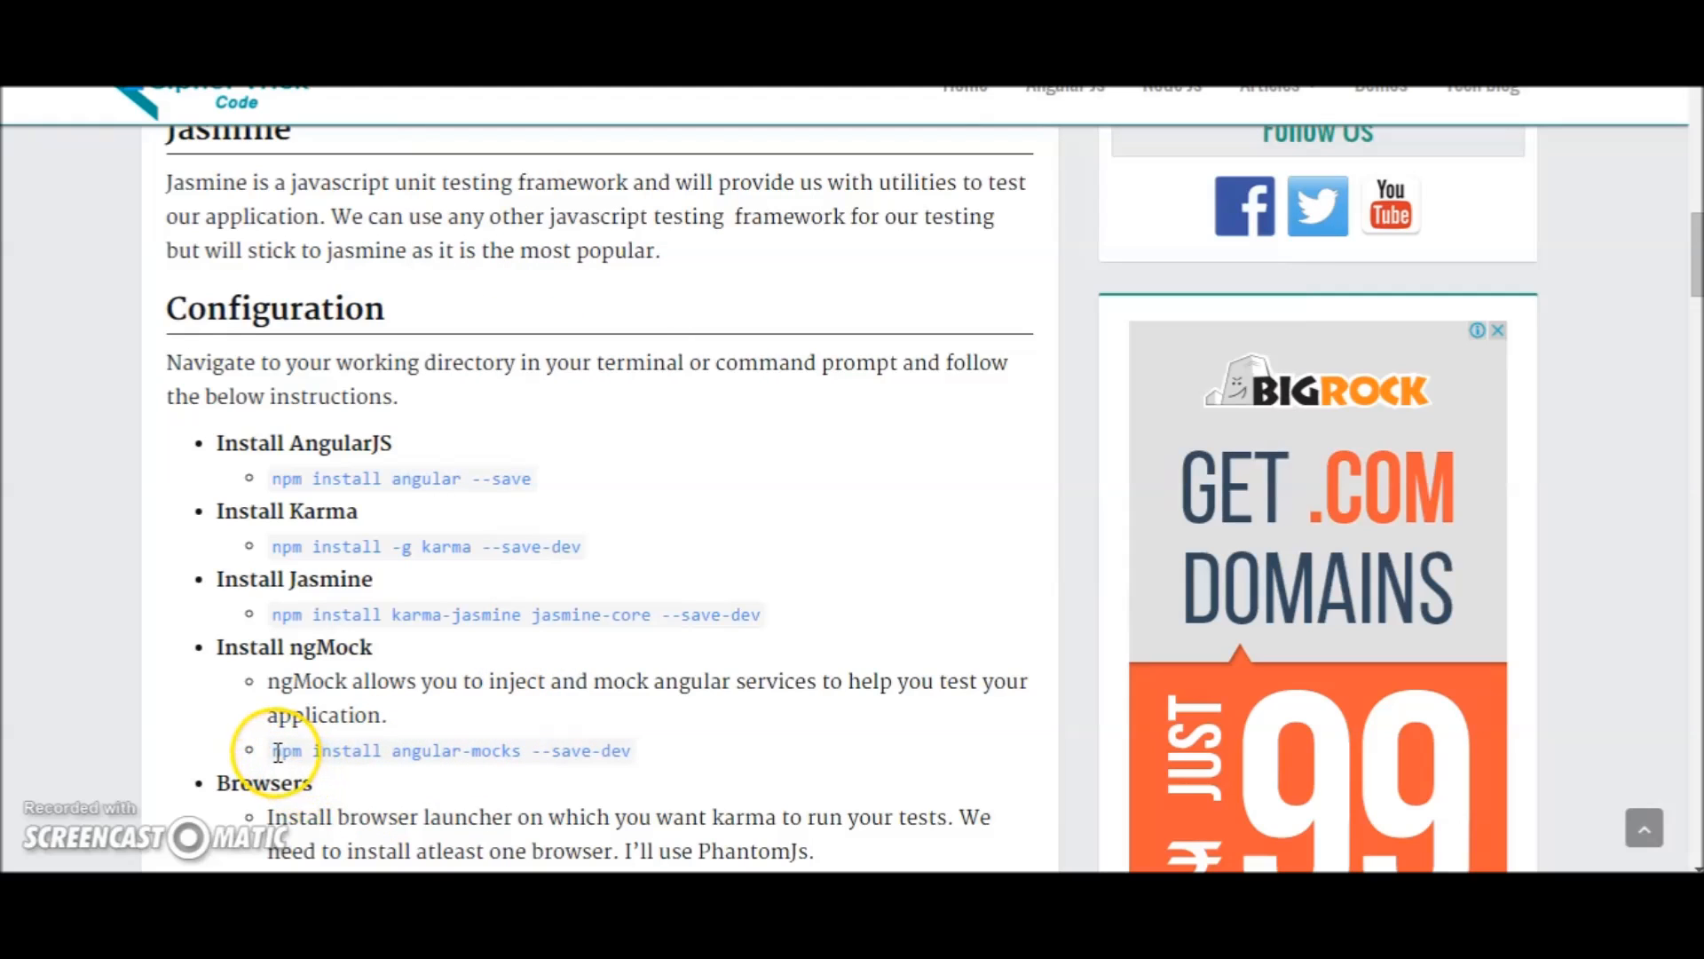
{"action": "left_click_drag", "start_coordinate": [272, 750], "coordinate": [647, 750]}
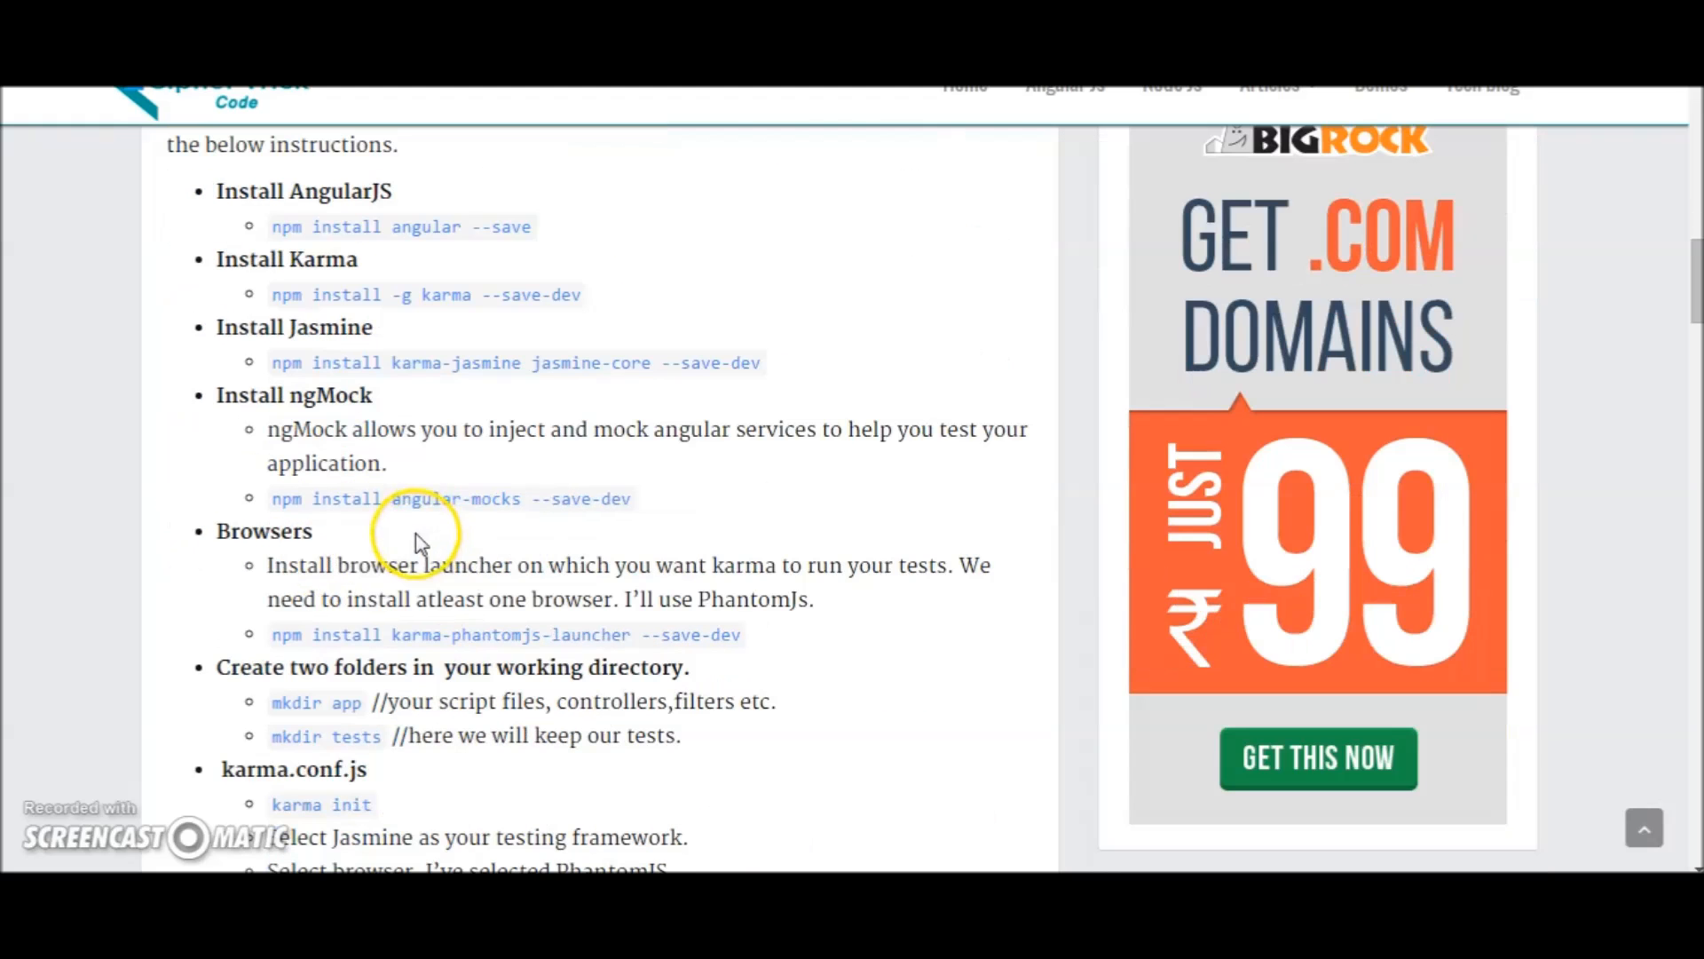
{"action": "mouse_move", "coordinate": [452, 559]}
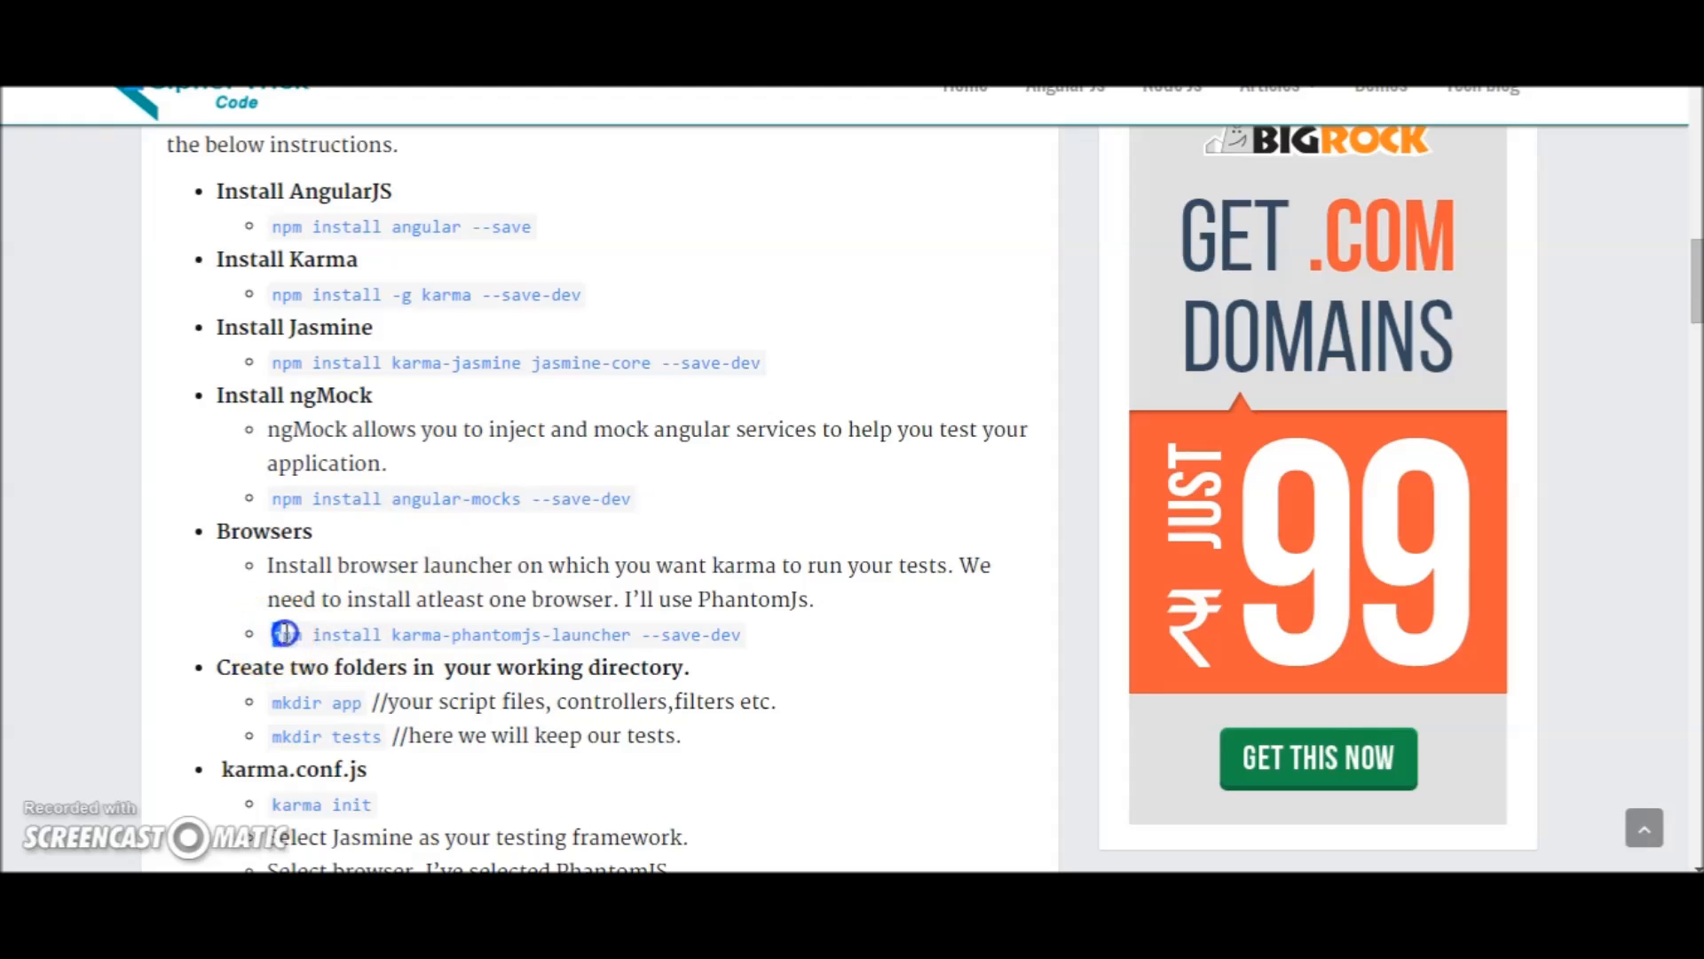
{"action": "left_click_drag", "start_coordinate": [271, 635], "coordinate": [750, 635]}
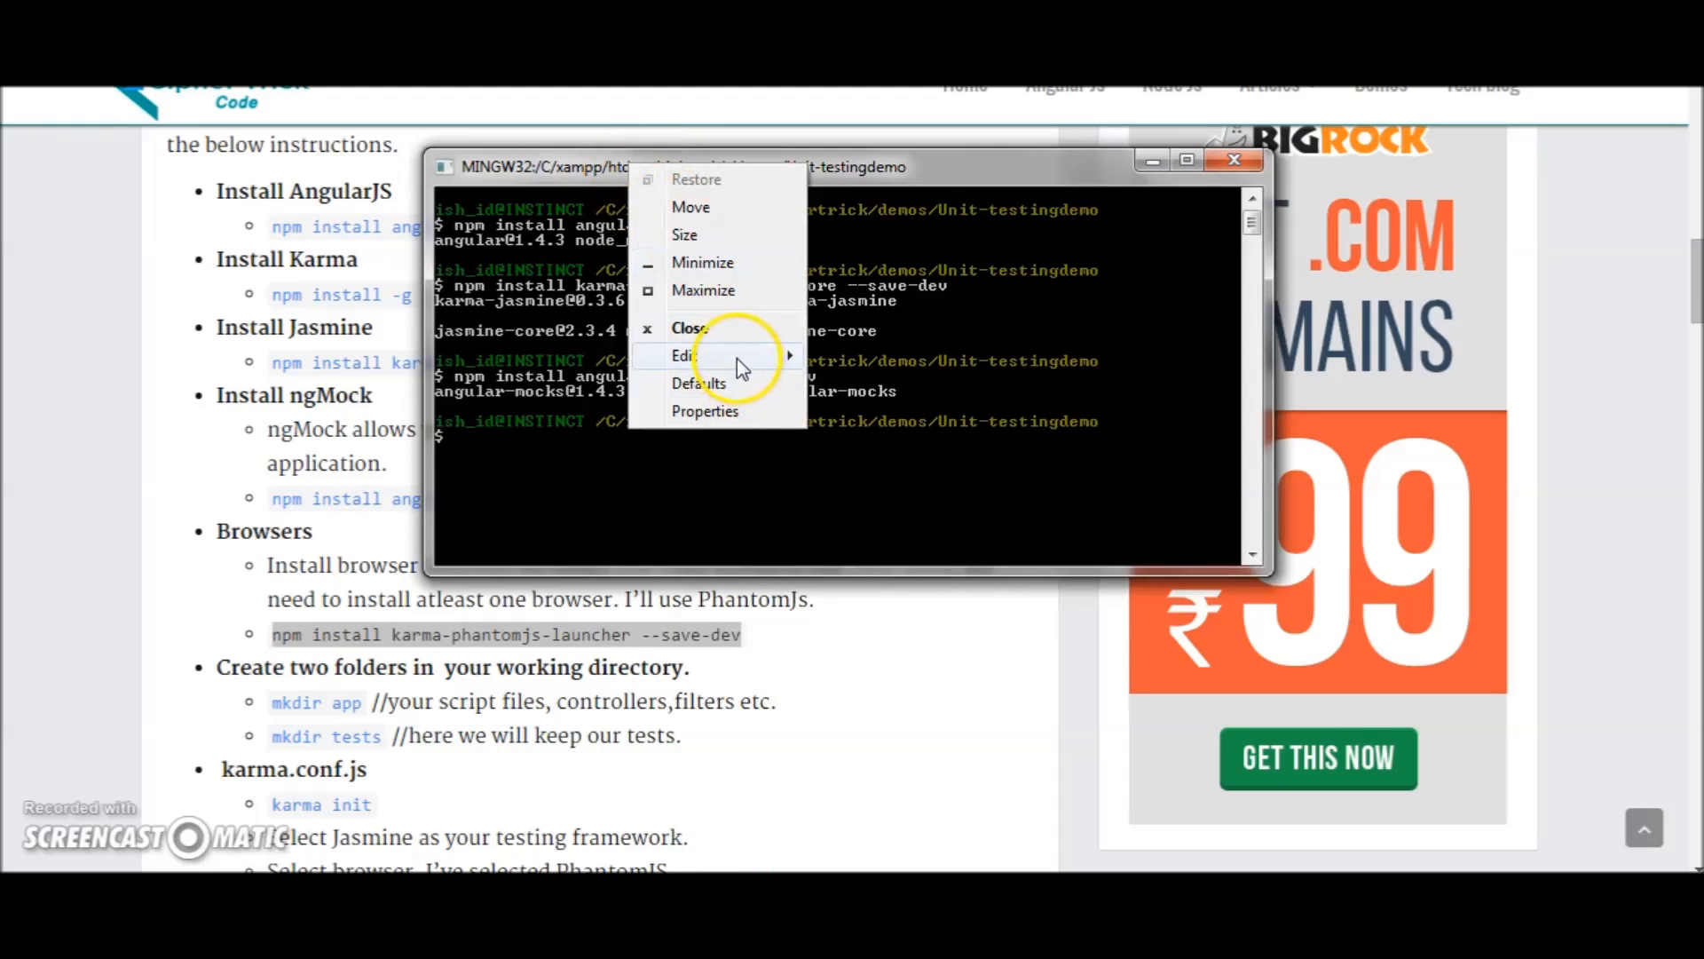
{"action": "left_click", "coordinate": [684, 356]}
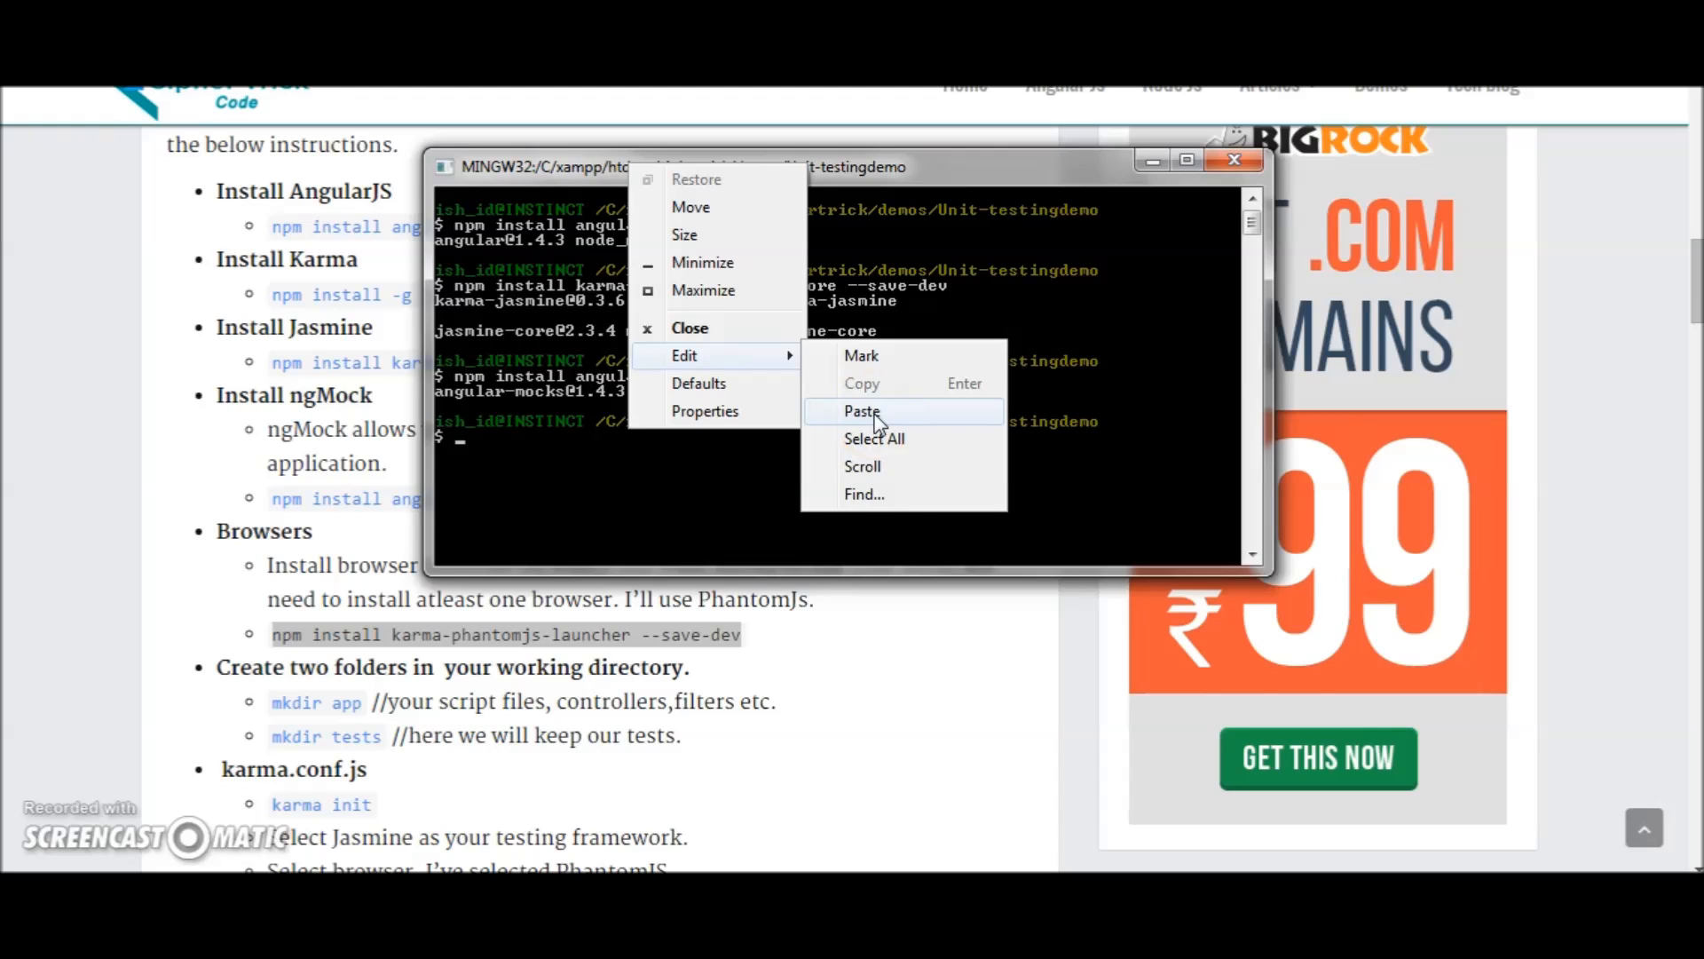
{"action": "left_click", "coordinate": [862, 411]}
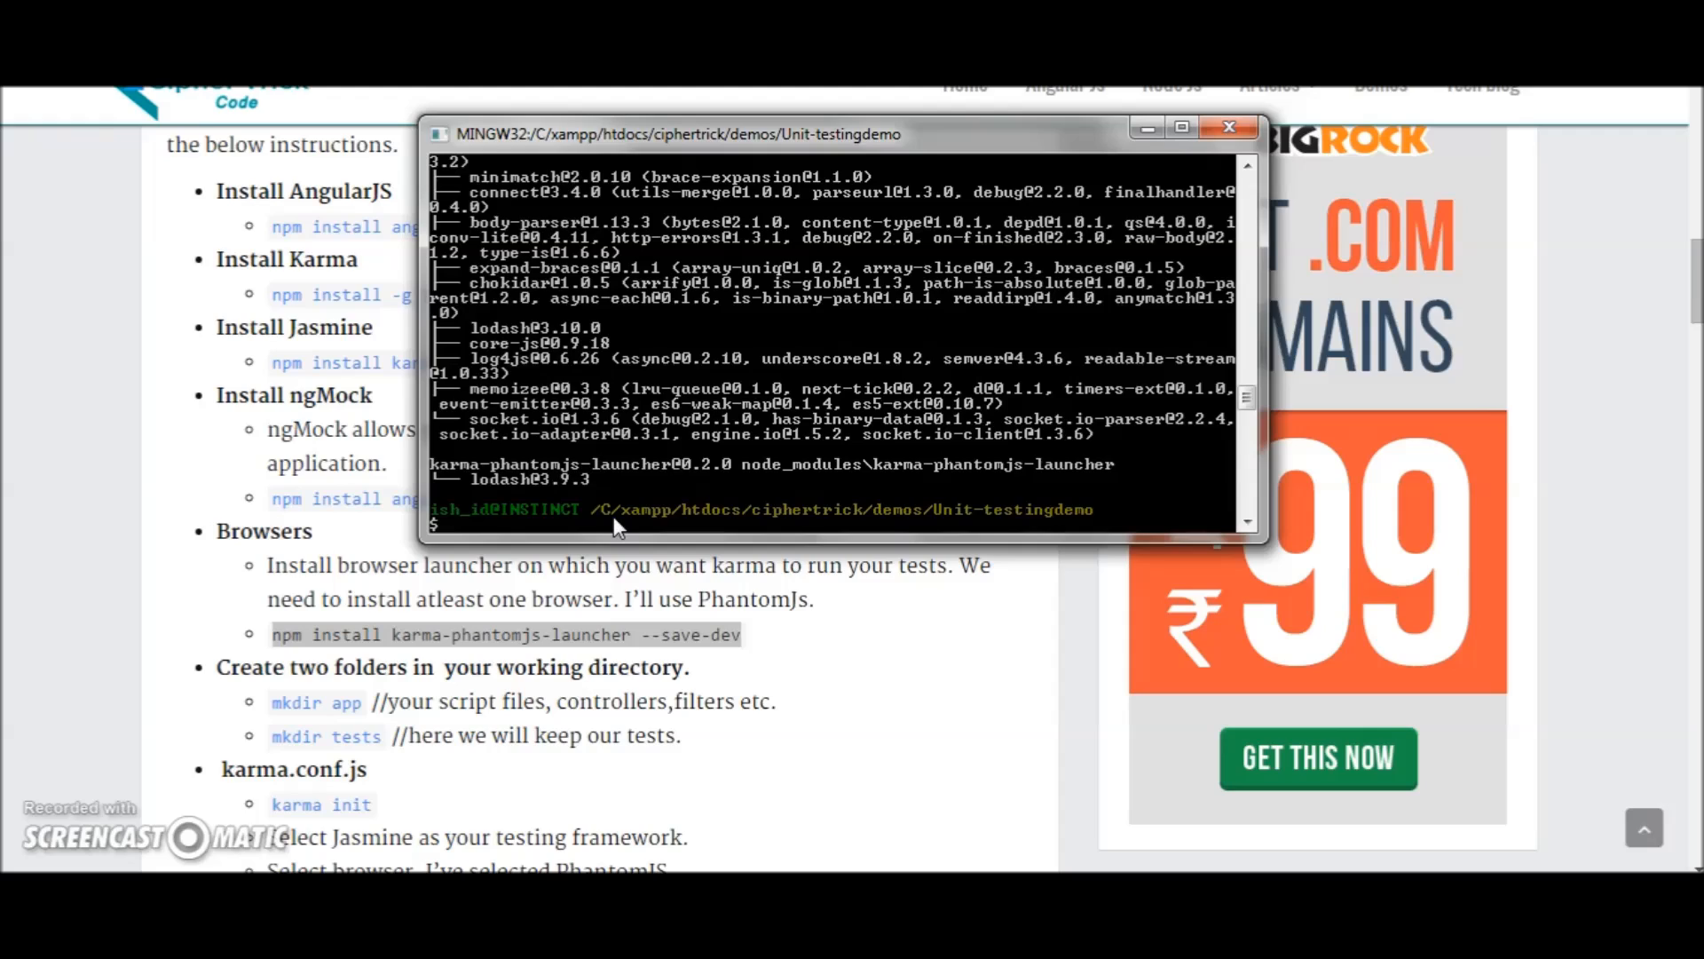
- Run mkdir for the app and tests folders, then attempt the mistyped 'krama init'
{"action": "type", "text": "m"}
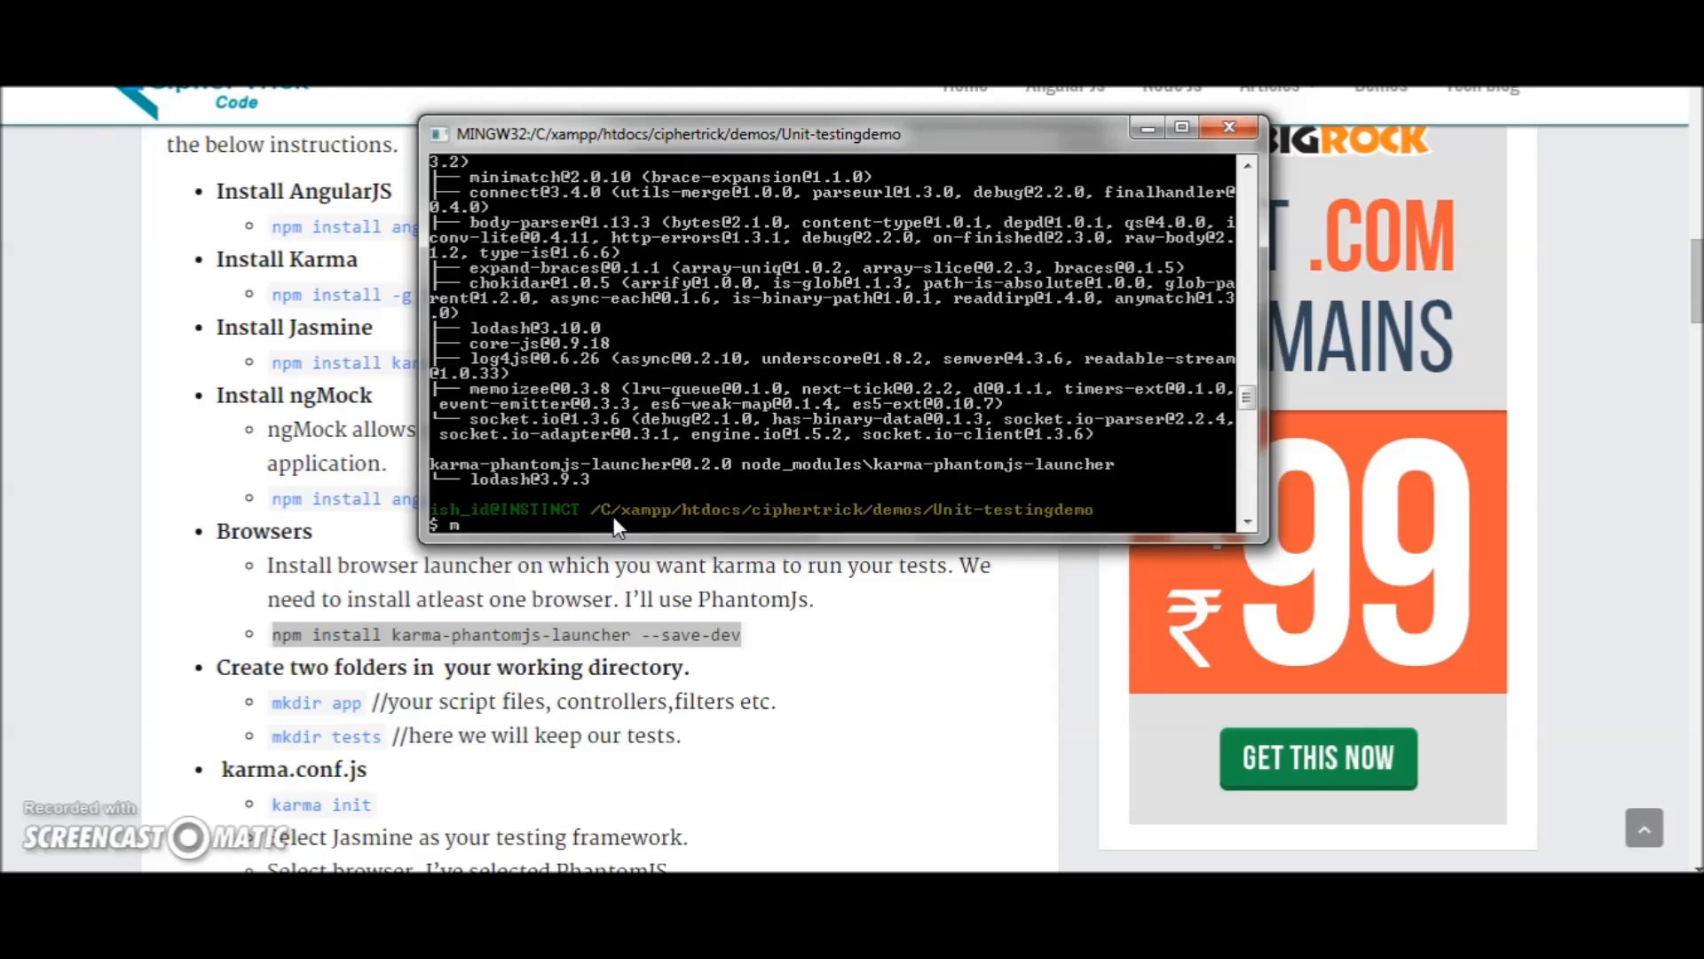
{"action": "type", "text": "kdir"}
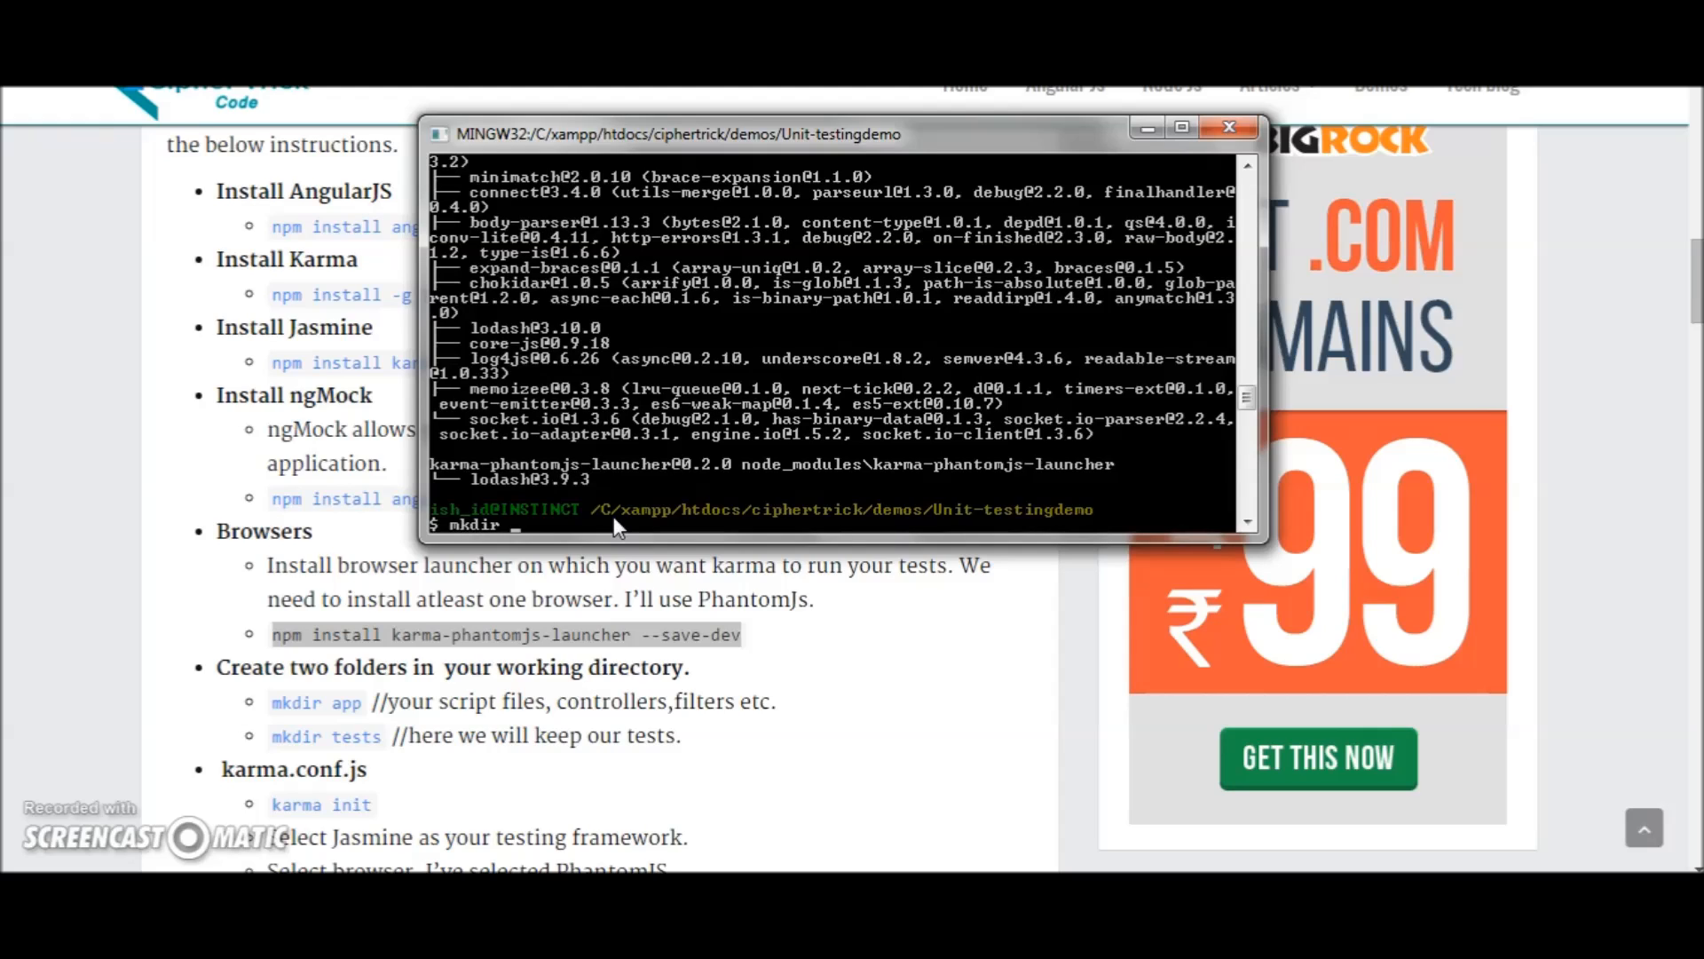
{"action": "type", "text": "app"}
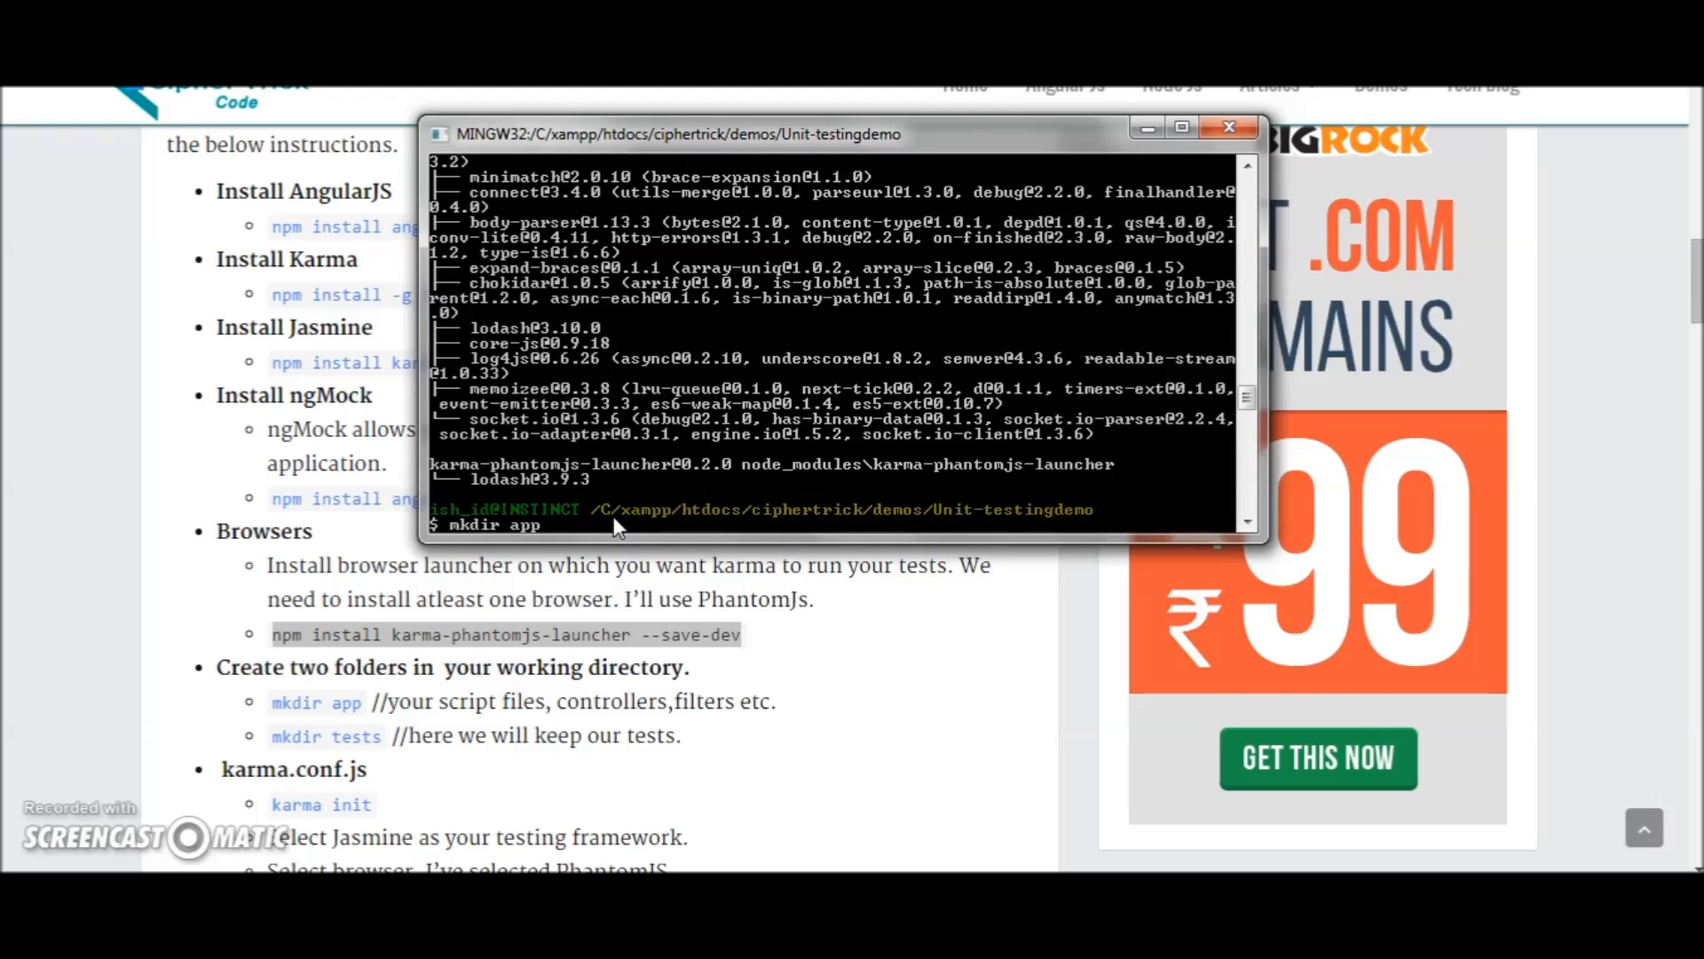
{"action": "type", "text": "mkid"}
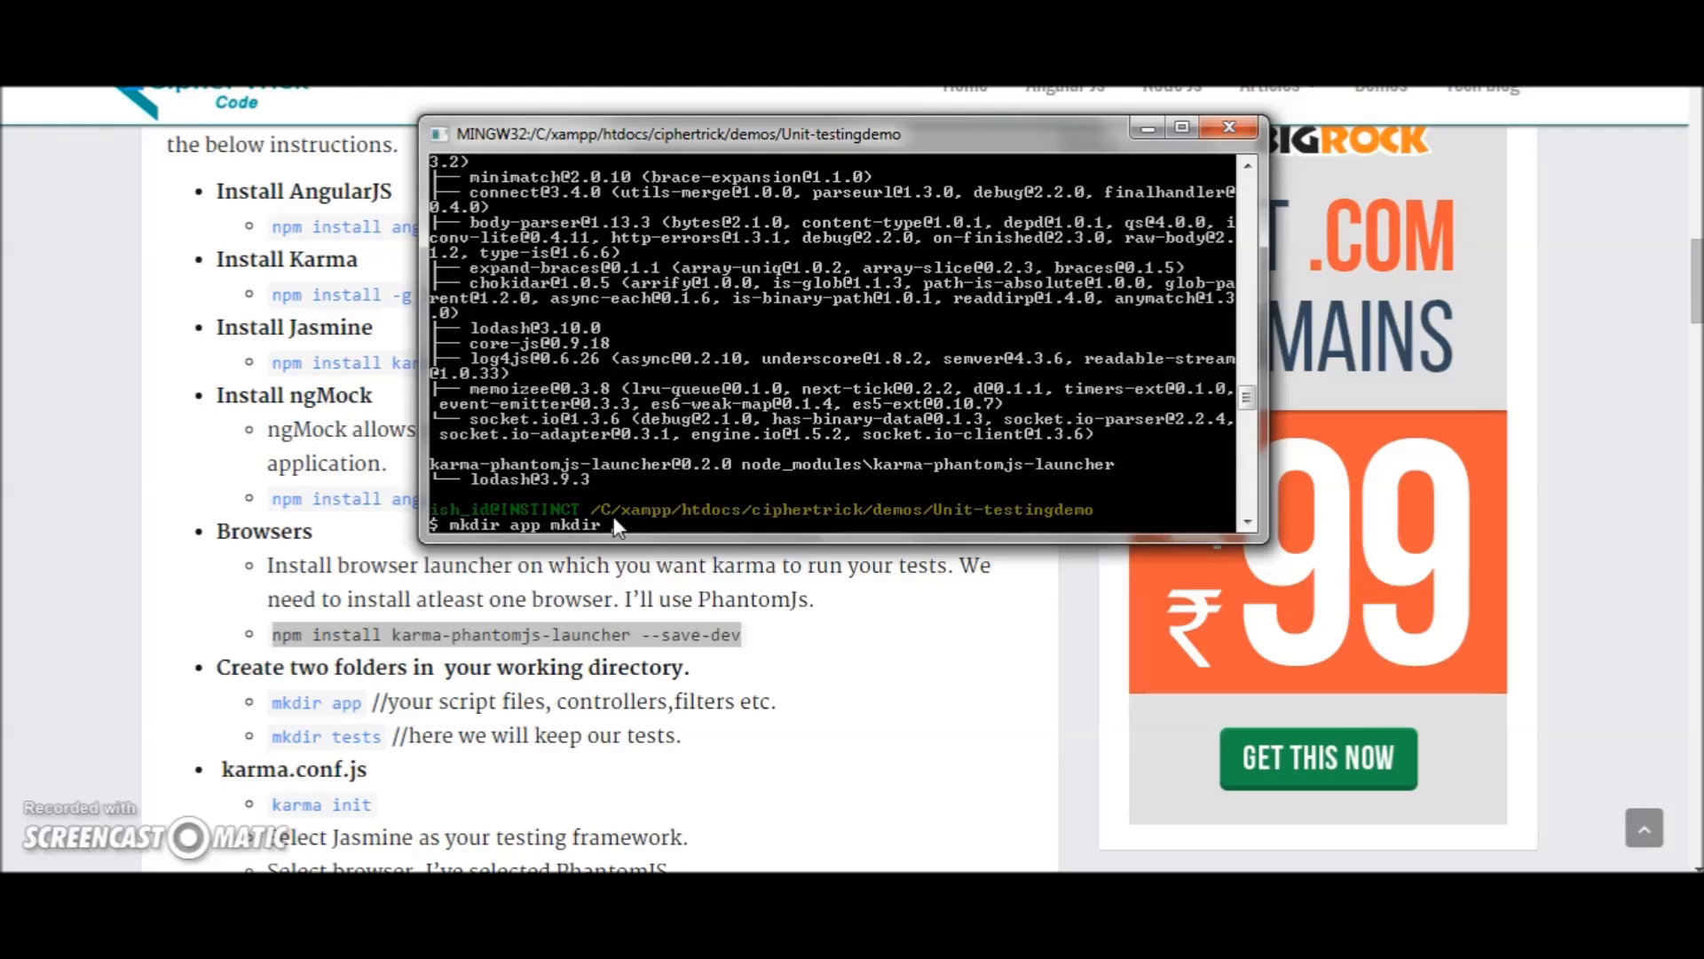
{"action": "type", "text": "tests"}
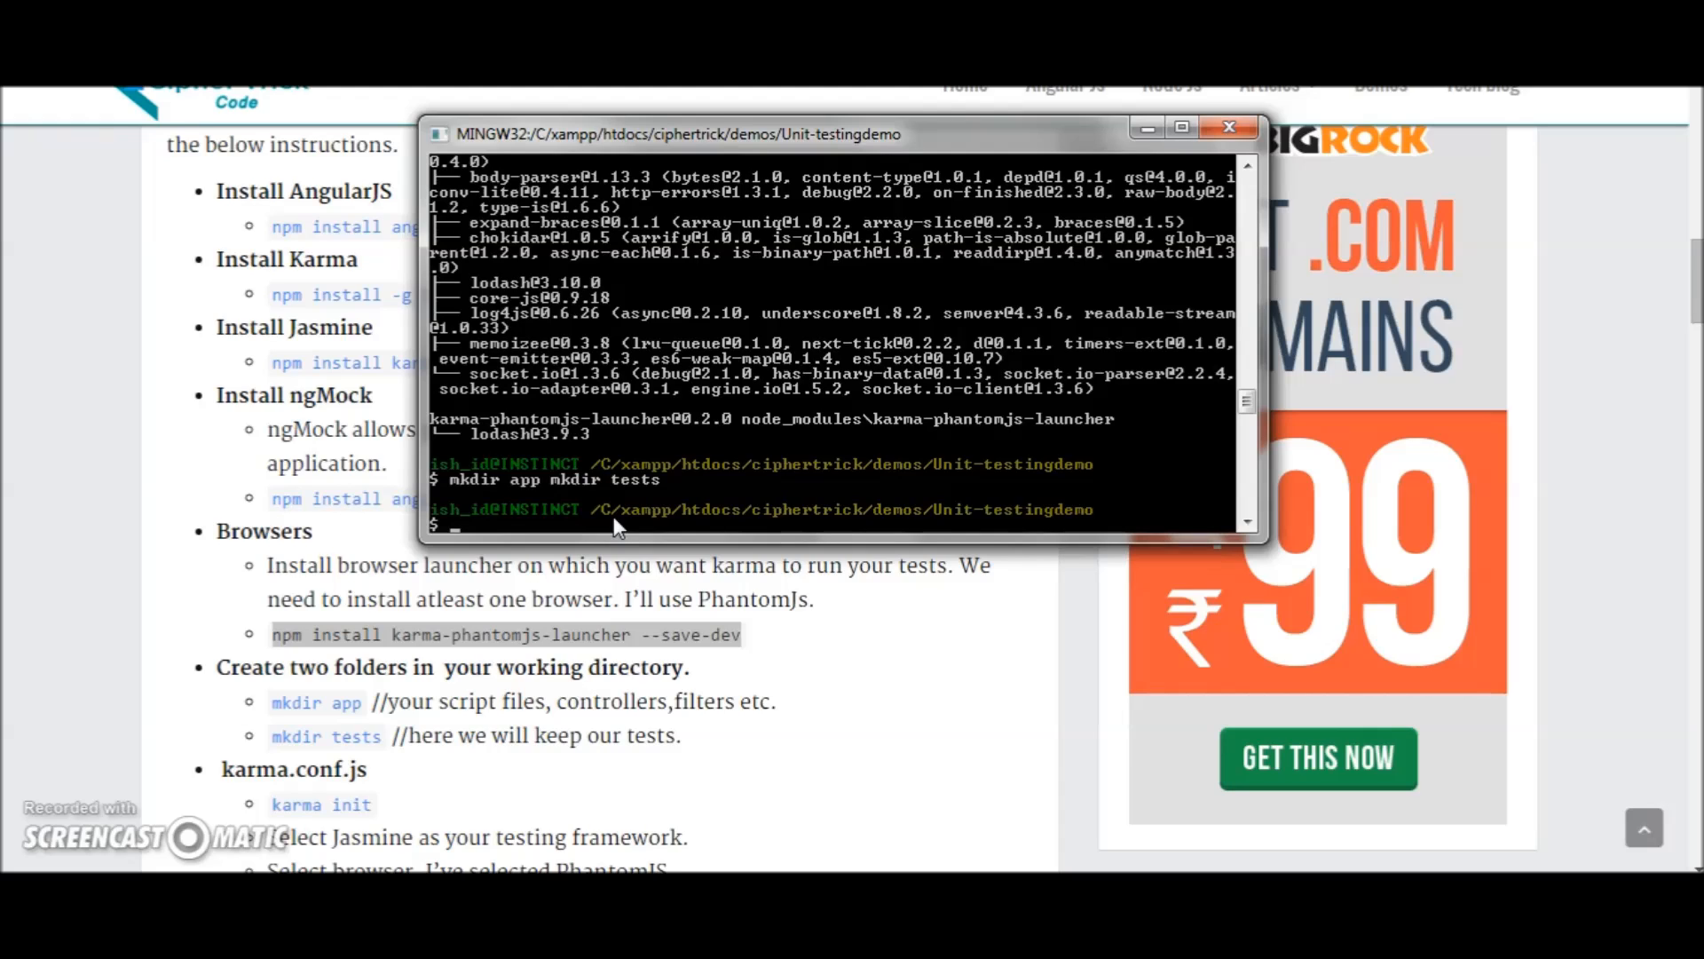
{"action": "type", "text": "krama init"}
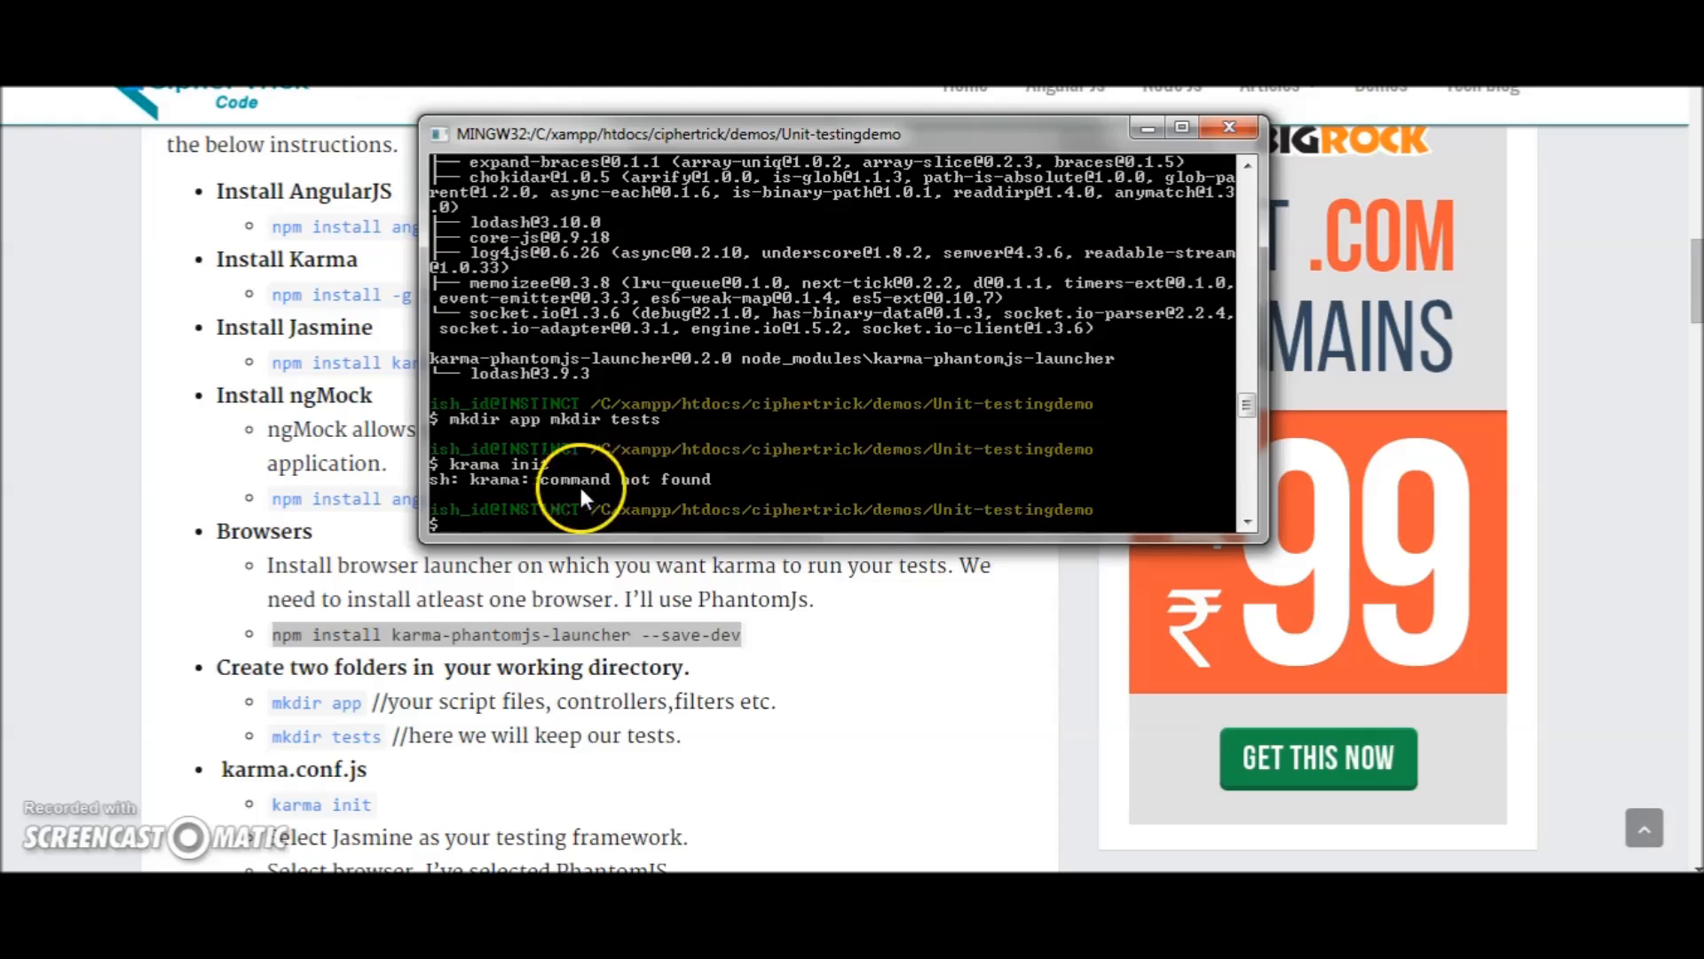
- Start karma init and choose PhantomJS as the browser to capture
{"action": "type", "text": "karma init"}
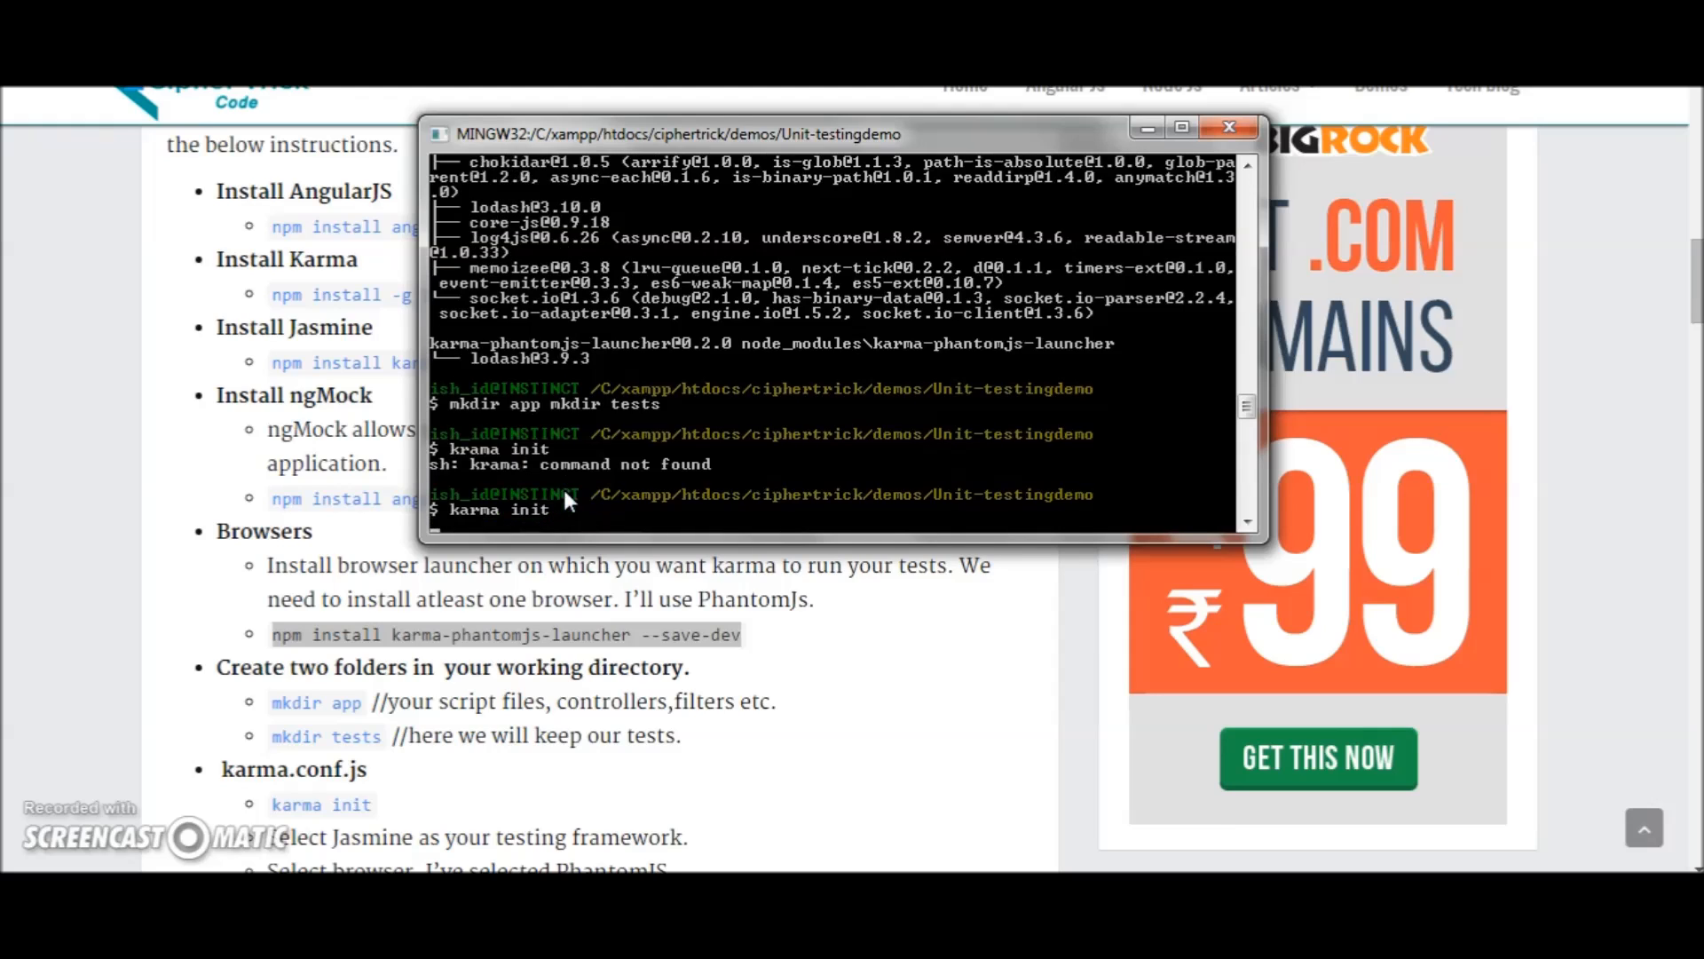
{"action": "key", "text": "Enter"}
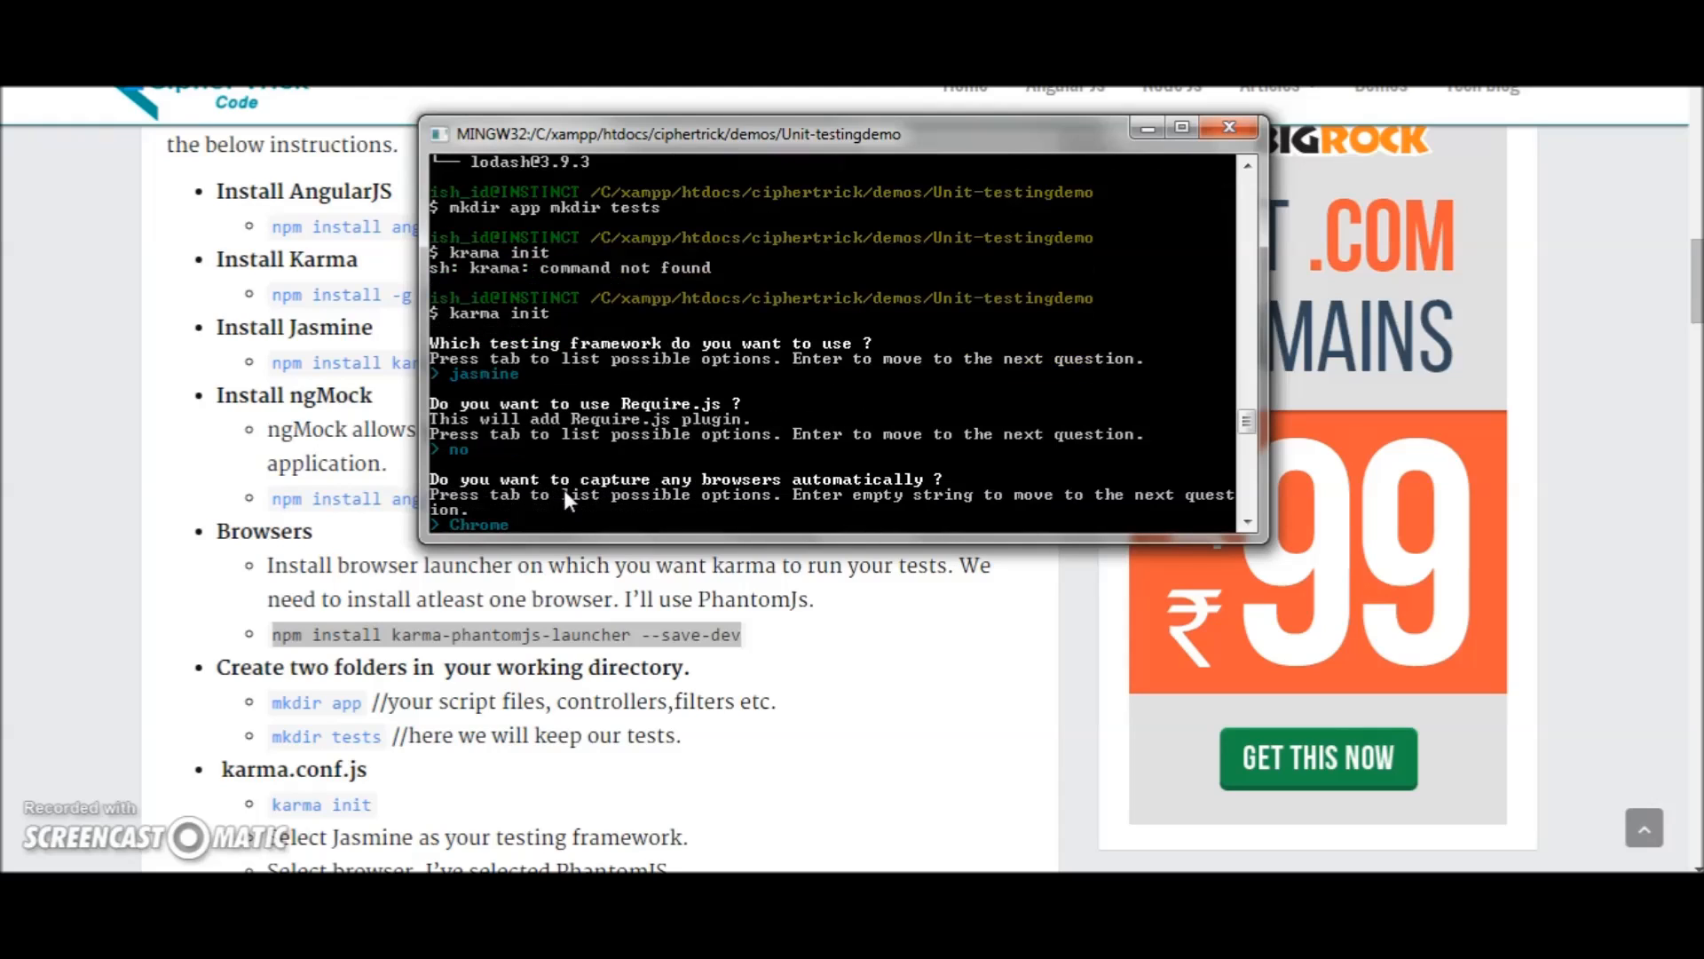
{"action": "type", "text": "Safari"}
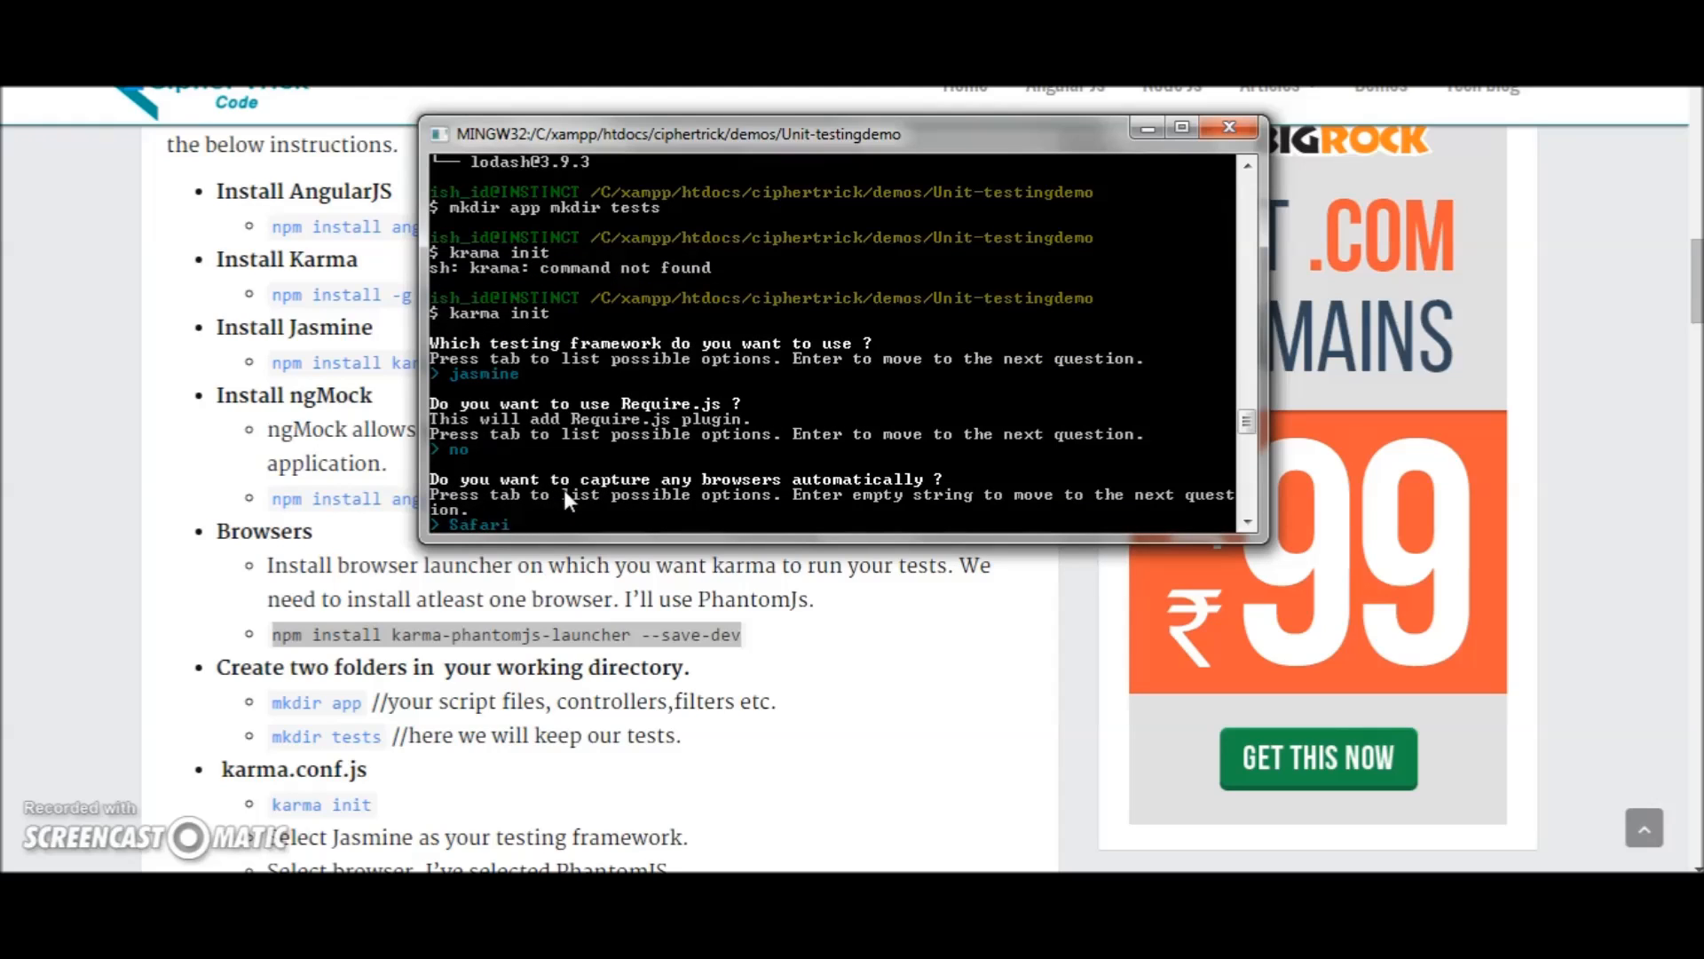
{"action": "type", "text": "PhantomJS"}
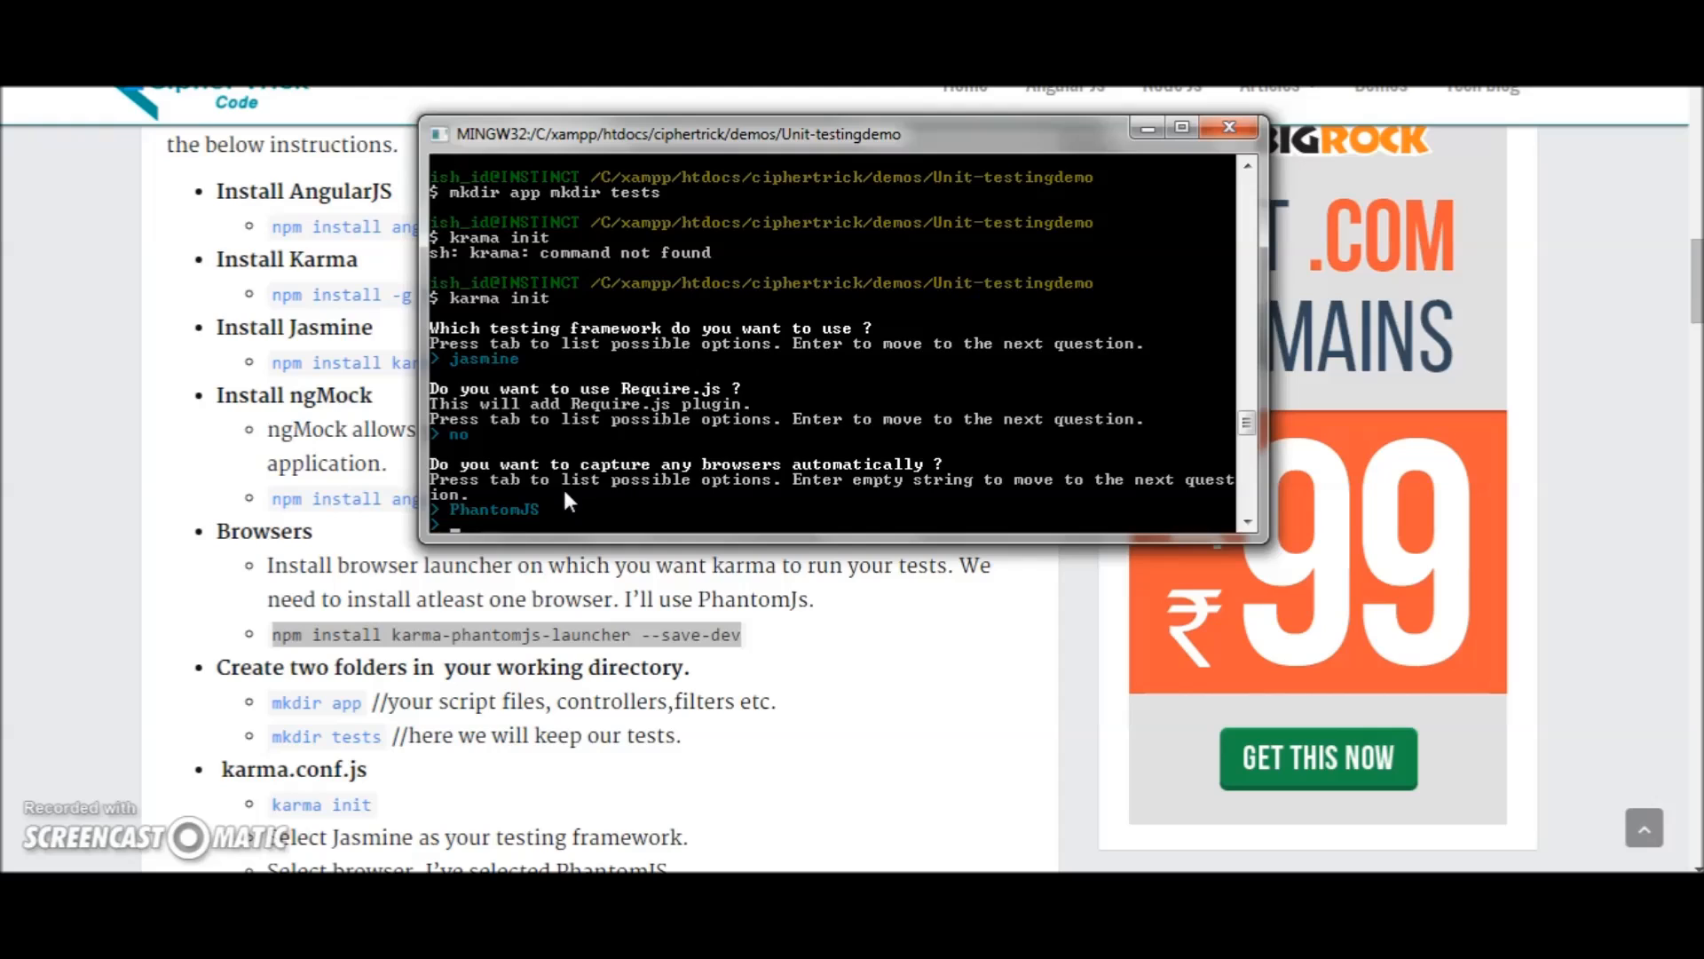
{"action": "key", "text": "Enter"}
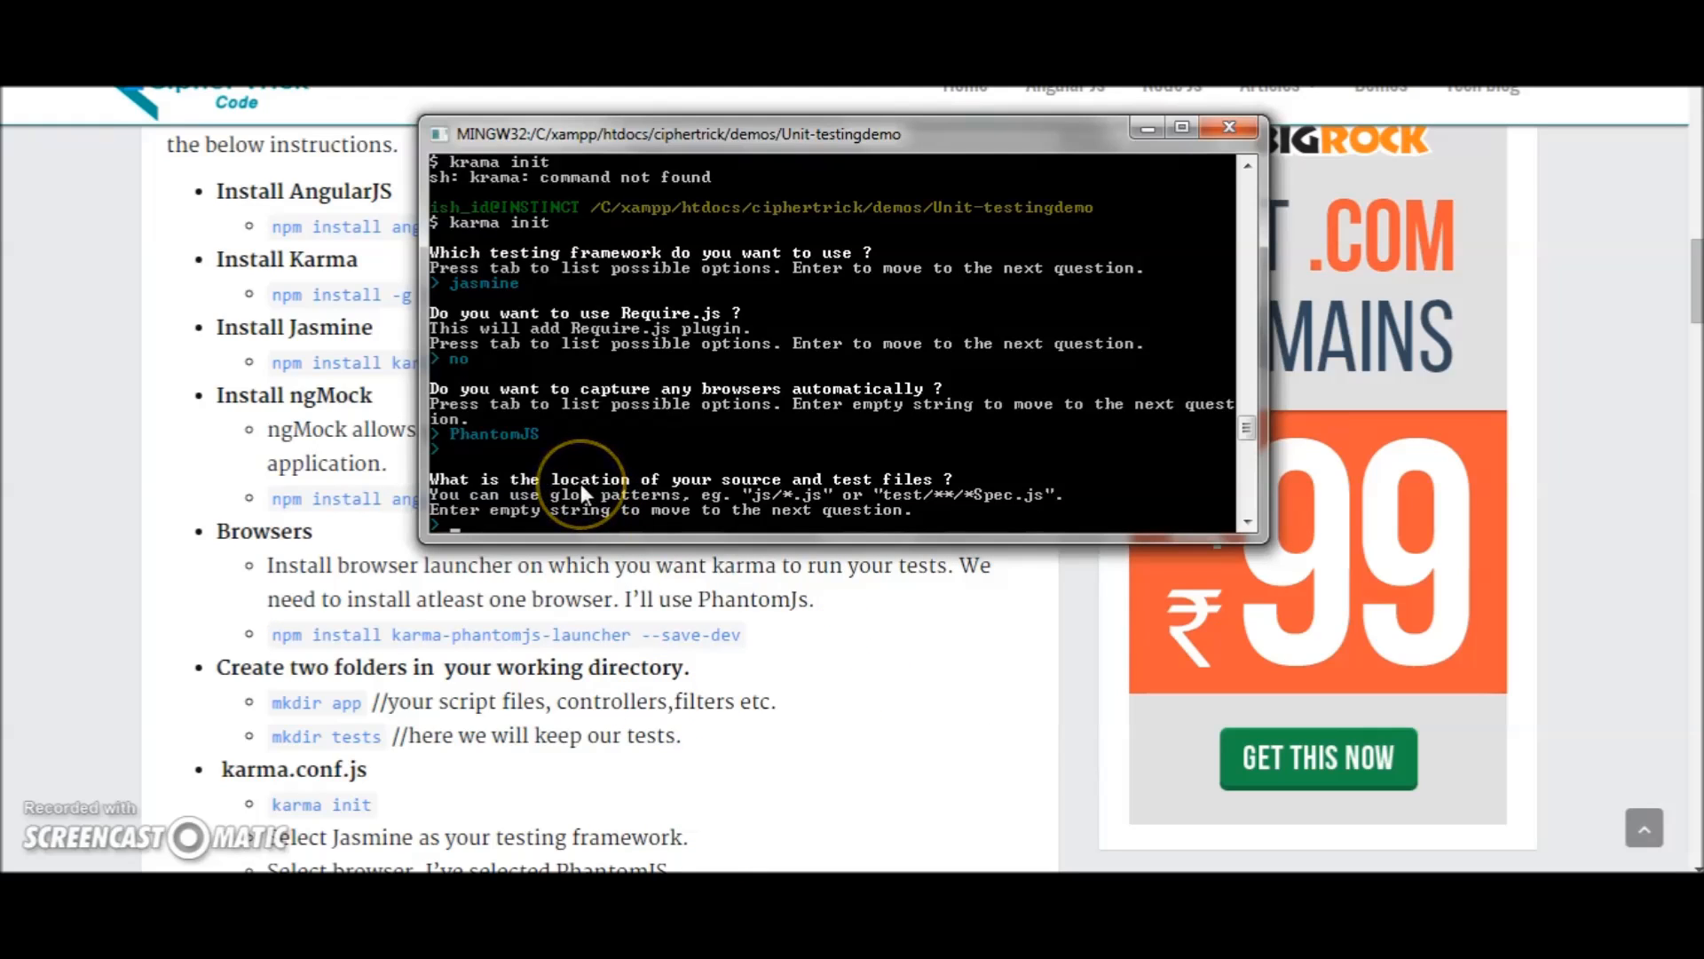
- Enter app/*.js and tests/*.js as file patterns and enable file watching
{"action": "type", "text": "app/*.js"}
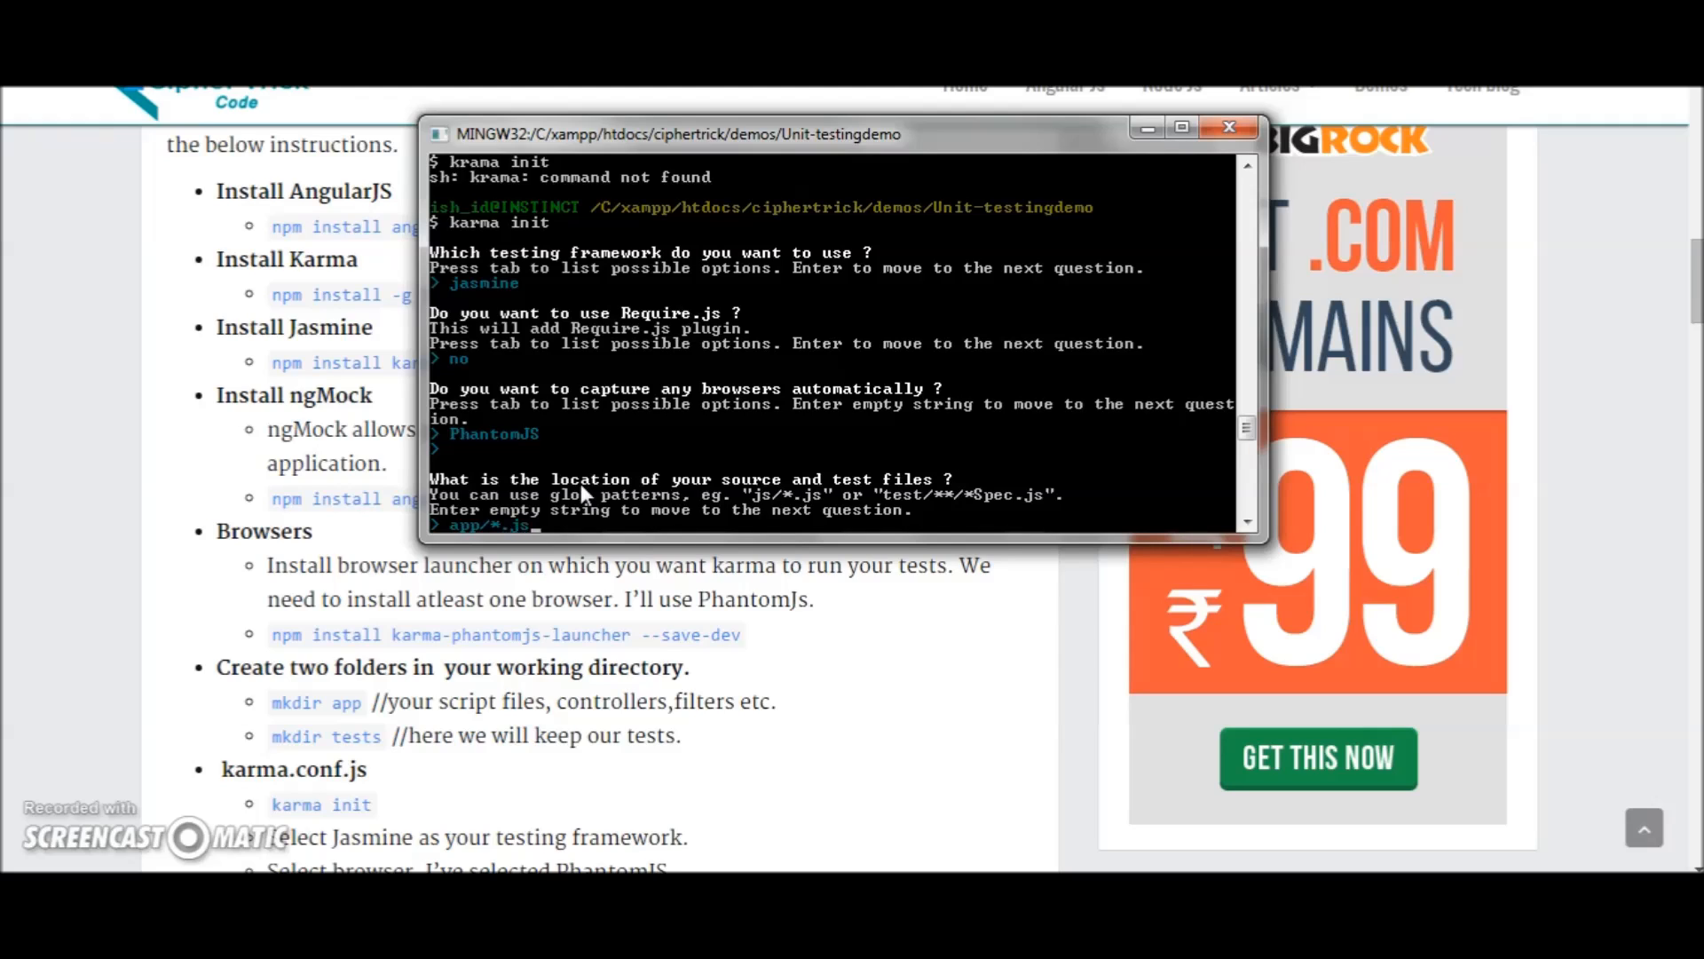
{"action": "key", "text": "Enter"}
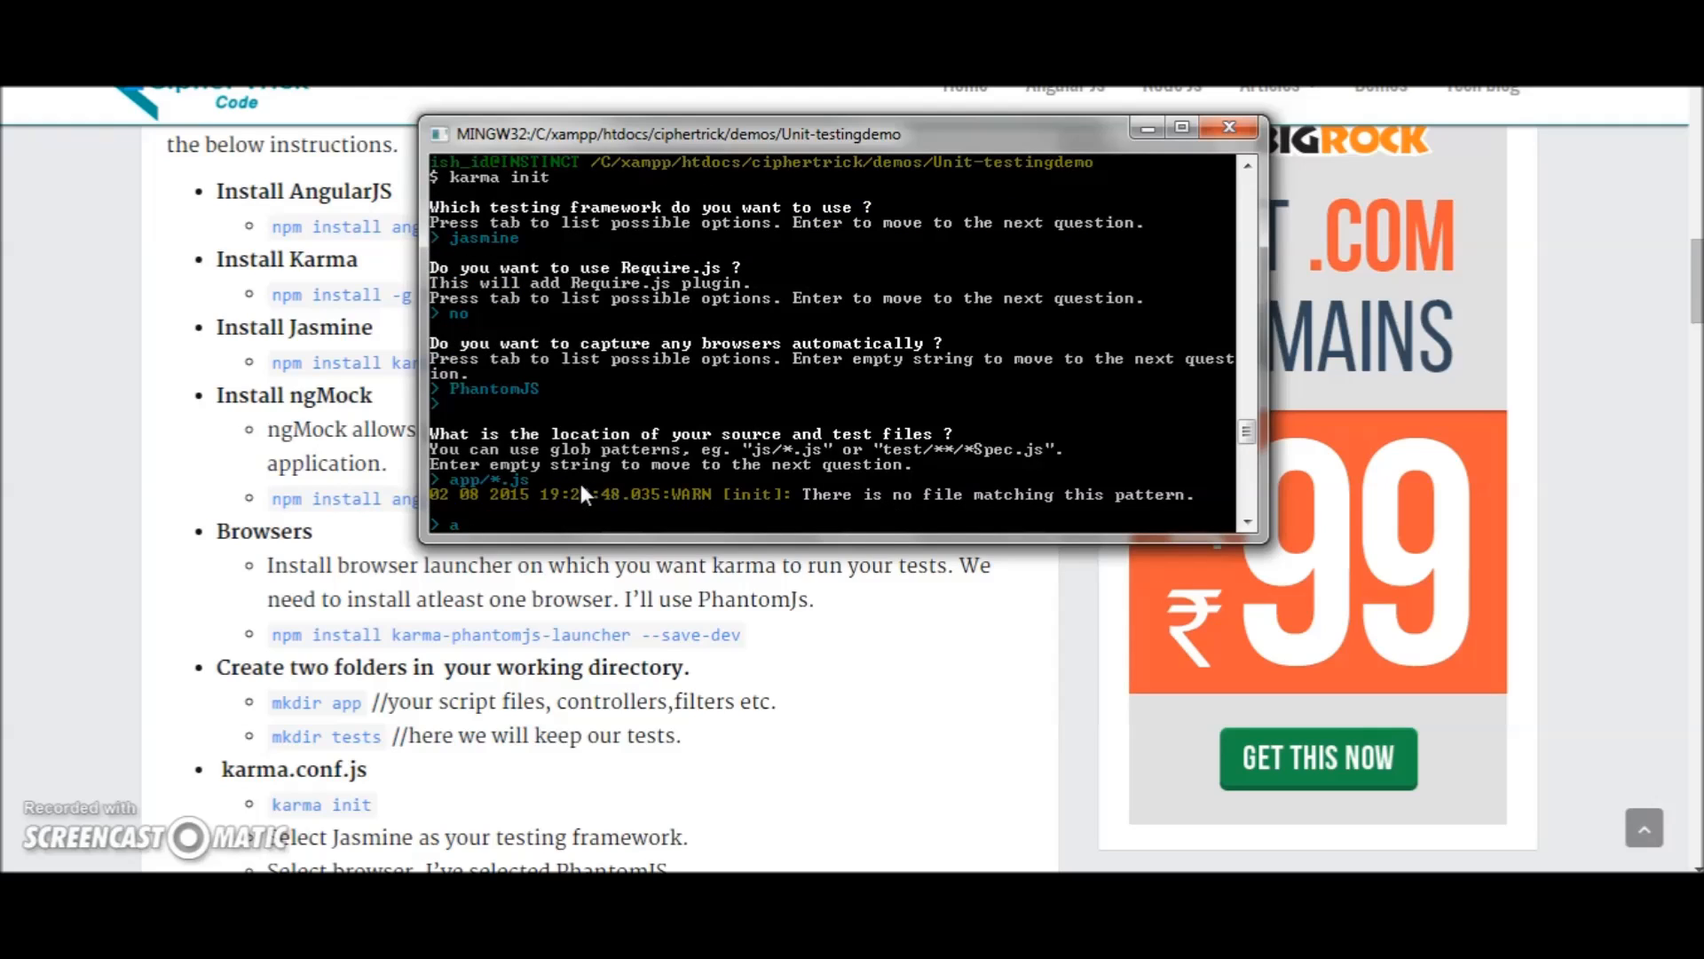
{"action": "type", "text": "tests"}
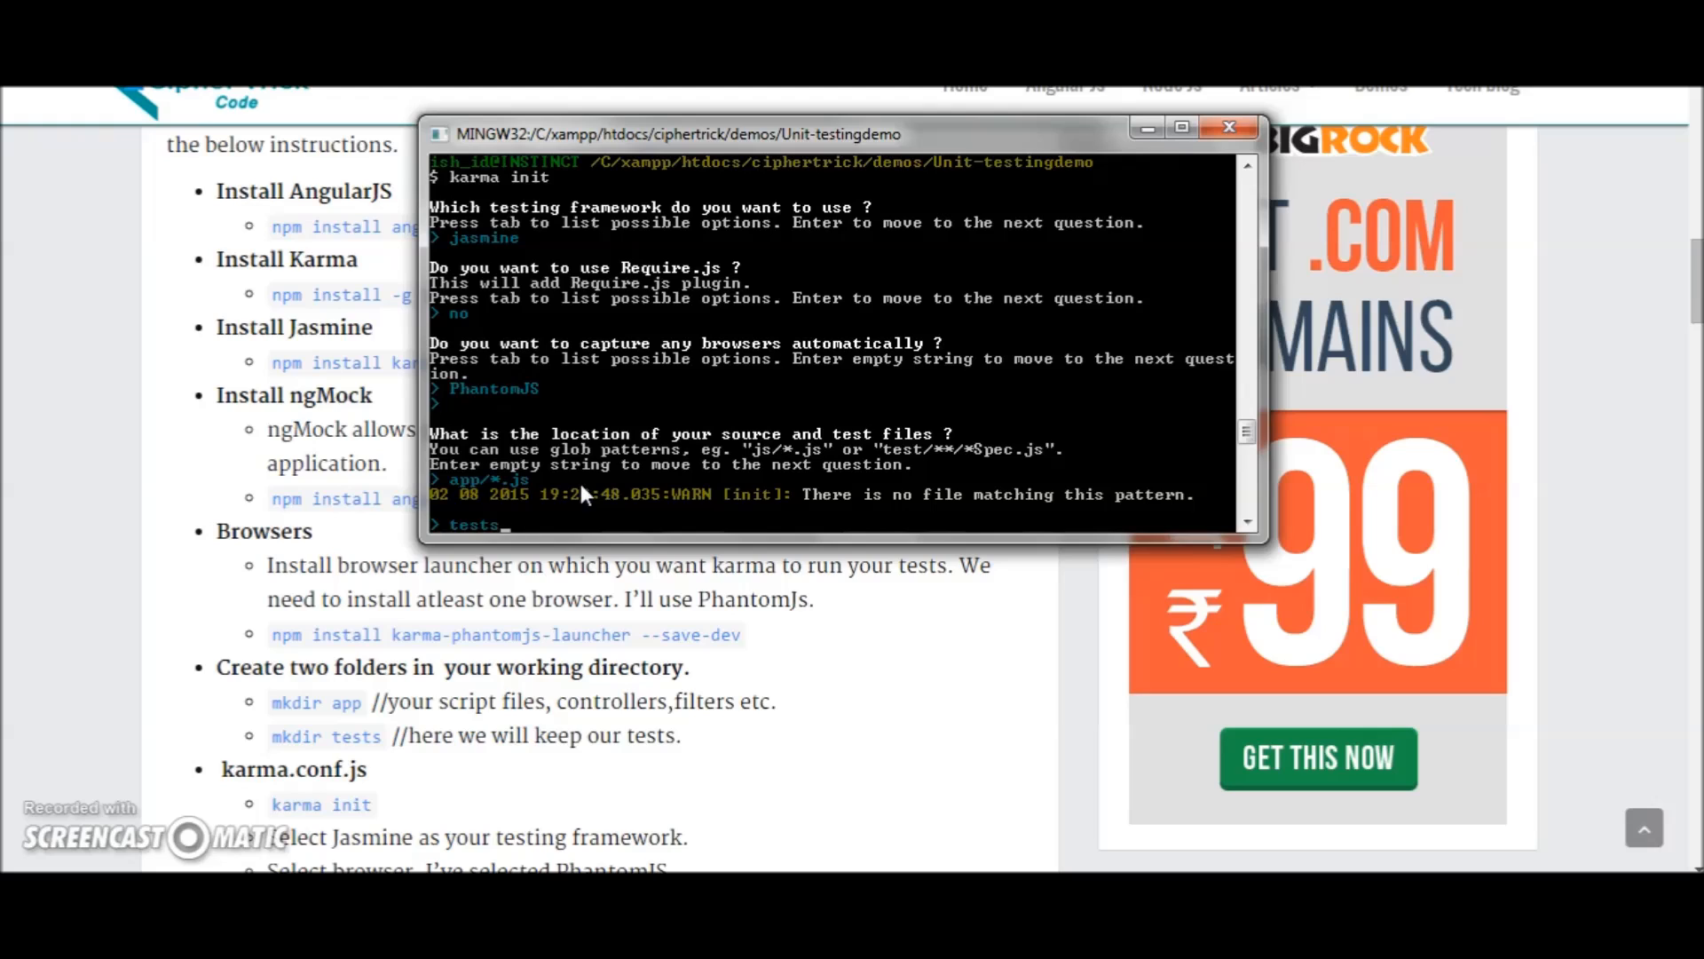
{"action": "type", "text": "/*.js"}
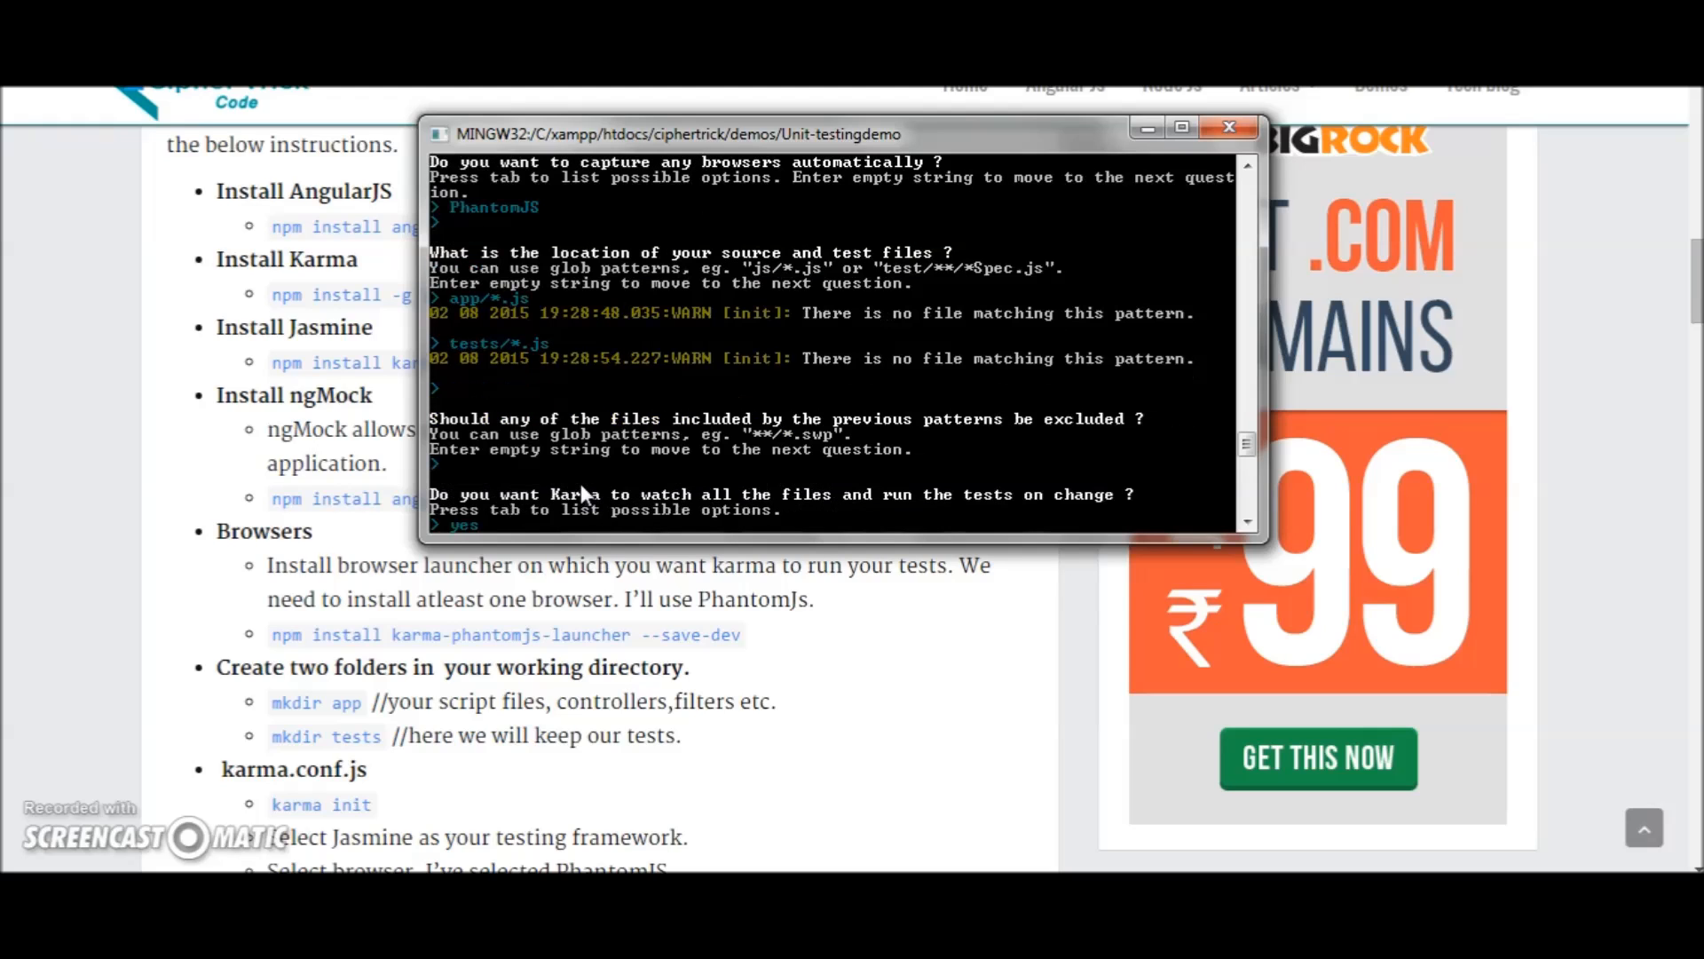
{"action": "key", "text": "enter"}
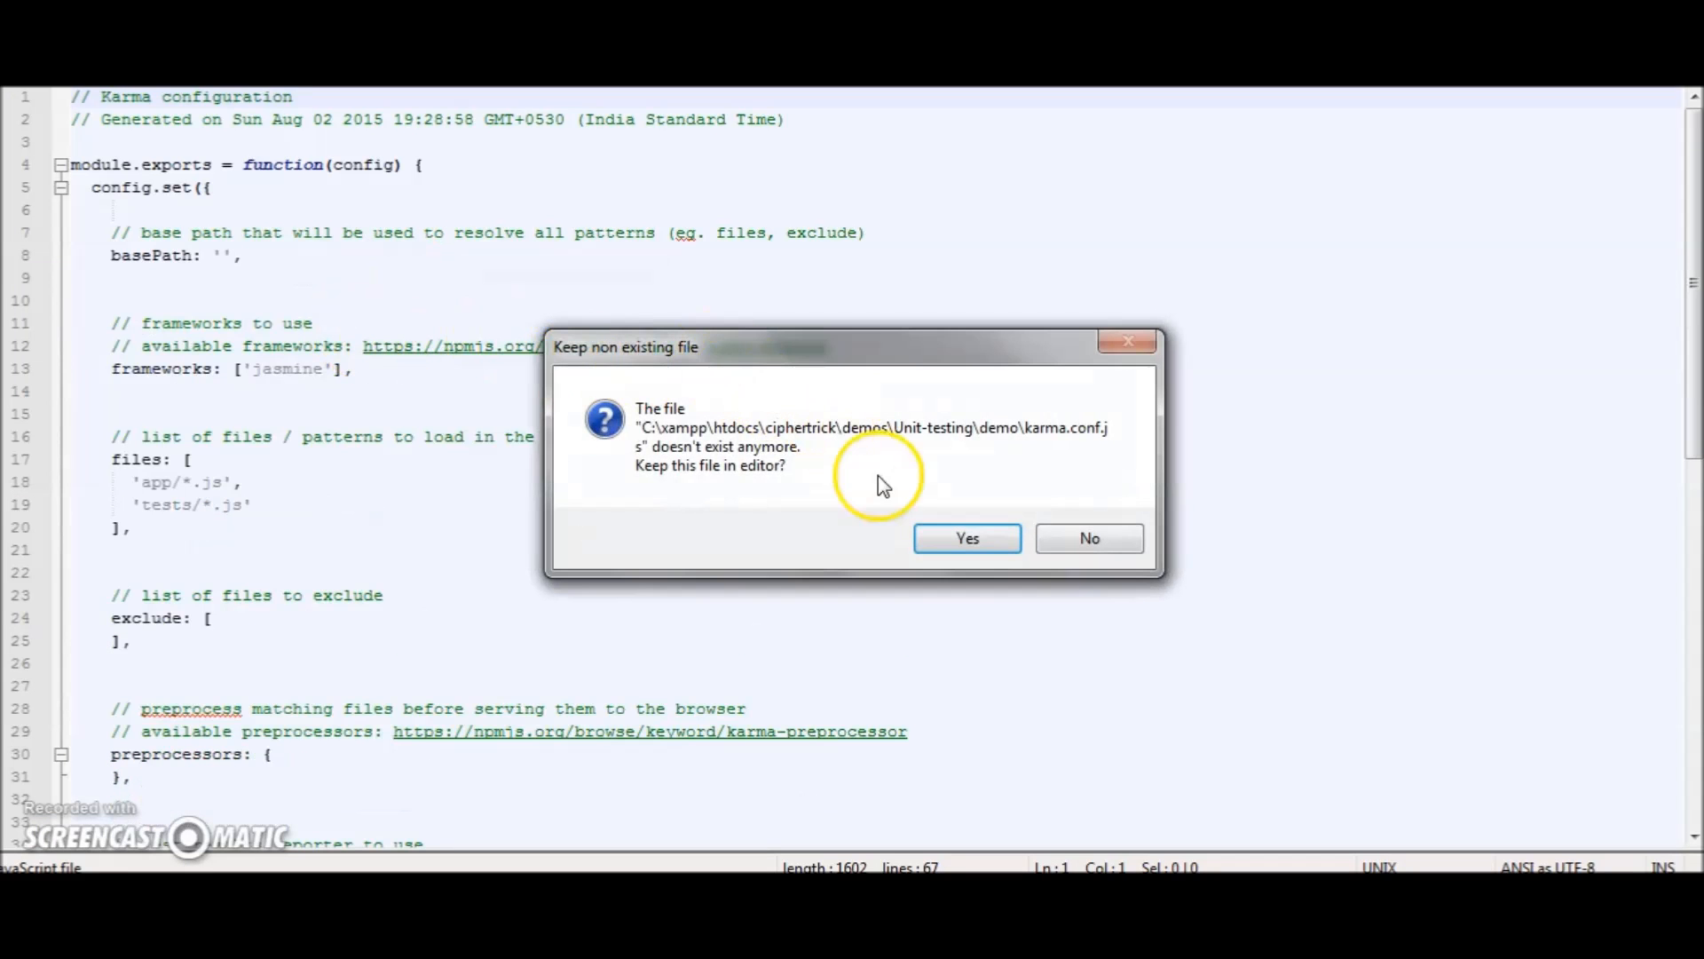
- Answer the missing karma.conf.js prompt and decline keeping the stale spec.js
{"action": "left_click", "coordinate": [1090, 538]}
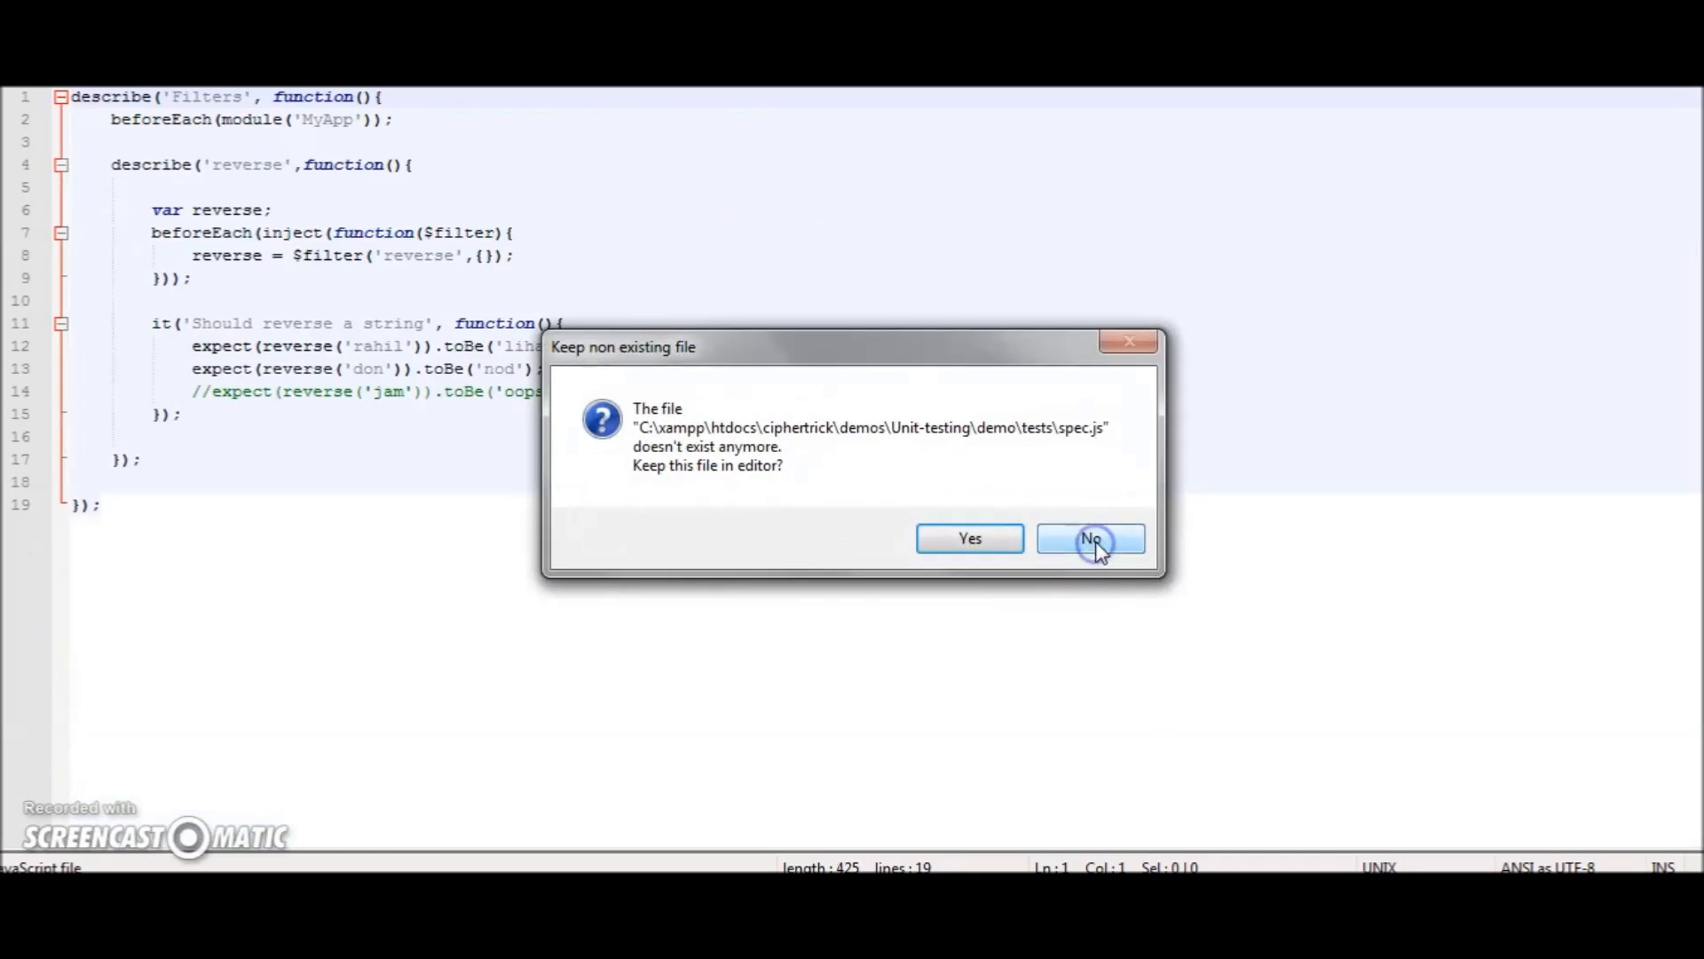
{"action": "left_click", "coordinate": [1091, 538]}
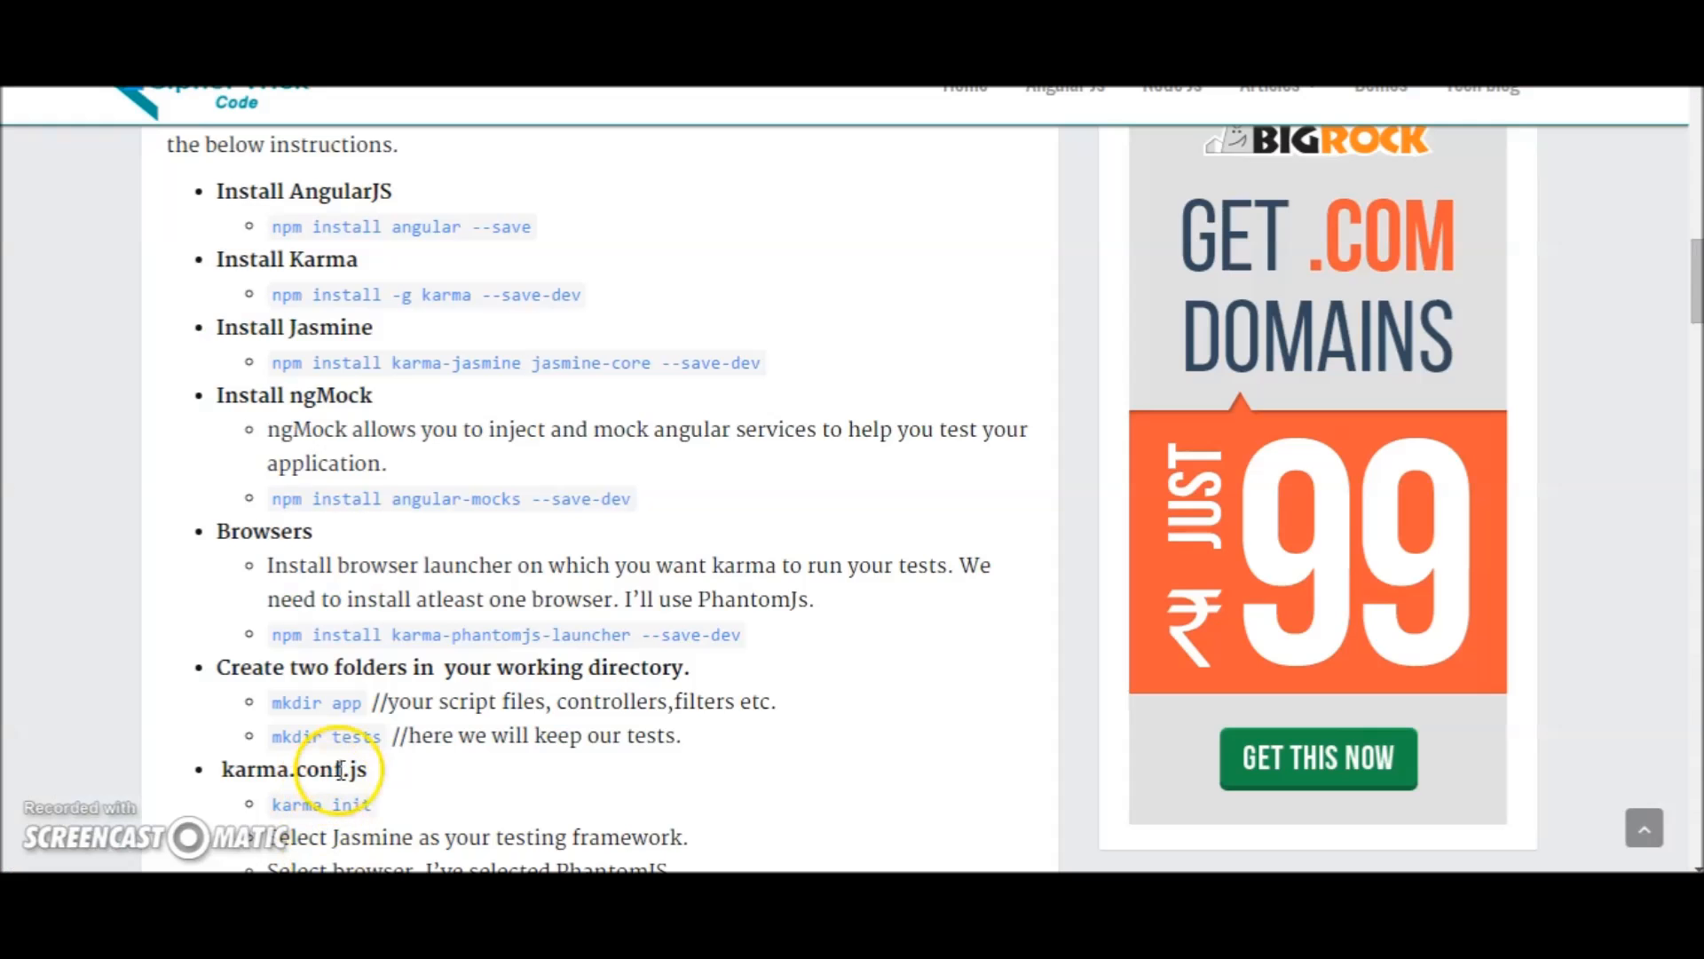
- Insert 'node_modules/angular/angular.js' and 'node_modules/angular-mocks/angular-mocks.js' at the top of the files array
{"action": "scroll", "scroll_direction": "down", "scroll_amount": 3}
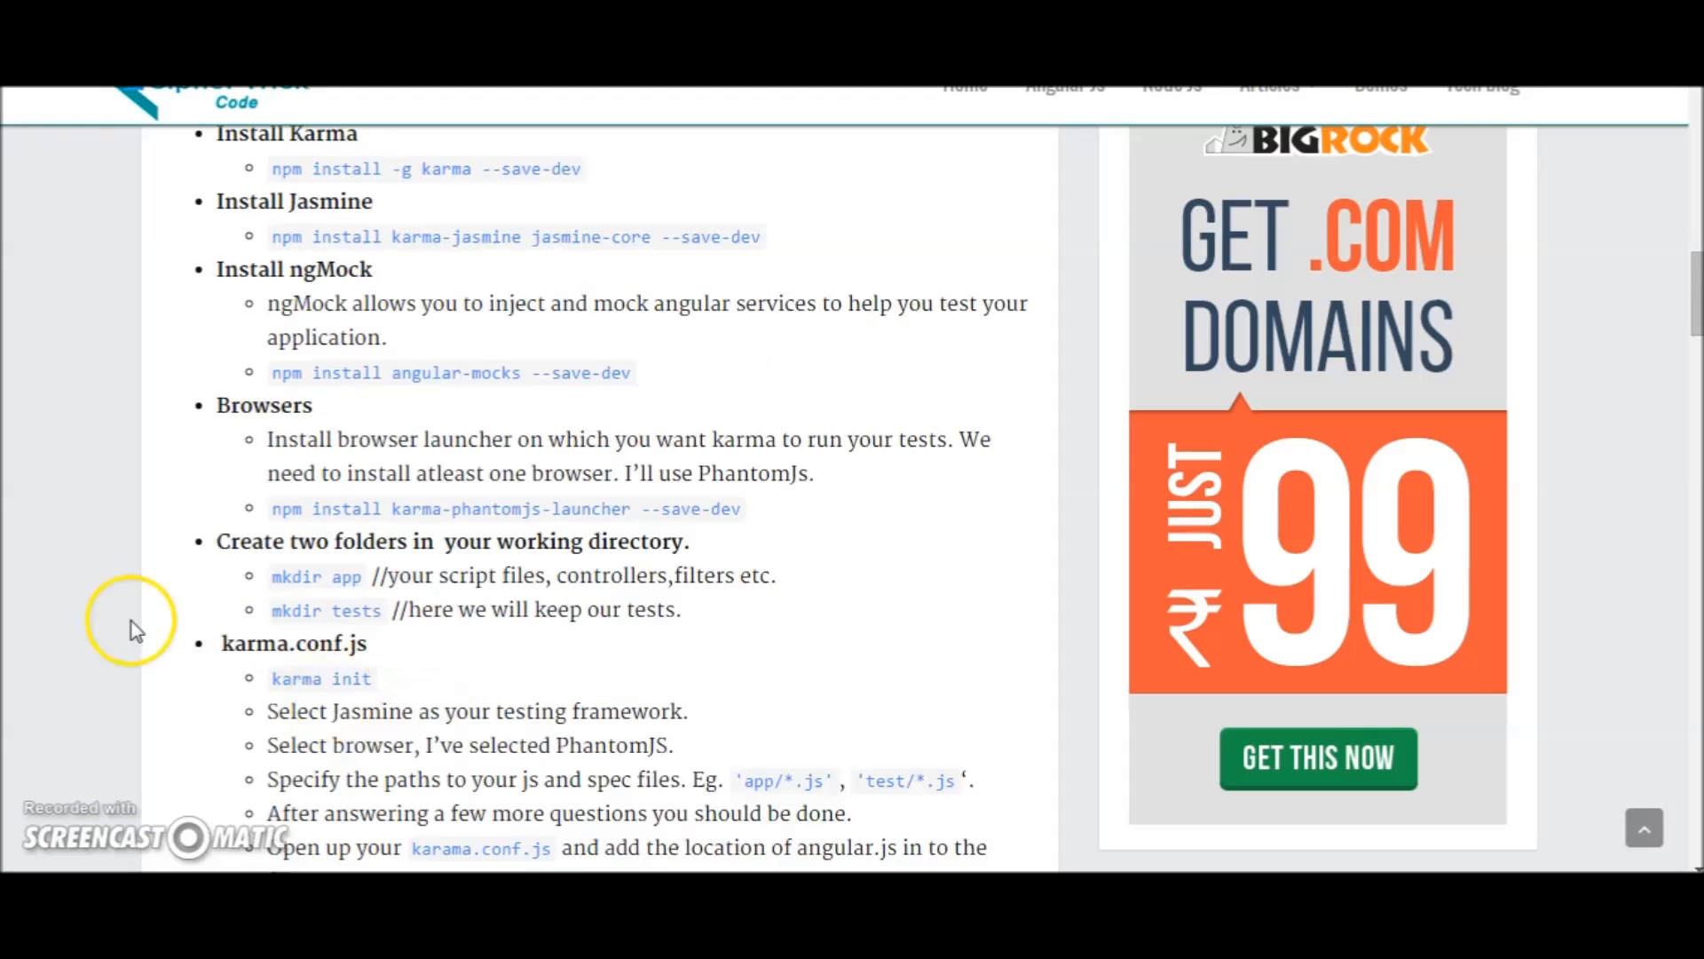
{"action": "scroll", "scroll_direction": "down", "scroll_amount": 3}
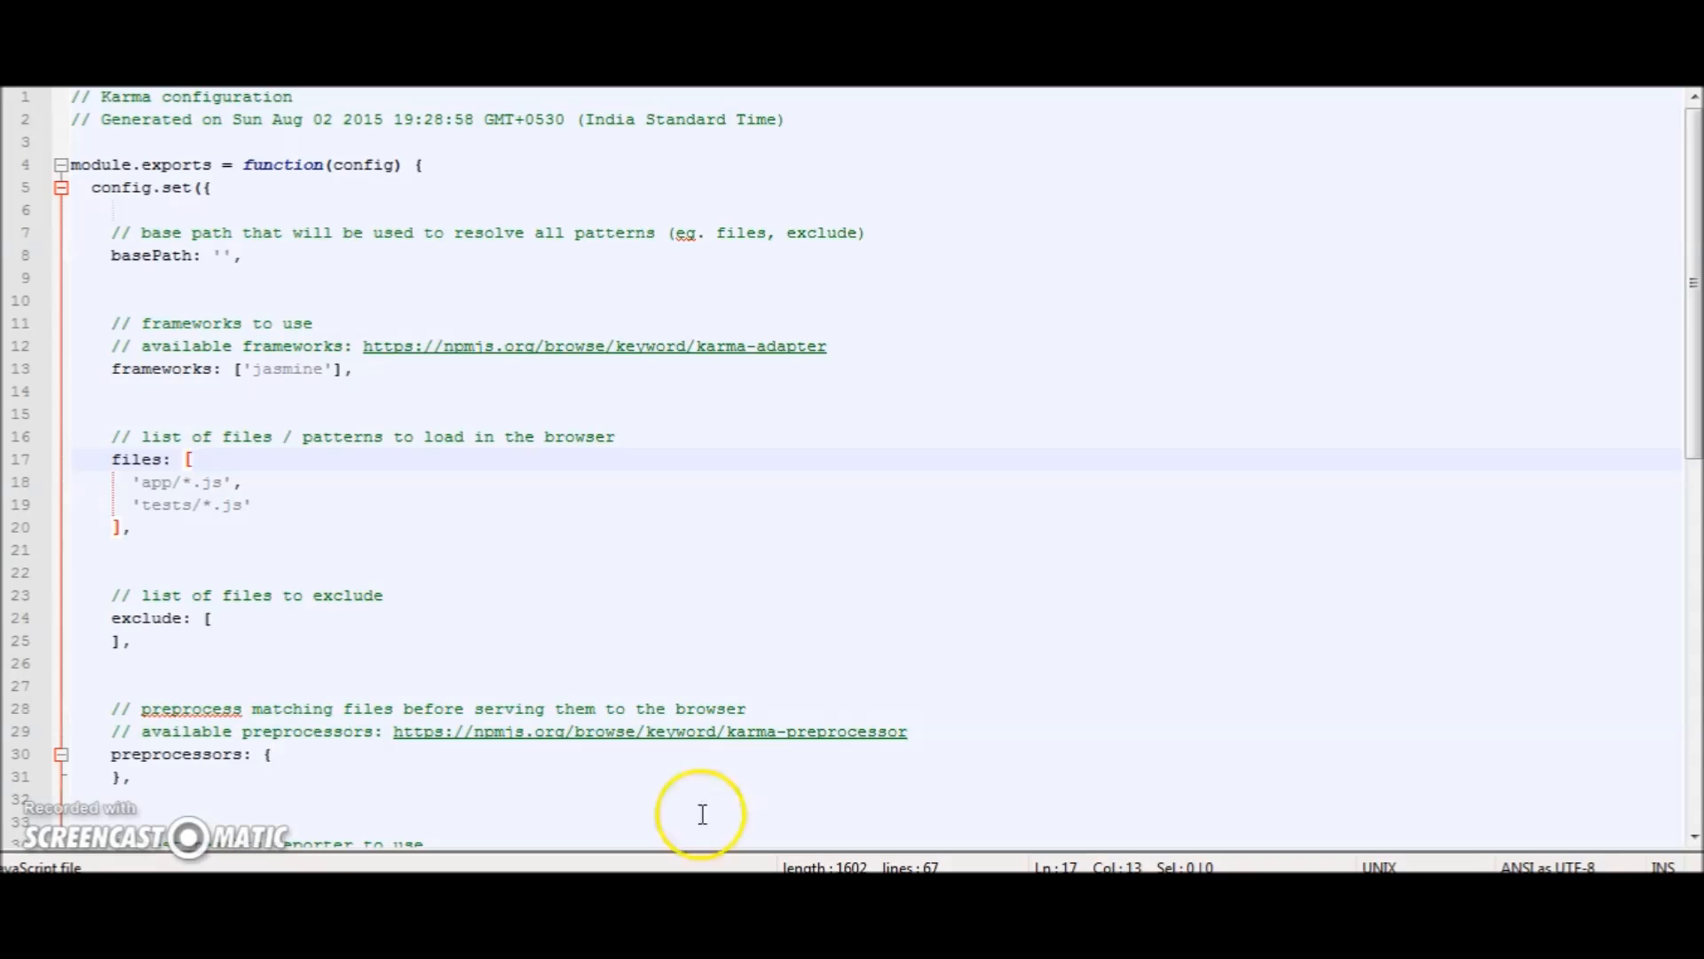
{"action": "key", "text": "Enter"}
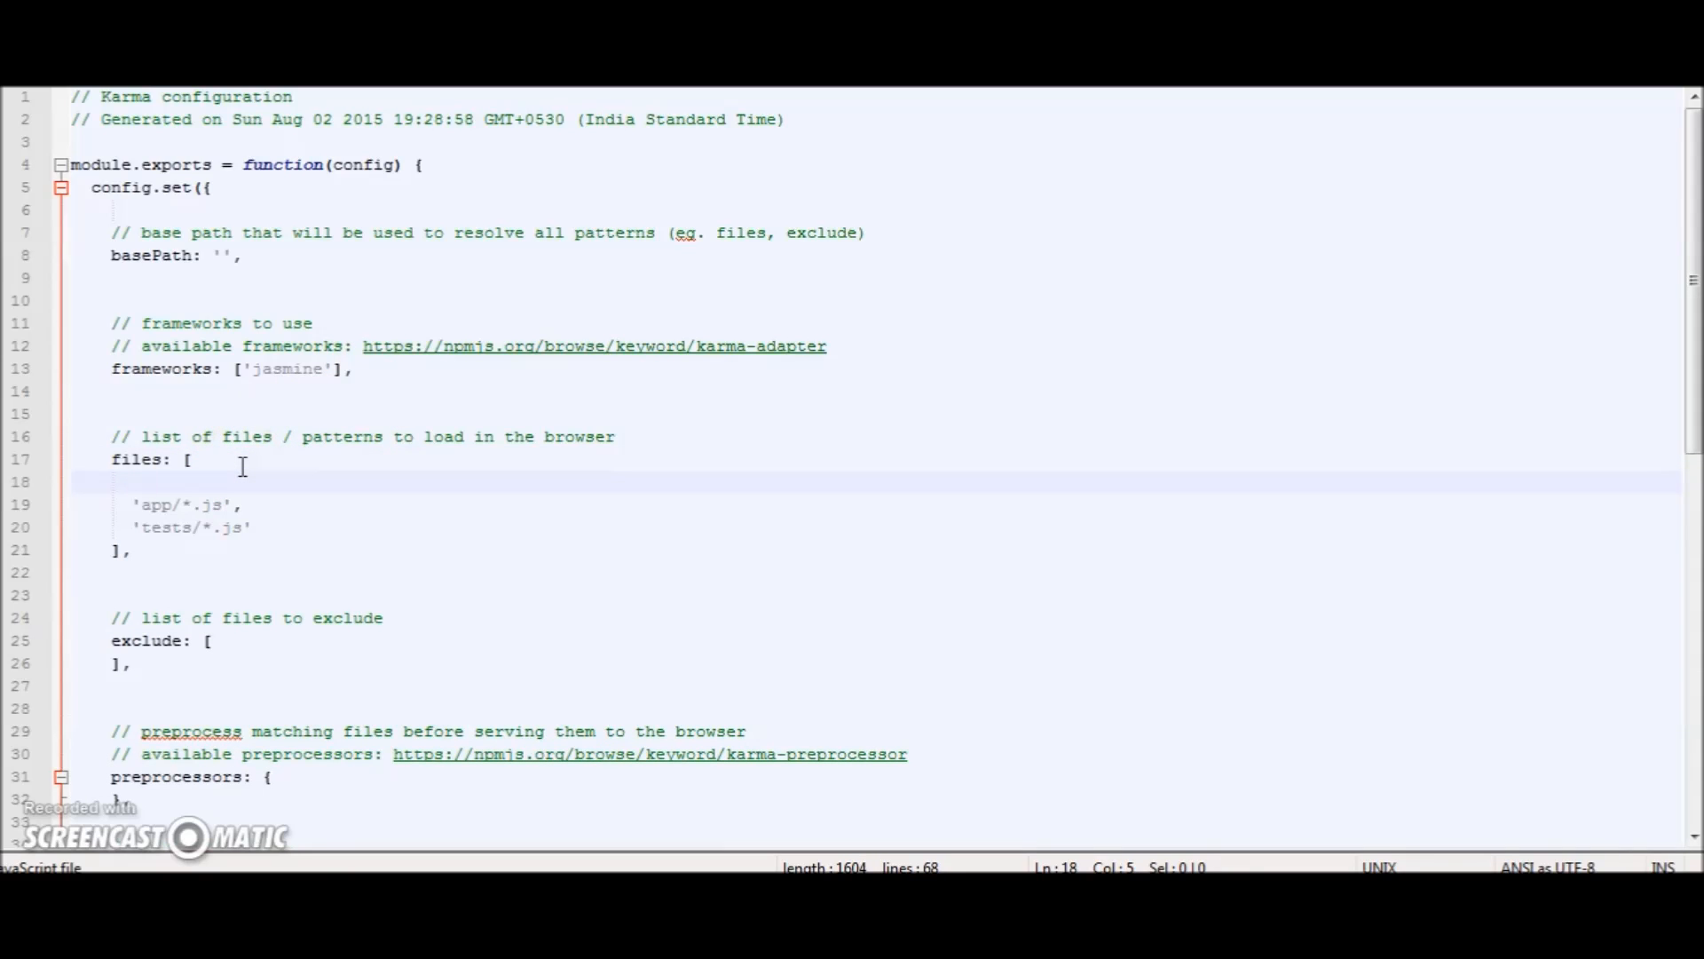
{"action": "type", "text": "''"}
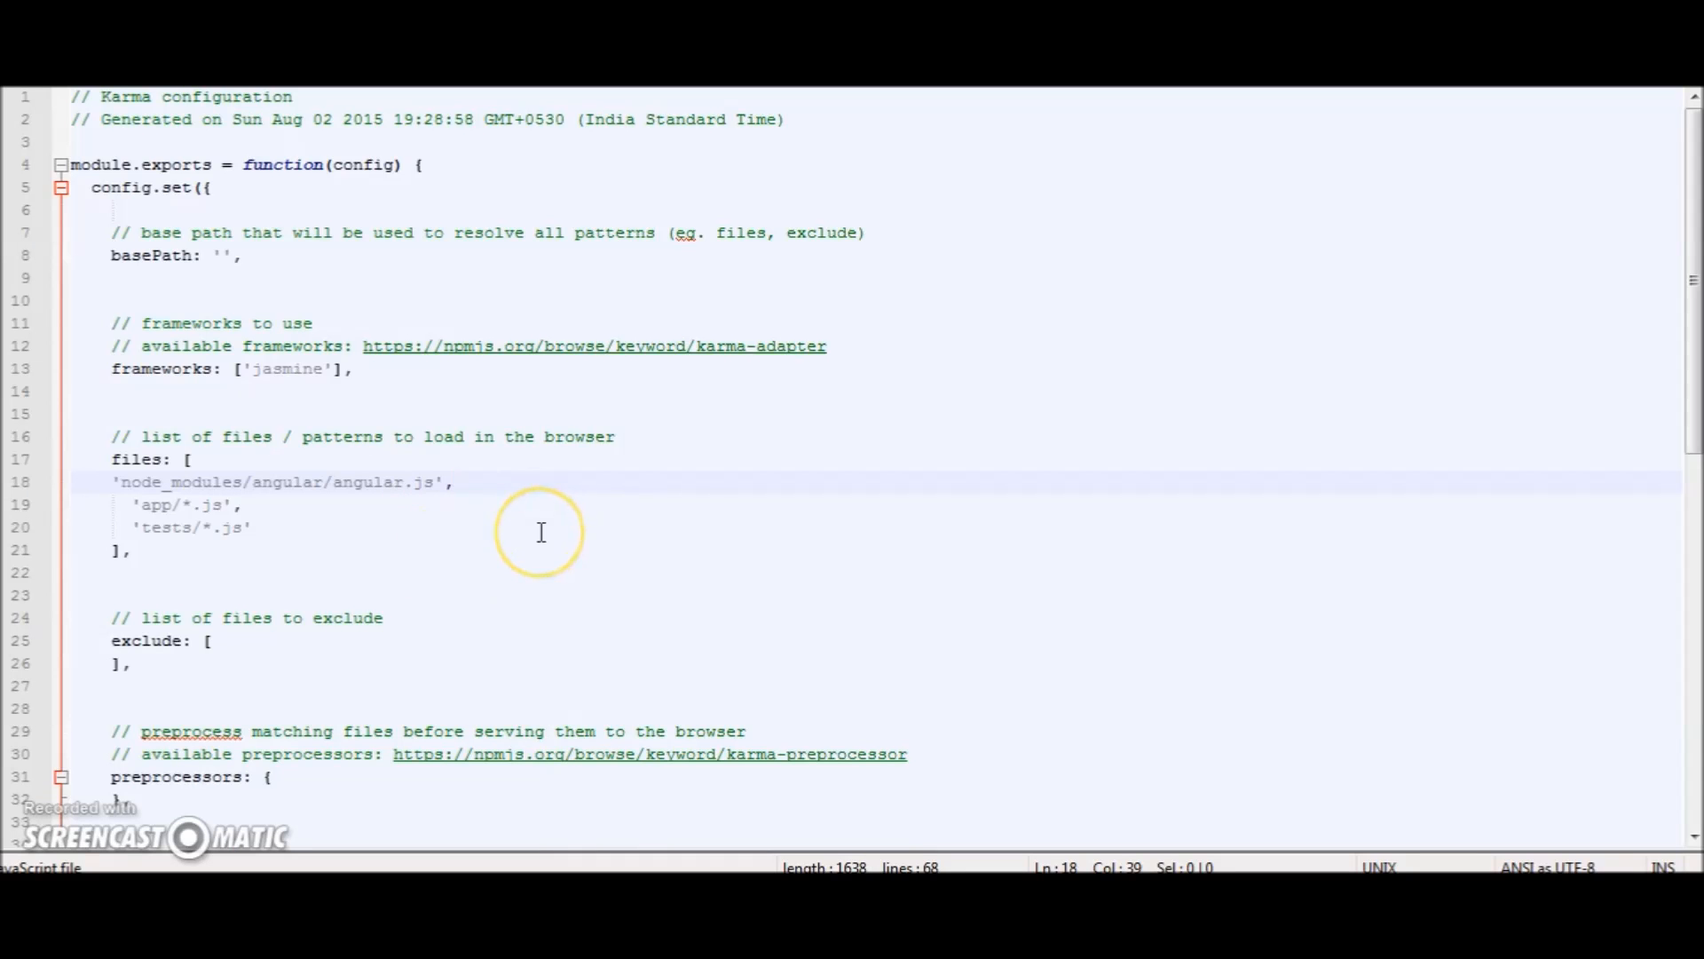
{"action": "type", "text": "'node_modules/angular-mocks/angular-mocks.js',"}
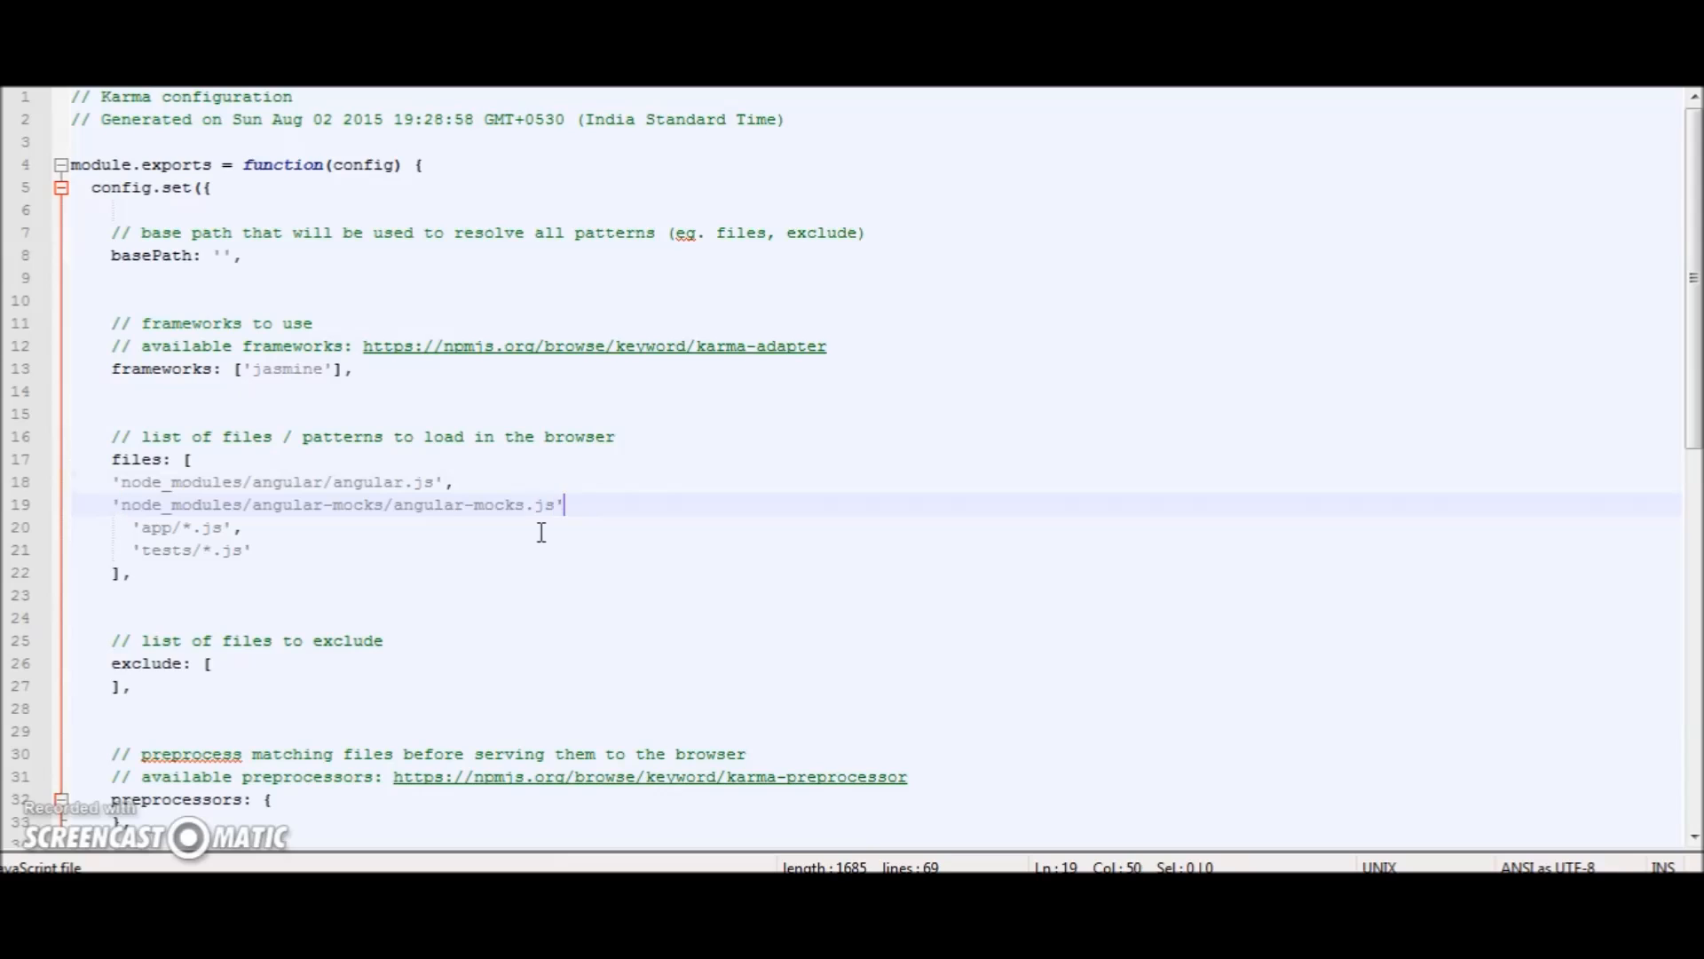
{"action": "type", "text": ","}
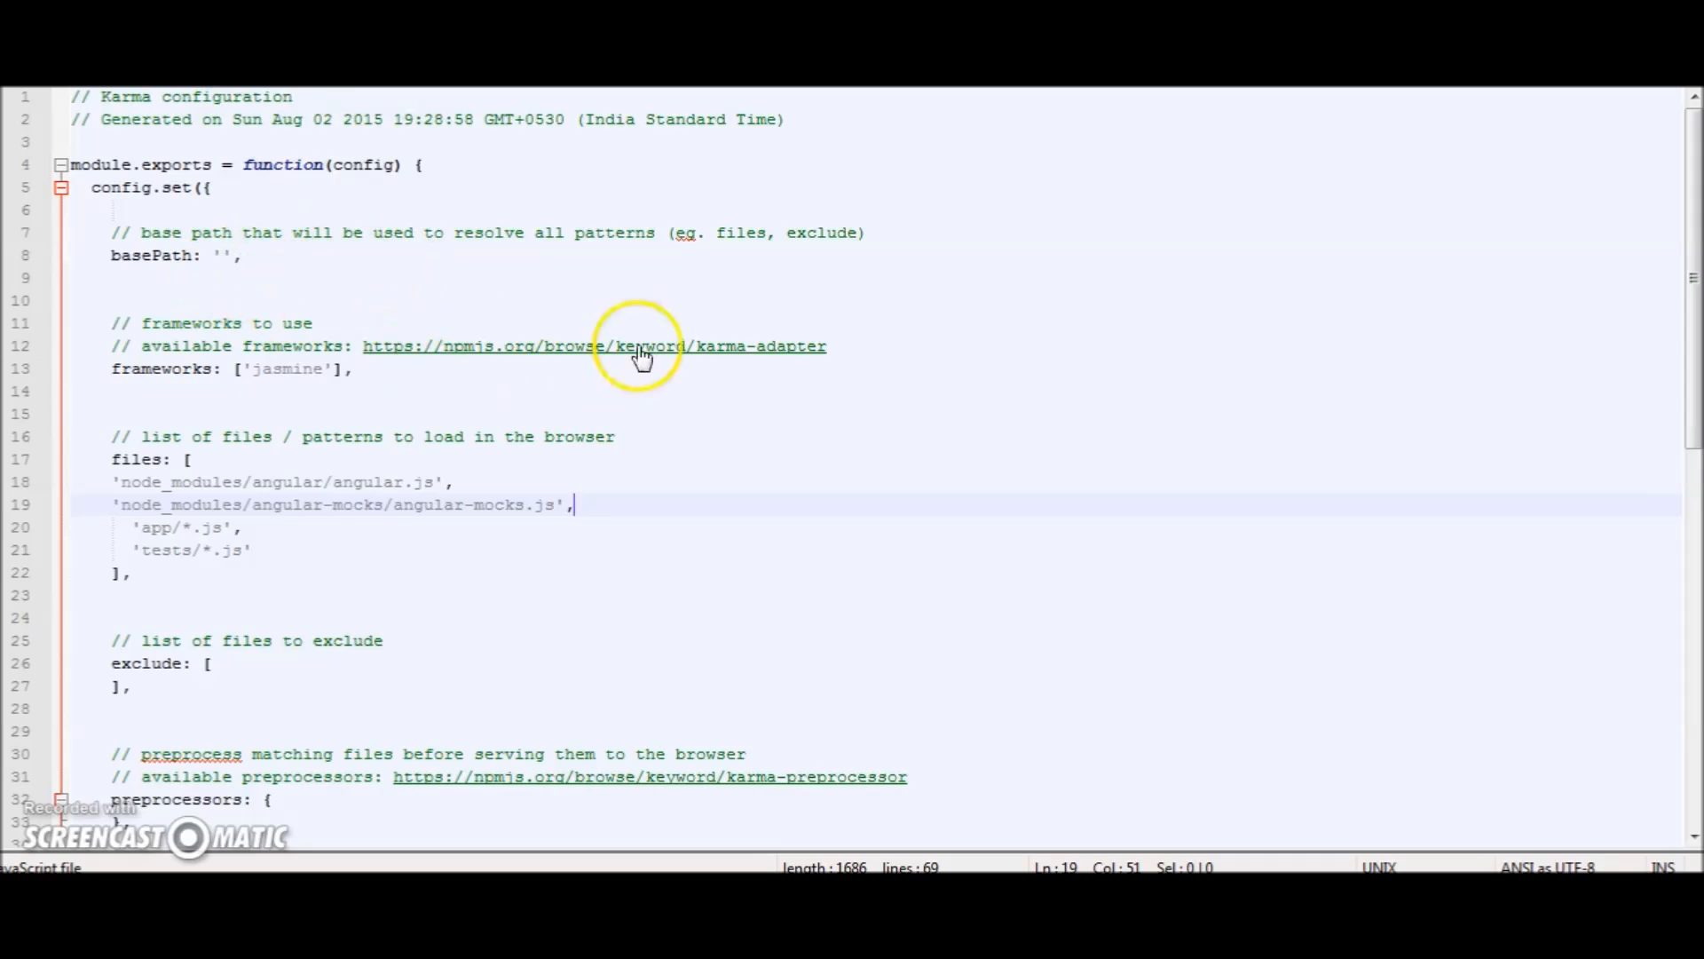
{"action": "mouse_move", "coordinate": [379, 97]}
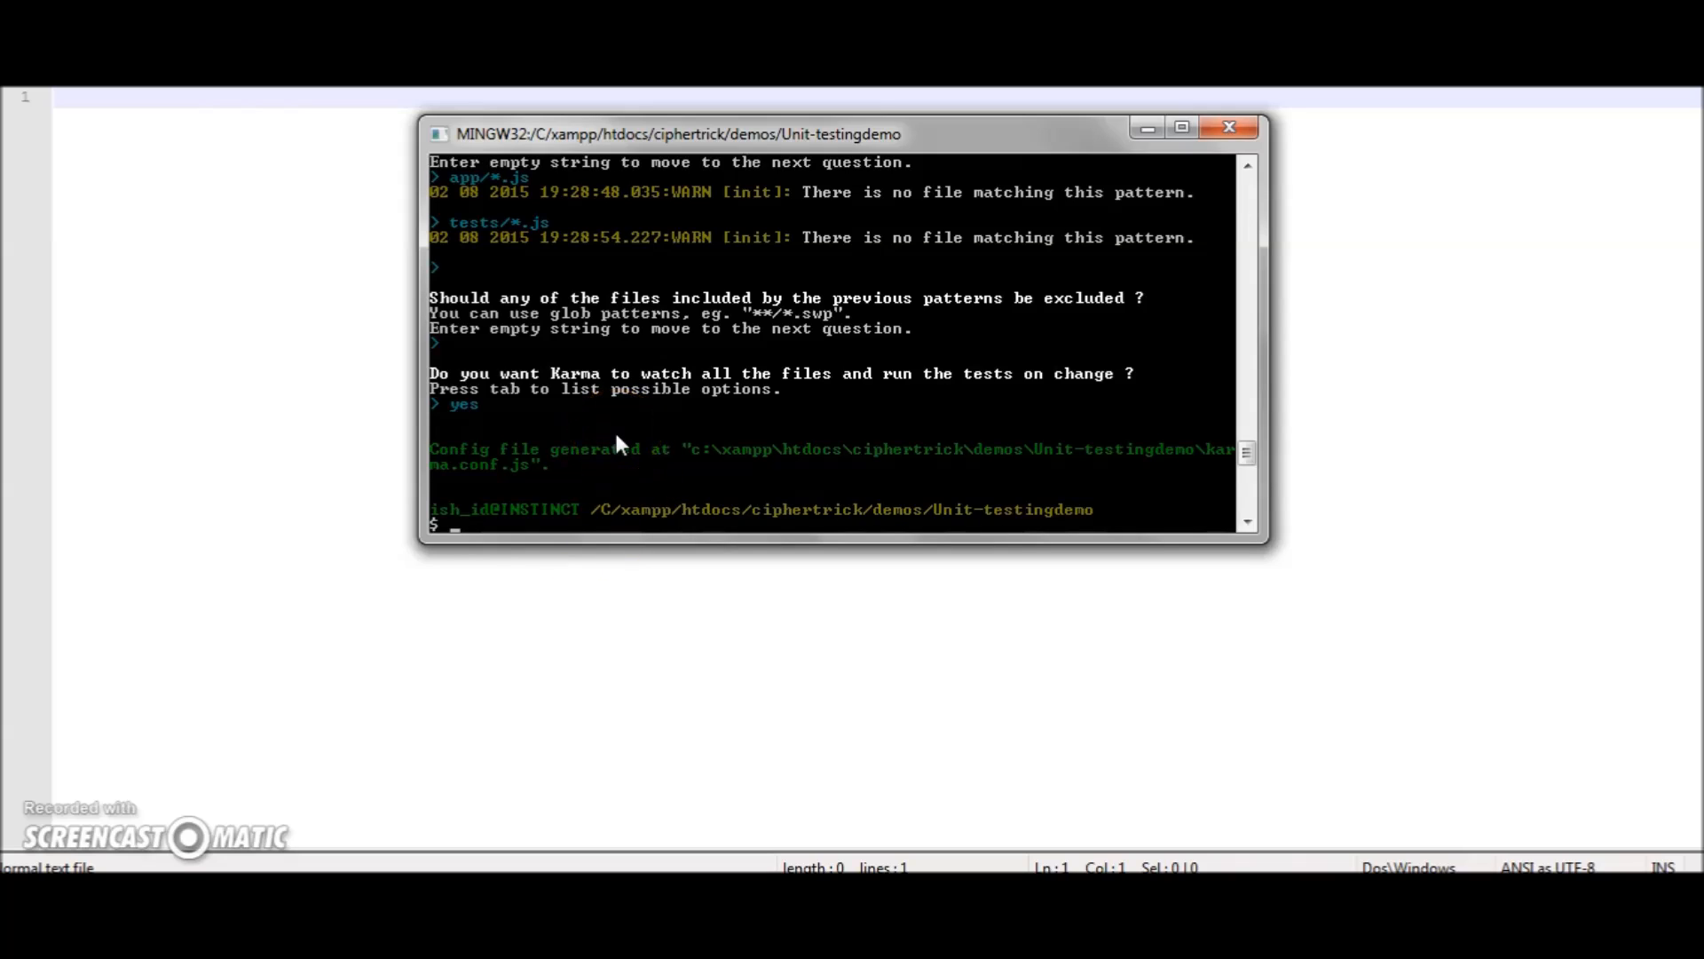
- Run touch app/app.js and touch tests/spec.js to create both empty files
{"action": "type", "text": "t"}
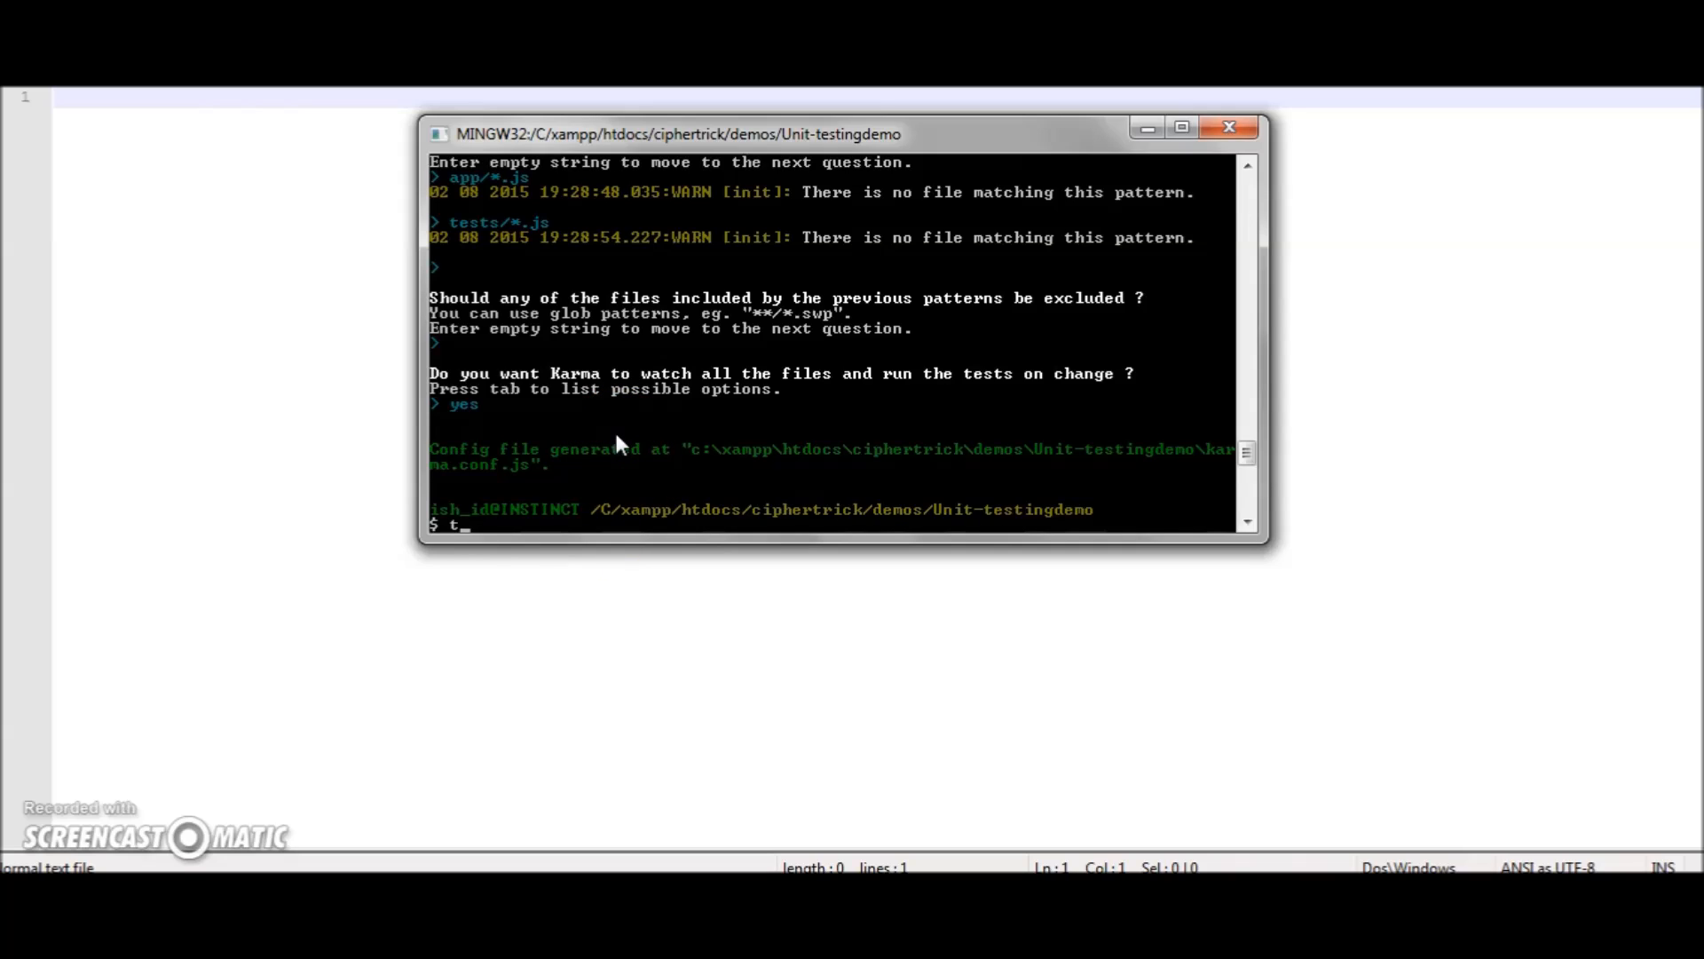
{"action": "type", "text": "ouch ap"}
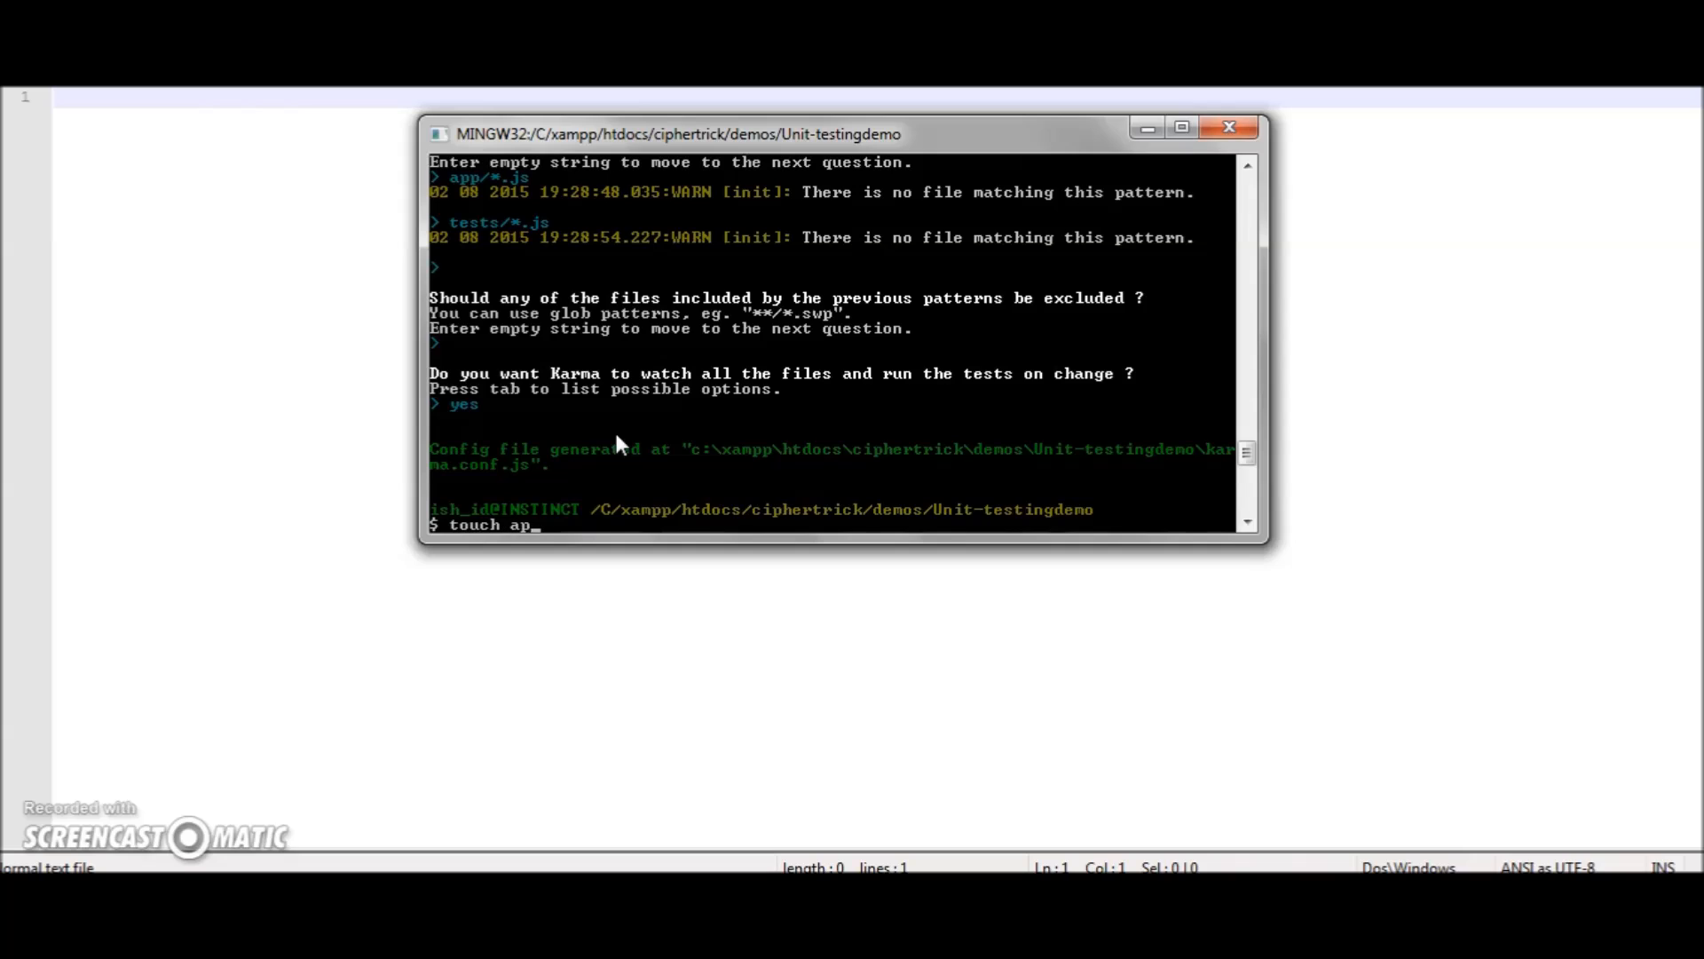
{"action": "type", "text": "p/app.js"}
{"action": "type", "text": "touch"}
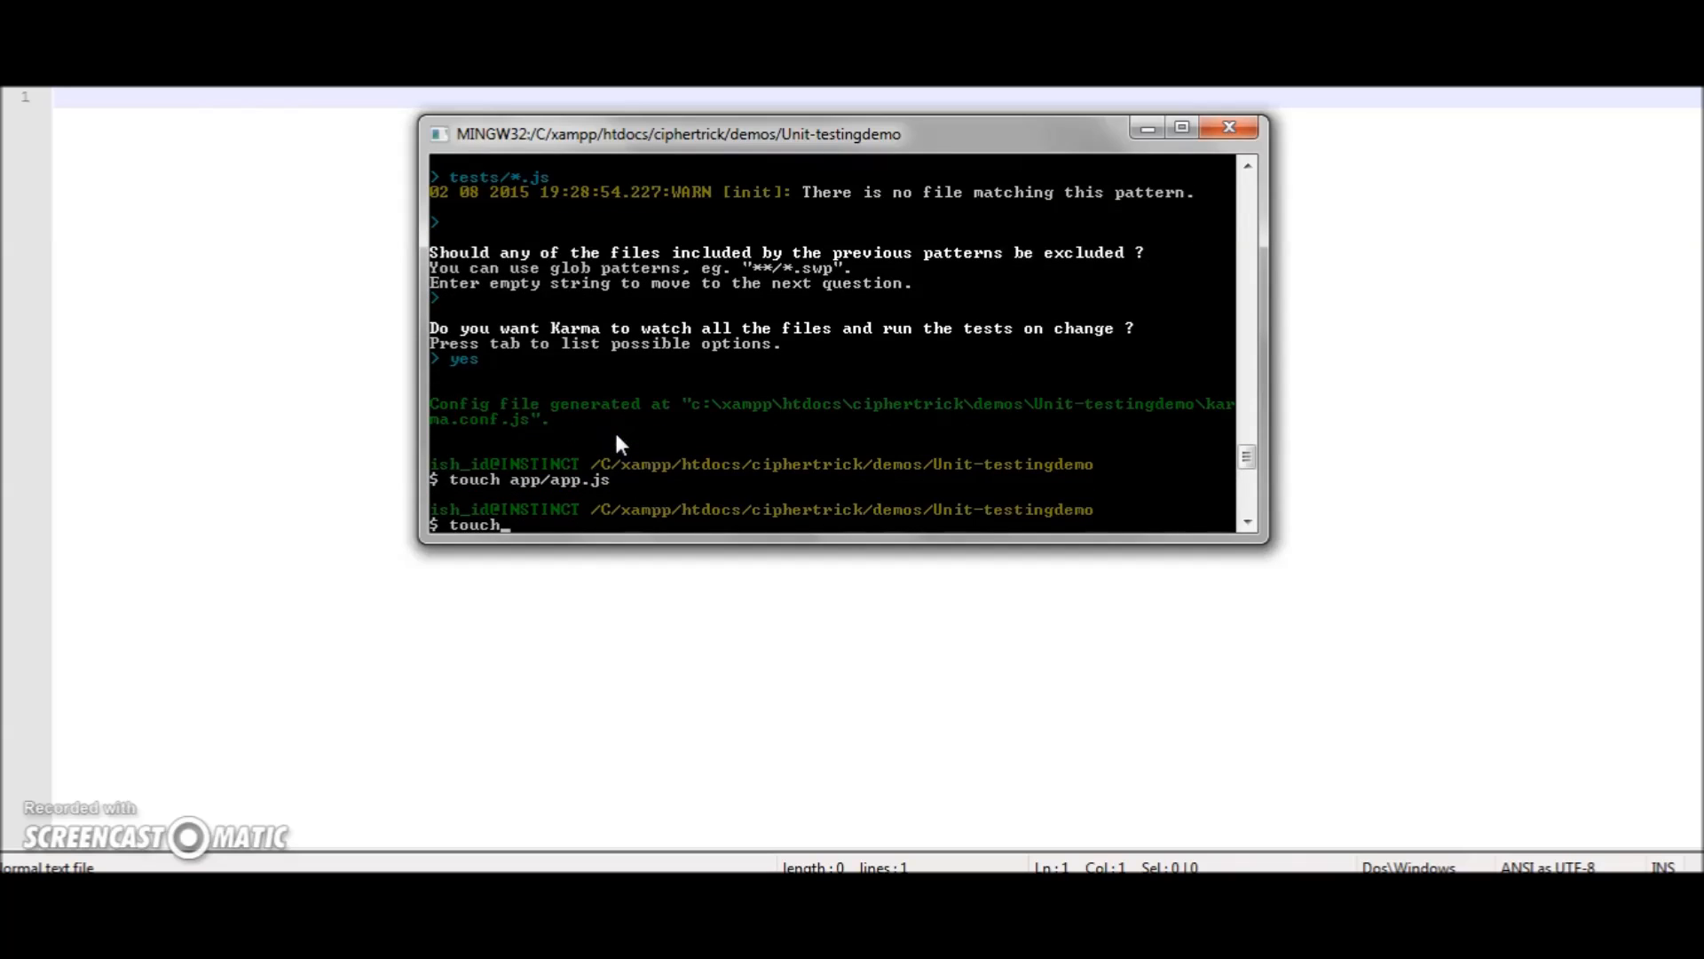
{"action": "type", "text": "tests/"}
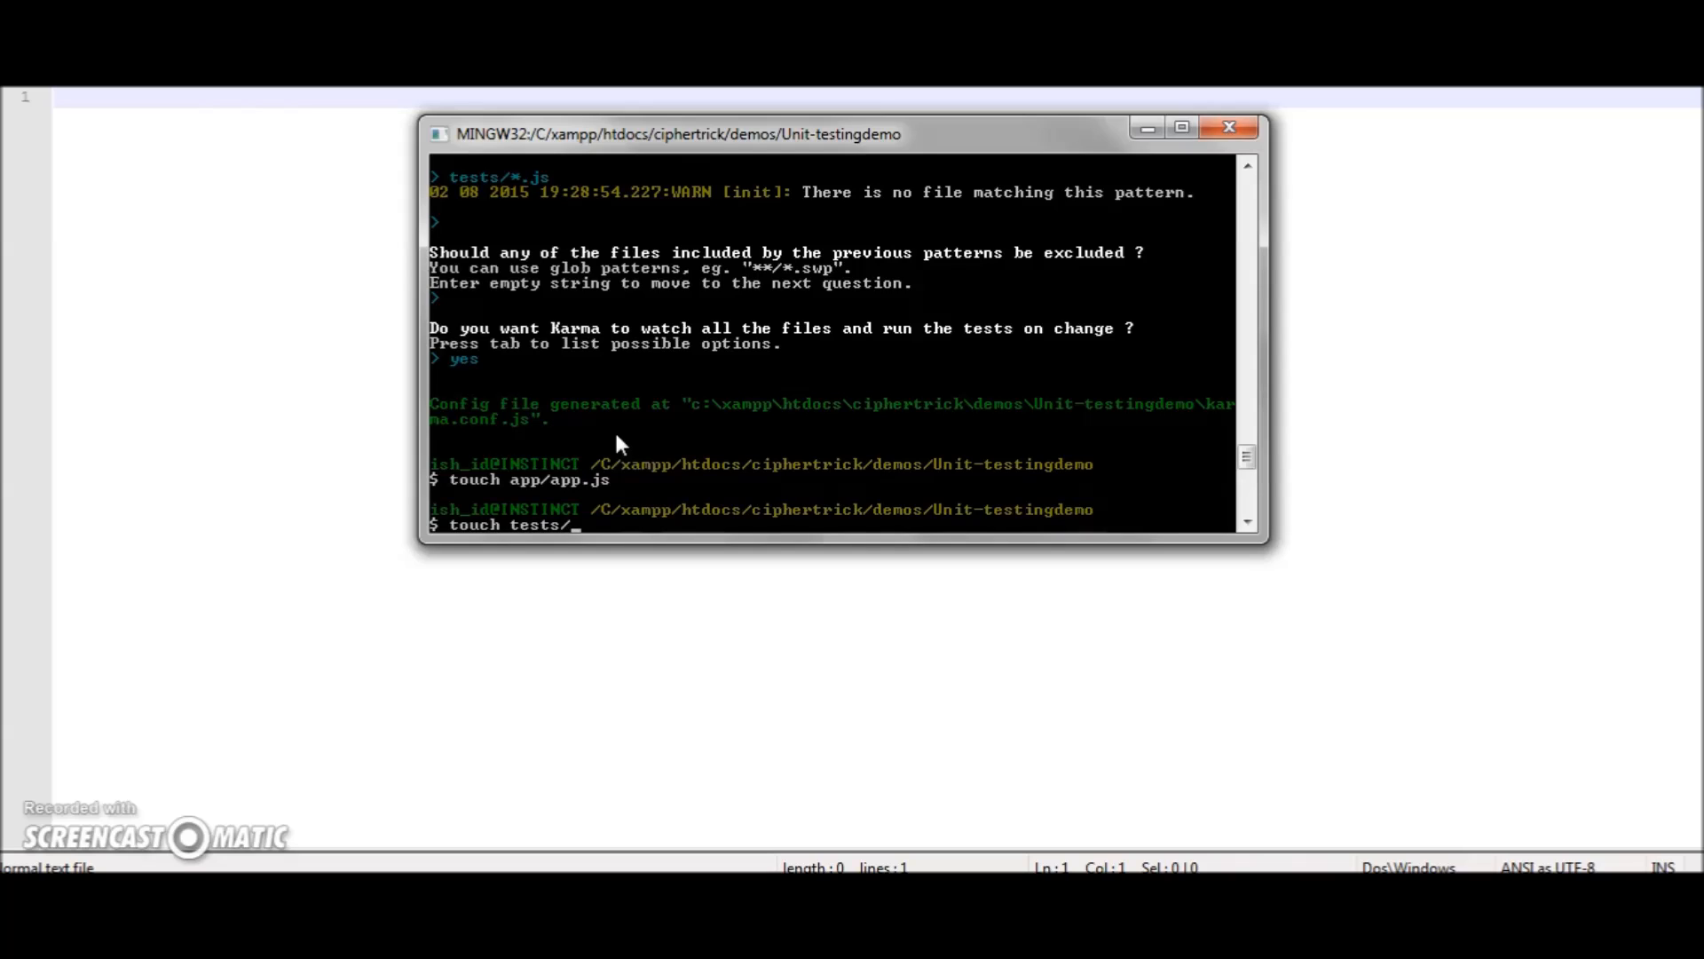
{"action": "type", "text": "spec"}
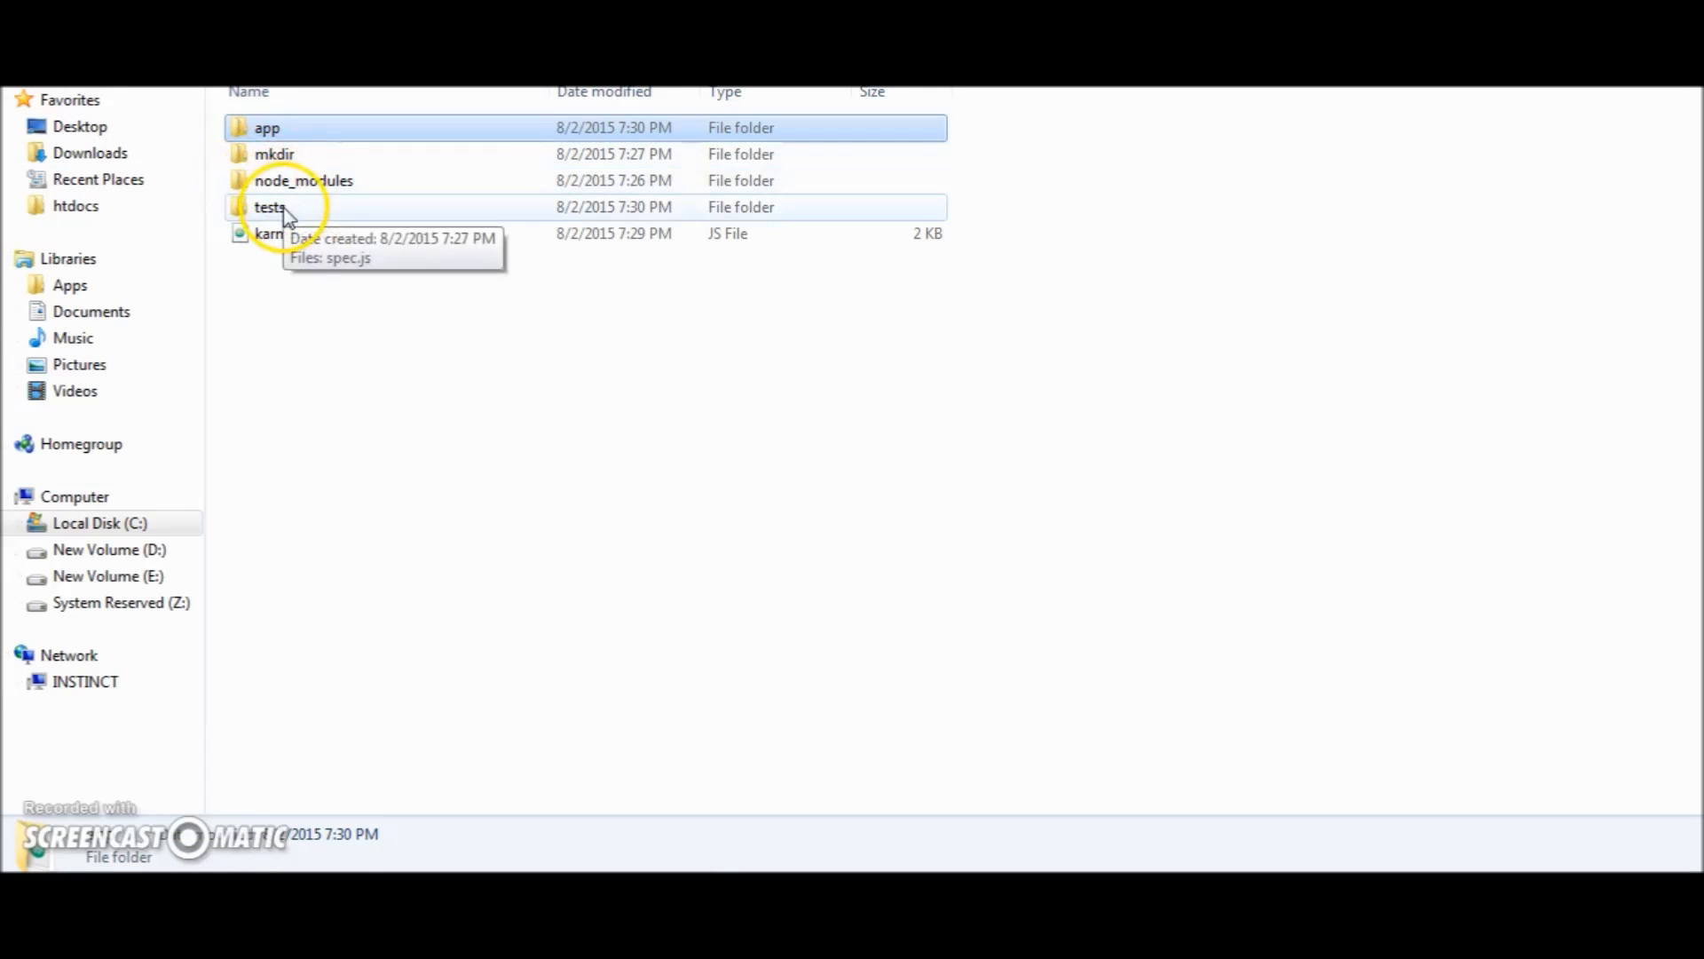
- Check spec.js inside the tests folder and delete the stray mkdir folder
{"action": "double_click", "coordinate": [269, 208]}
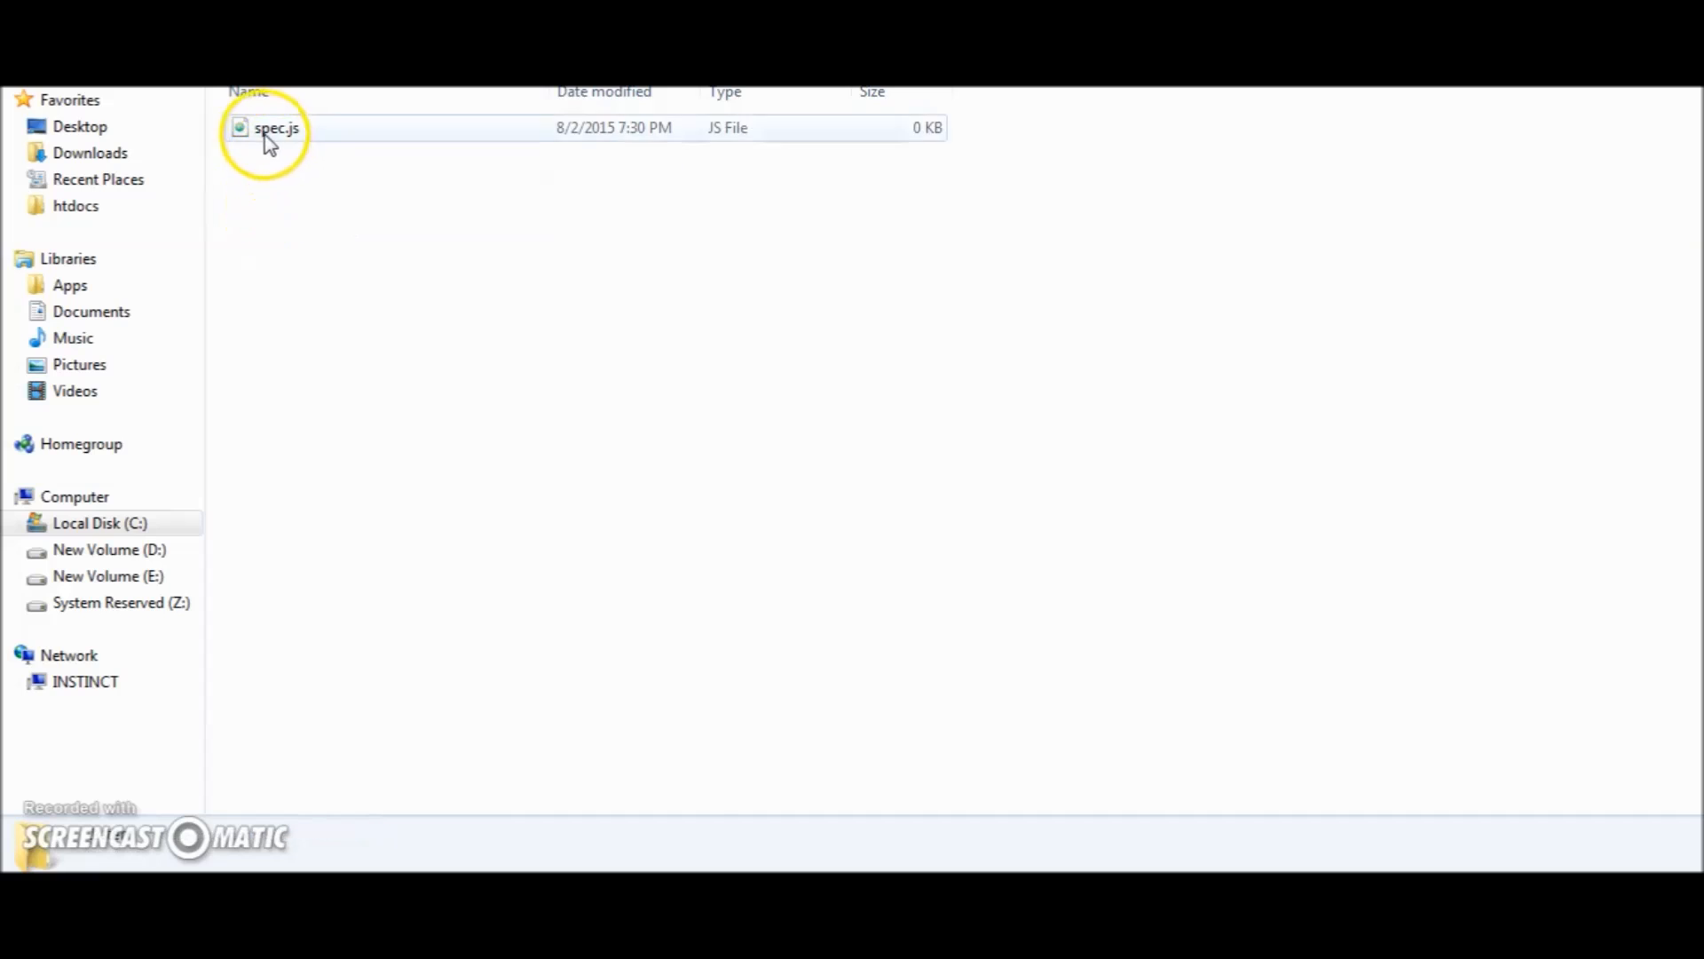
{"action": "double_click", "coordinate": [275, 129]}
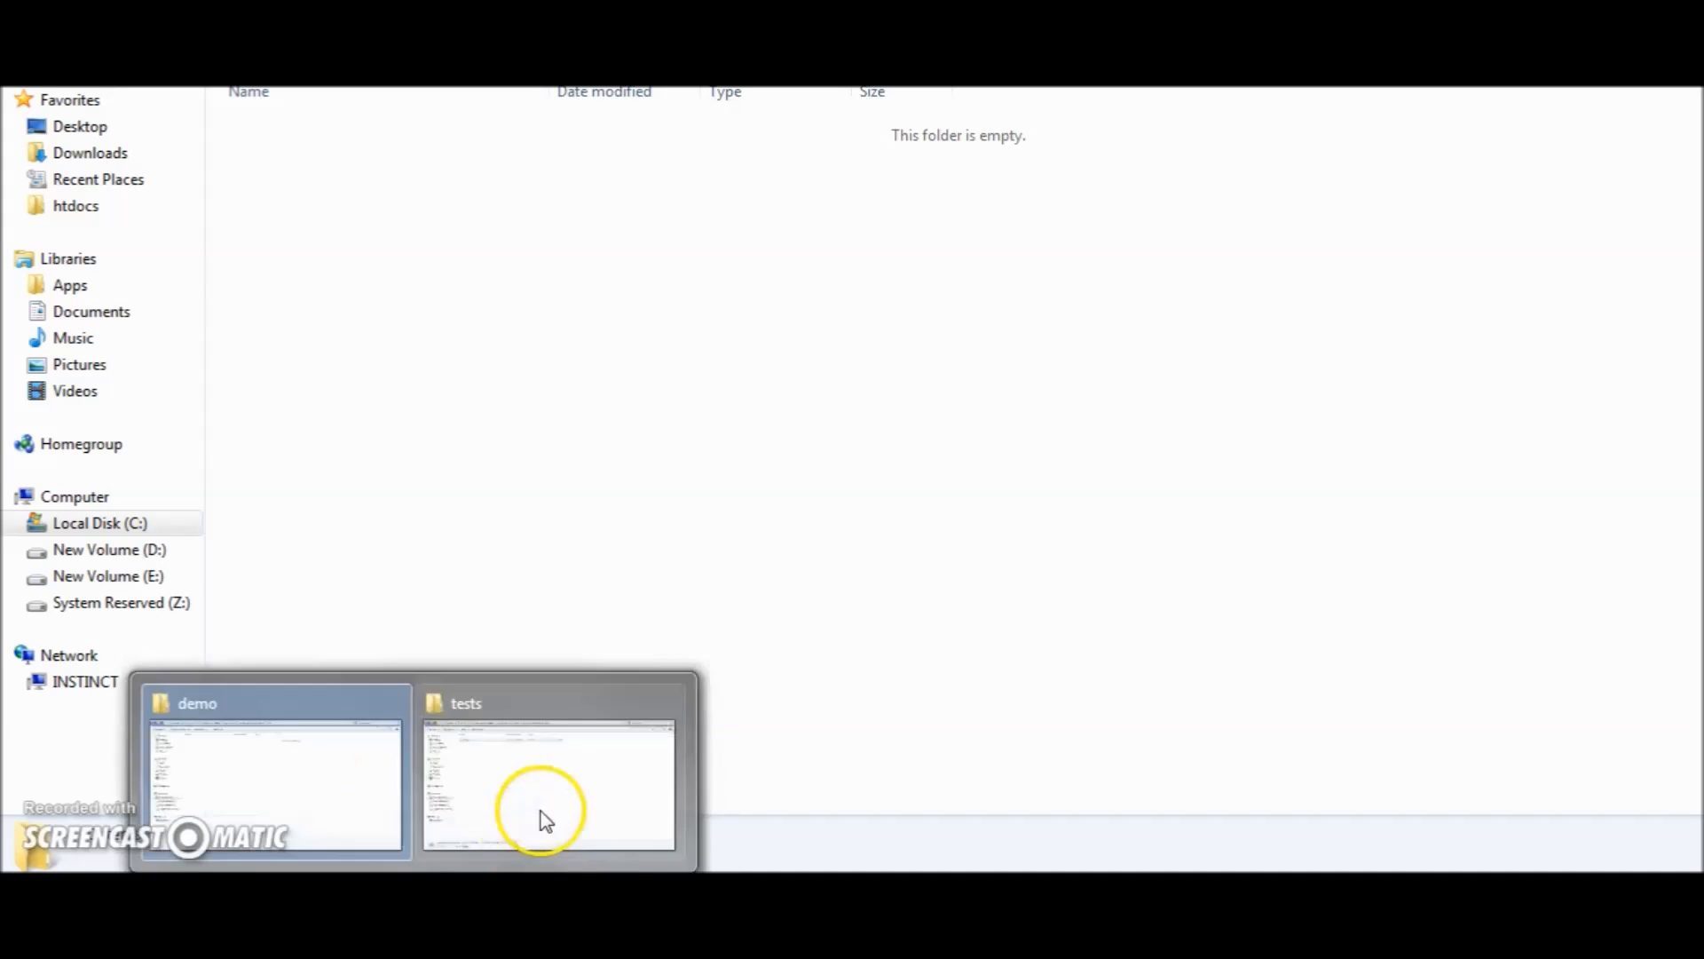
{"action": "left_click", "coordinate": [544, 795]}
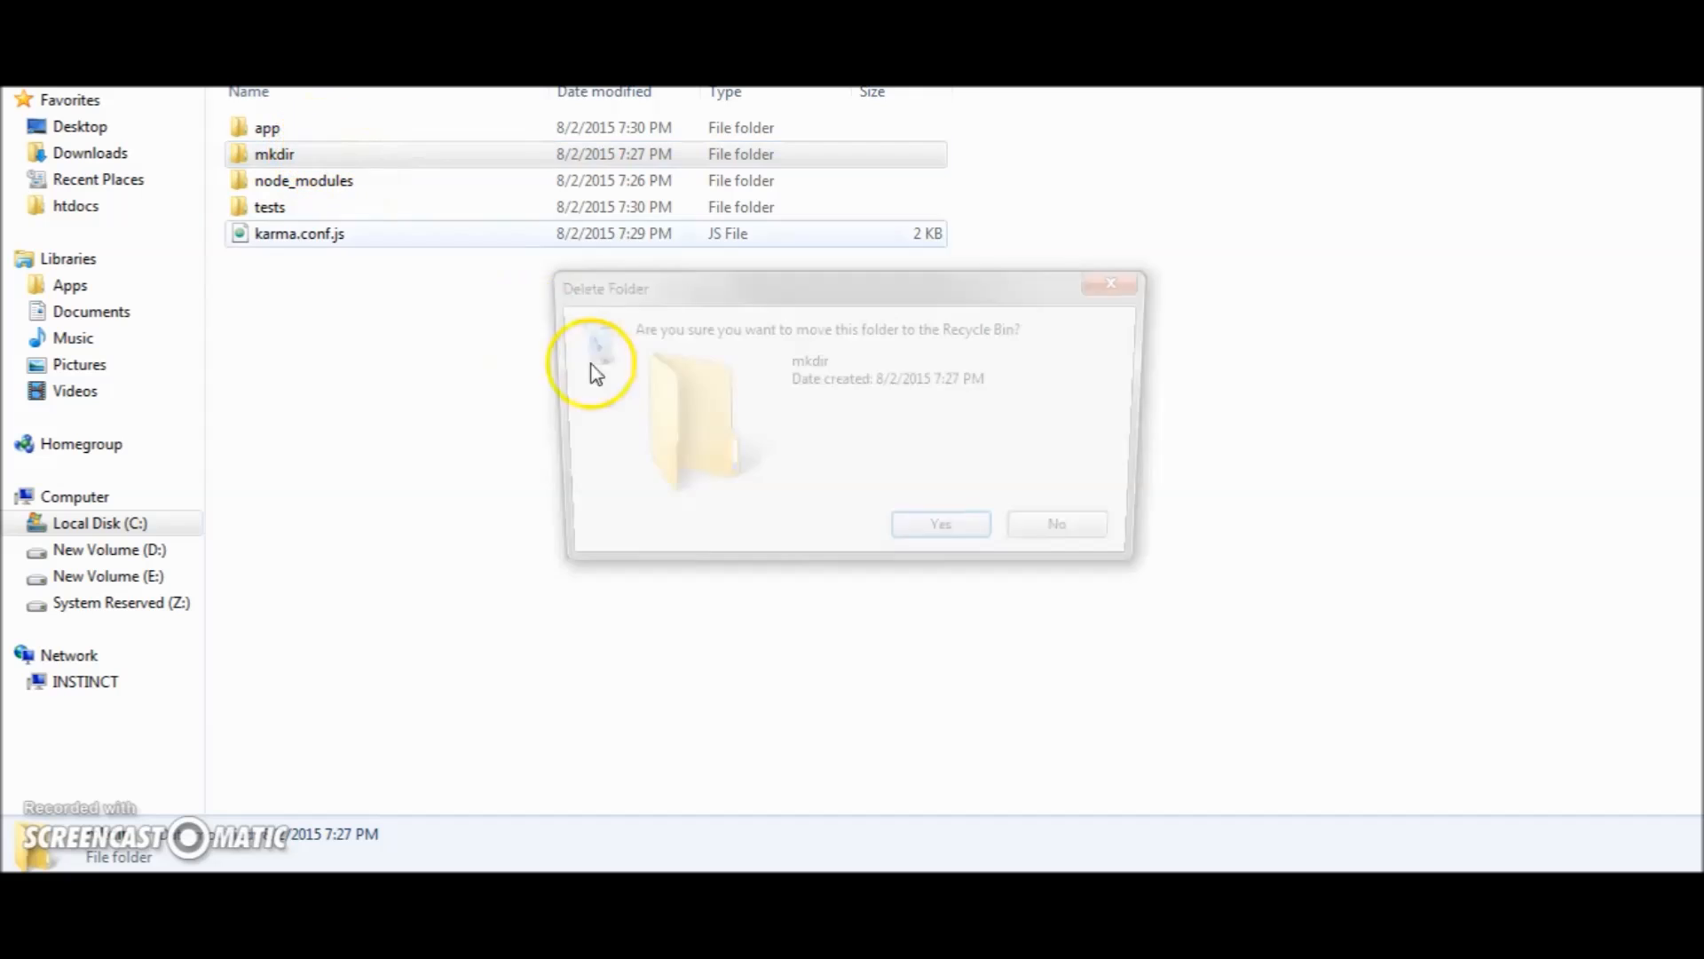
{"action": "left_click", "coordinate": [940, 523]}
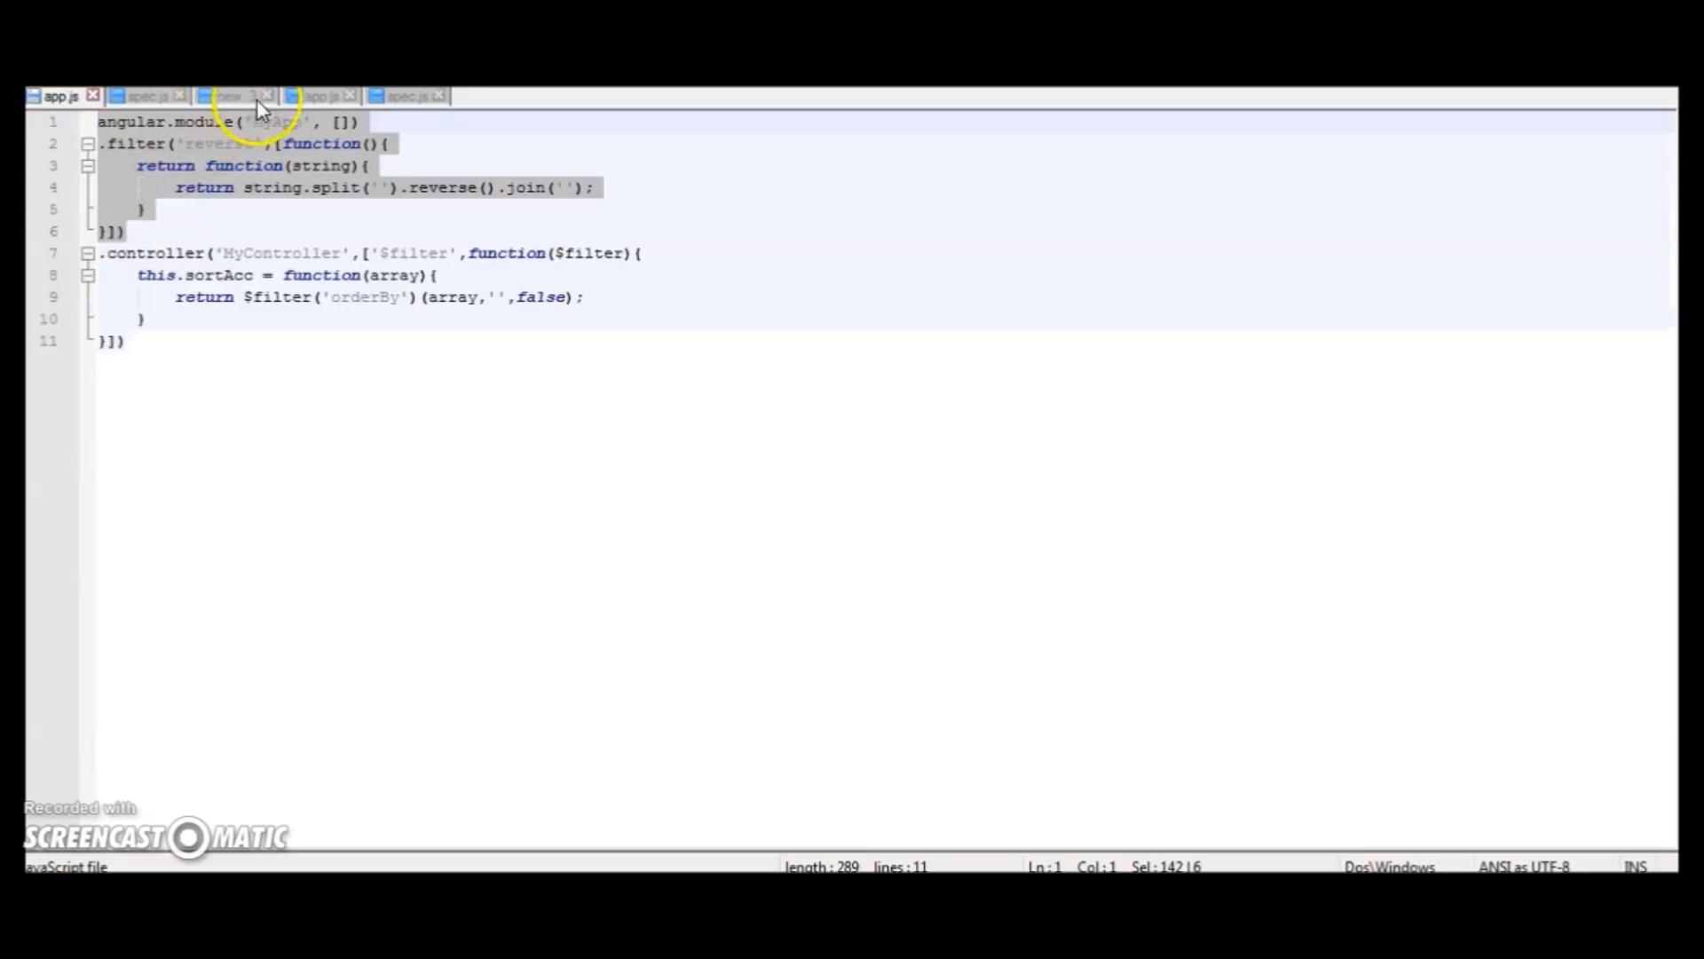
- Put the MyApp module and reverse filter code into the new app.js tab
{"action": "left_click", "coordinate": [320, 96]}
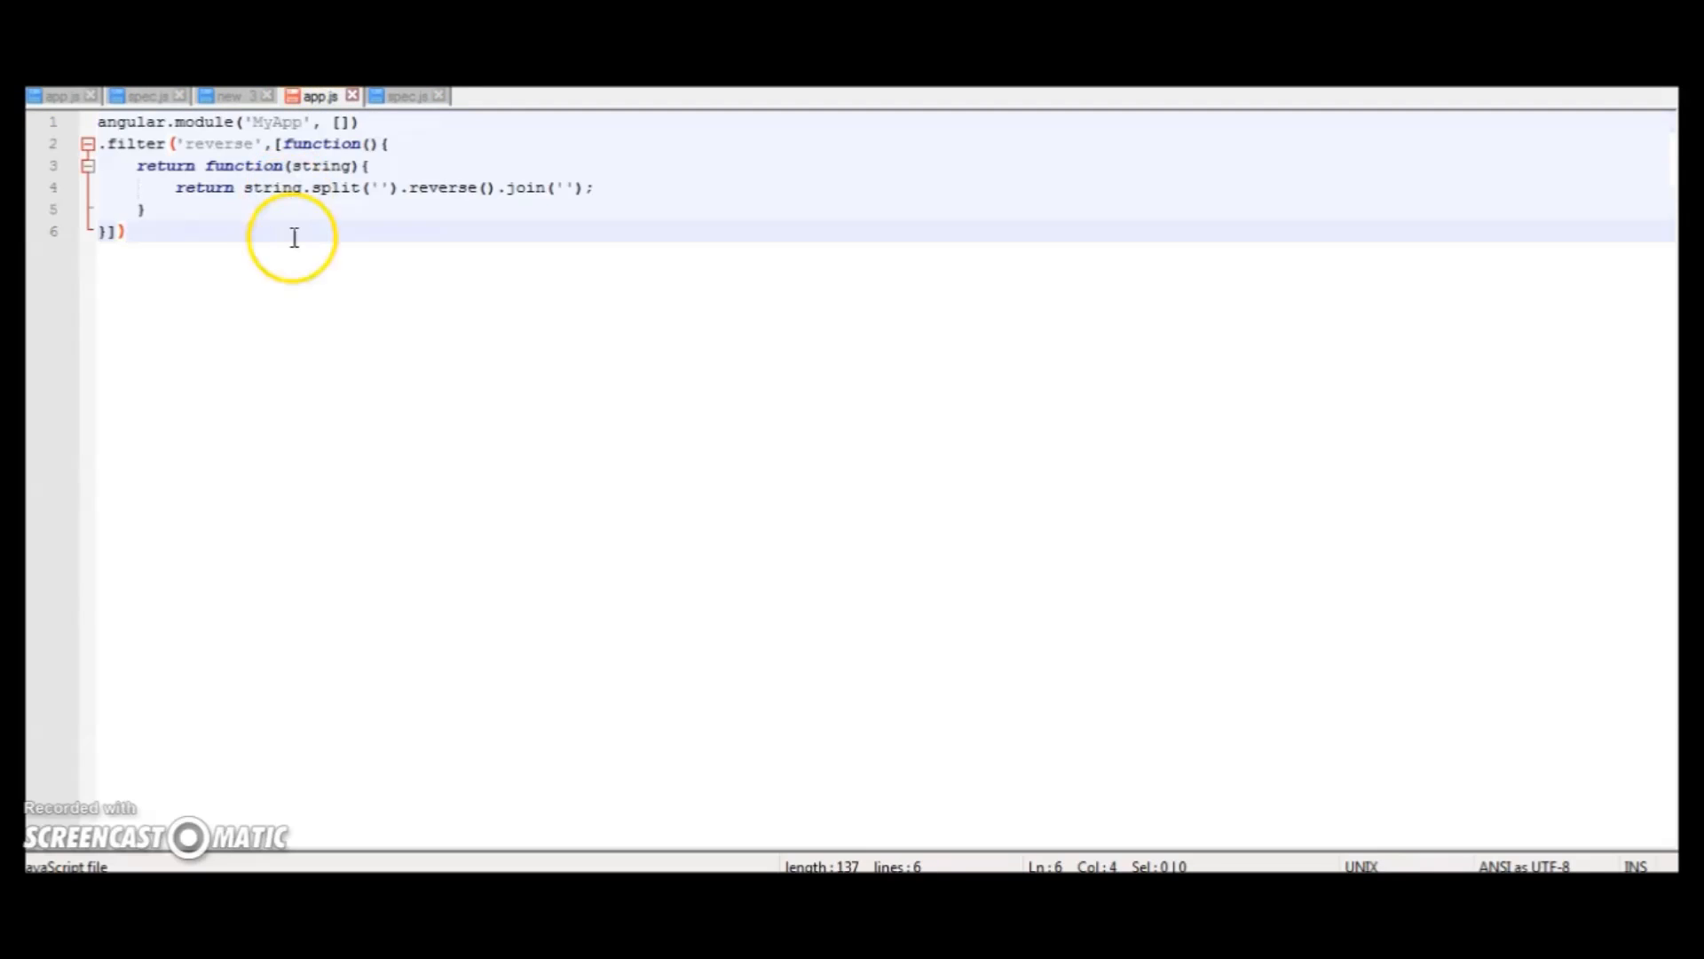
{"action": "mouse_move", "coordinate": [303, 207]}
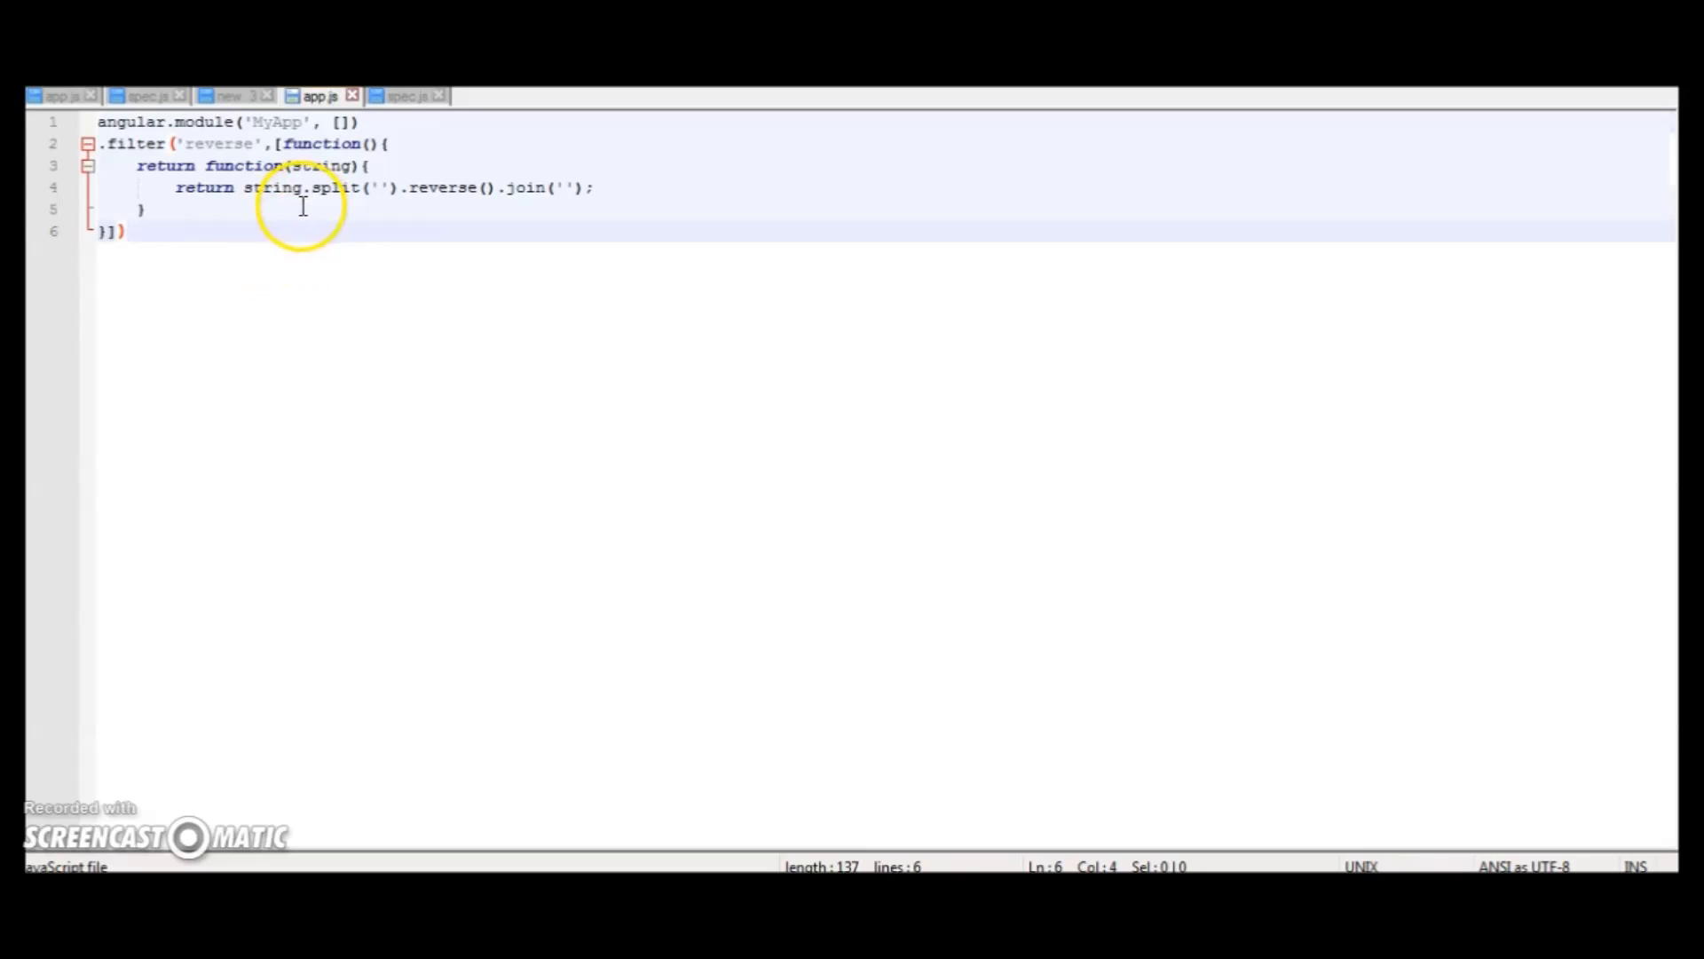
{"action": "mouse_move", "coordinate": [348, 200]}
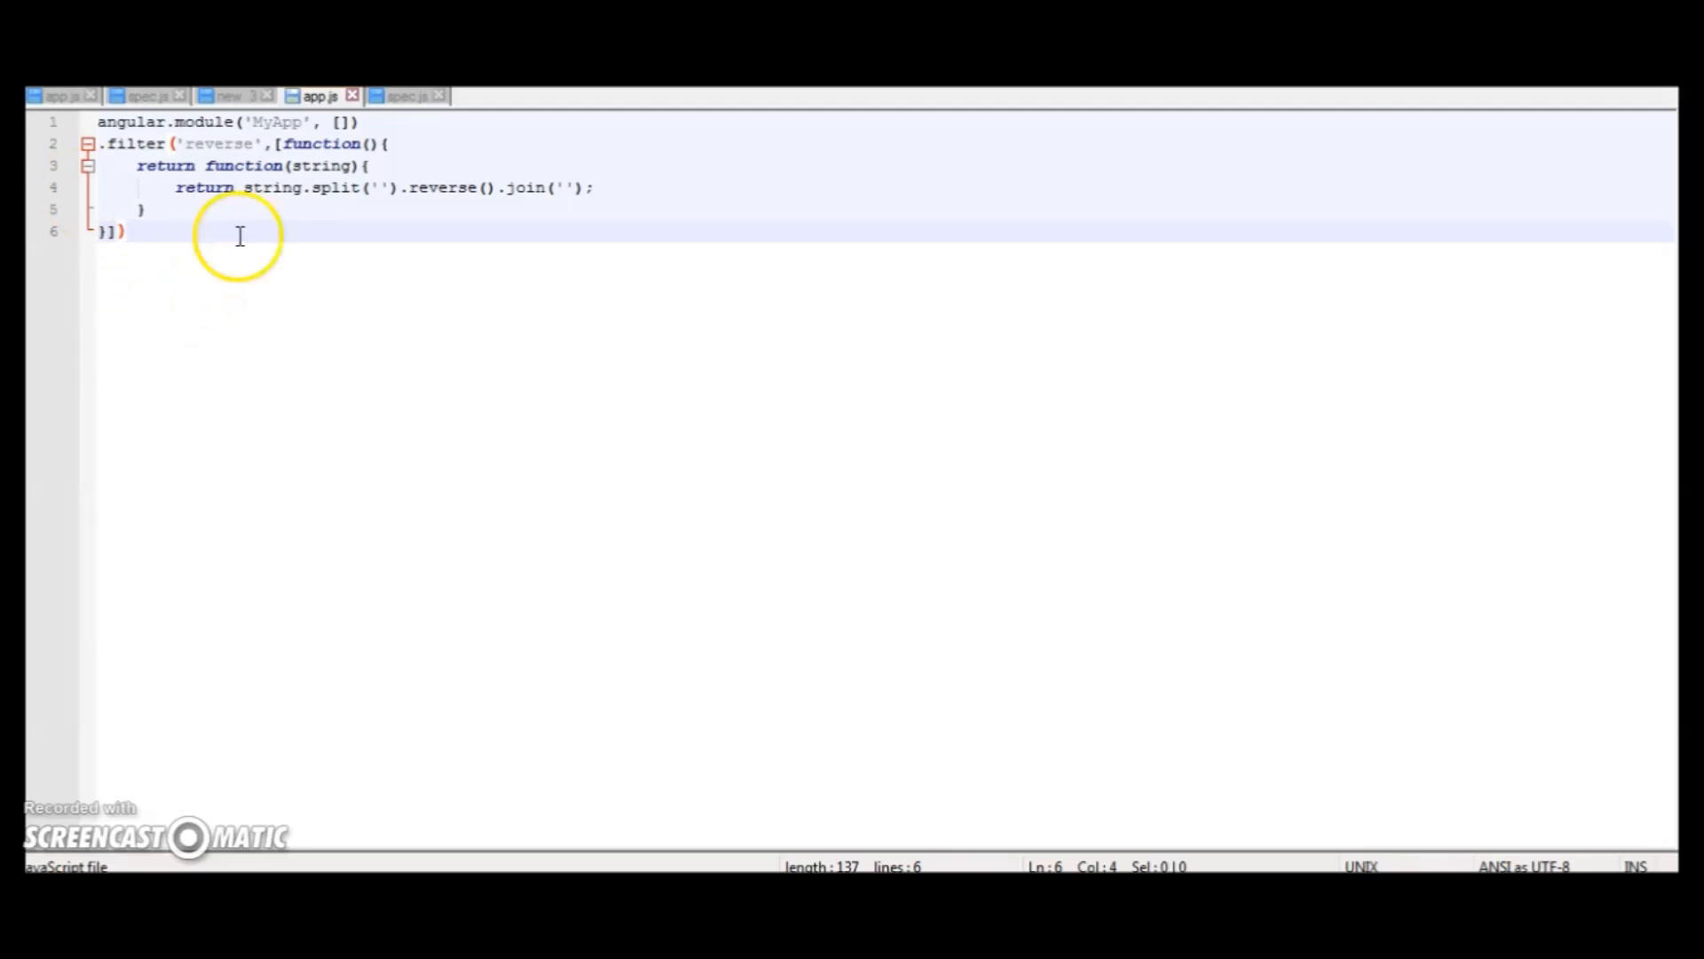
{"action": "left_click", "coordinate": [142, 95]}
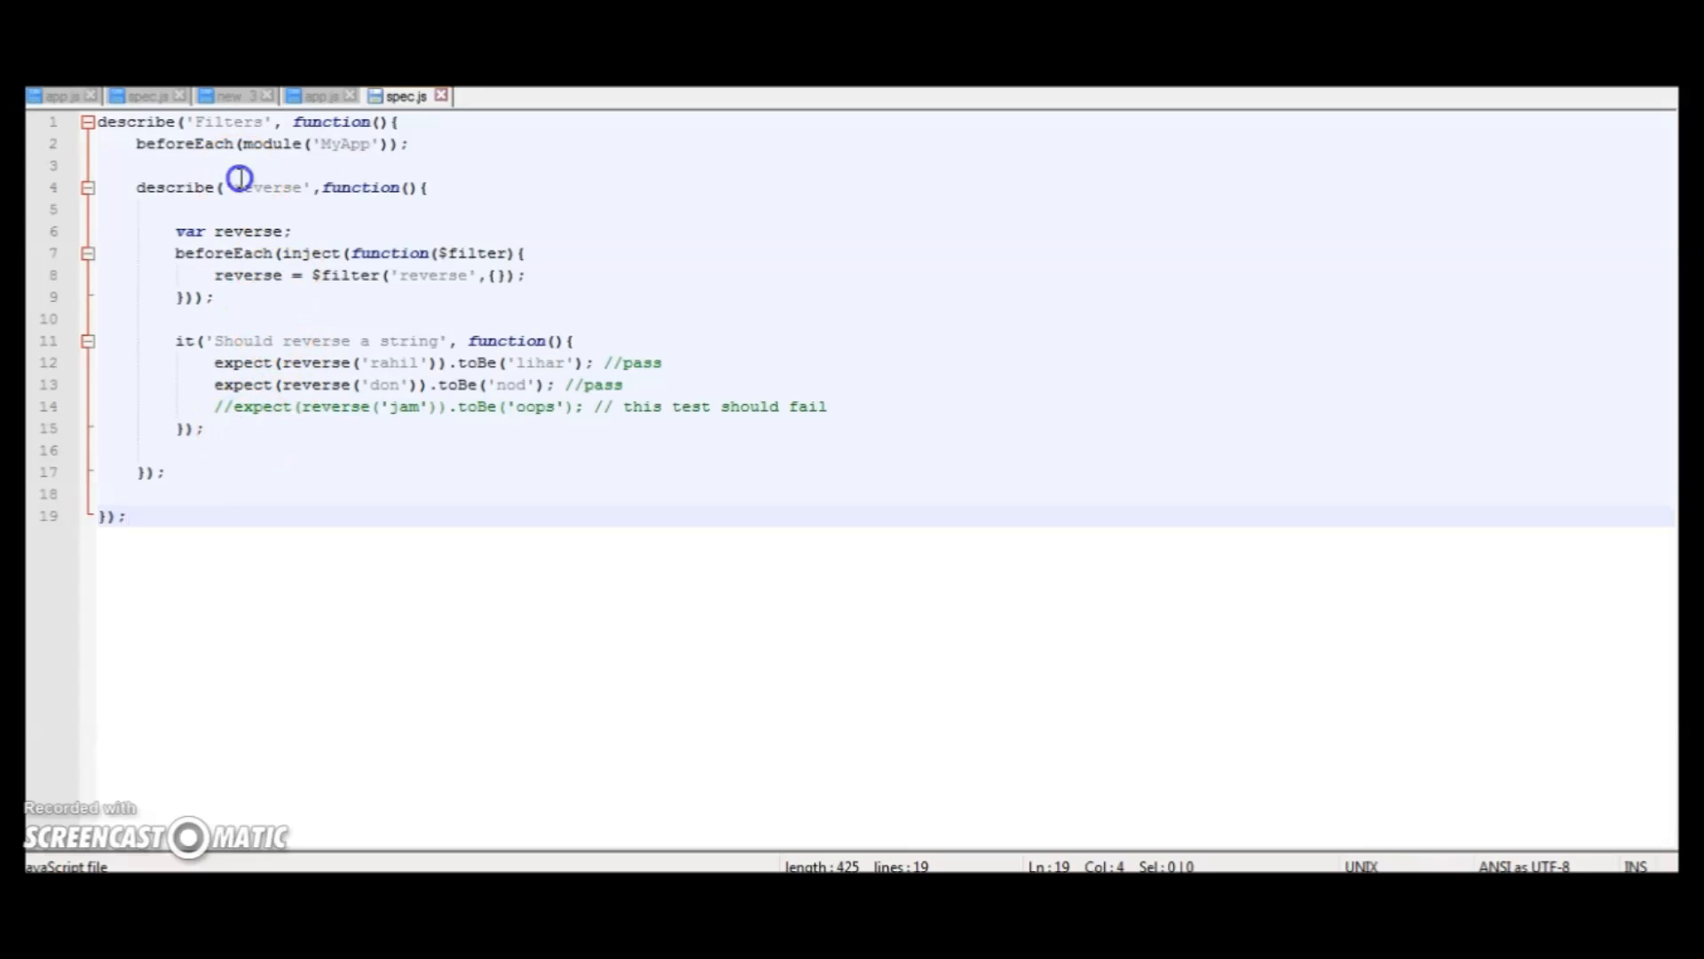
{"action": "left_click", "coordinate": [238, 188]}
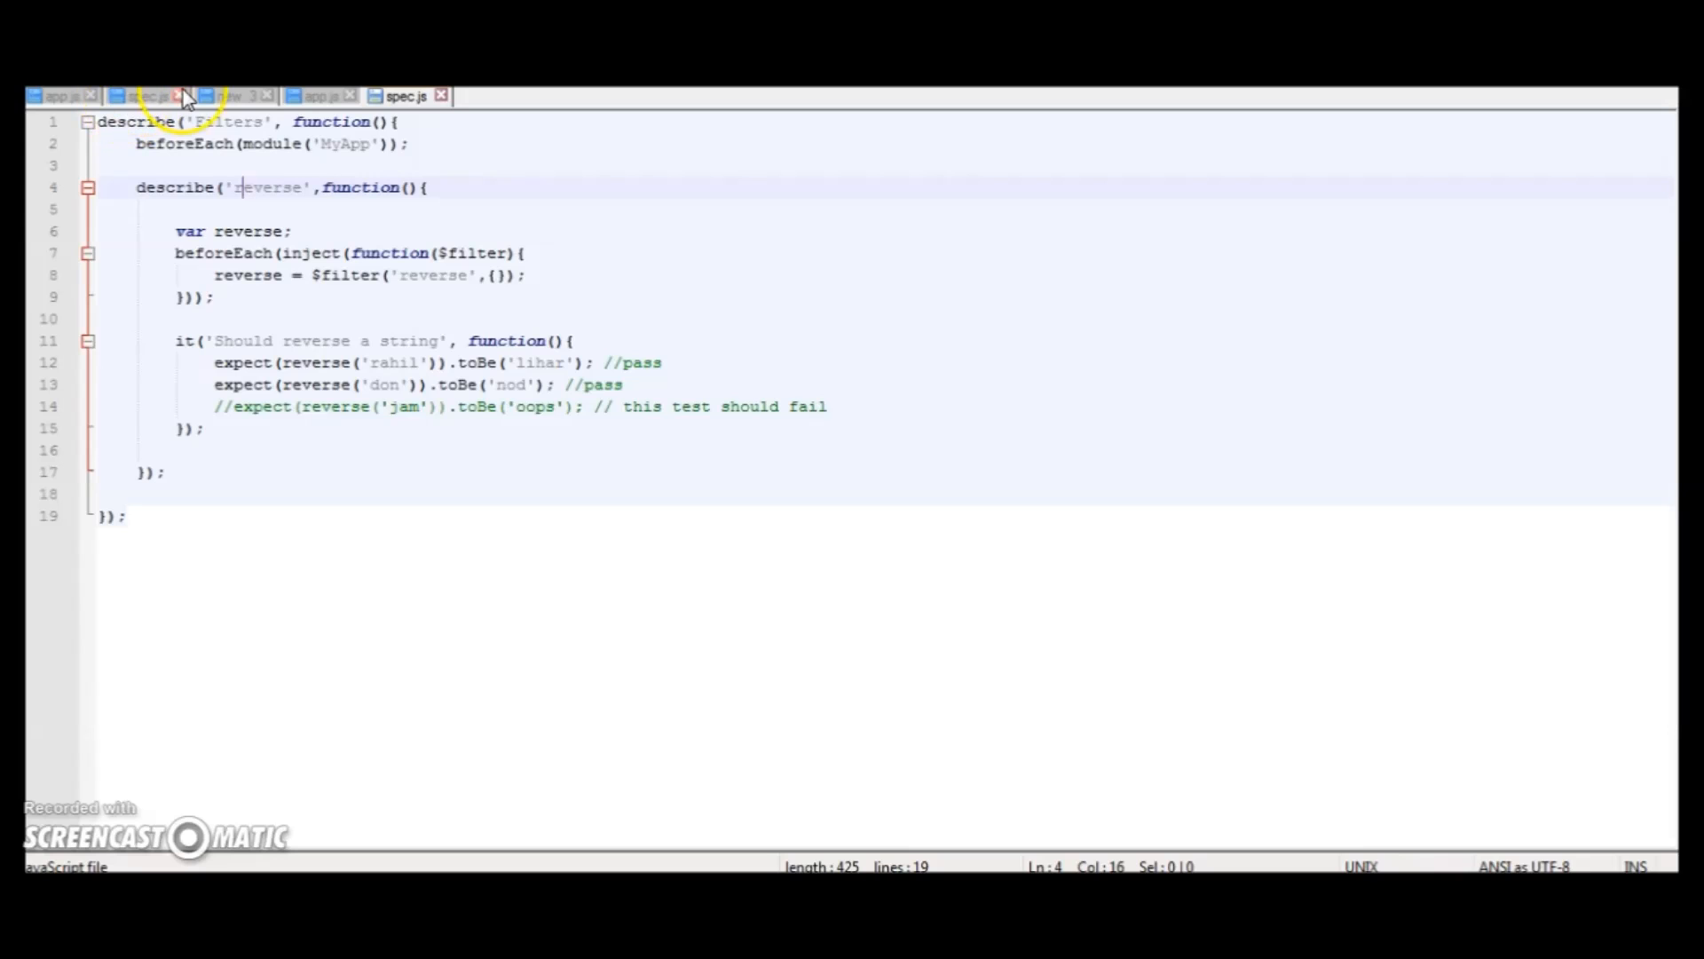
{"action": "double_click", "coordinate": [224, 122]}
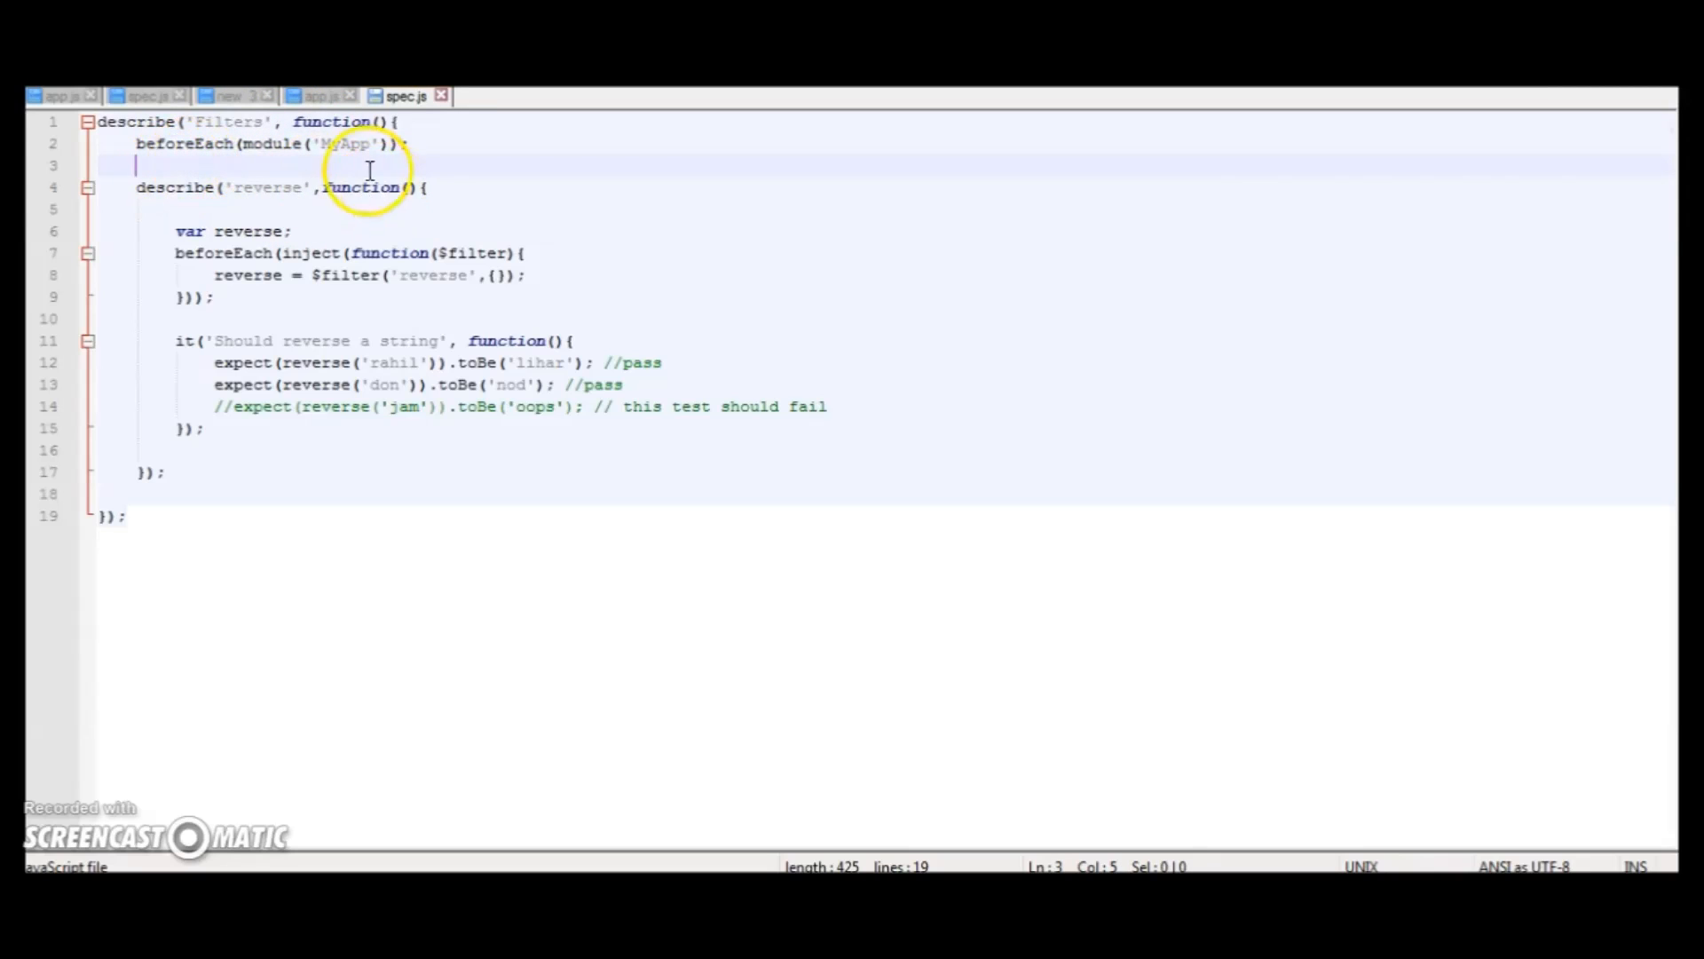
{"action": "double_click", "coordinate": [347, 144]}
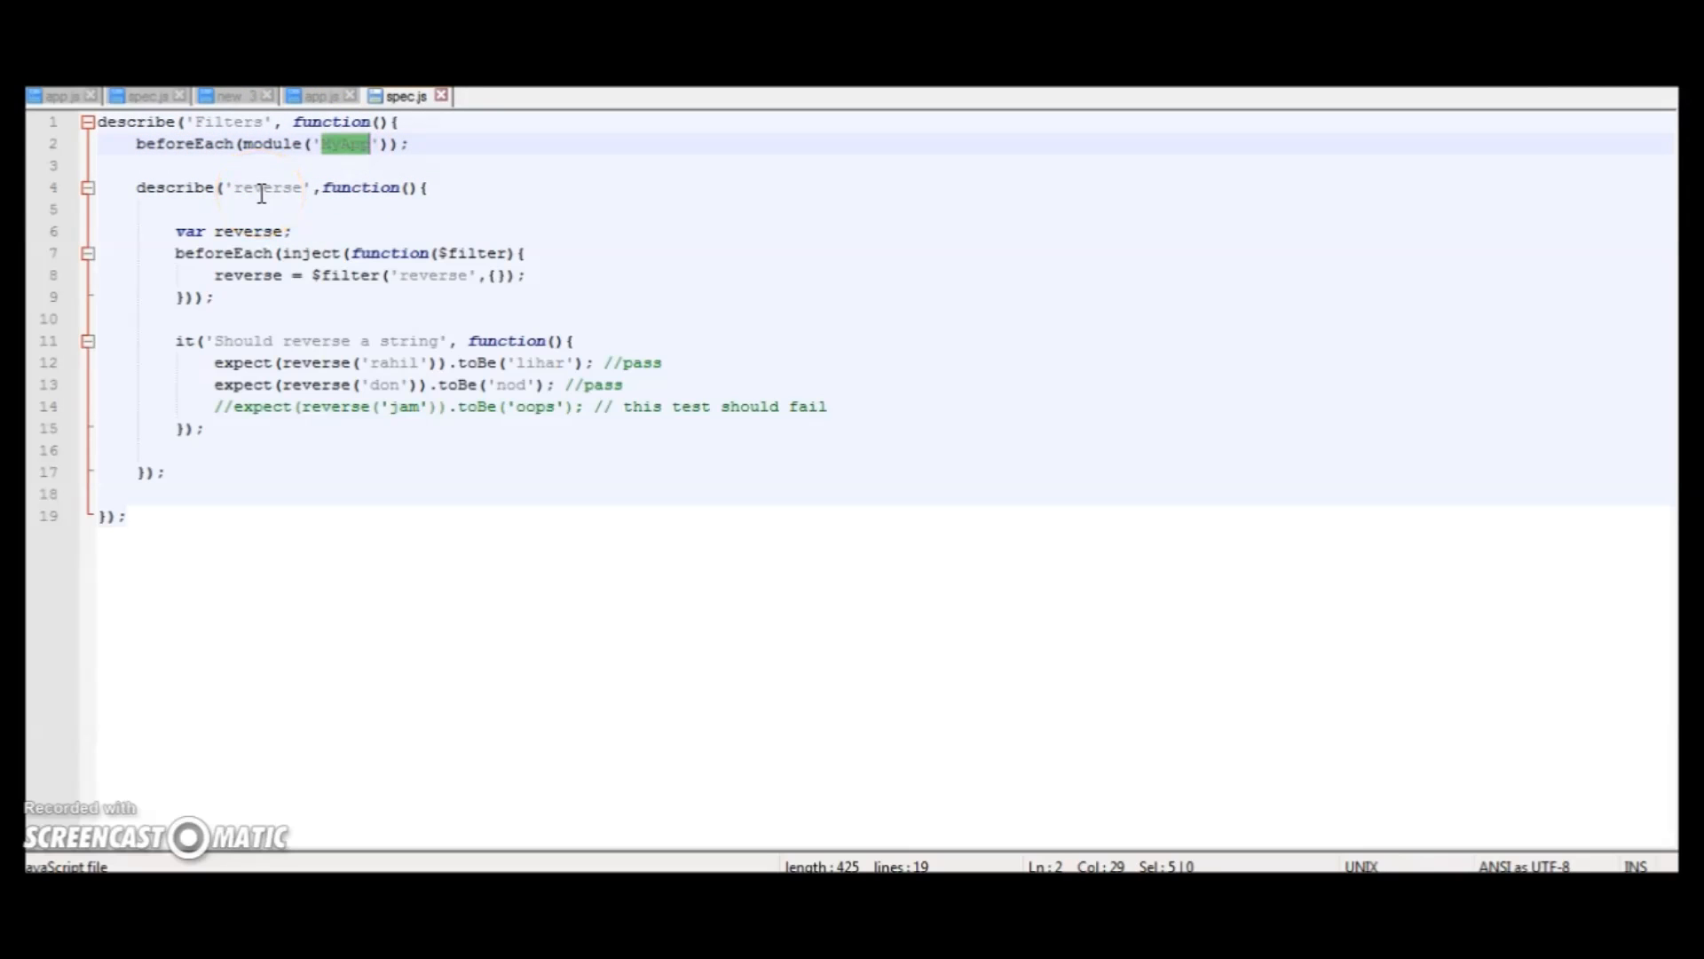
{"action": "left_click", "coordinate": [282, 188]}
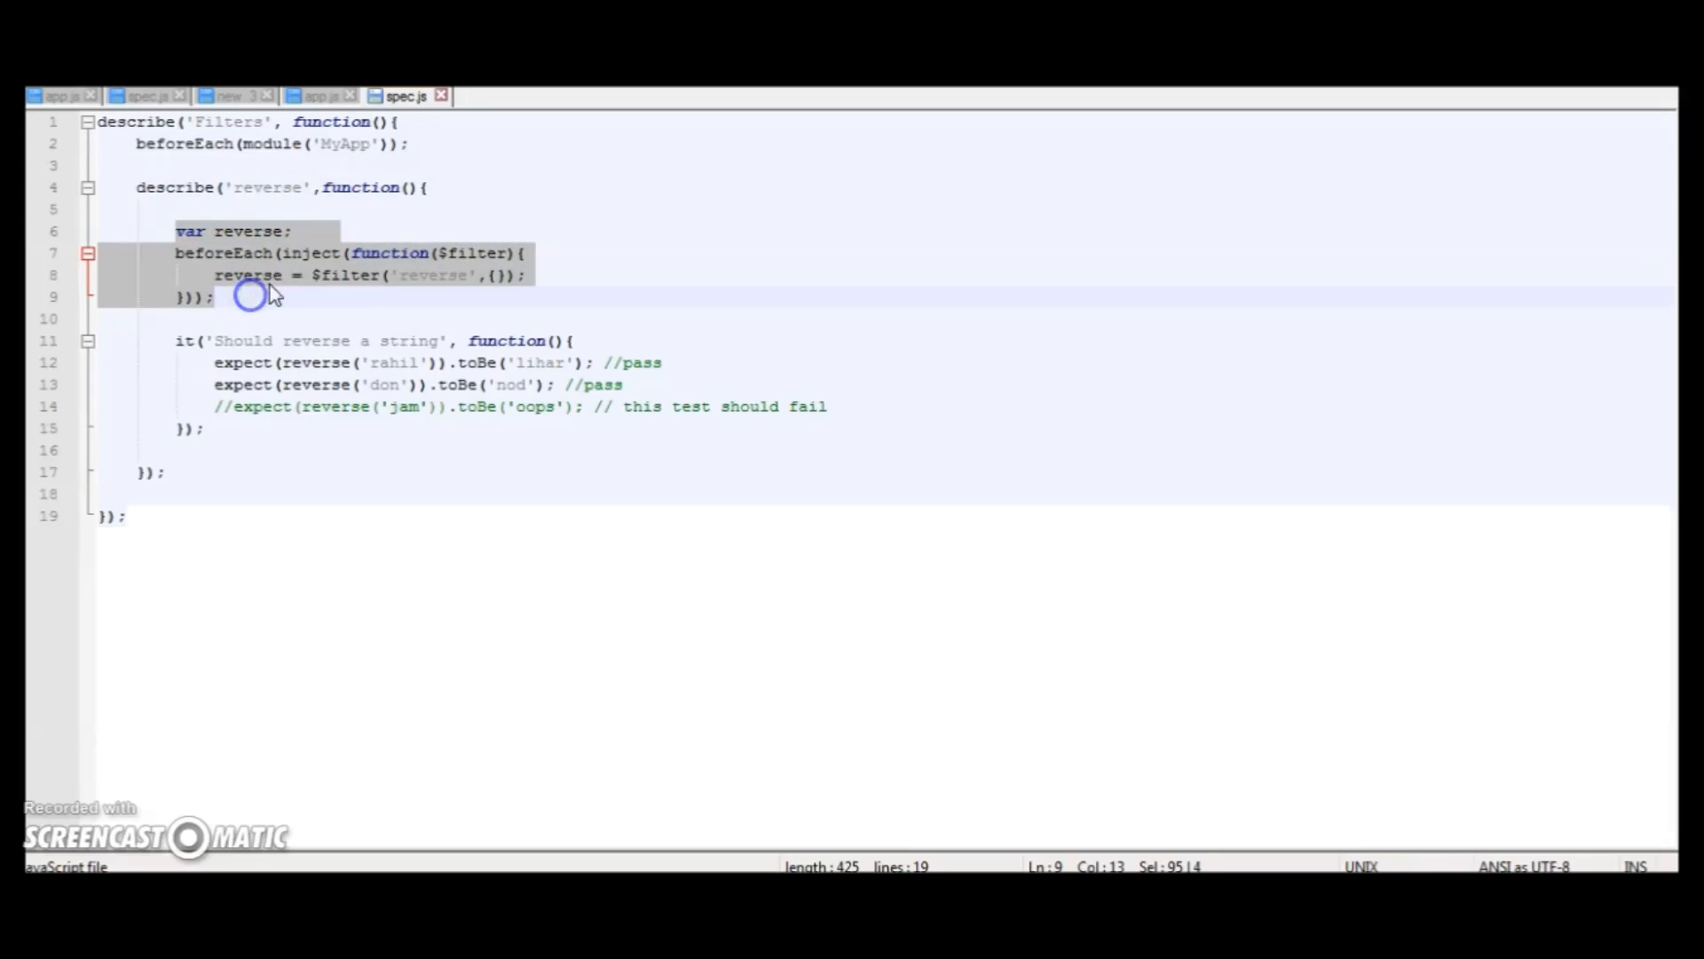
{"action": "double_click", "coordinate": [248, 275]}
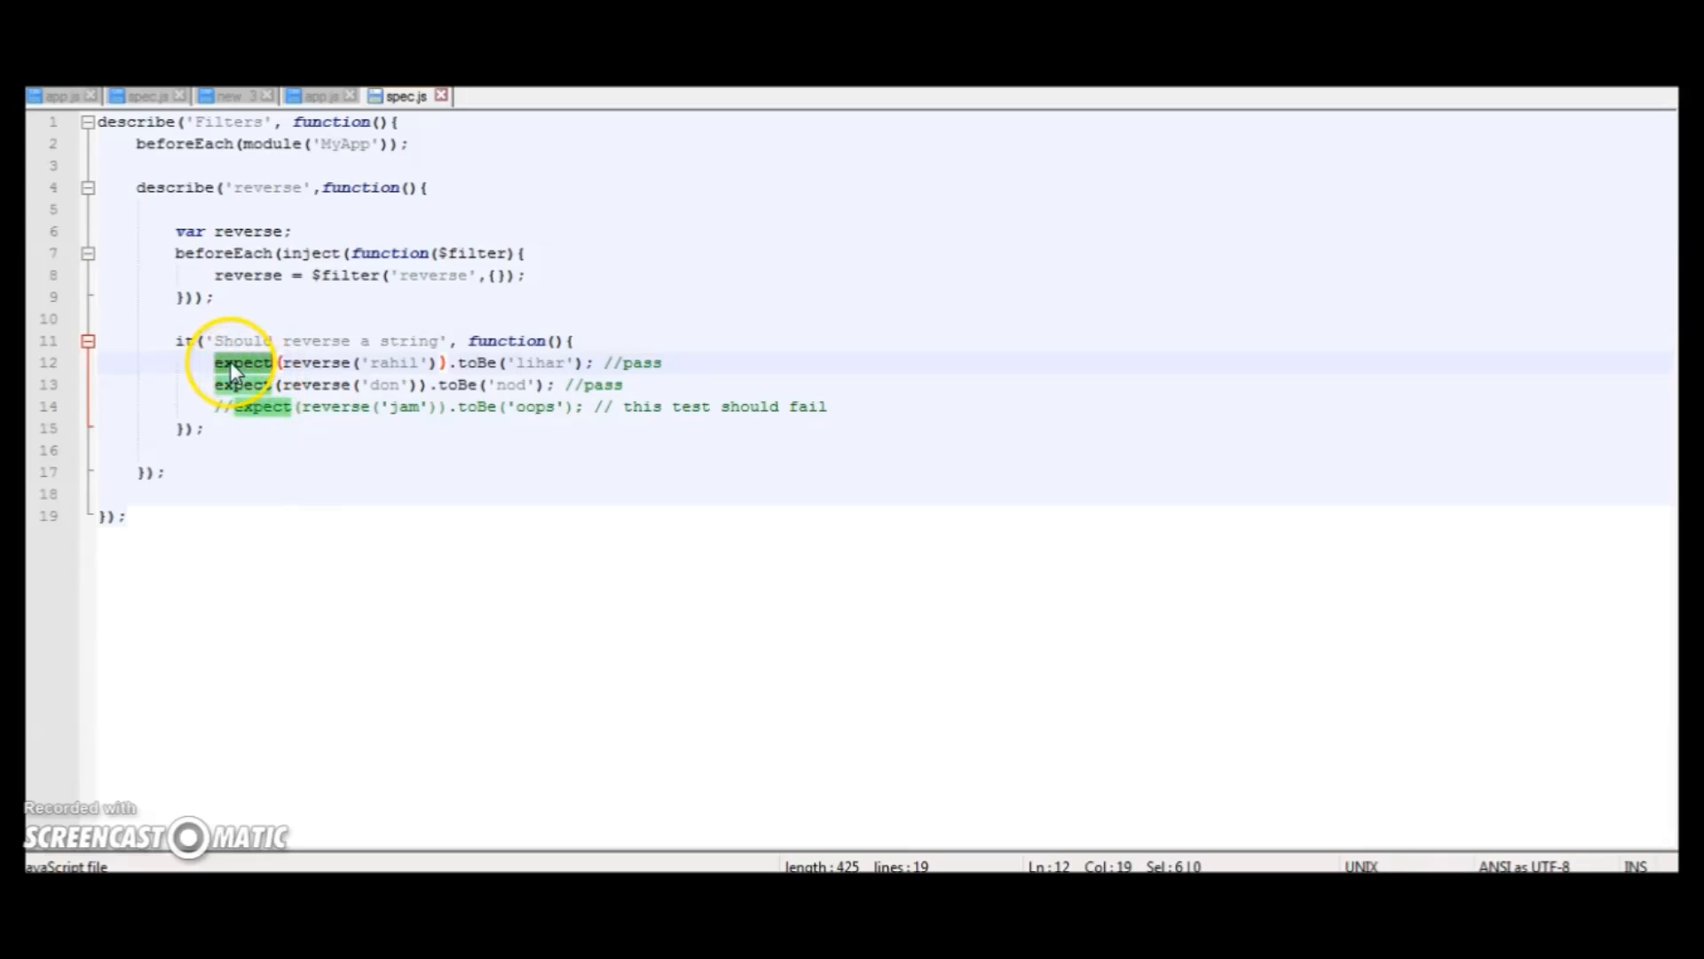
{"action": "double_click", "coordinate": [317, 363]}
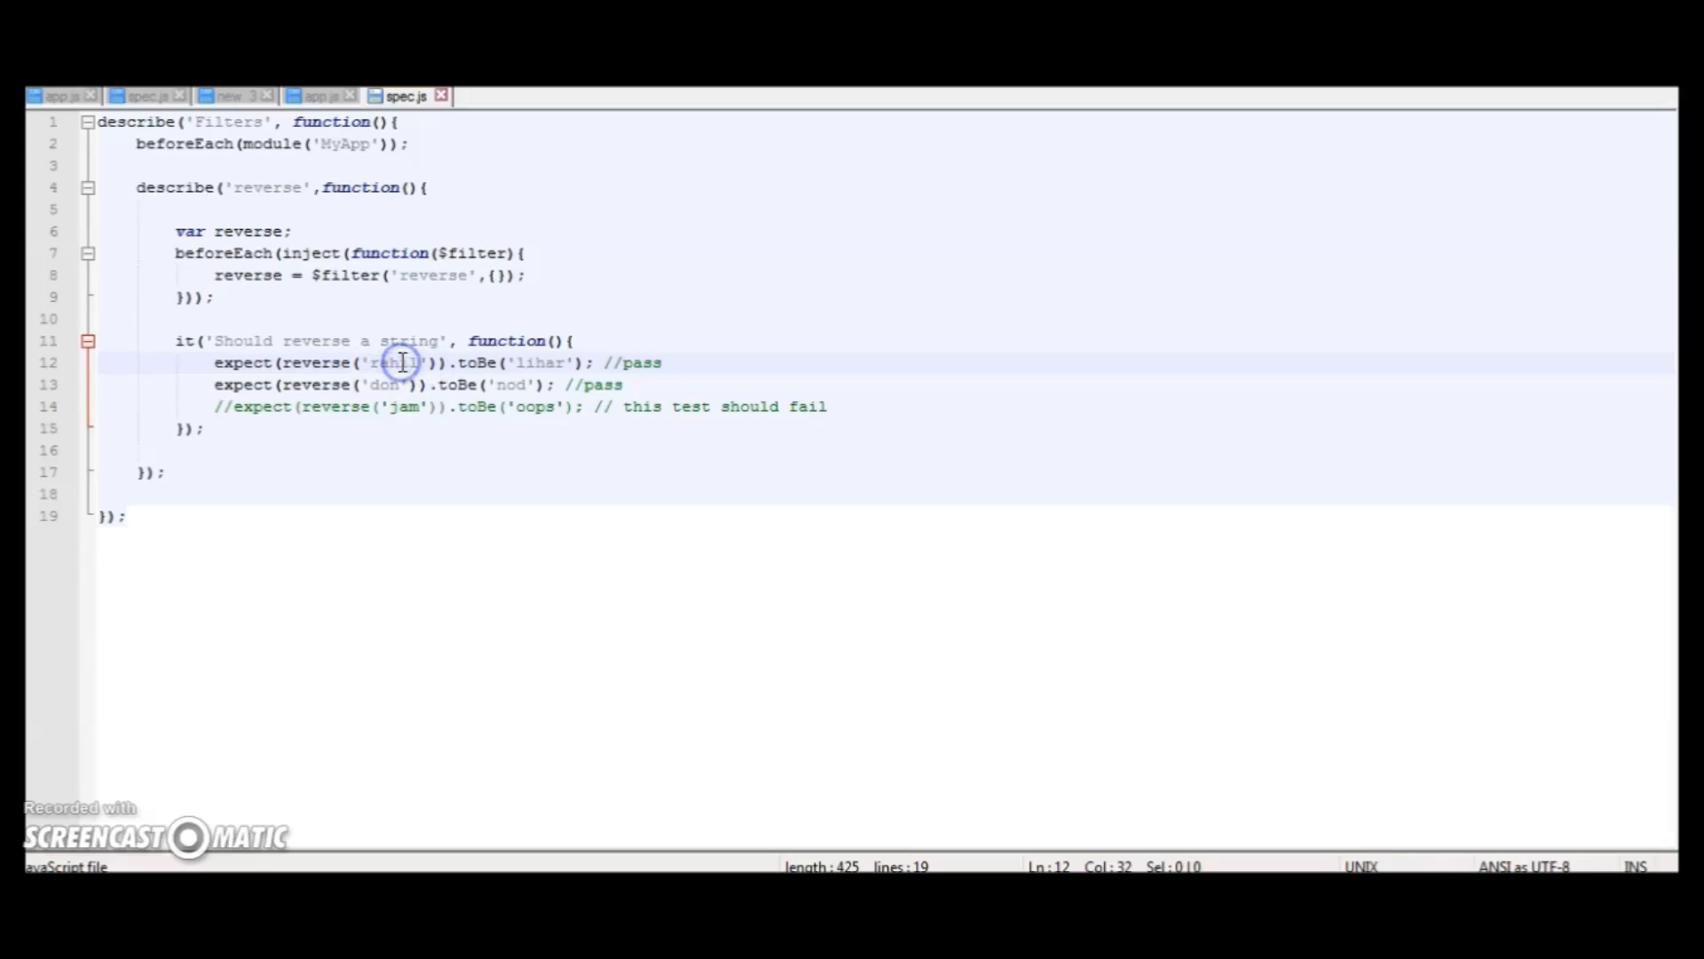
{"action": "double_click", "coordinate": [539, 362]}
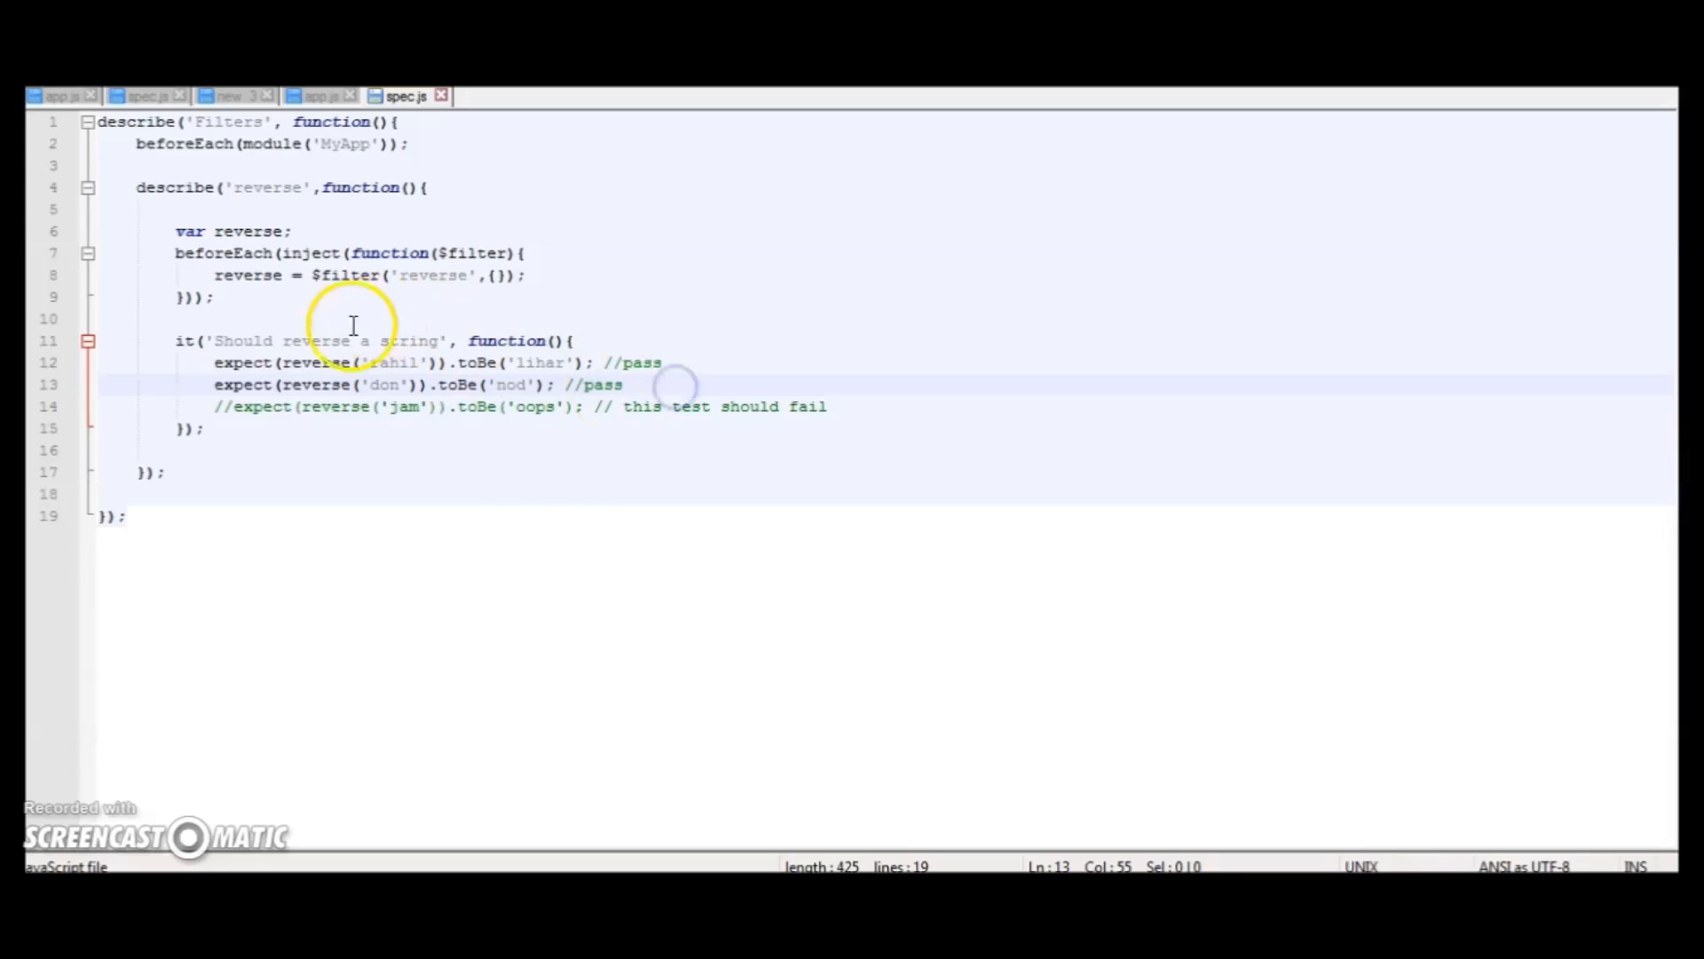
{"action": "mouse_move", "coordinate": [621, 759]}
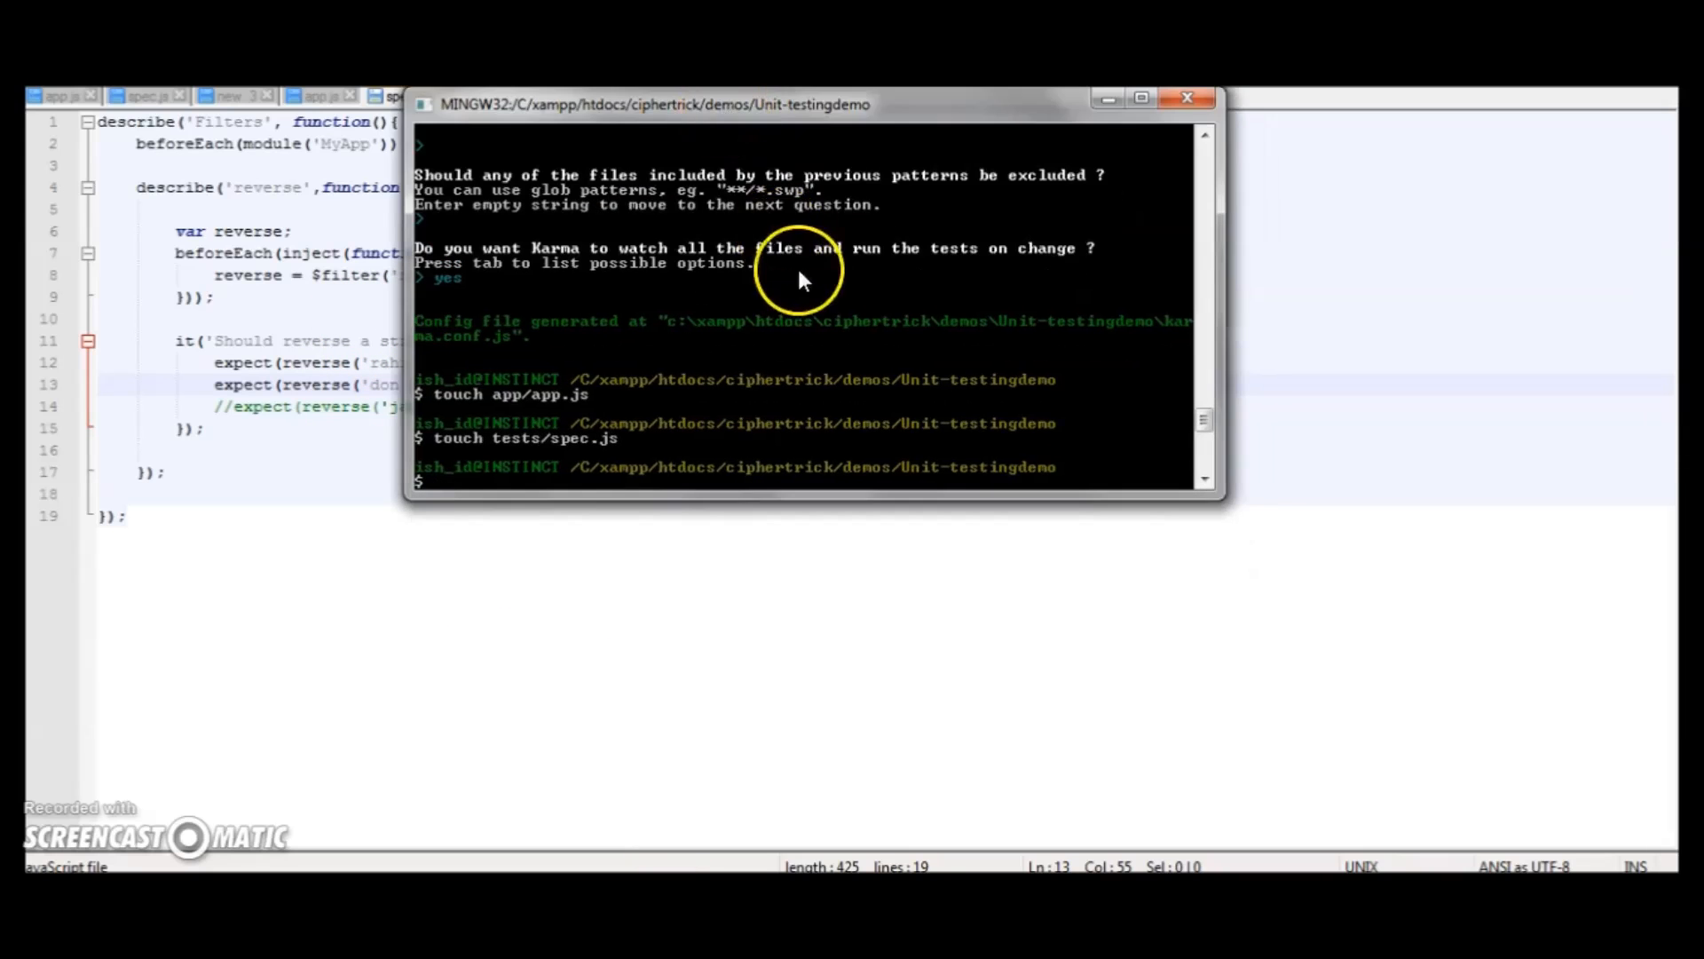
{"action": "mouse_move", "coordinate": [705, 354]}
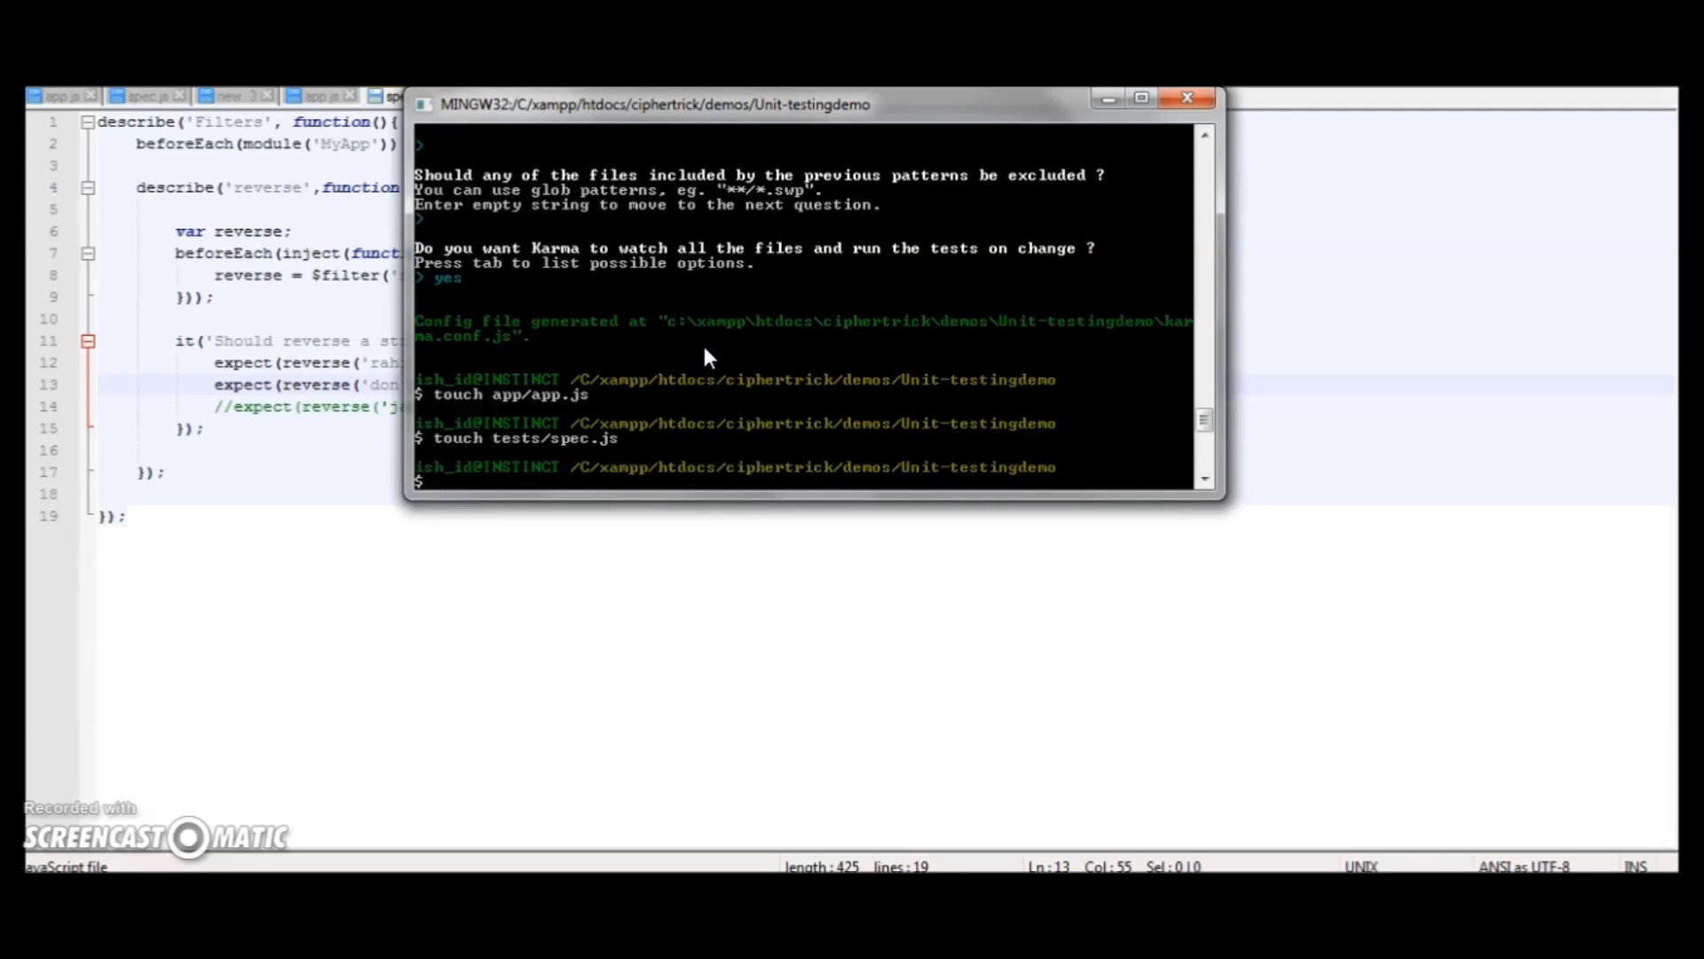
- Run karma start in Git Bash to launch the Unit-testingdemo test runner
{"action": "type", "text": "karma"}
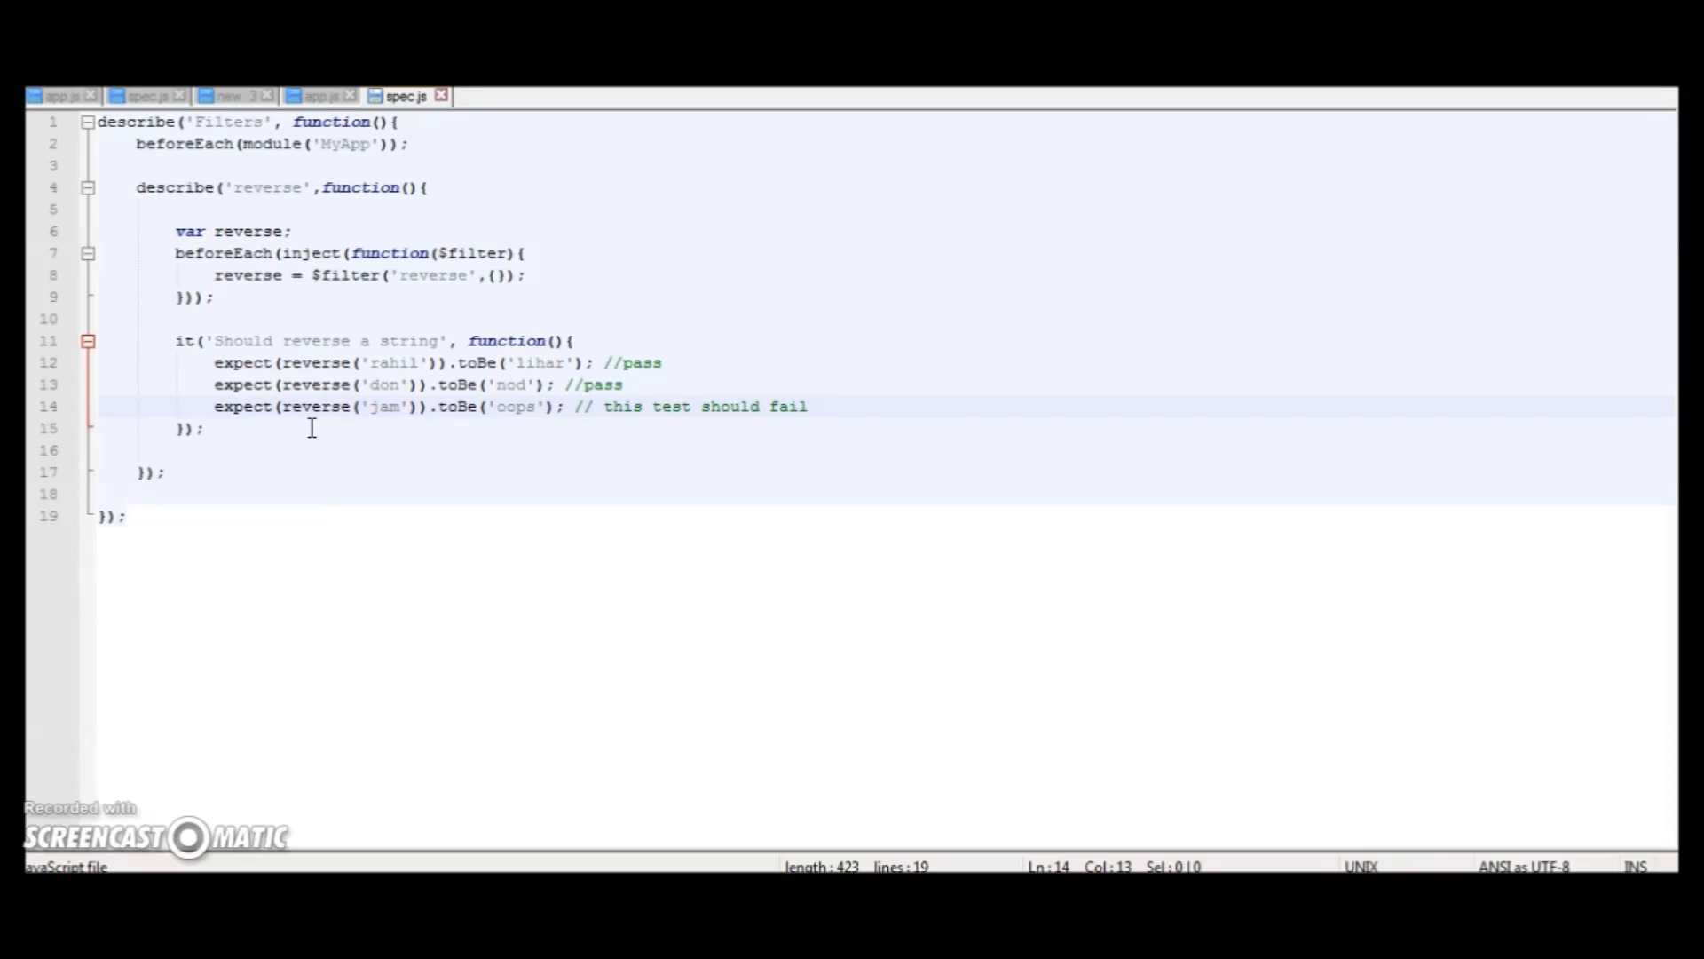
- Comment out the failing 'jam' reverse expectation in spec.js with //
{"action": "left_click", "coordinate": [348, 407]}
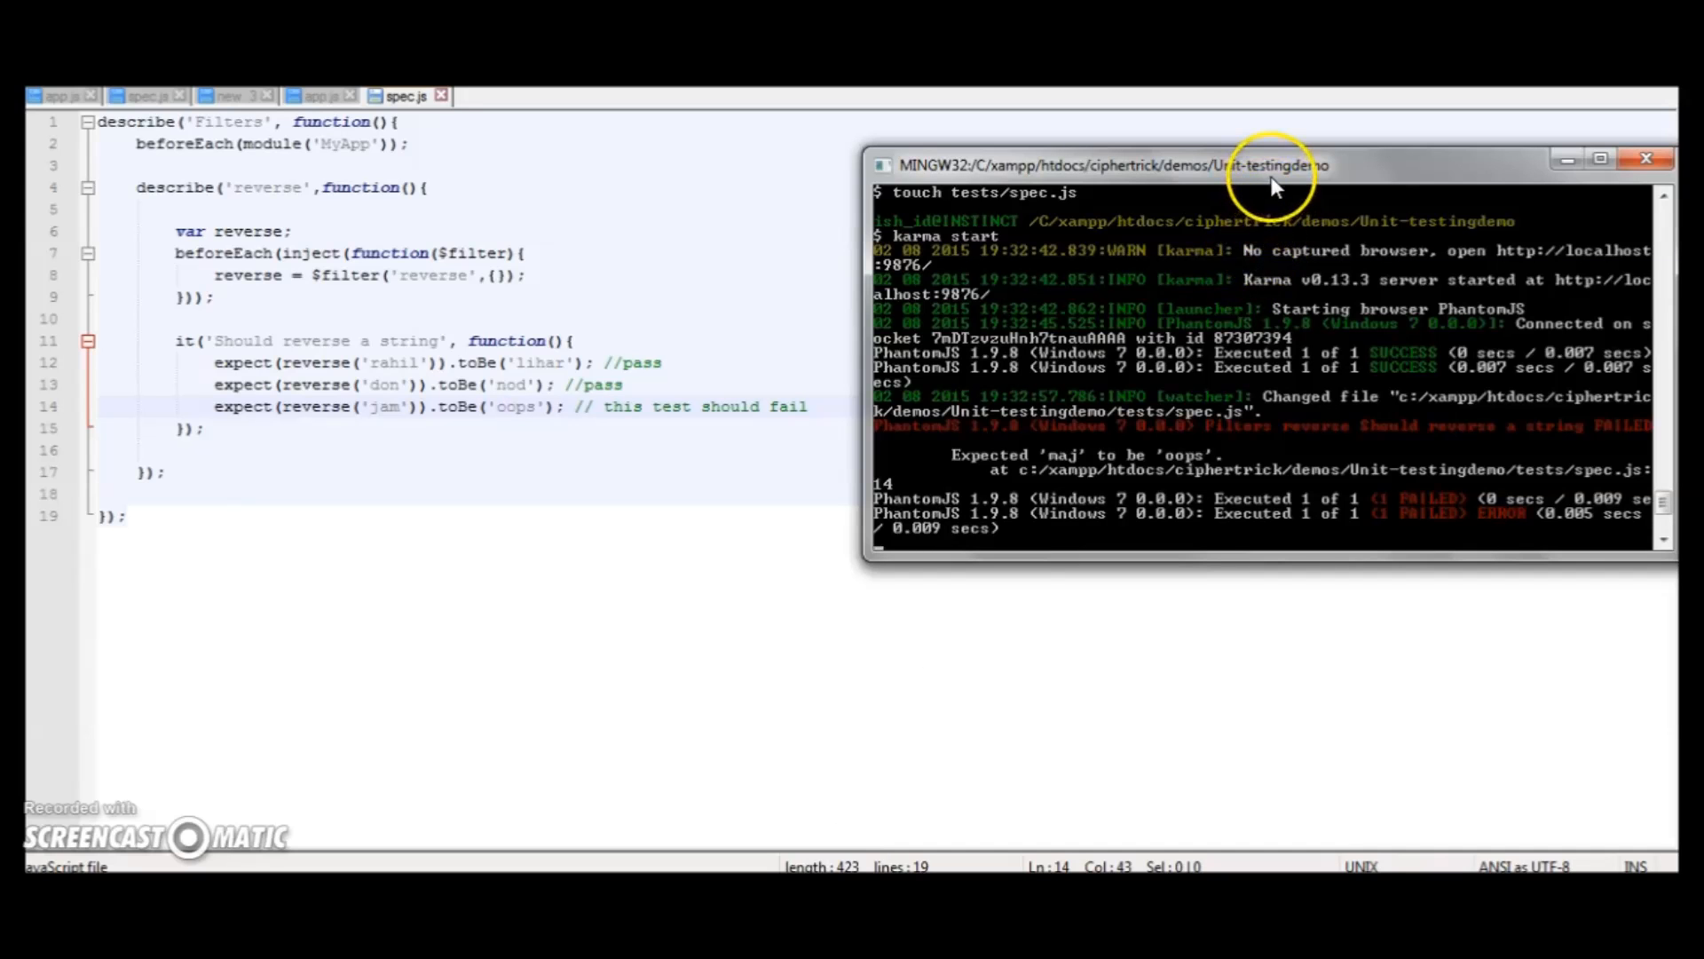
{"action": "left_click_drag", "start_coordinate": [1086, 165], "coordinate": [902, 121]}
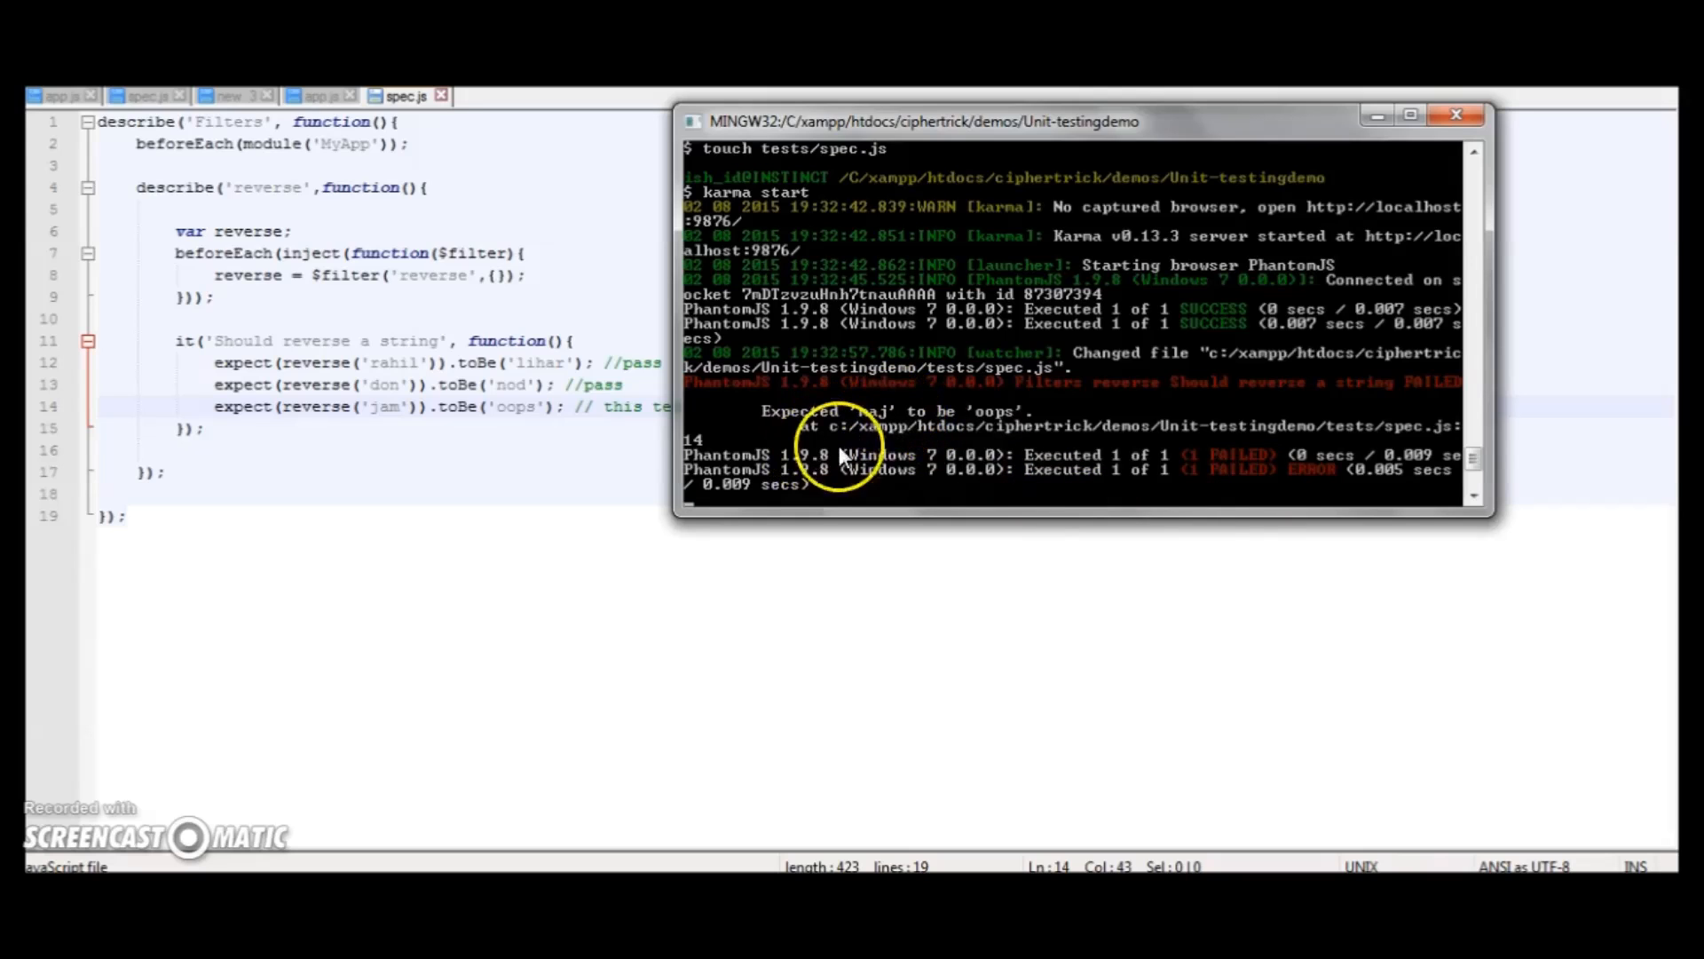
{"action": "mouse_move", "coordinate": [535, 446]}
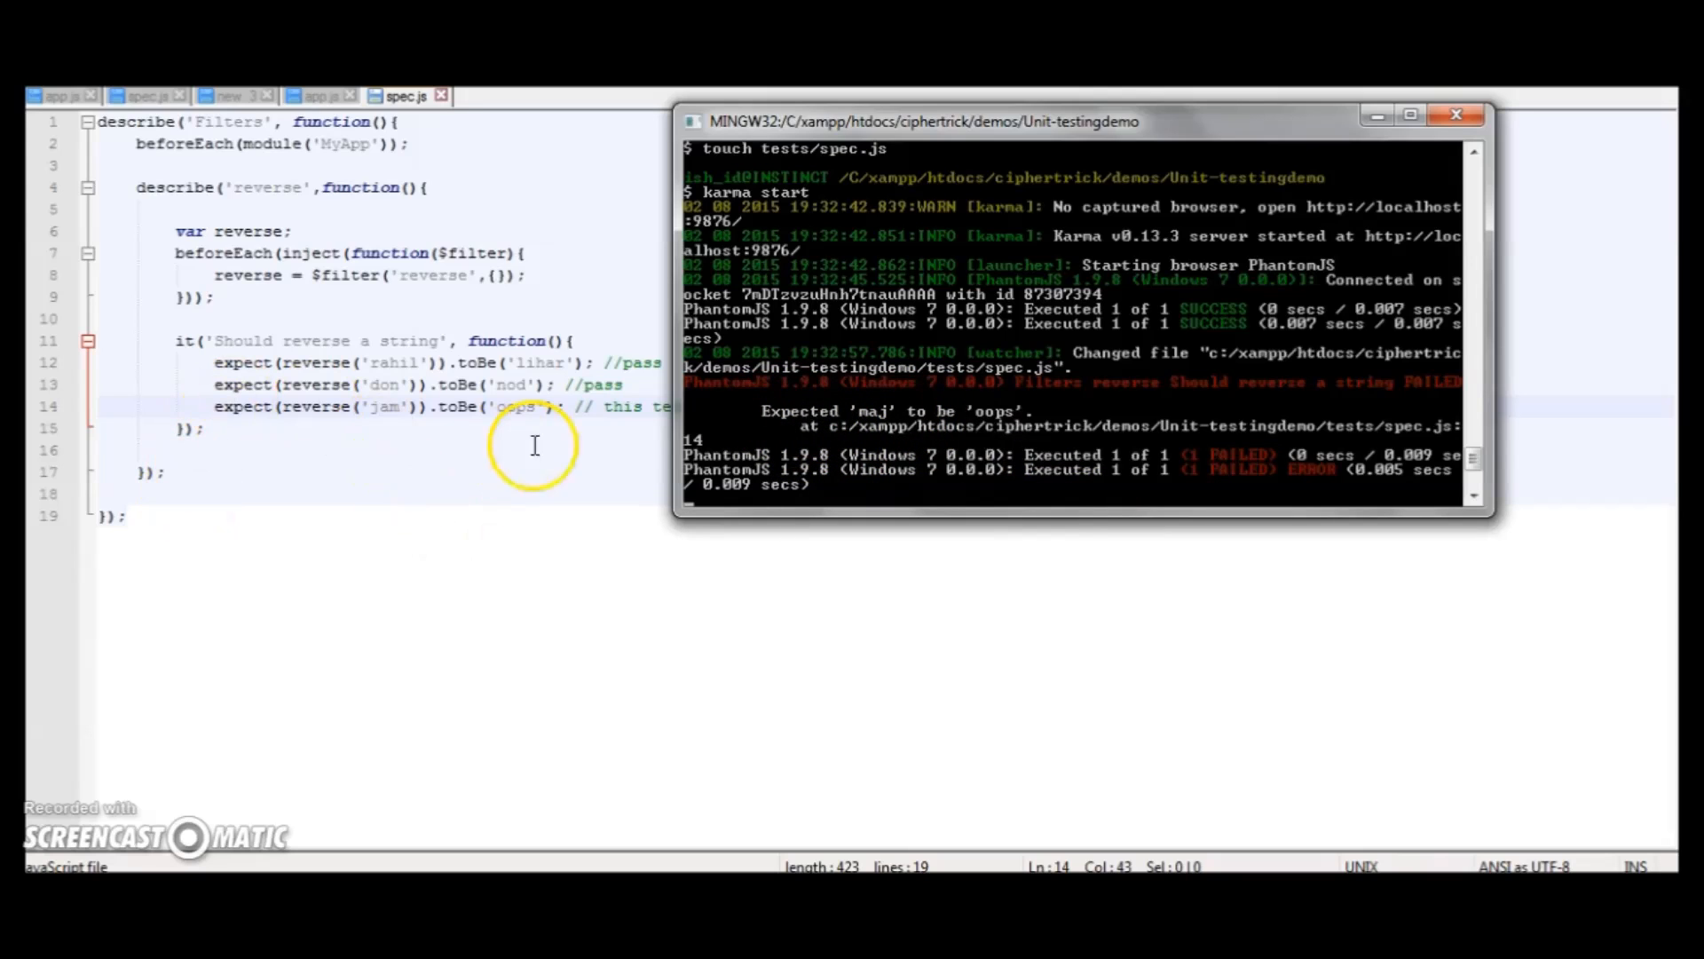
{"action": "mouse_move", "coordinate": [875, 428]}
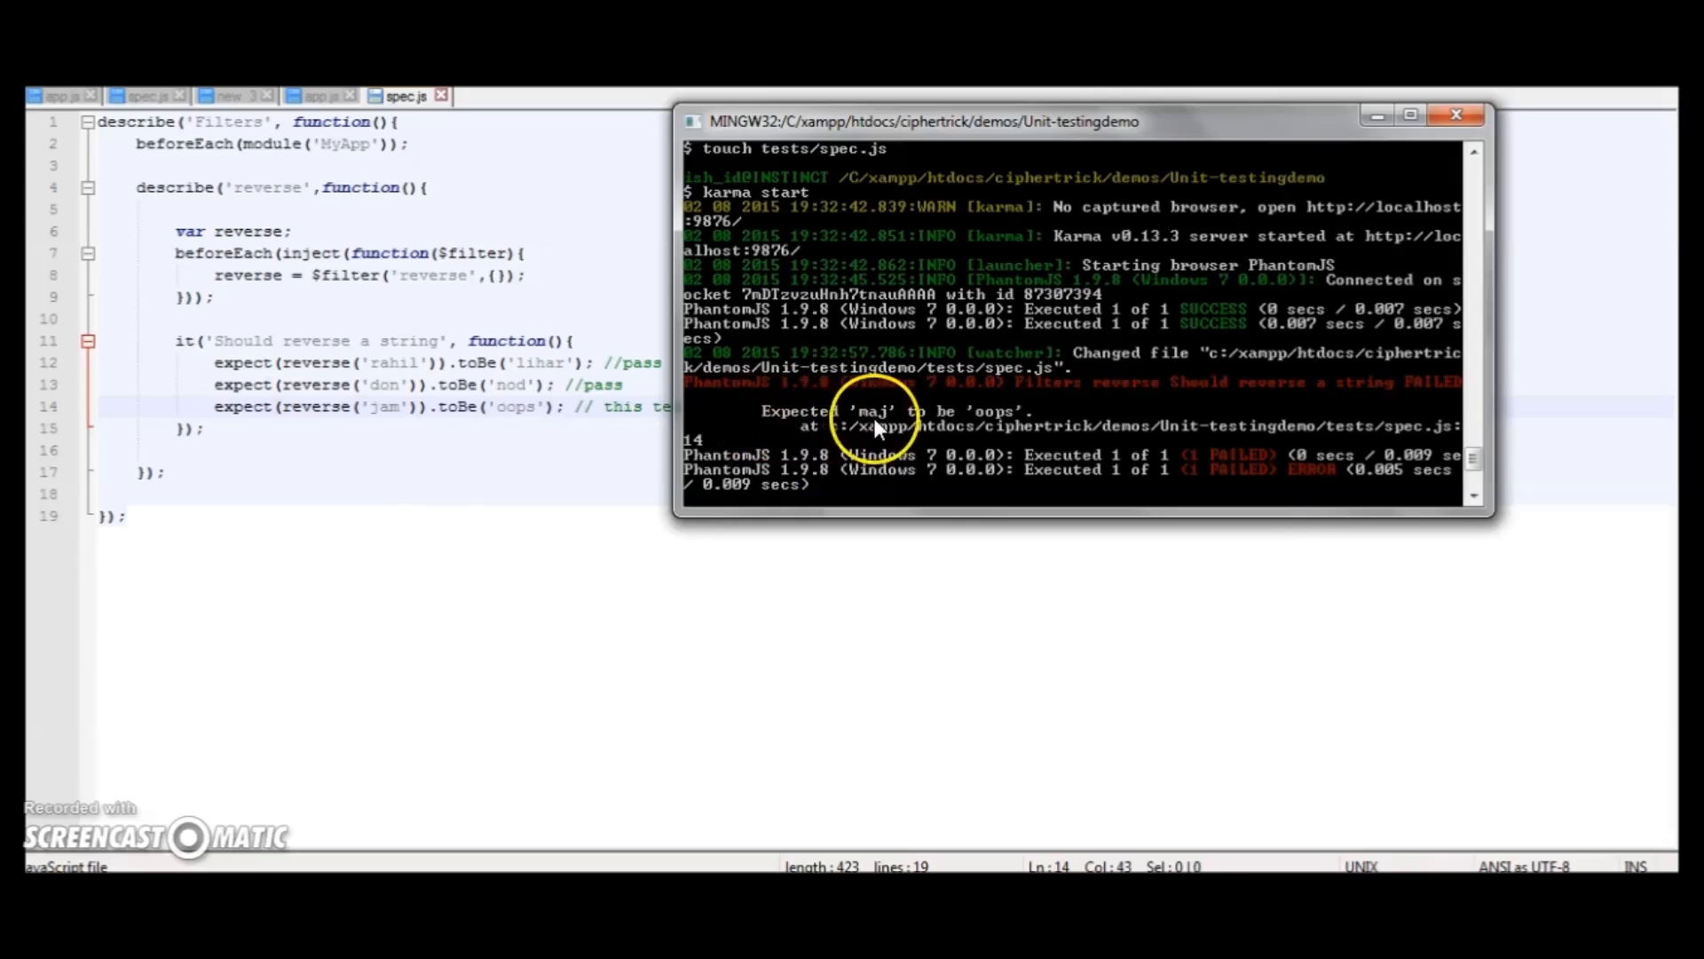
{"action": "mouse_move", "coordinate": [989, 411]}
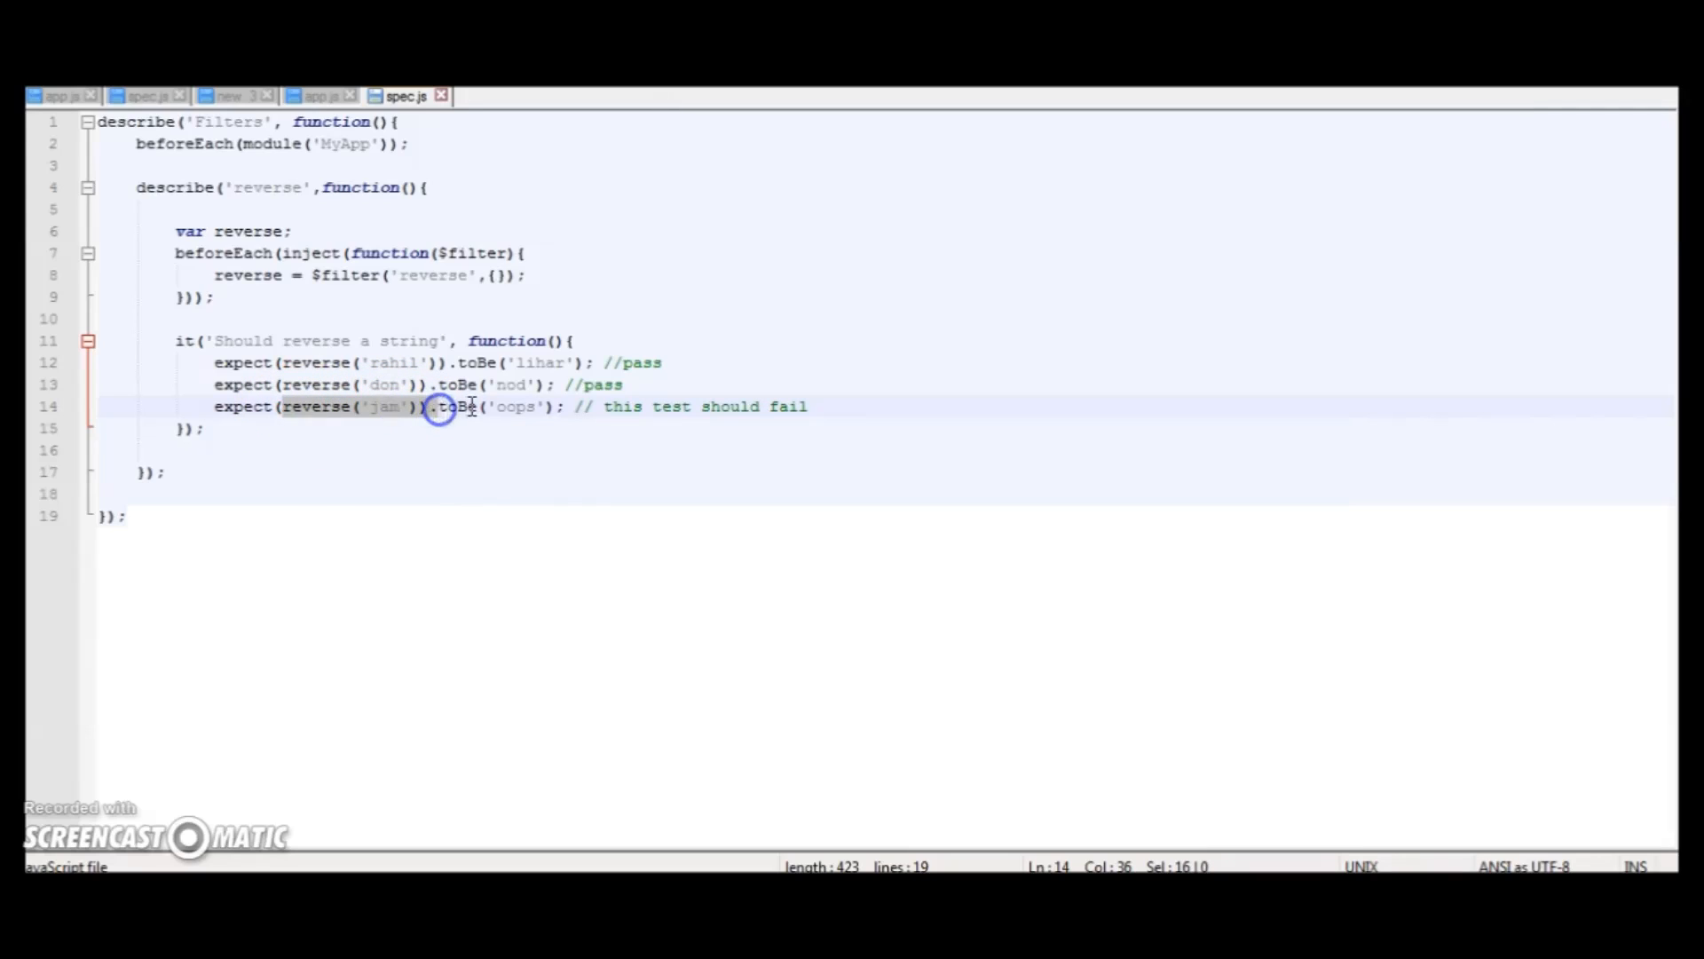
{"action": "double_click", "coordinate": [515, 407]}
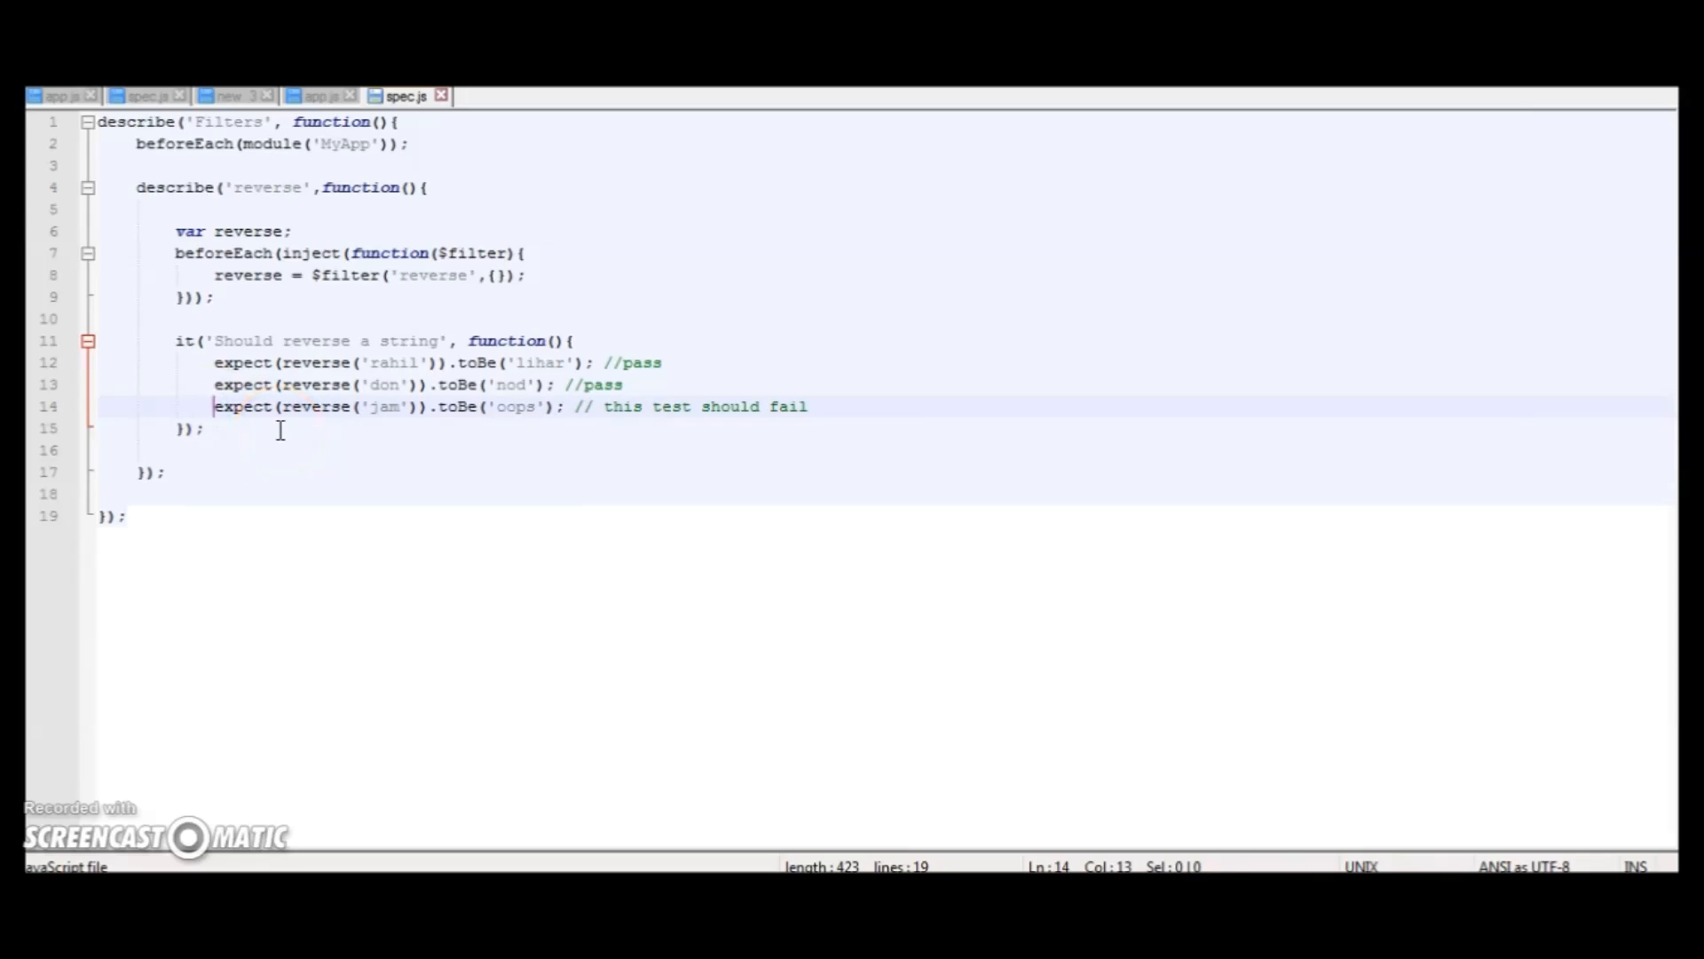
{"action": "type", "text": "//"}
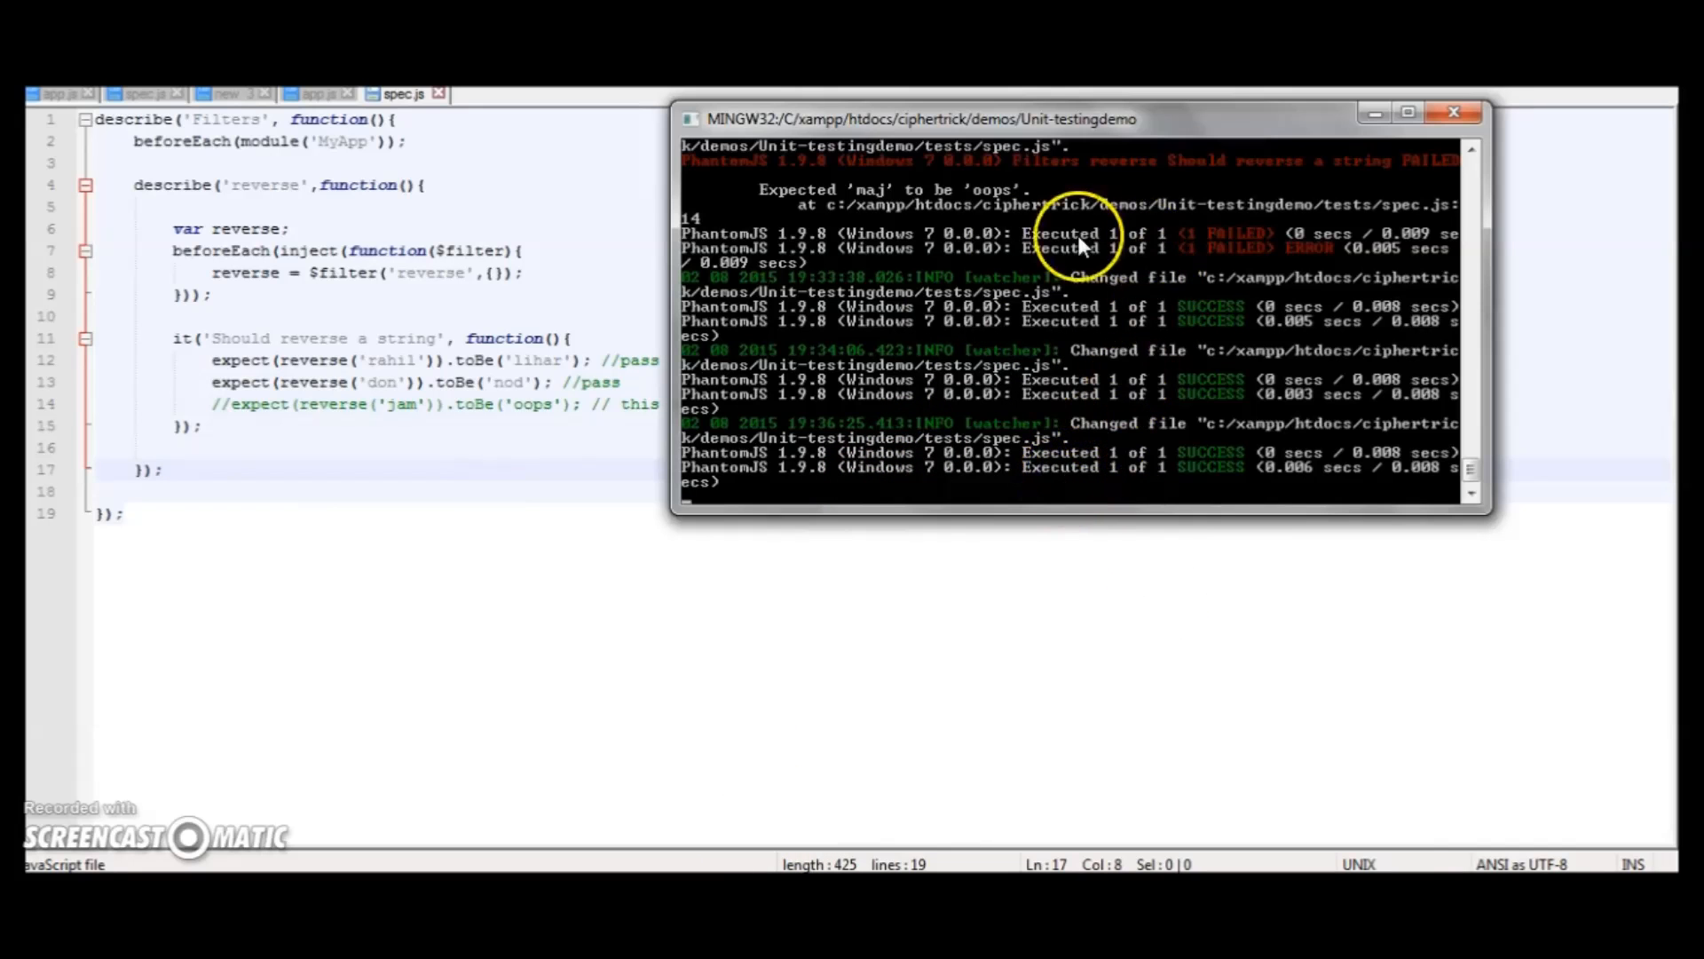
{"action": "mouse_move", "coordinate": [156, 356]}
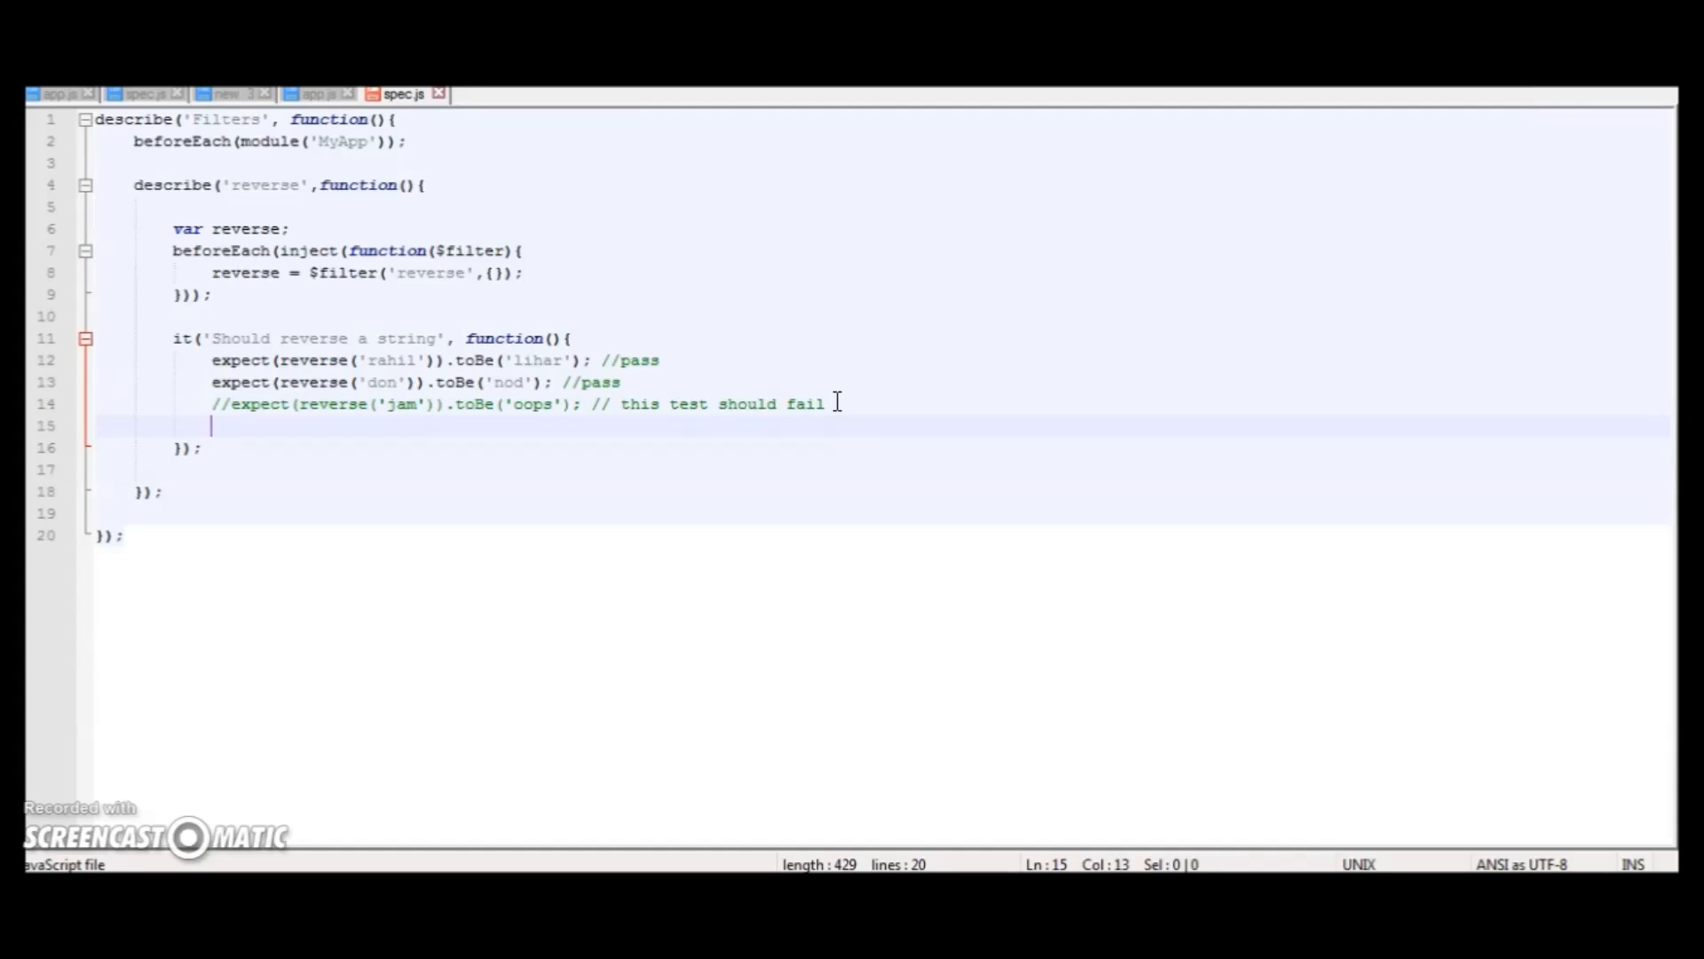
- Add expect(reverse('code')).toBe('edoc'); to the reverse string test in spec.js
{"action": "type", "text": "exp"}
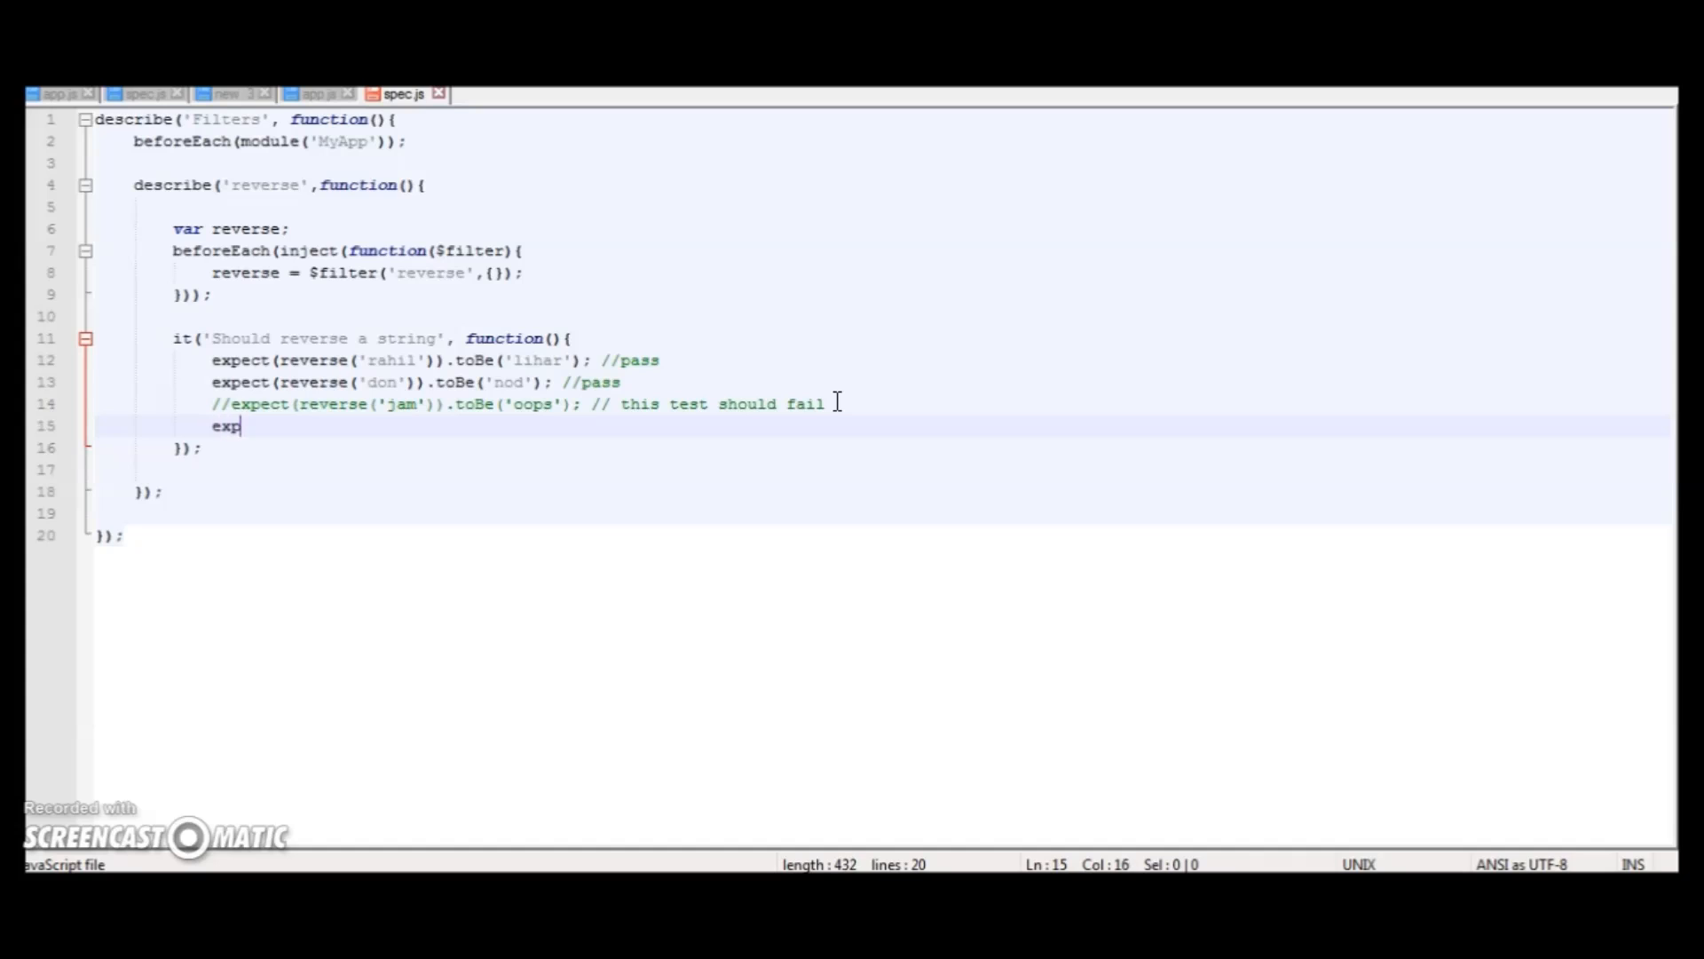
{"action": "type", "text": "ect("}
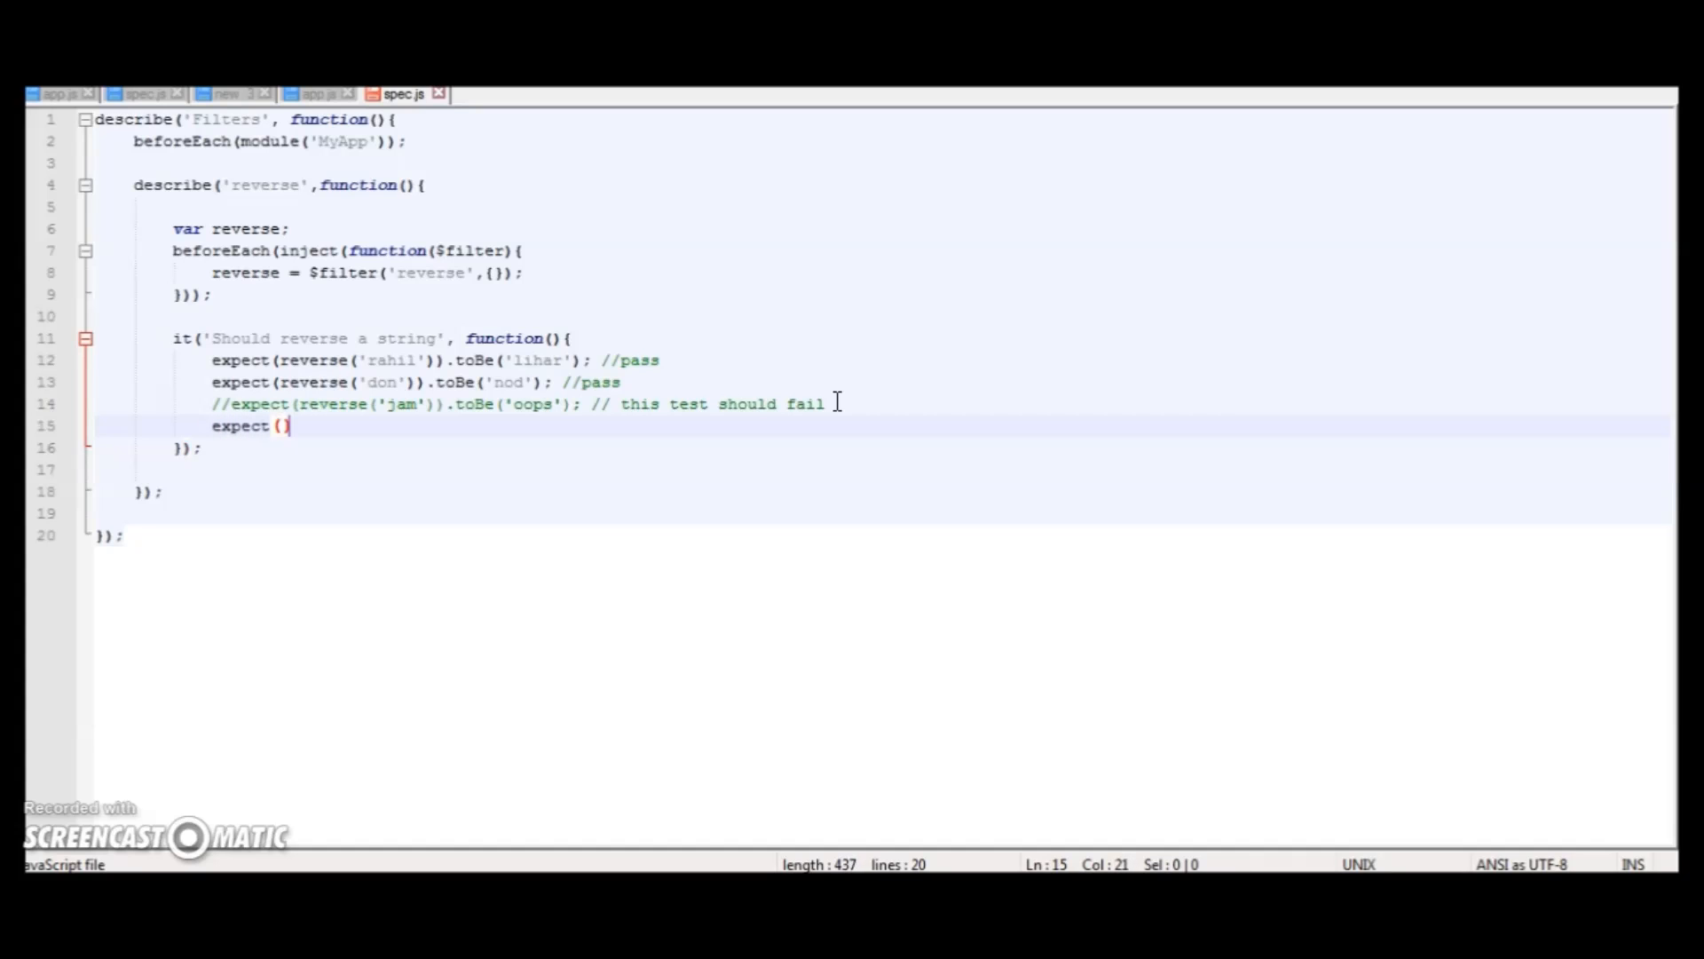
{"action": "type", "text": "reverse"}
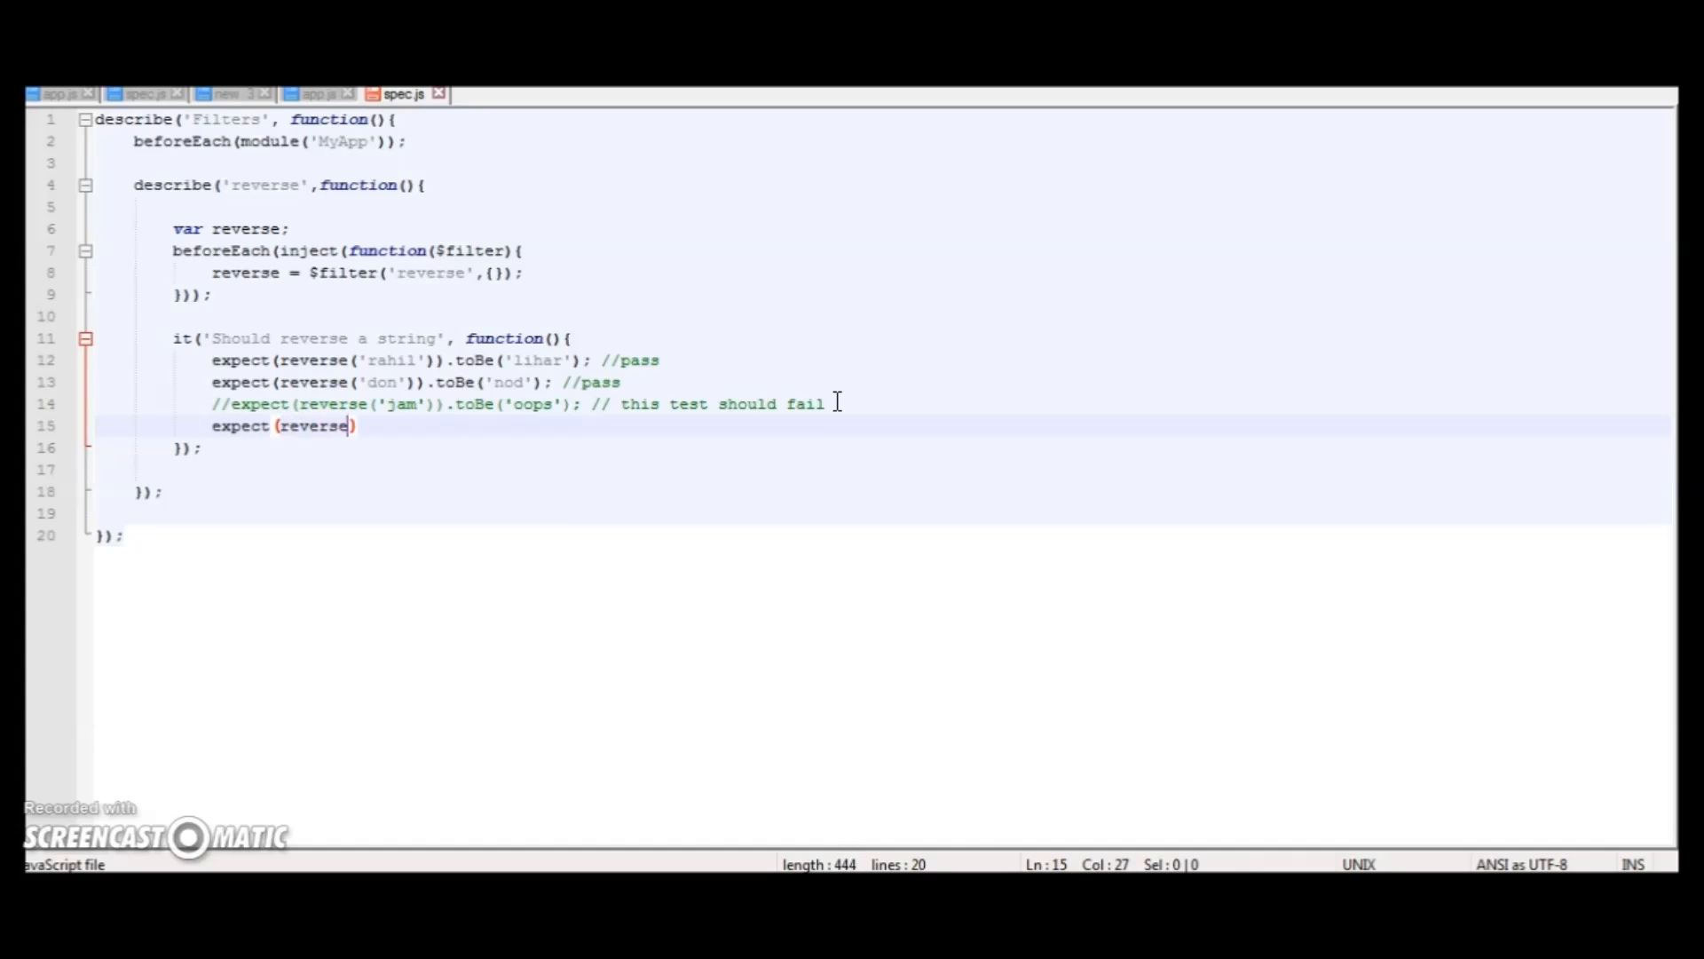
{"action": "type", "text": "('')"}
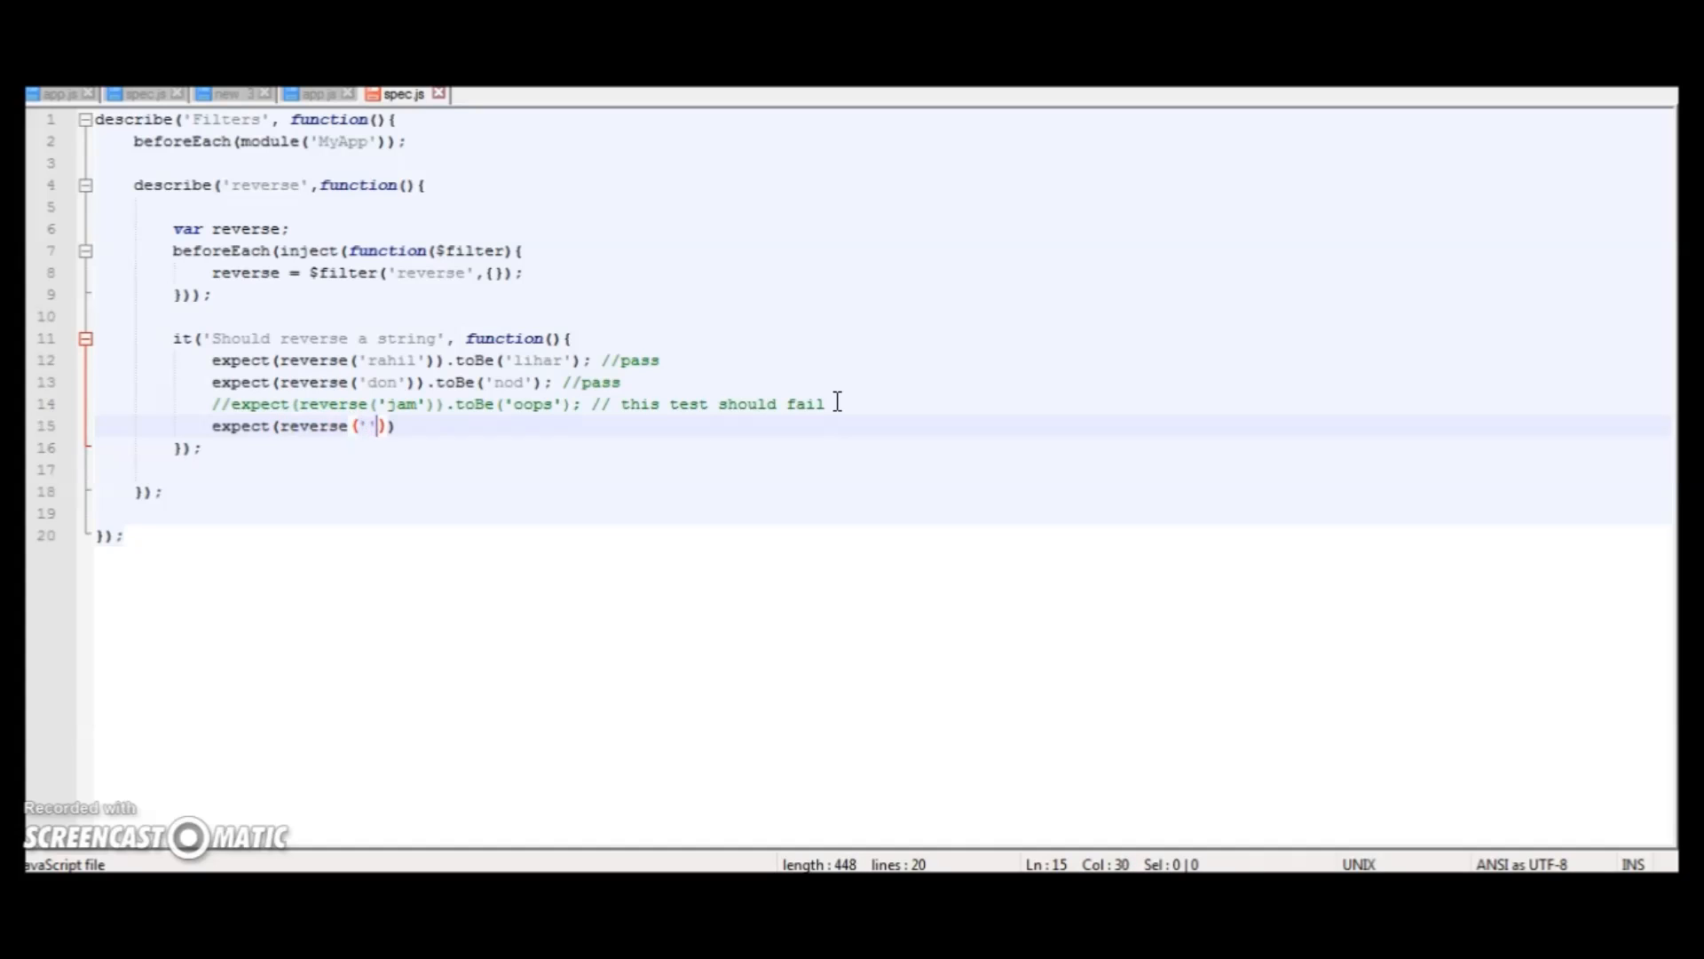
{"action": "type", "text": "code"}
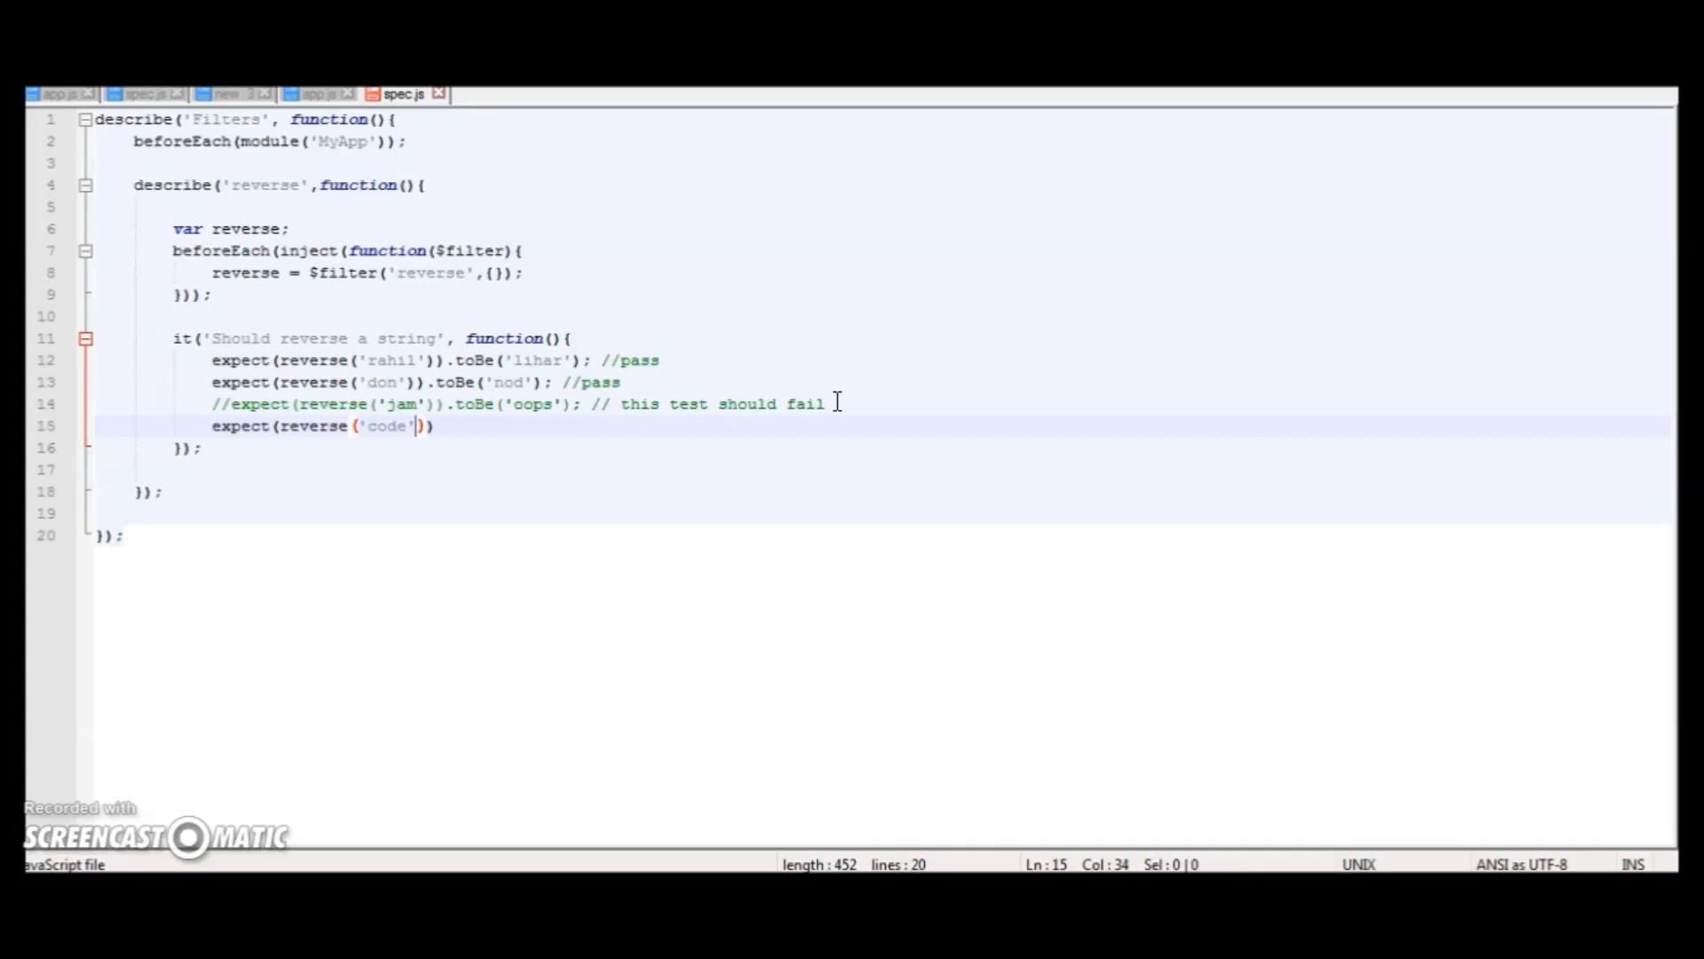
{"action": "type", "text": ").toBe ("}
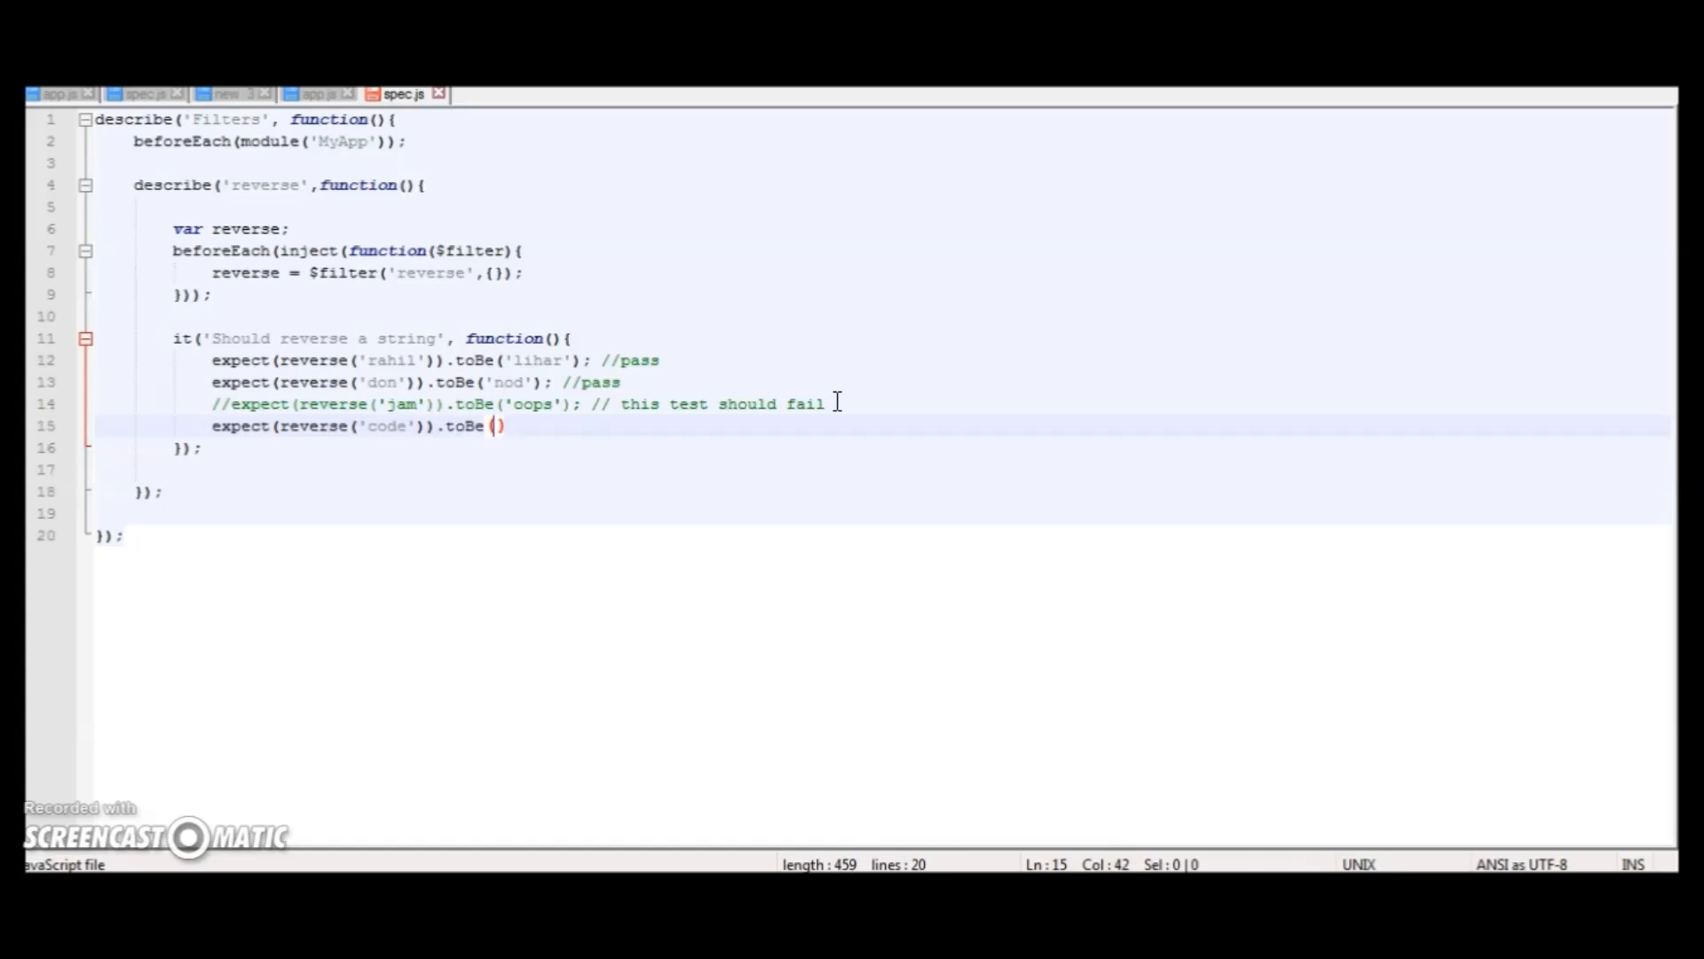
{"action": "type", "text": "'e'"}
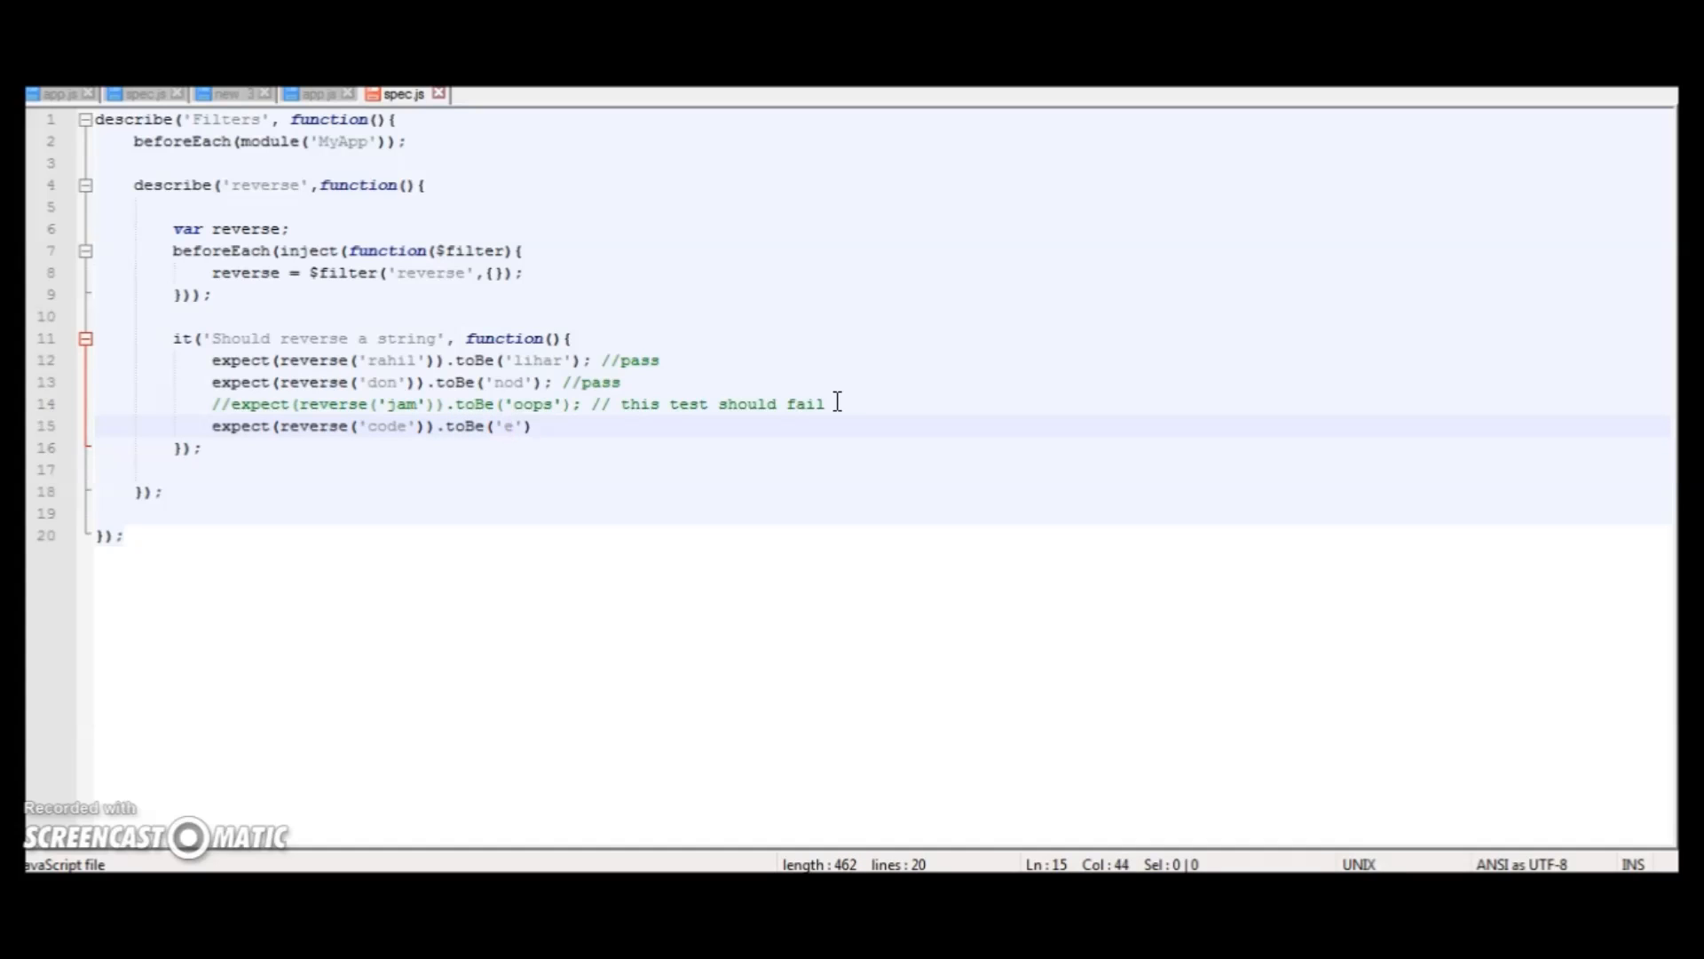
{"action": "type", "text": "doc"}
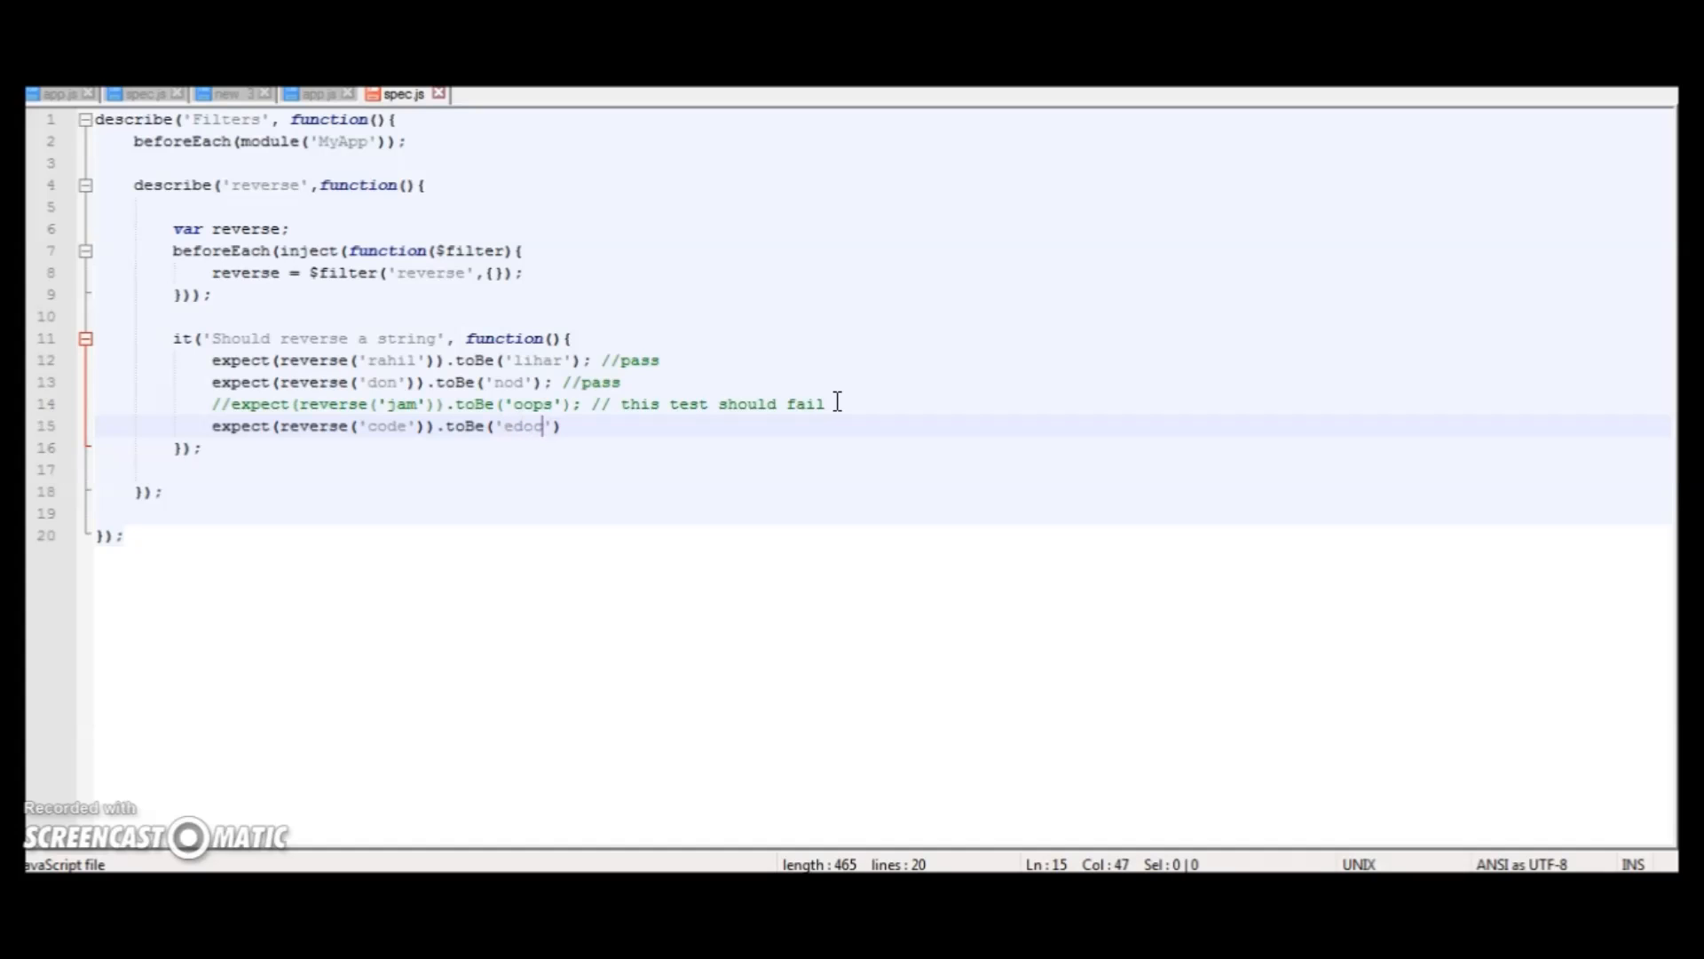
{"action": "type", "text": ");"}
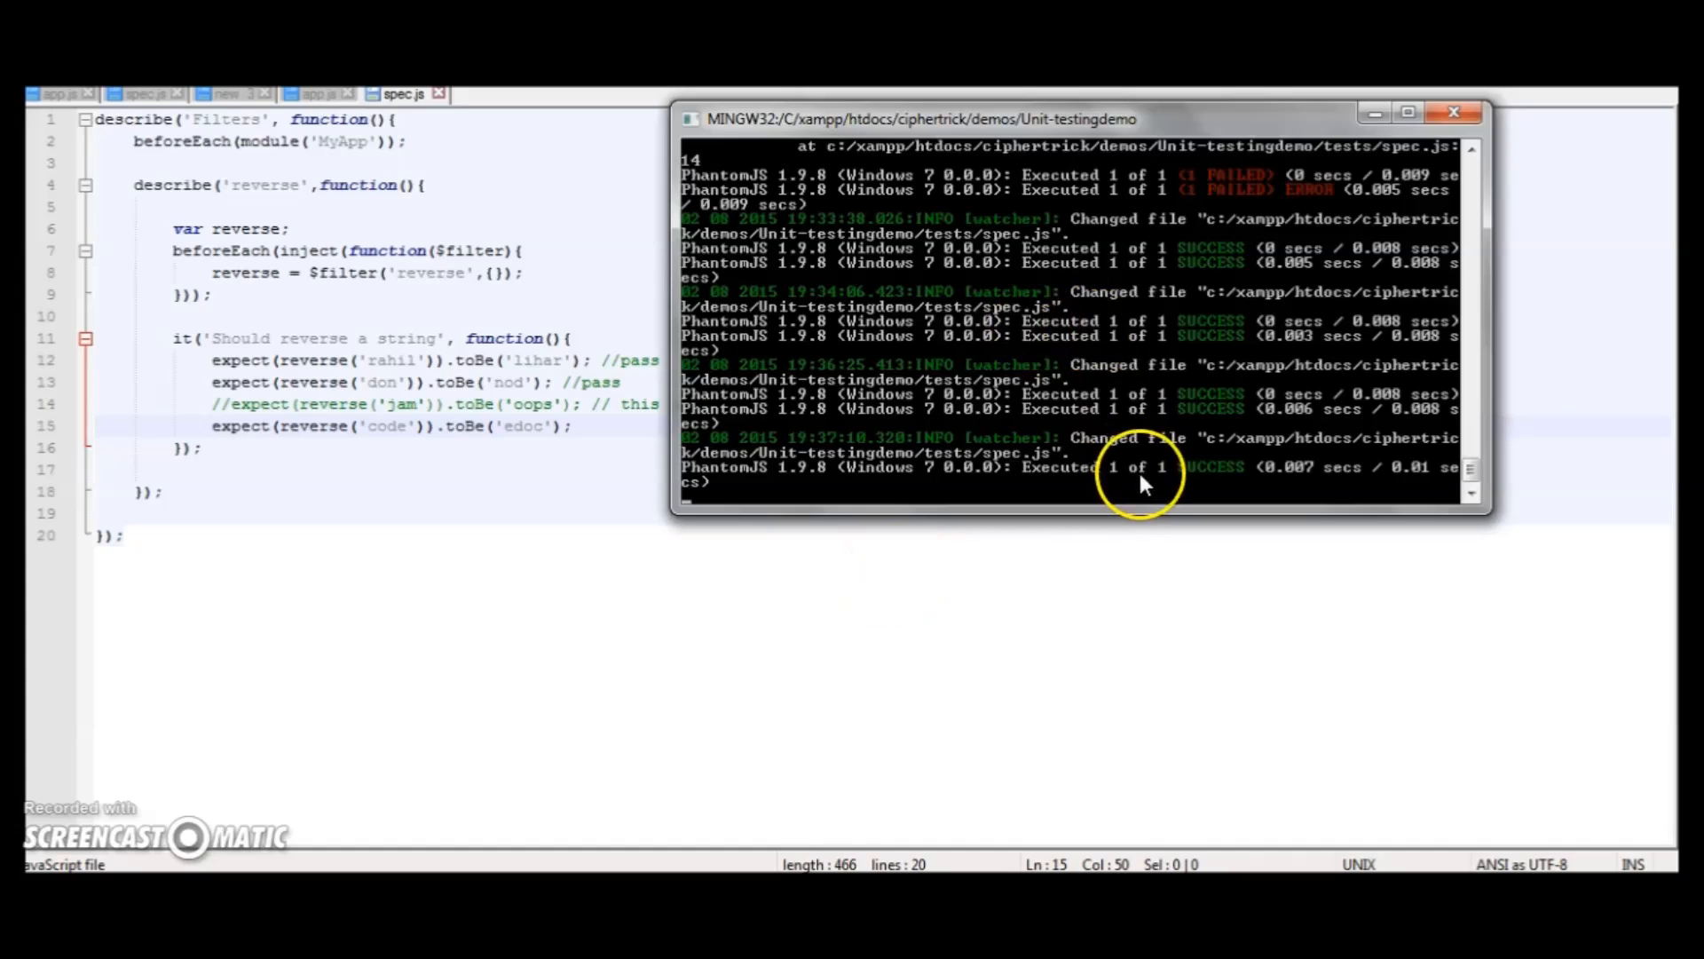
{"action": "mouse_move", "coordinate": [1172, 474]}
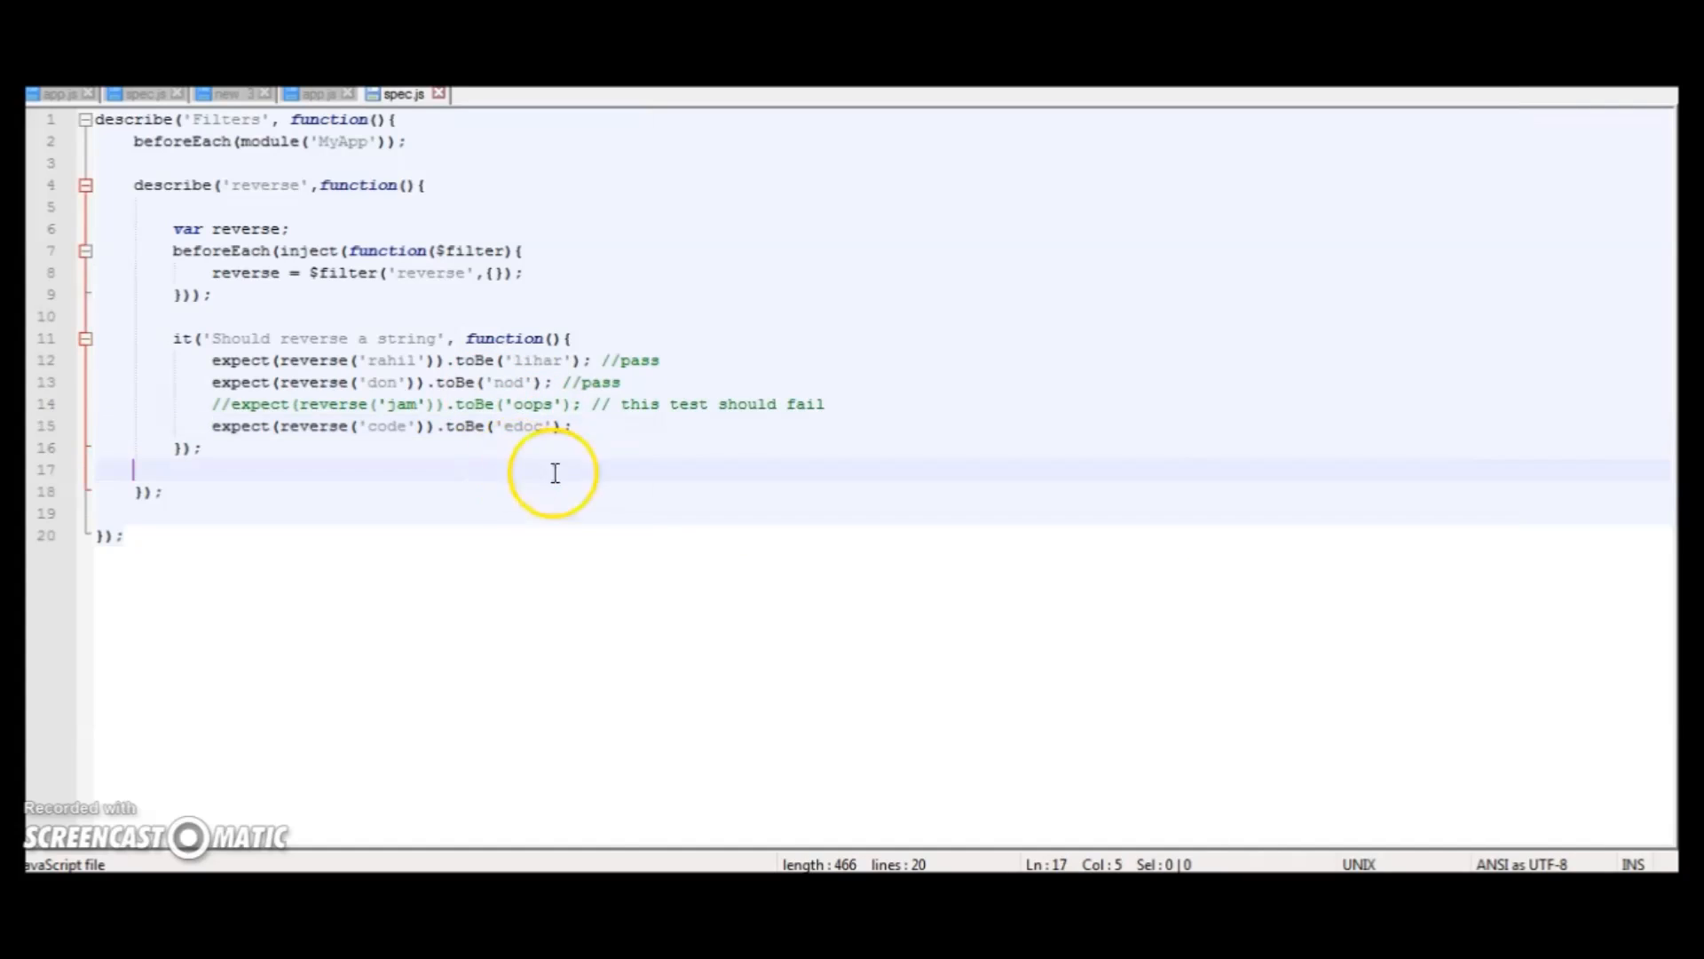
{"action": "left_click", "coordinate": [355, 426]}
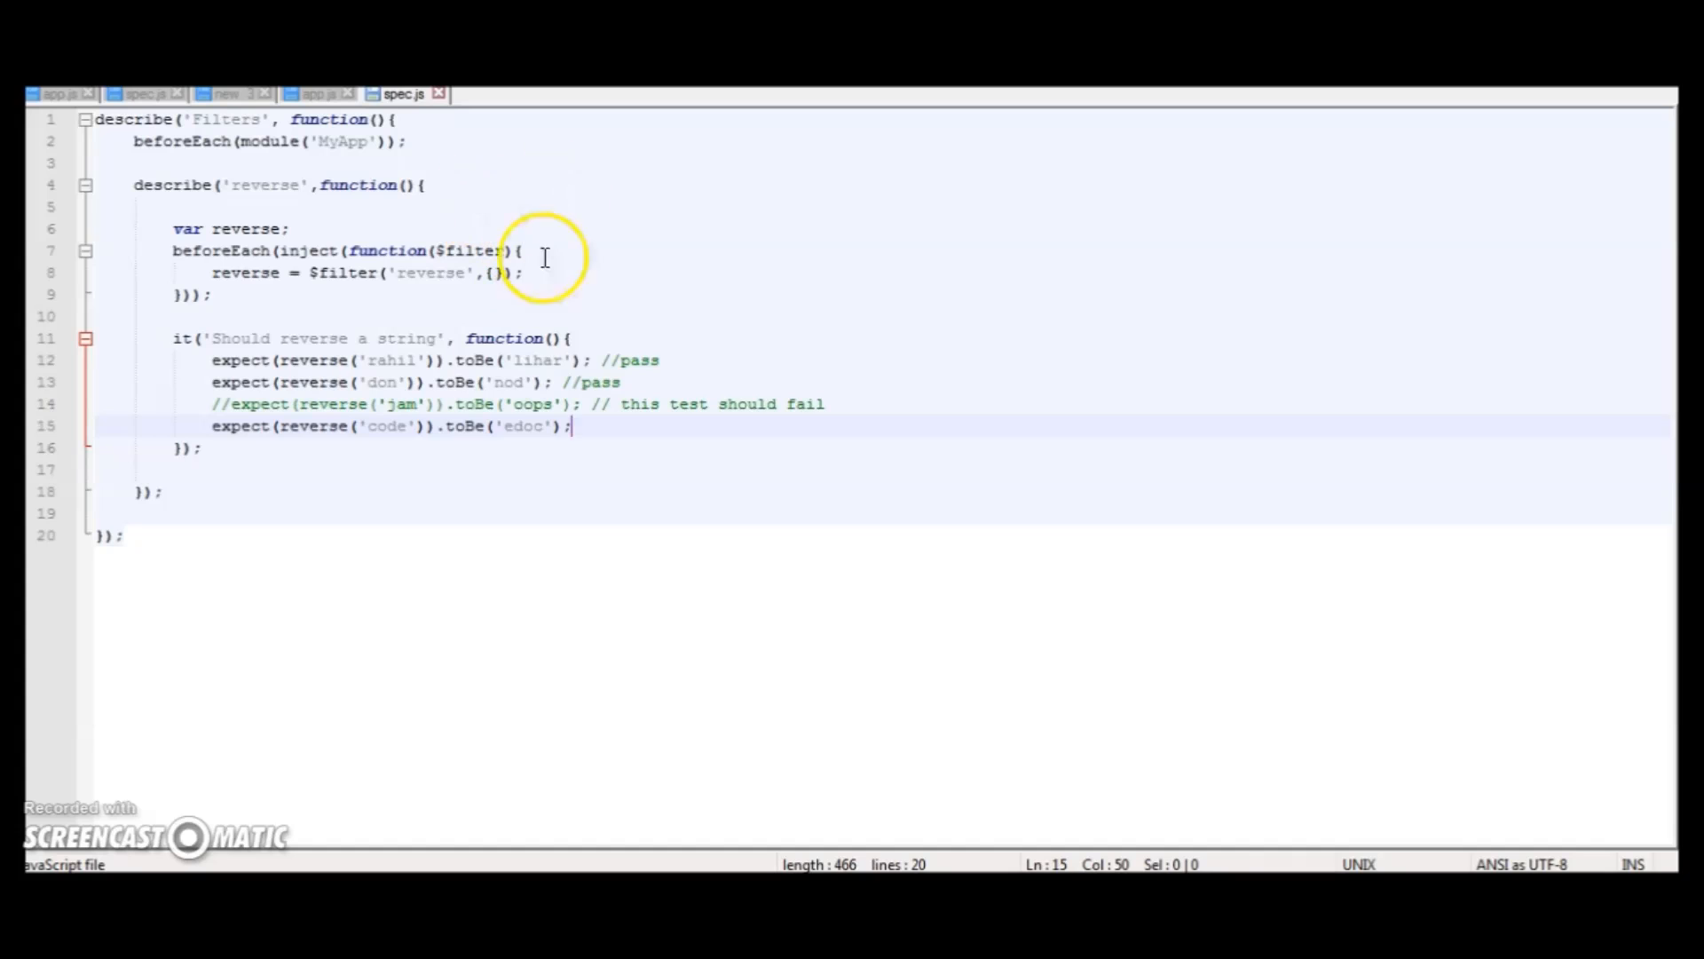
{"action": "mouse_move", "coordinate": [445, 554]}
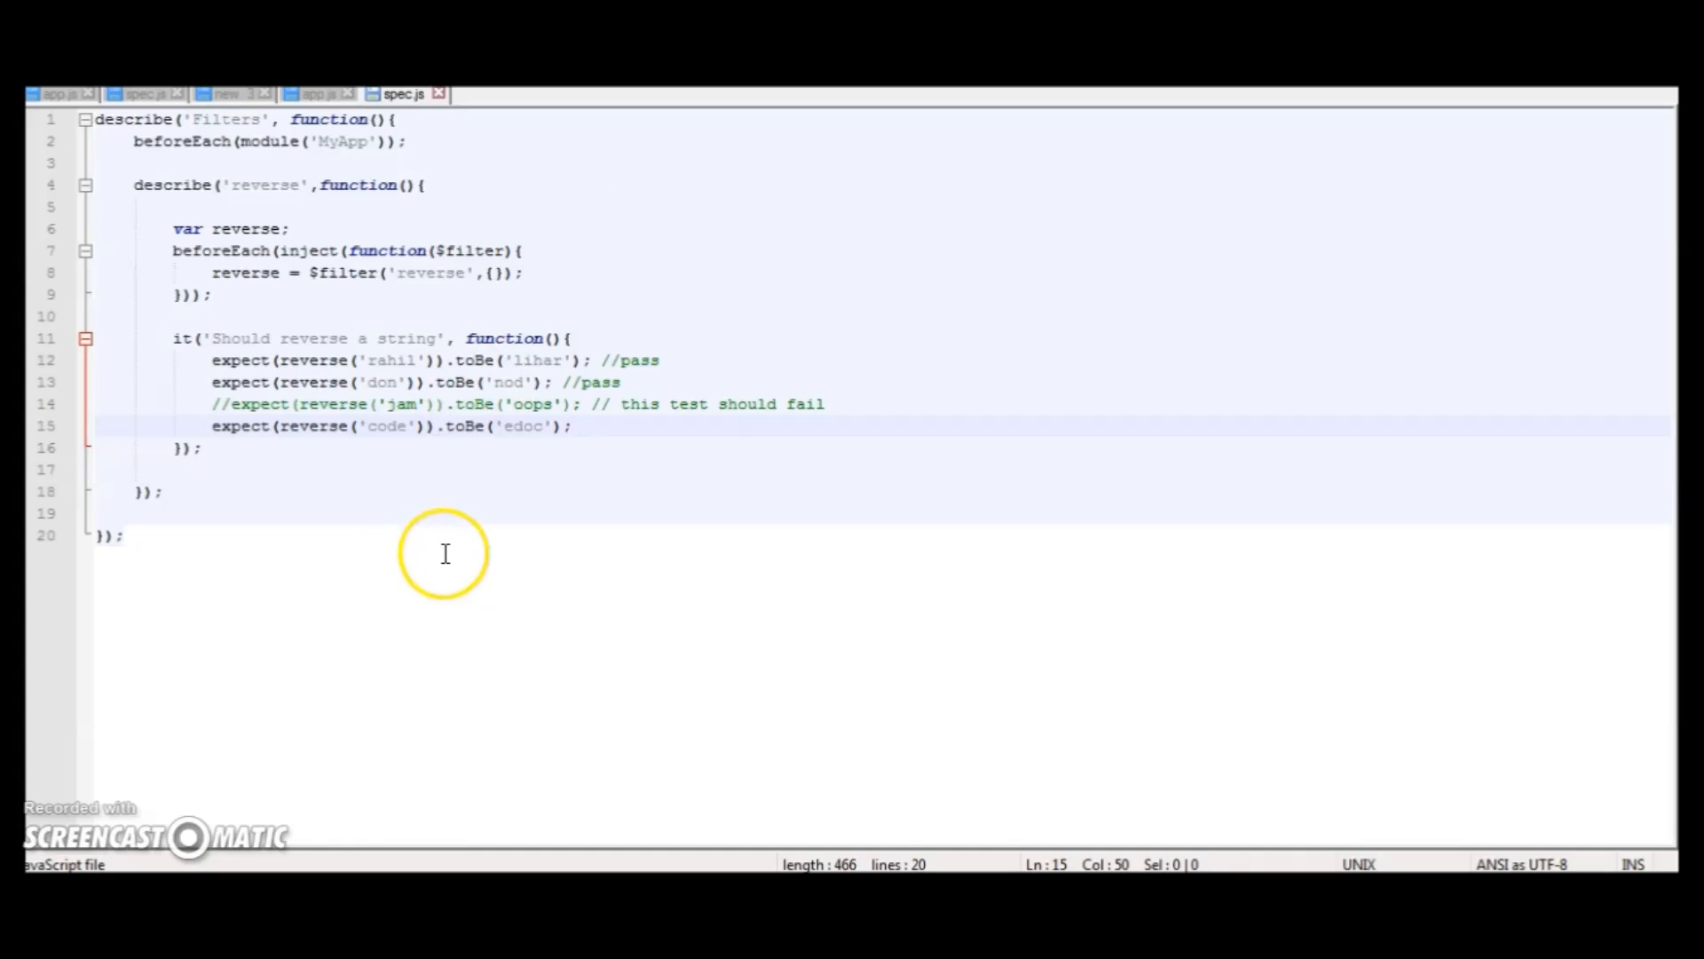